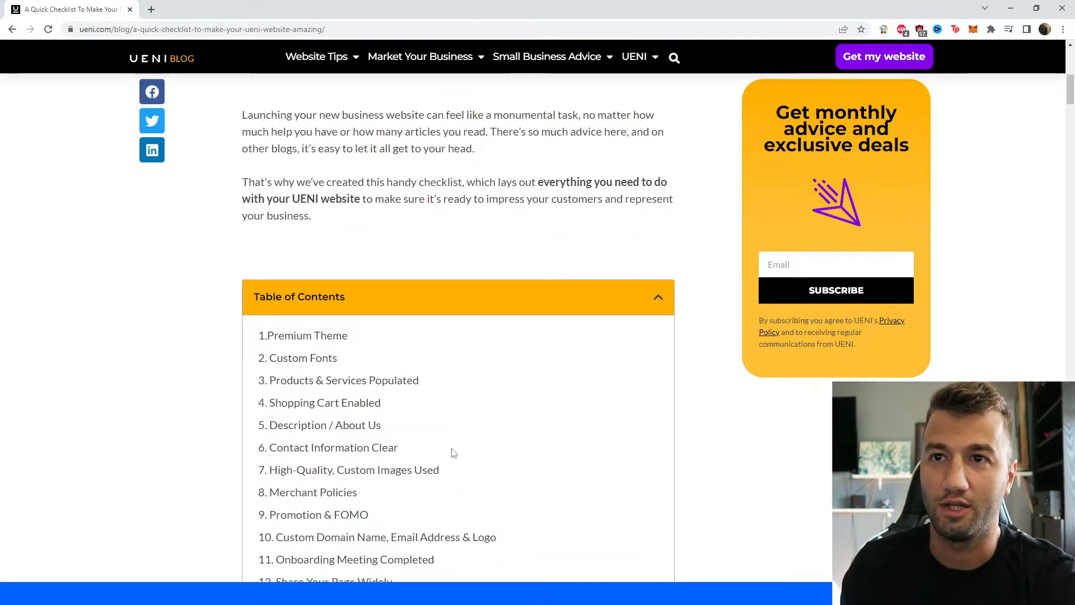
Step: Scroll the checklist post past its 21-item table of contents to '1. Premium Theme'
scroll("down", 3)
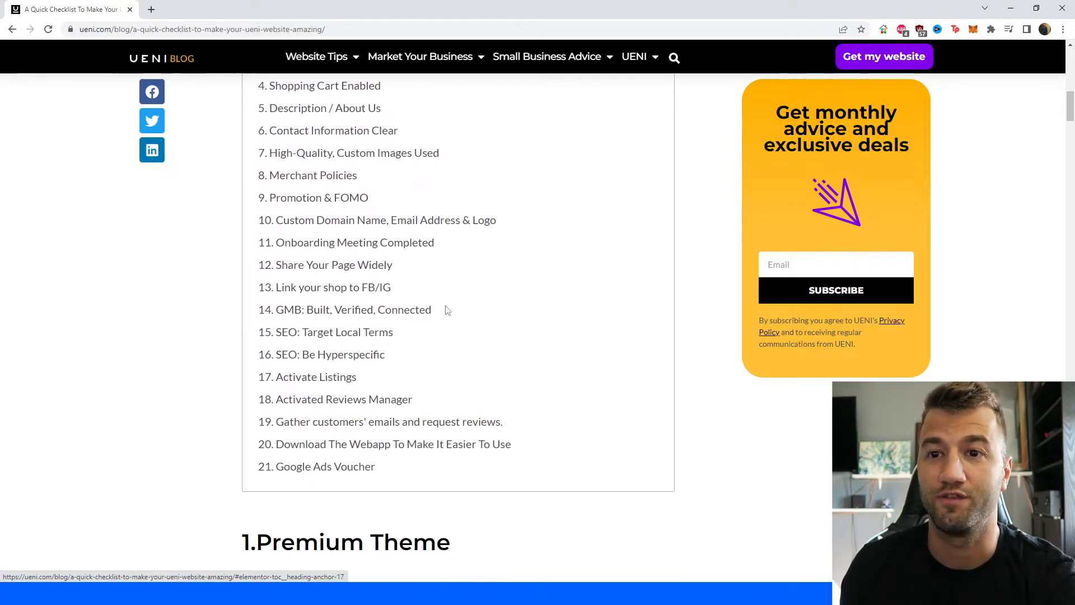
scroll("down", 3)
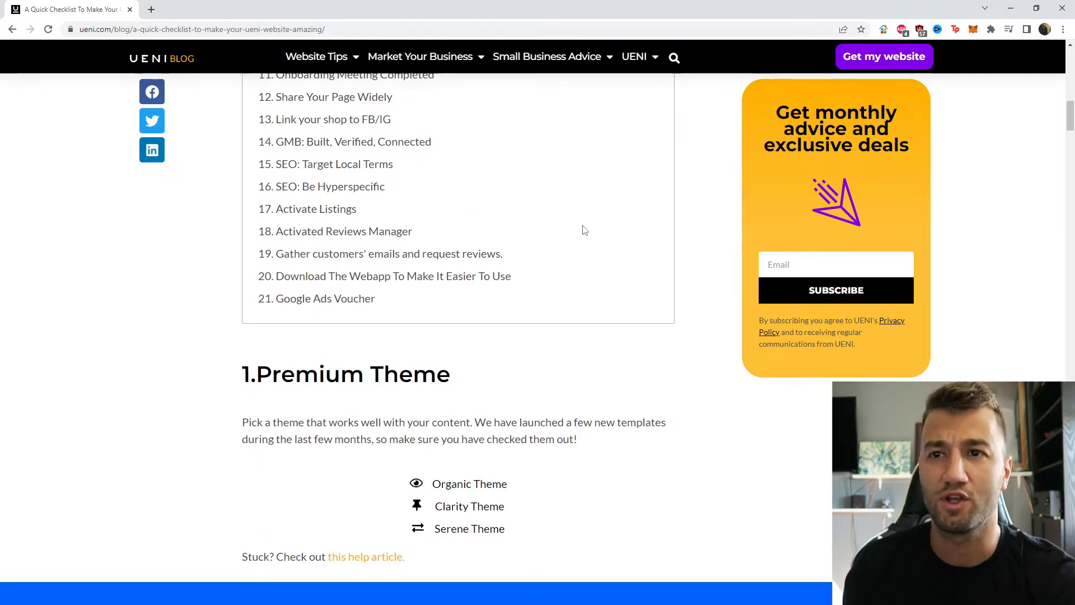
scroll("down", 3)
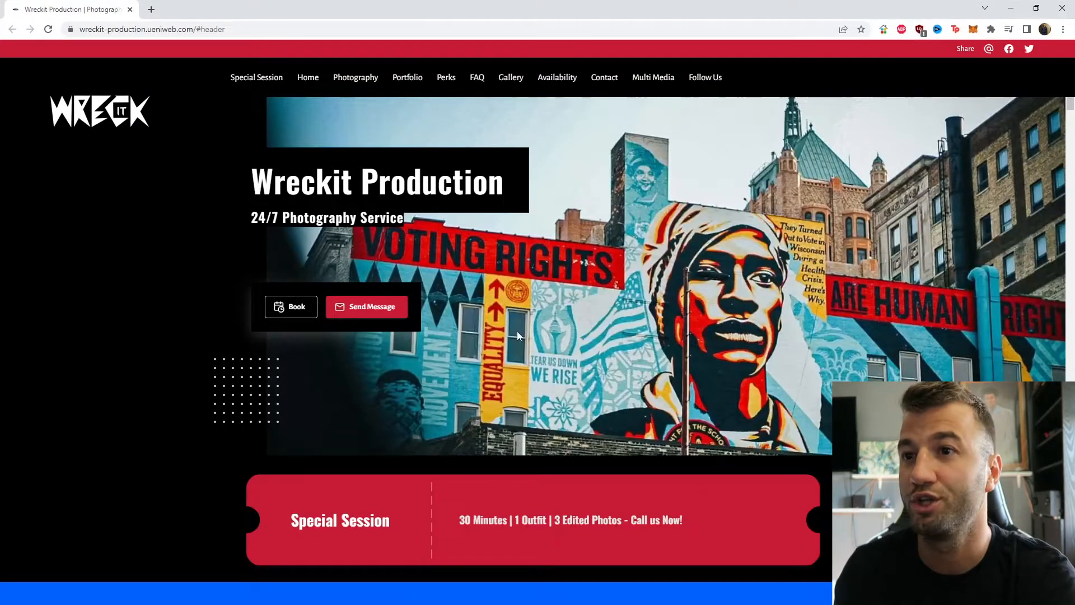
mouse_move(446, 143)
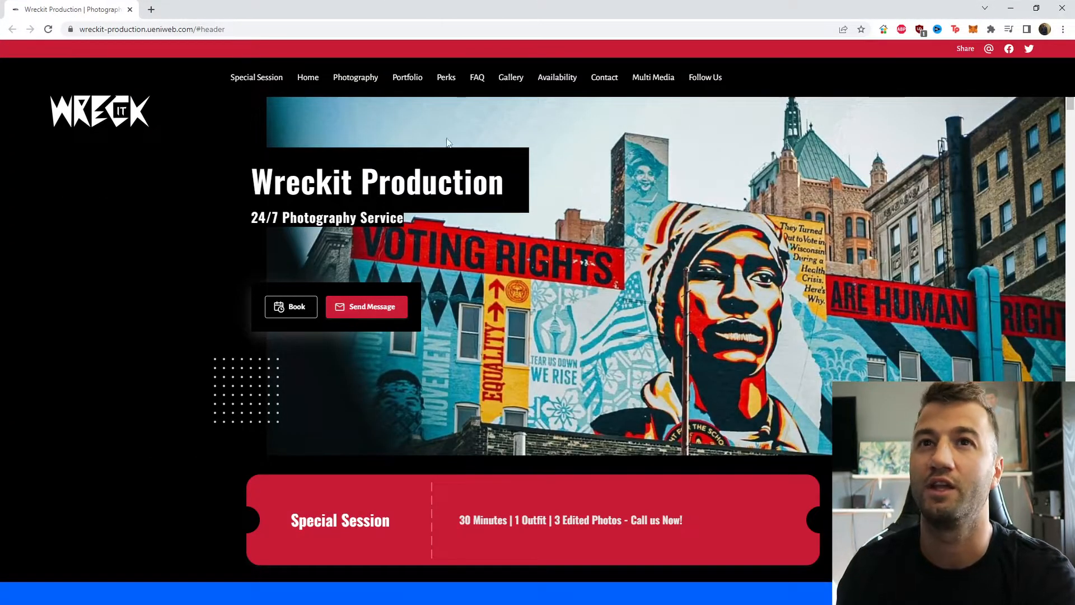
mouse_move(227, 213)
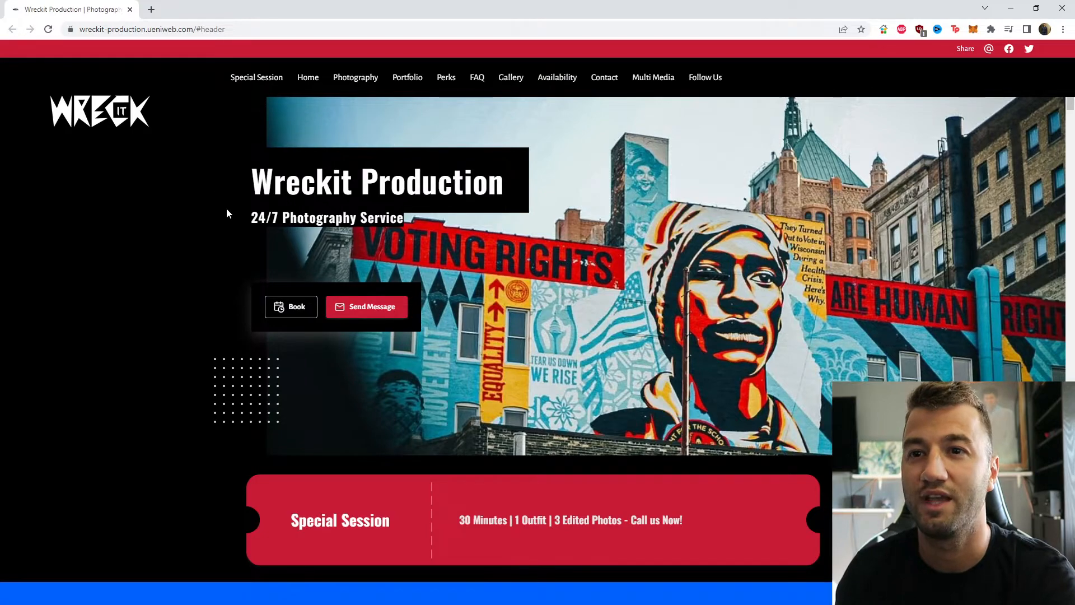
Step: Scroll through the Wreckit Production photography site and Serene Being Works' wooden-goods store
scroll("down", 3)
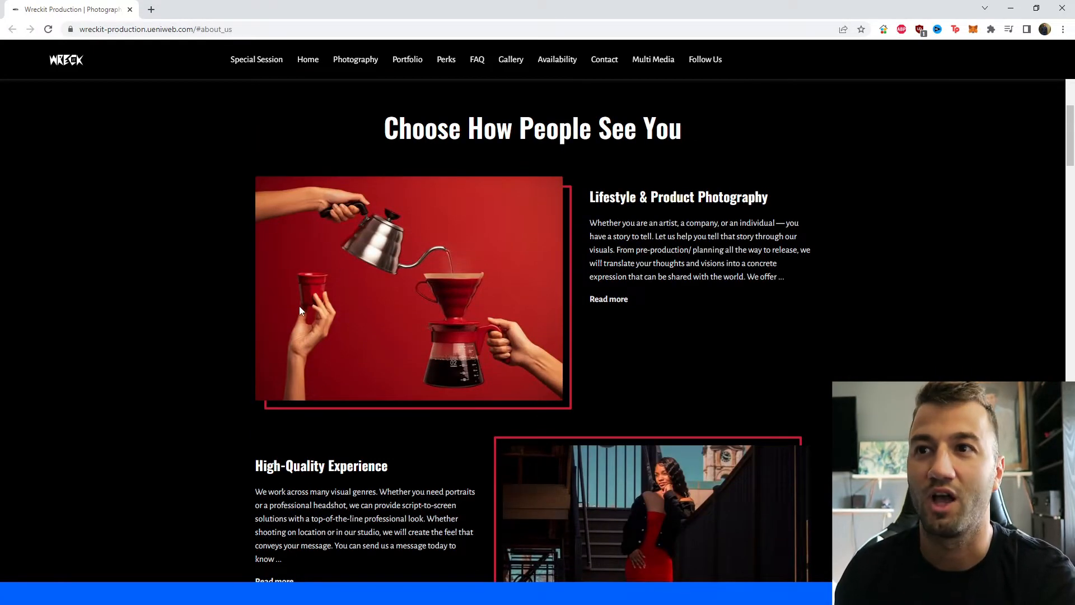
mouse_move(495, 220)
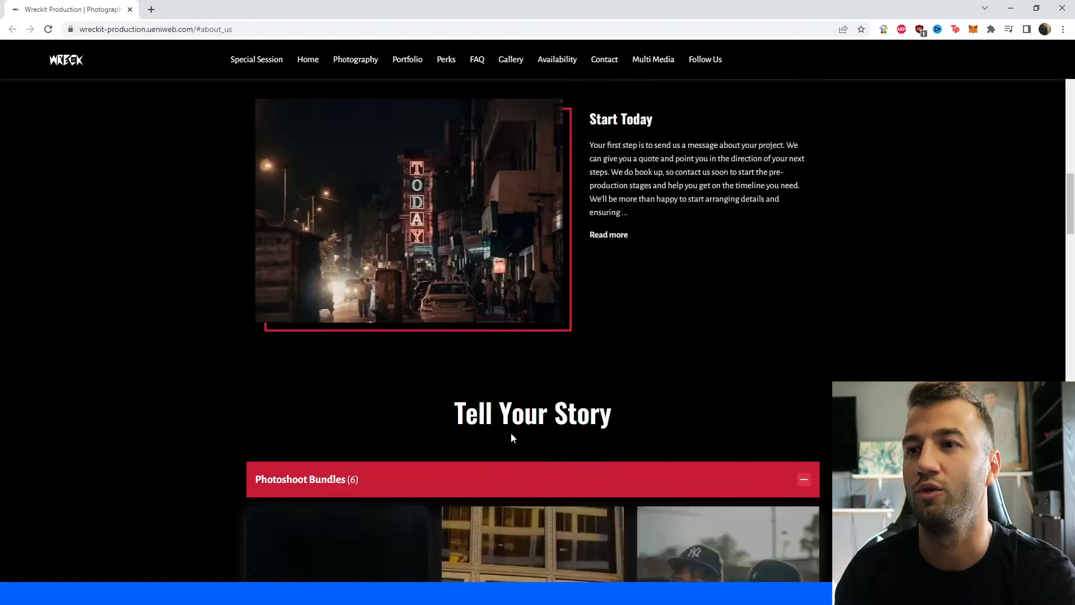
scroll("down", 3)
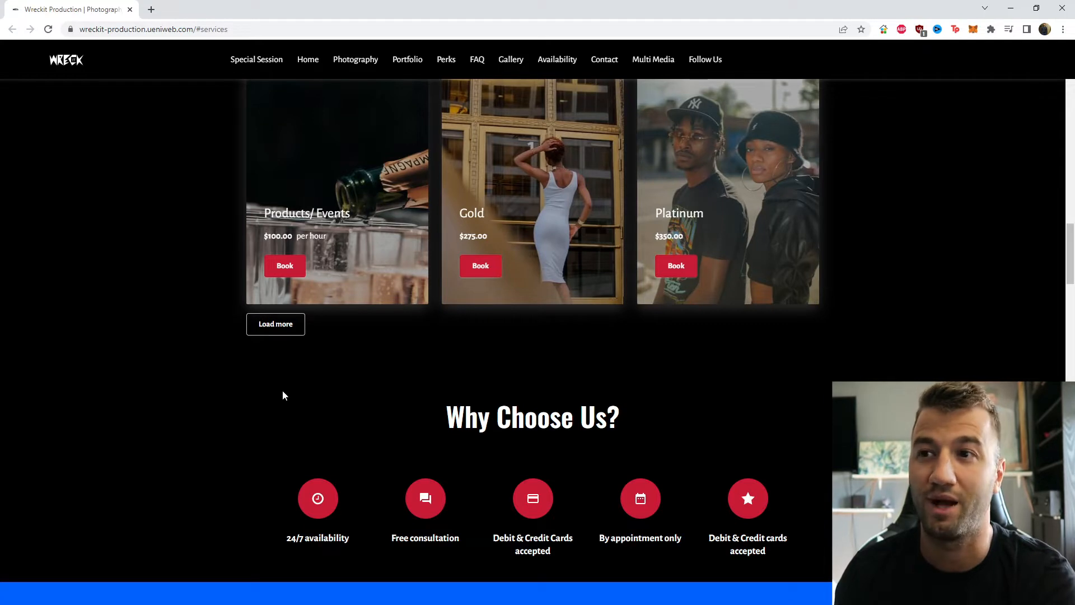
scroll("down", 3)
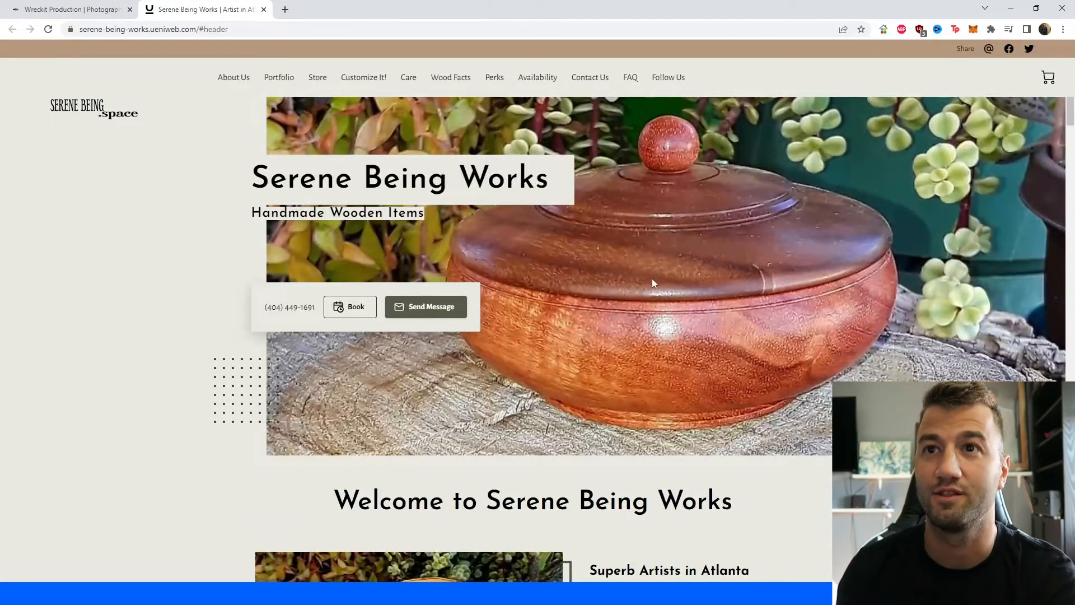
scroll("down", 3)
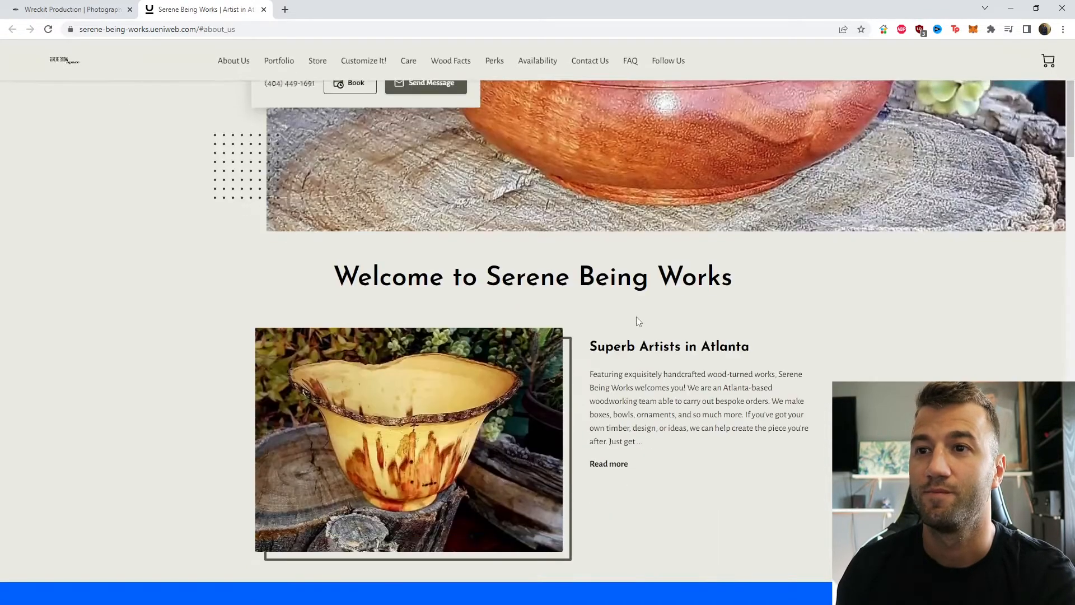
scroll("down", 3)
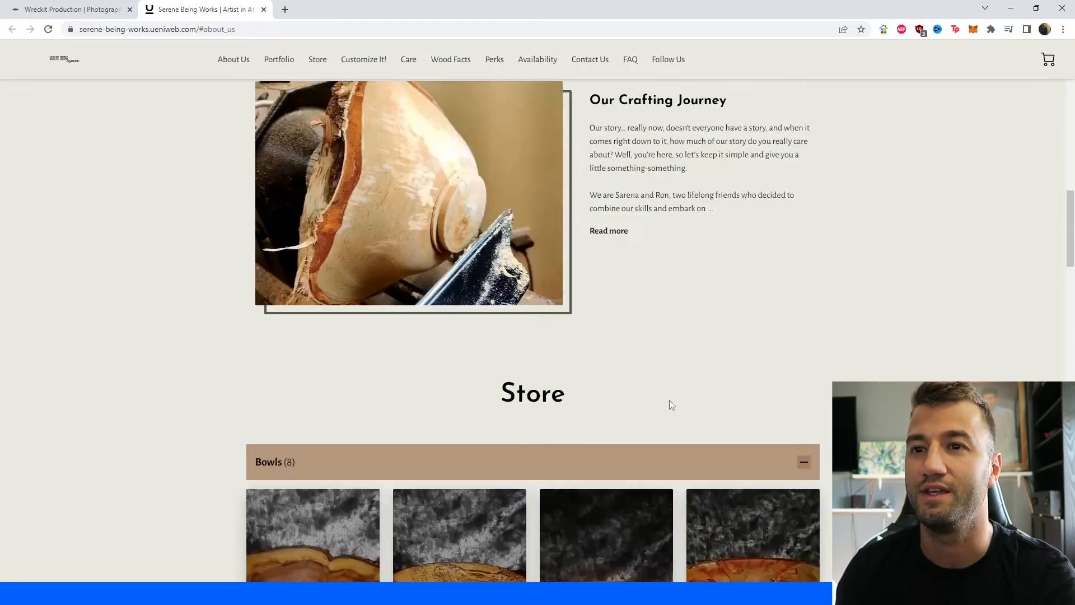
scroll("down", 3)
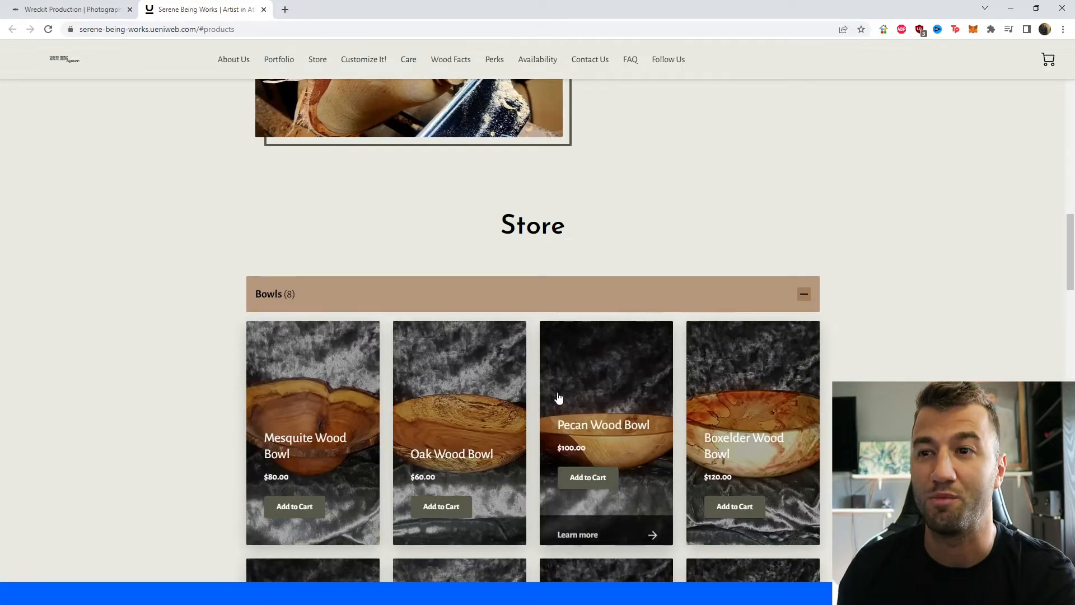
scroll("down", 3)
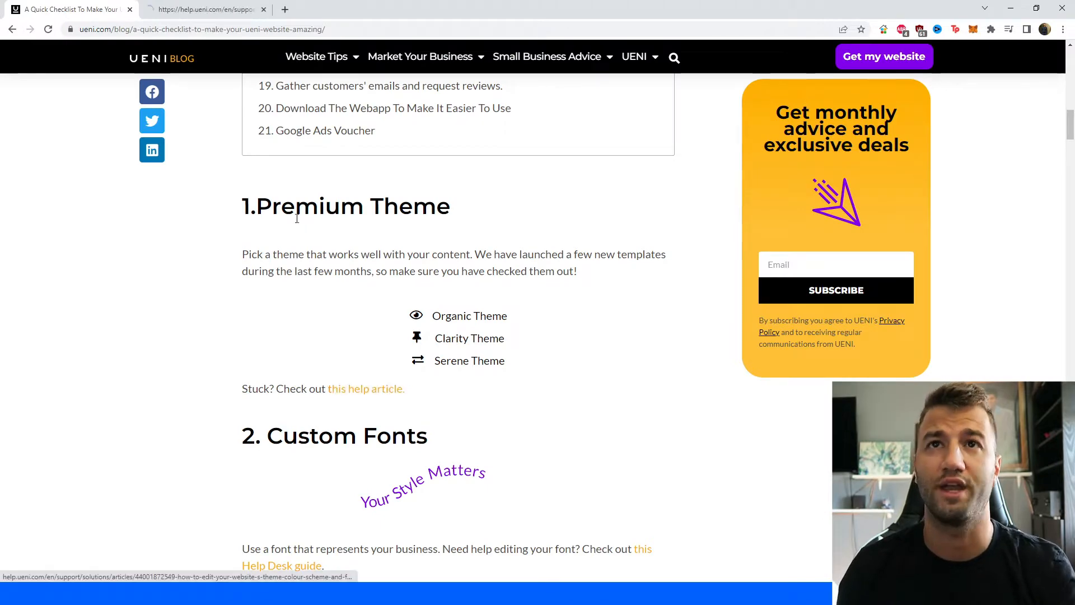
Step: Read the theme, colour scheme and font help article down to Step 2's theme grid and colour picker
left_click(365, 389)
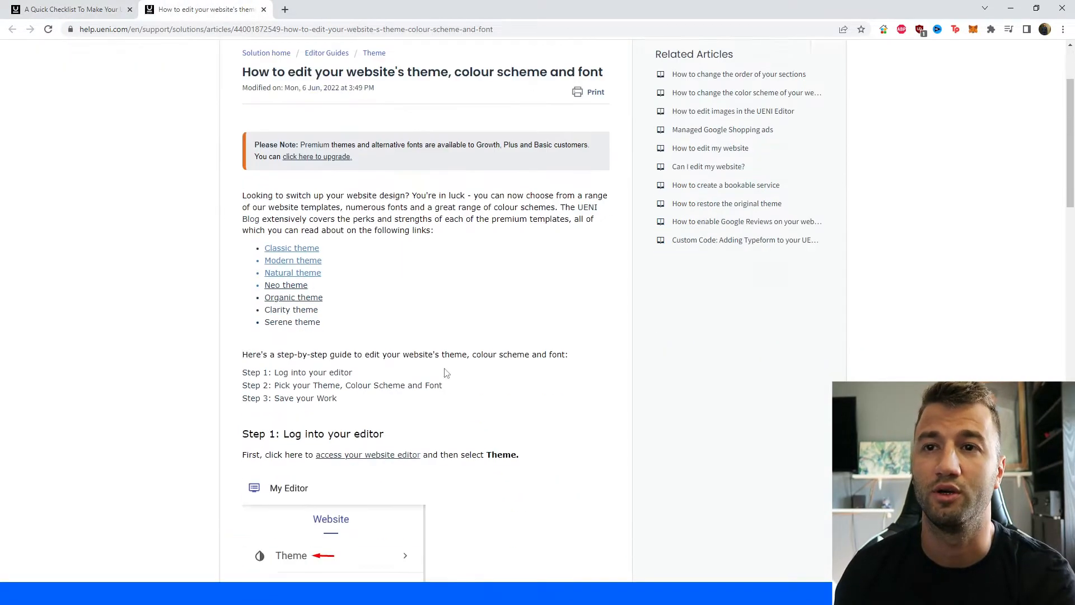
scroll("down", 3)
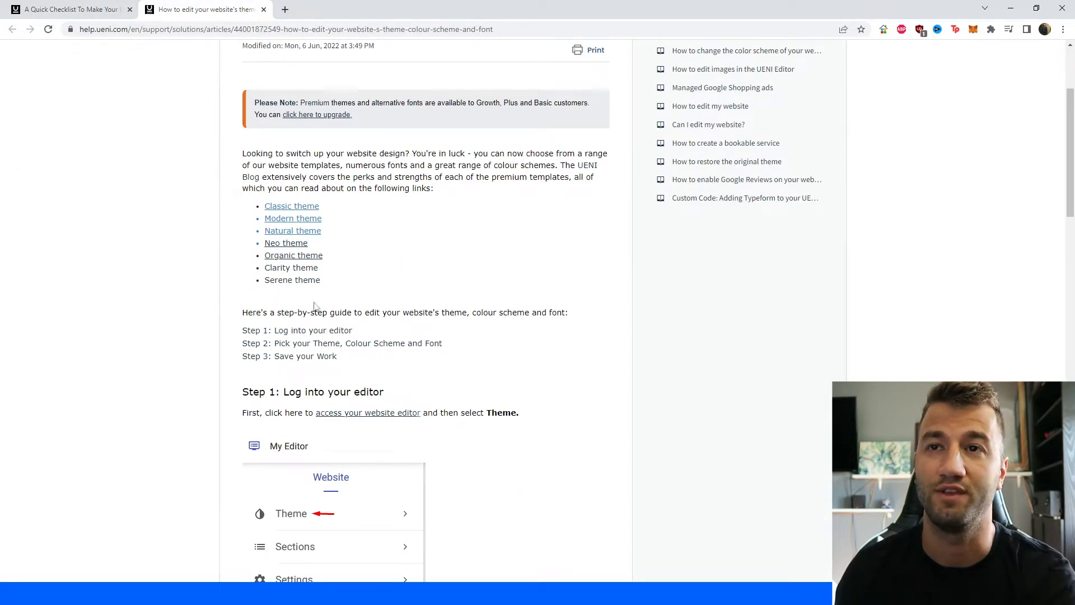
scroll("down", 3)
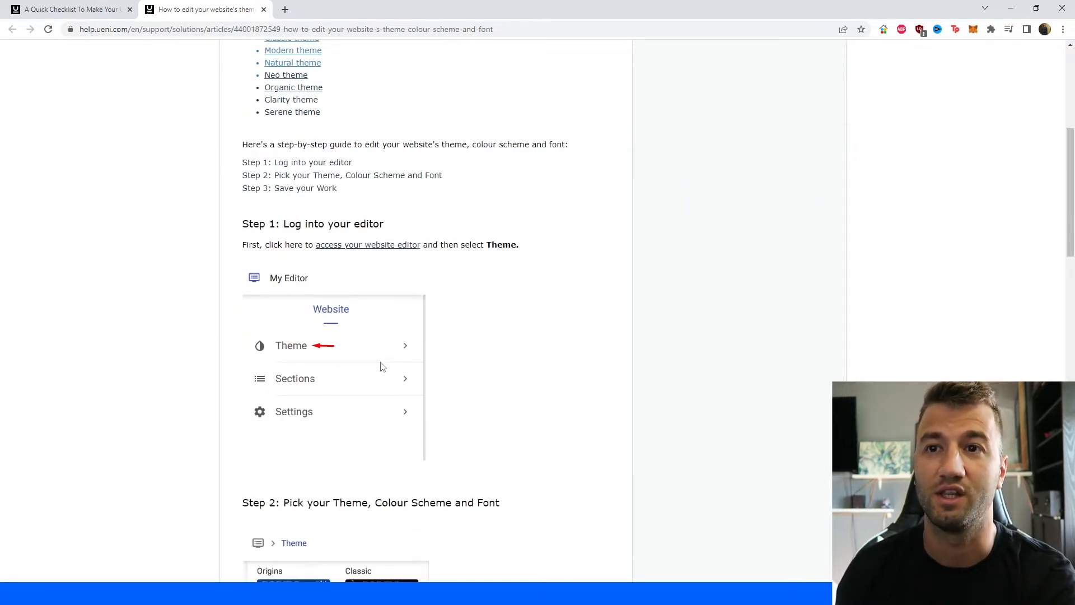
scroll("down", 3)
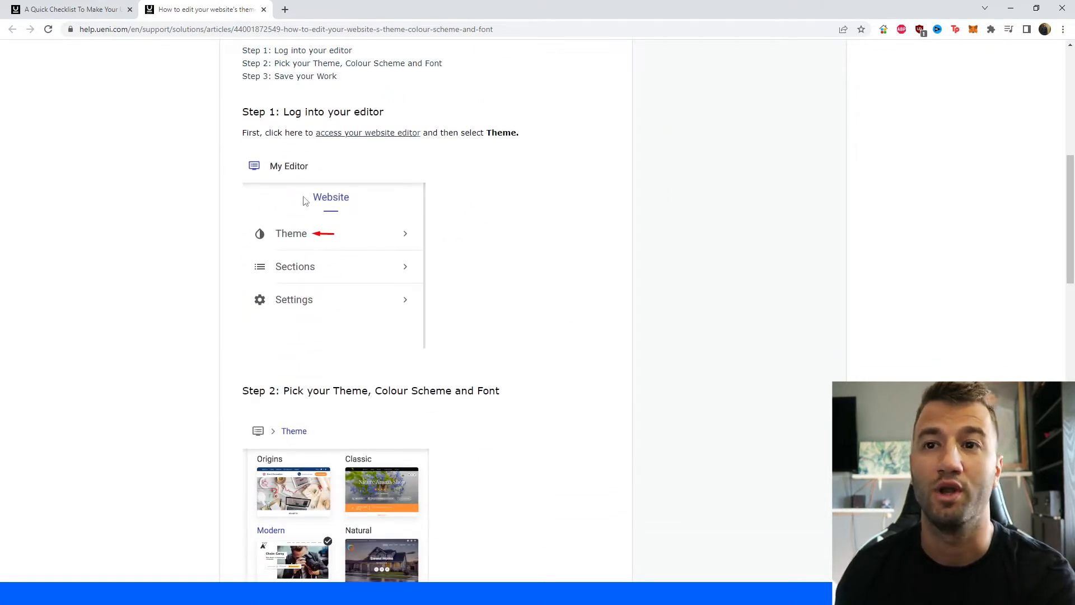
scroll("down", 3)
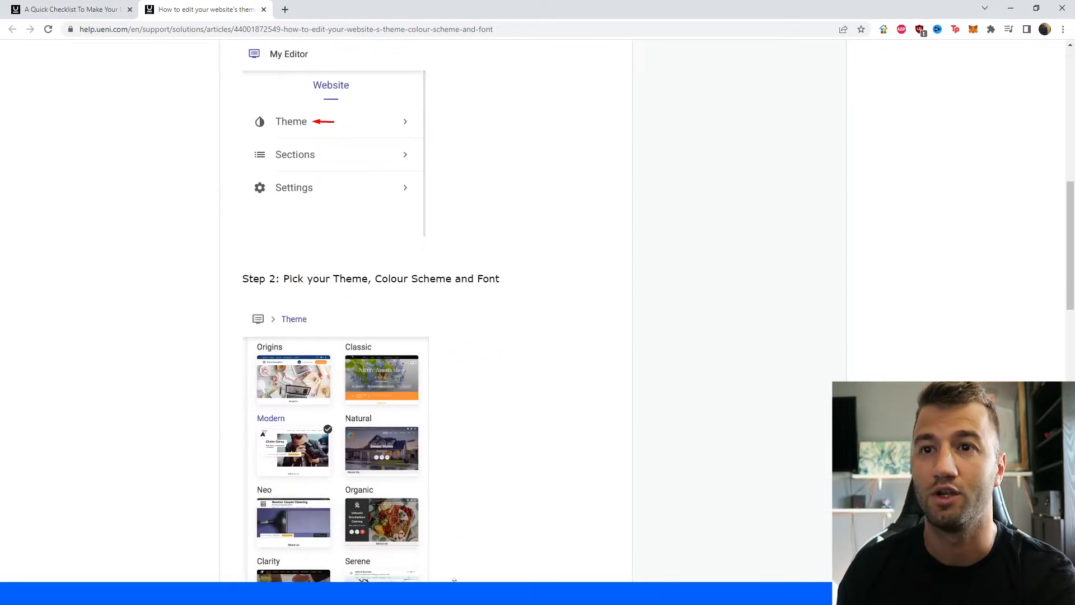
scroll("down", 3)
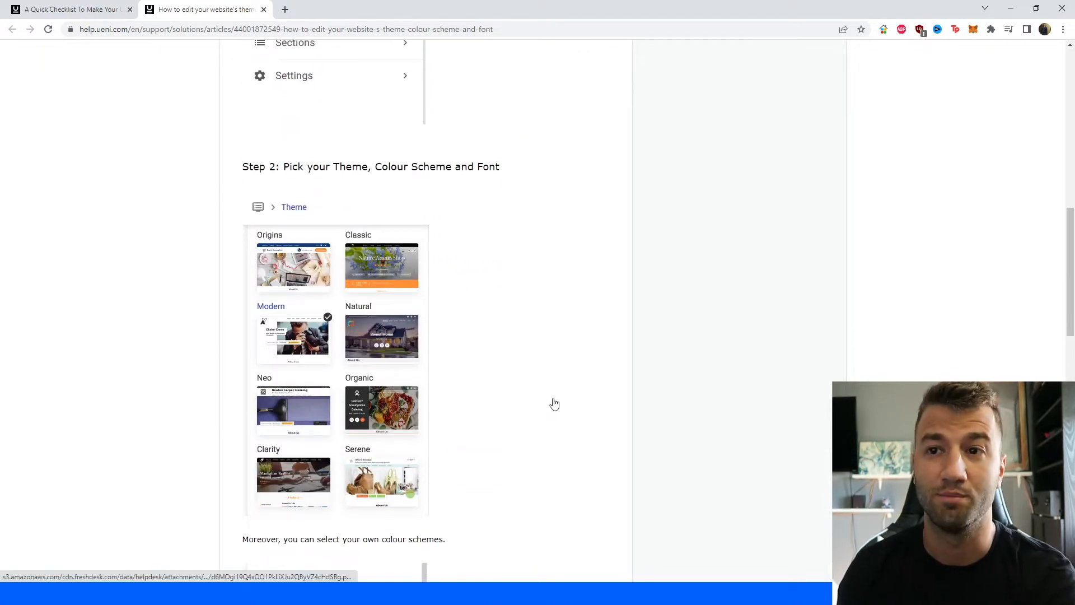
scroll("down", 3)
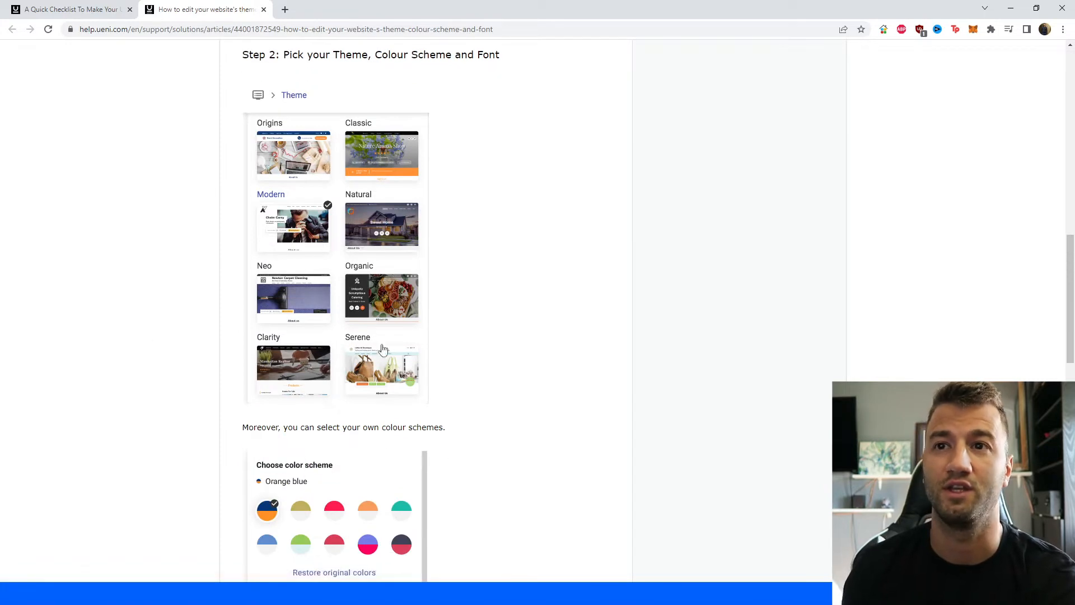
mouse_move(344, 407)
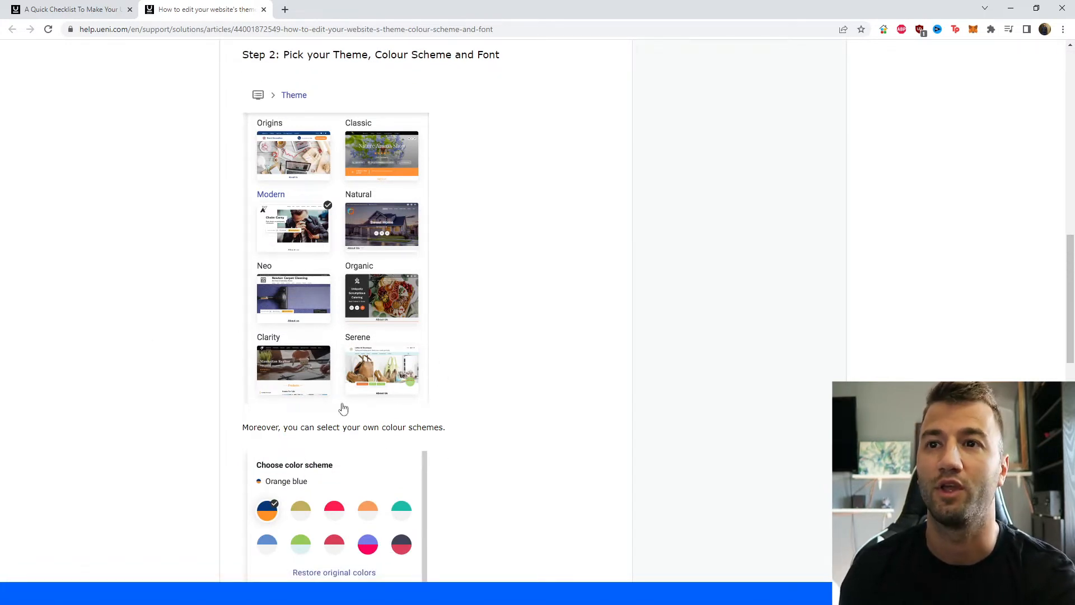
mouse_move(423, 363)
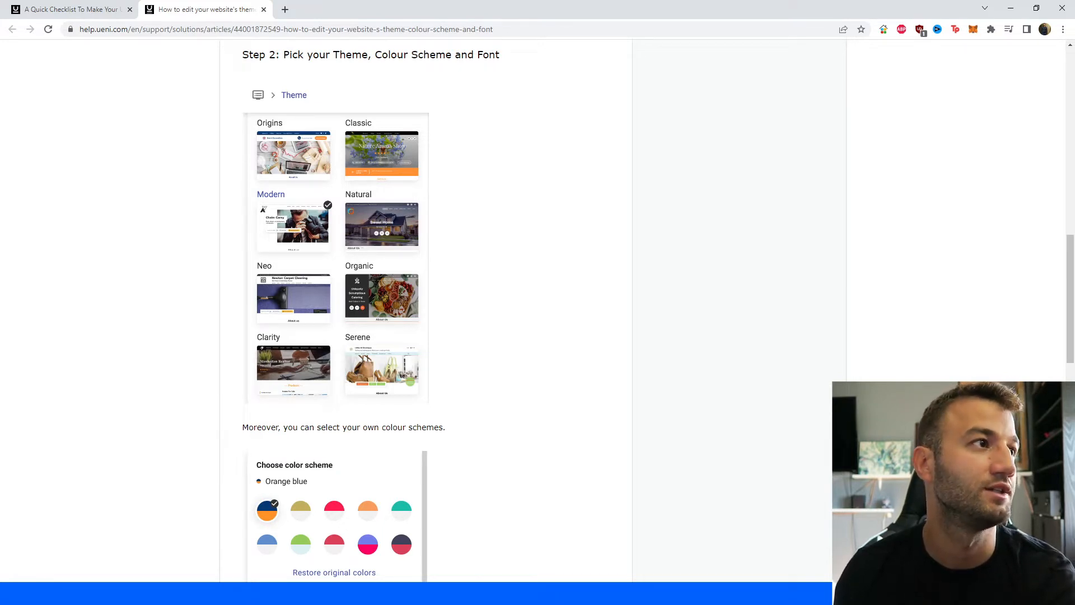
mouse_move(607, 383)
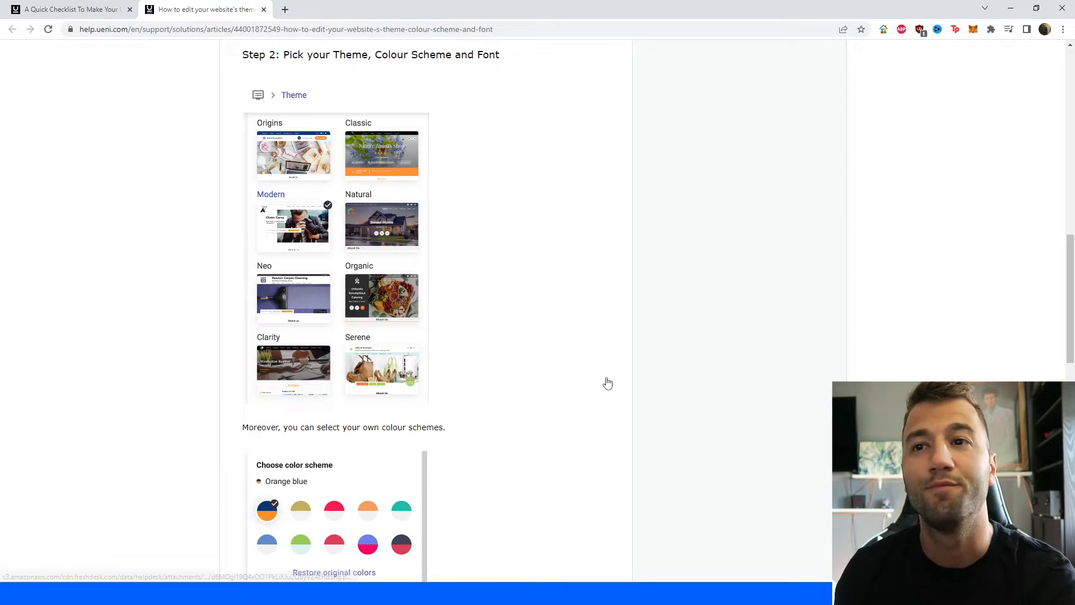
Step: Return to the checklist at Custom Fonts, open its Help Desk font guide, and reach Products & Services Populated
left_click(68, 9)
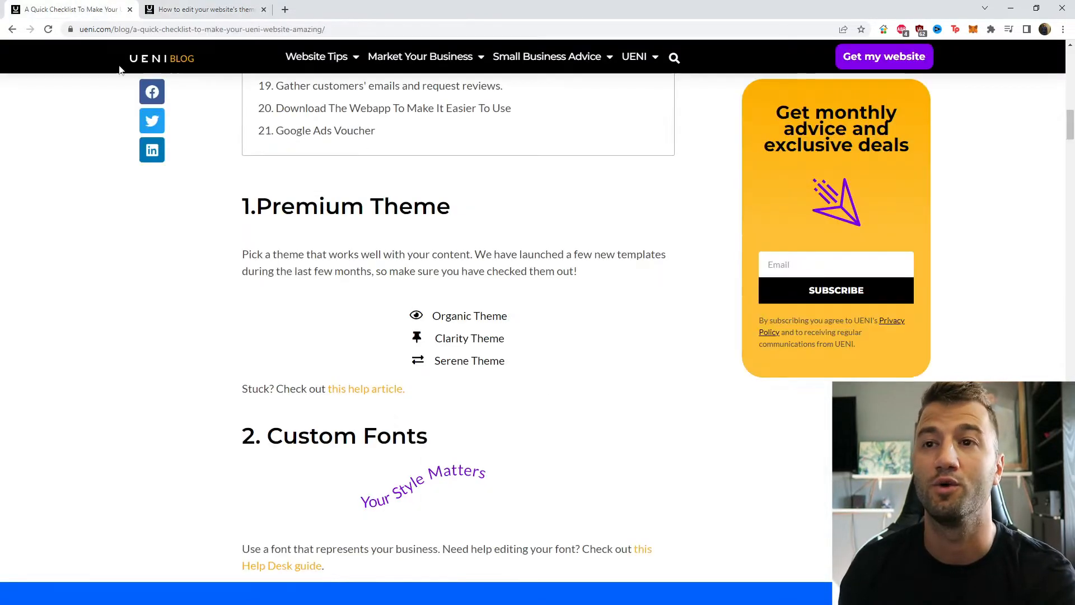
scroll("down", 3)
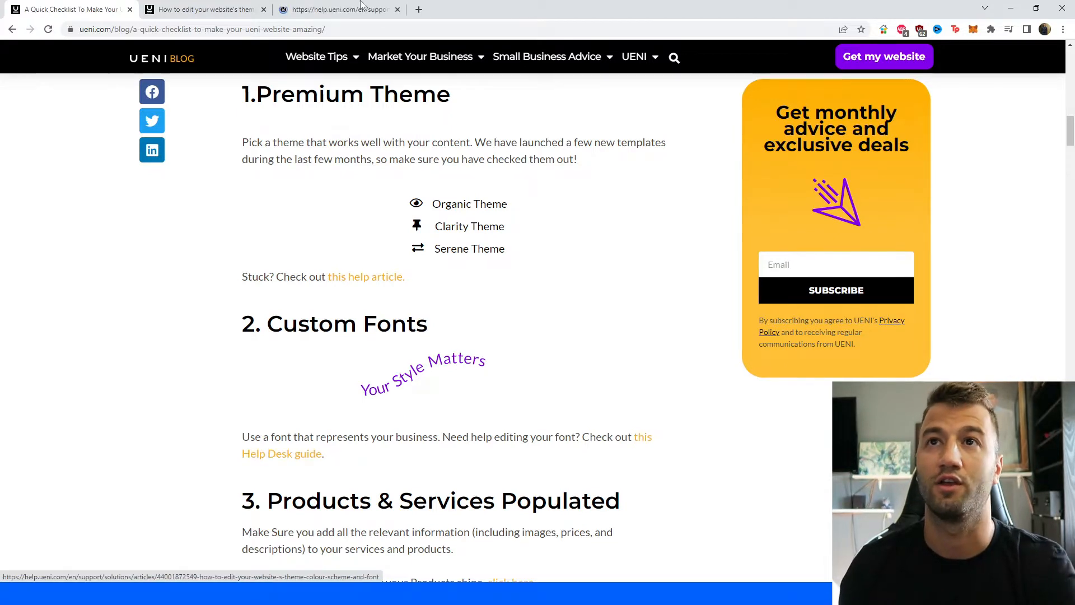
left_click(316, 56)
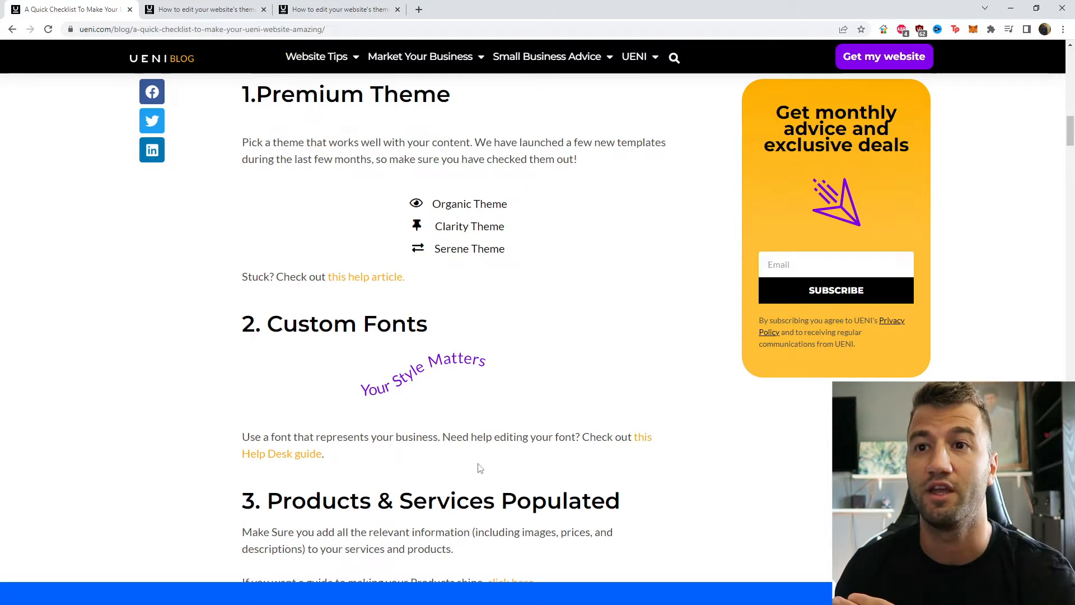
mouse_move(201, 40)
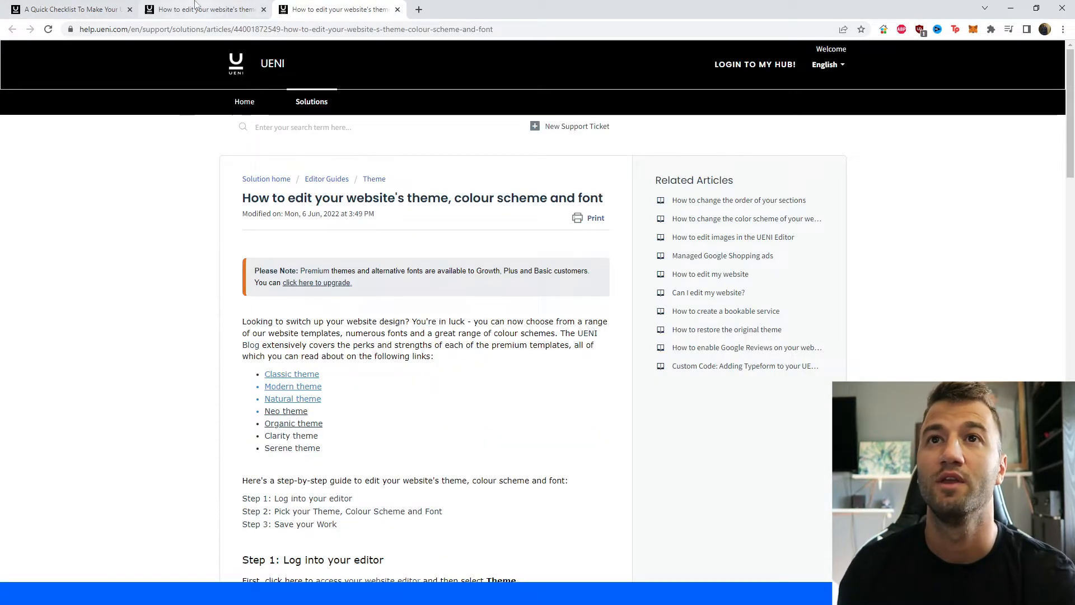
scroll("down", 3)
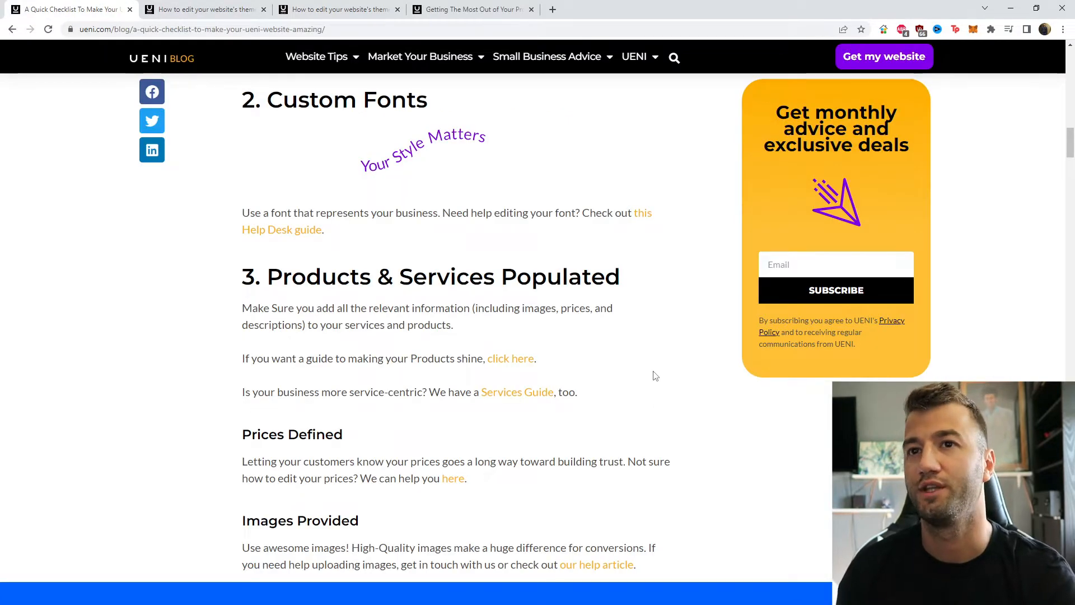
mouse_move(650, 375)
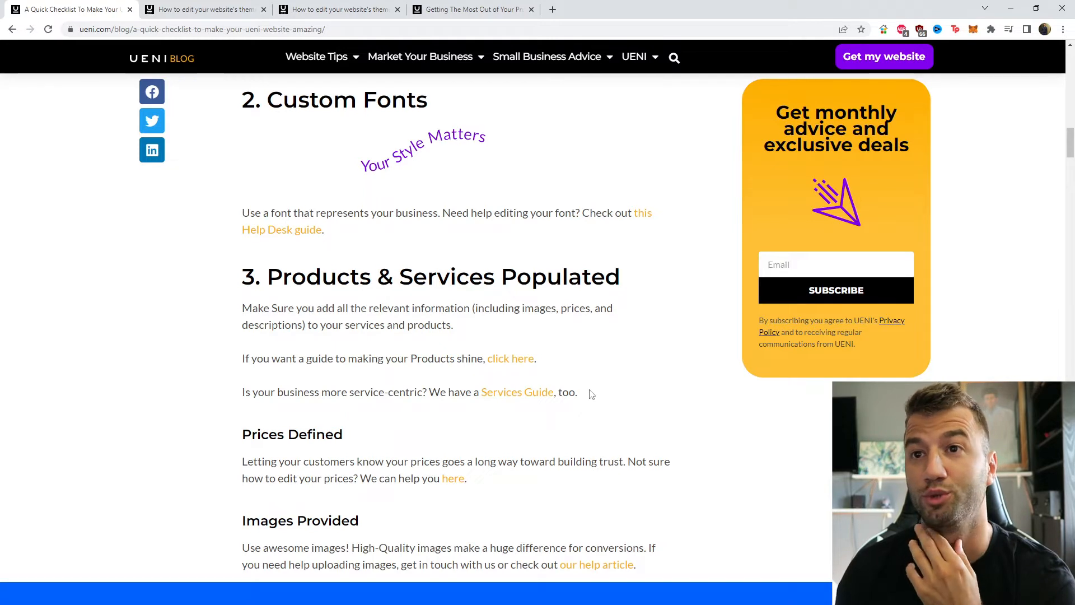
mouse_move(633, 390)
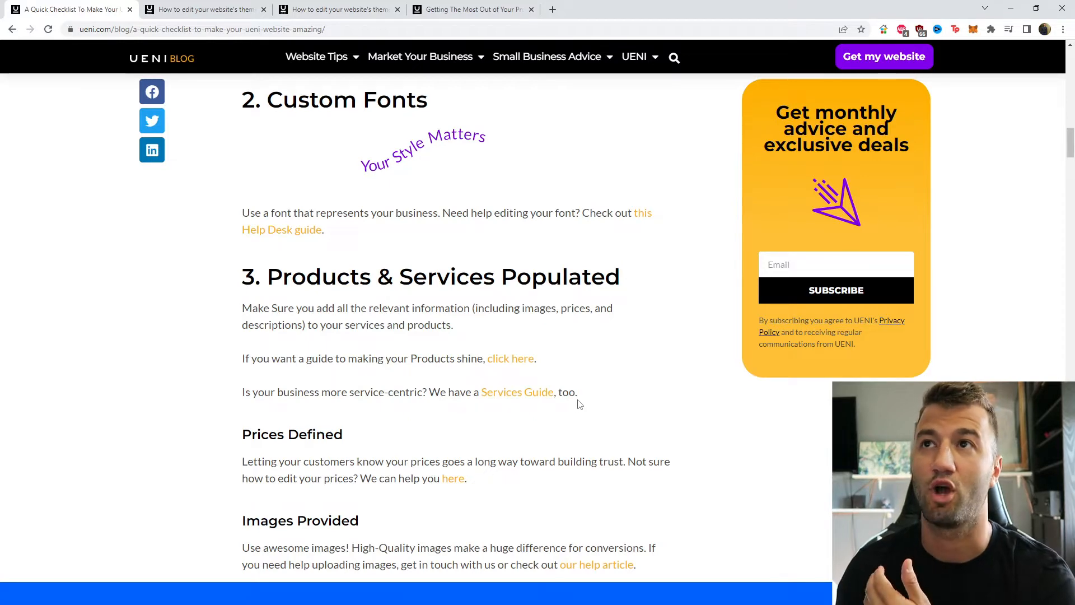
mouse_move(414, 410)
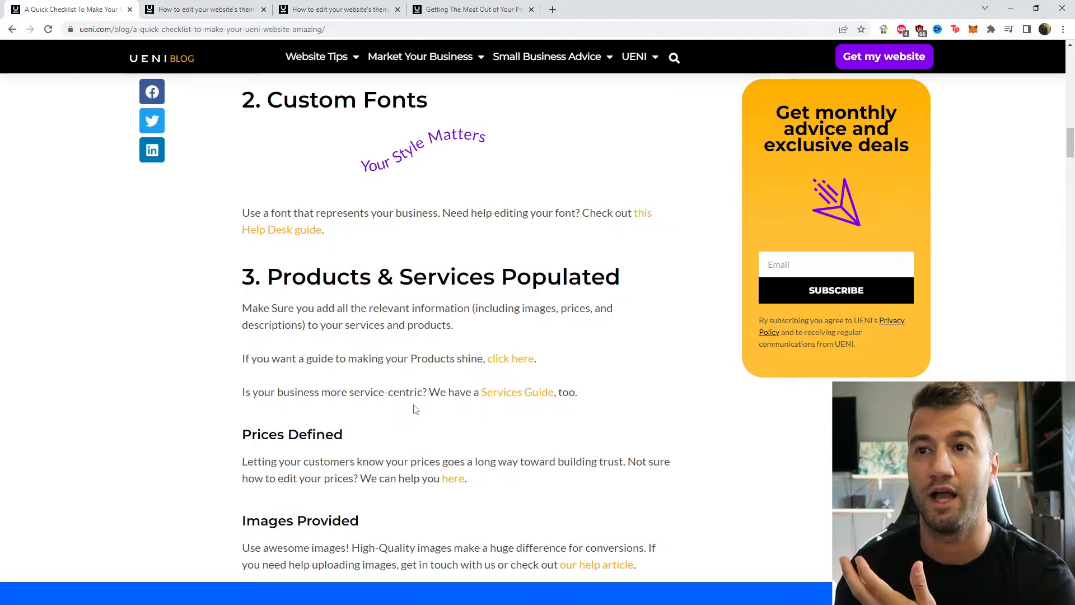
Step: Skim 'Getting The Most Out of Your Products', then view the Popple Wood Pedestal Bowl page's related products
left_click(472, 9)
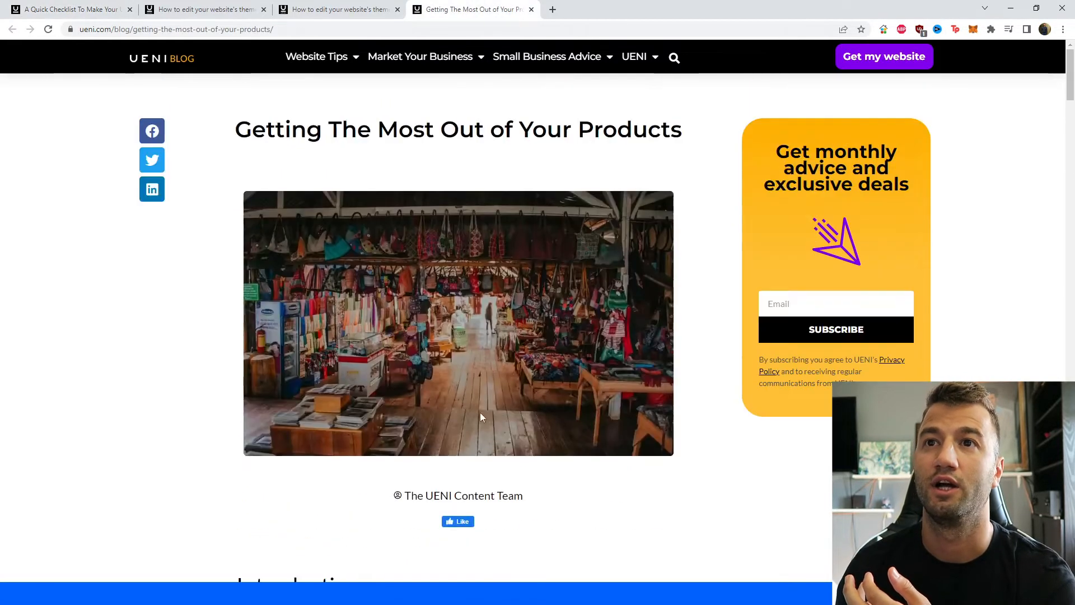
scroll("down", 3)
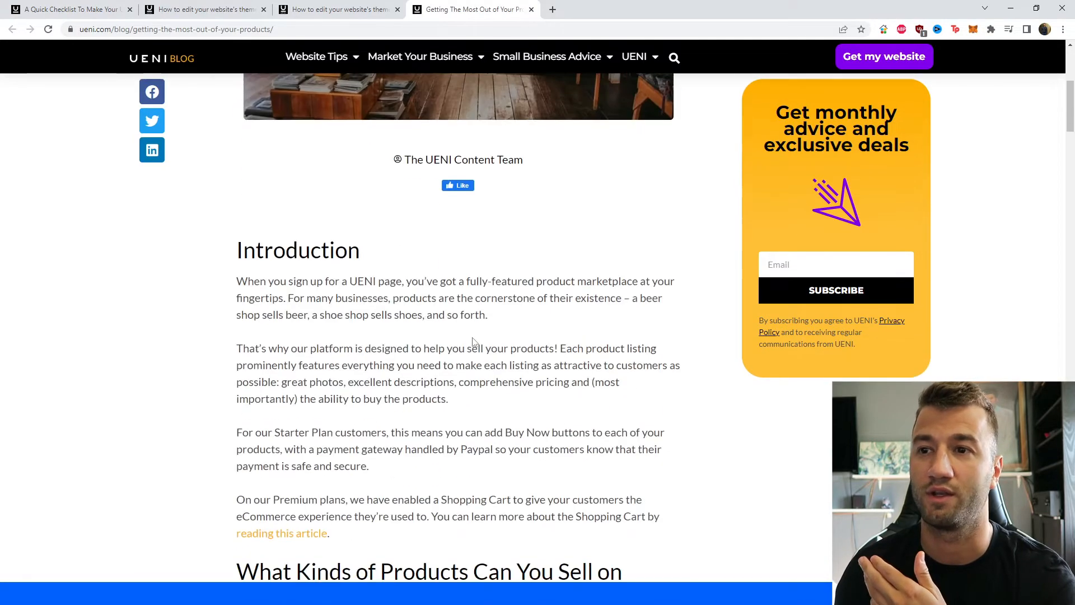
scroll("down", 3)
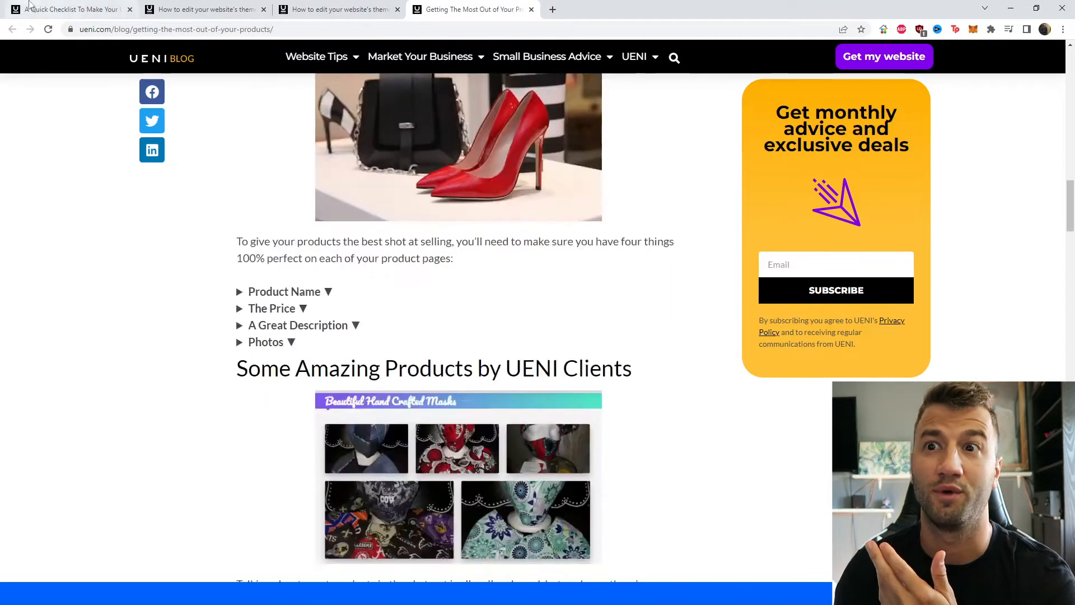
left_click(68, 9)
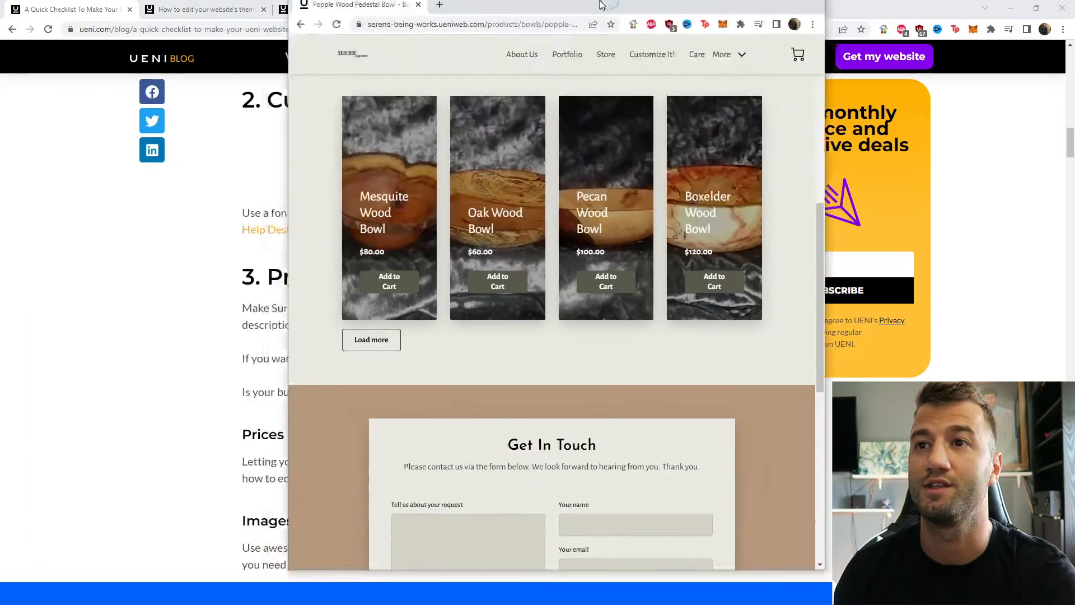
left_click(1033, 8)
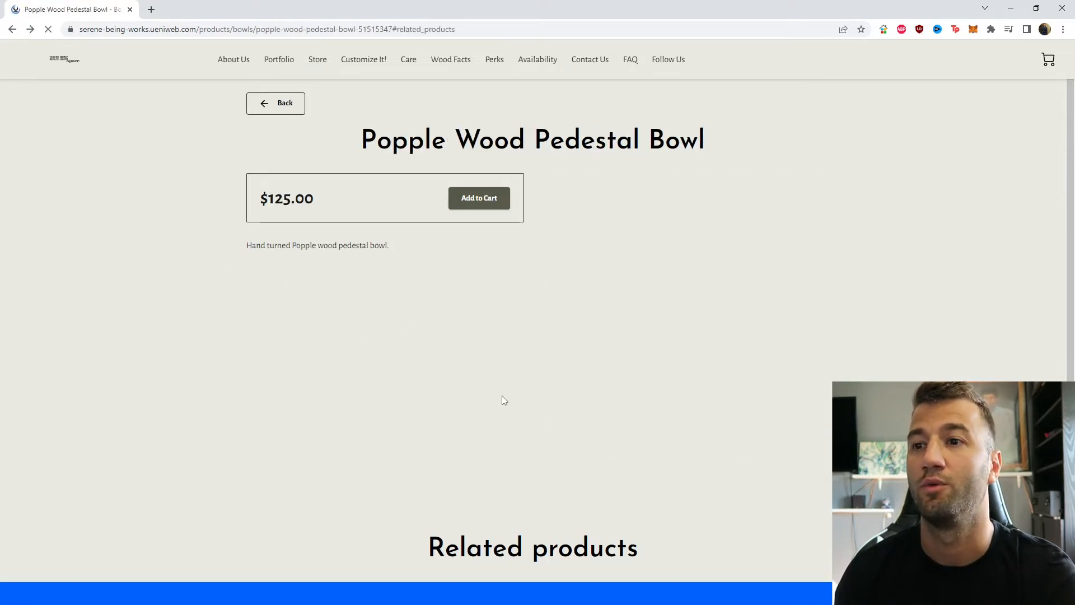
scroll("down", 3)
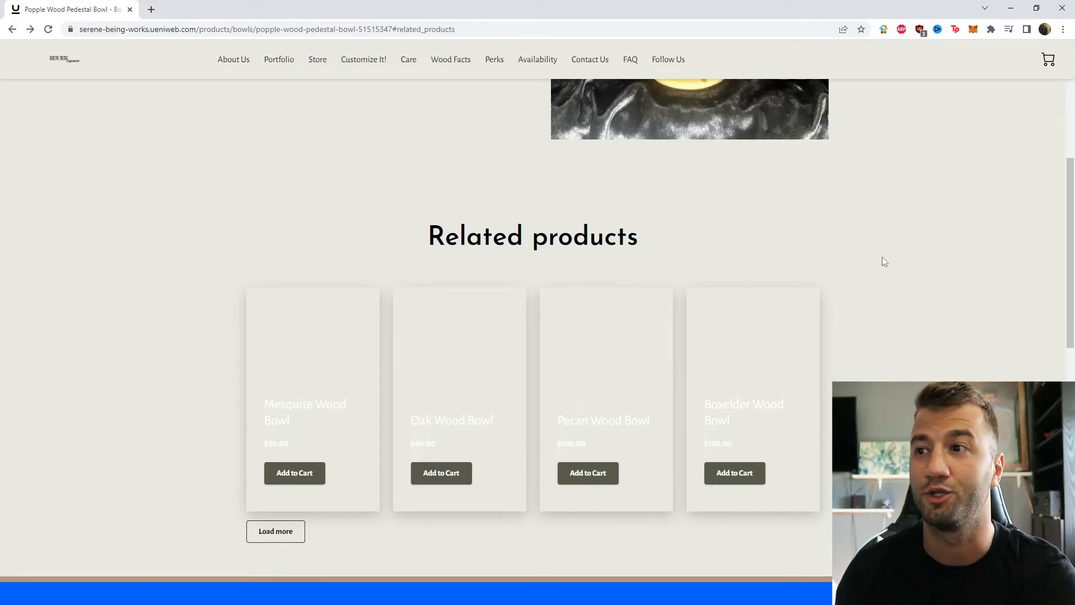
mouse_move(858, 259)
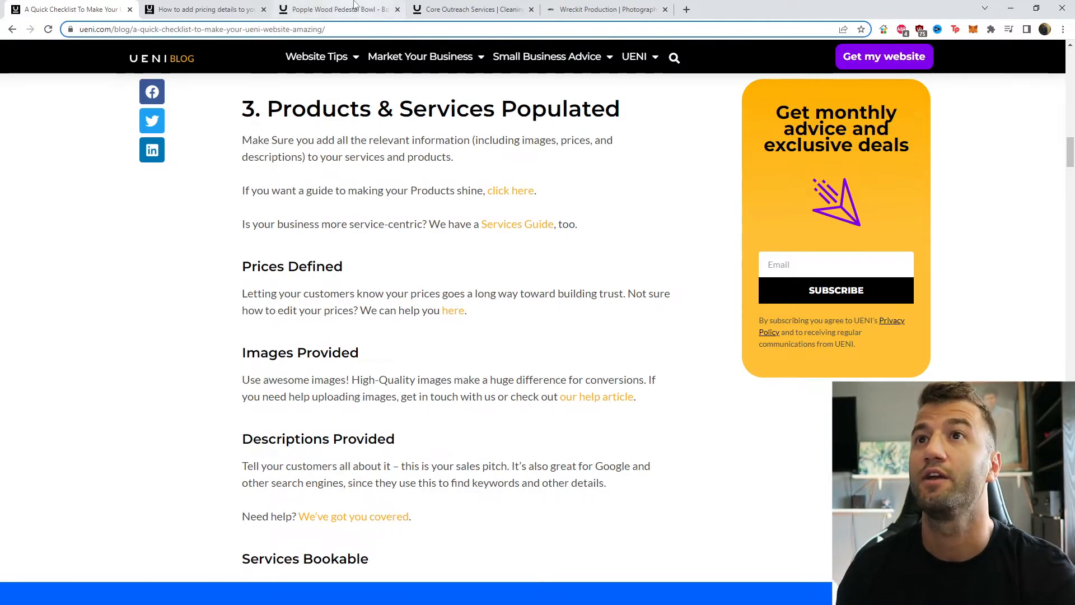
Step: Browse Core Outreach Services' site down its Services section of four bookable cleaning services
left_click(472, 9)
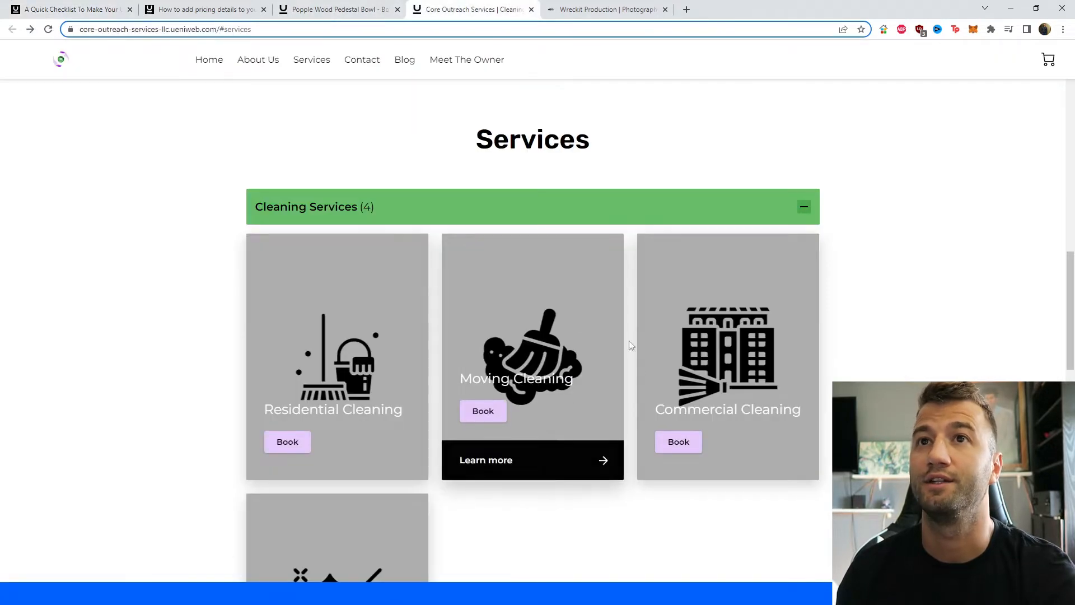
mouse_move(678, 289)
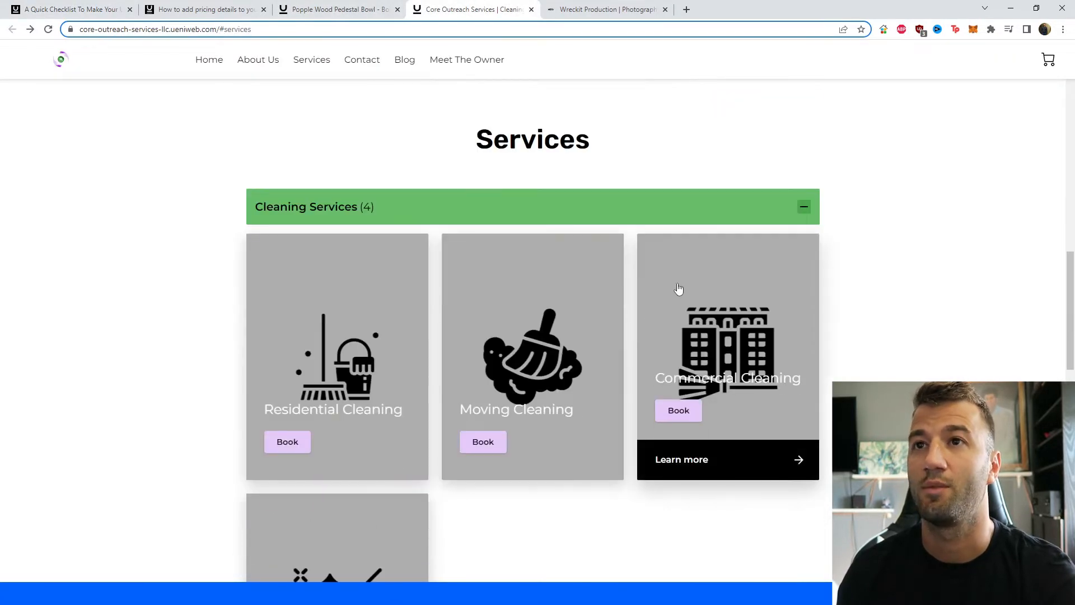
left_click(208, 59)
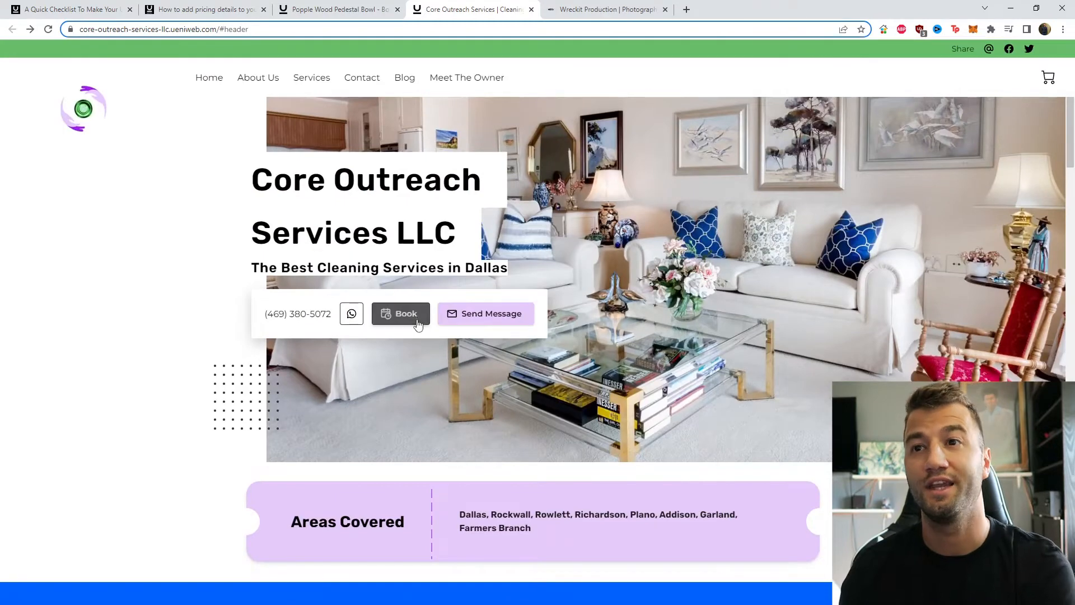
left_click(311, 77)
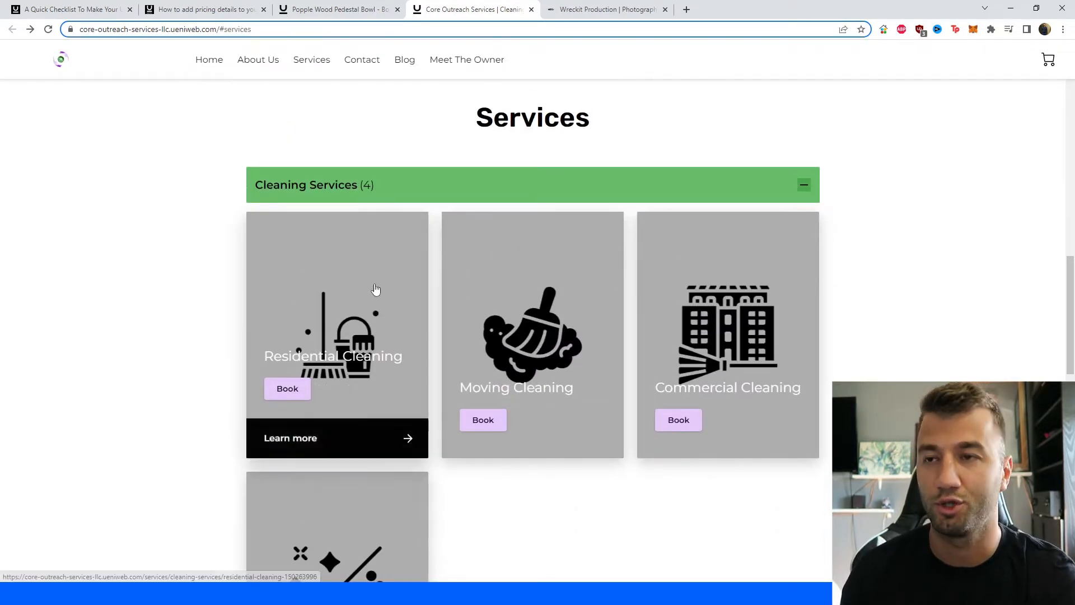
scroll("down", 3)
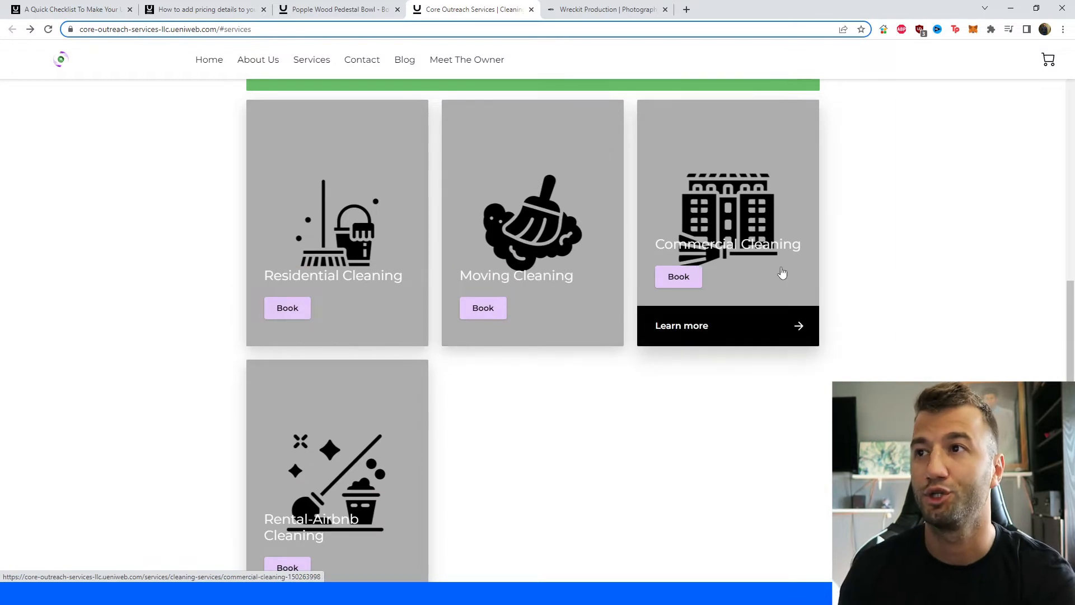
scroll("down", 3)
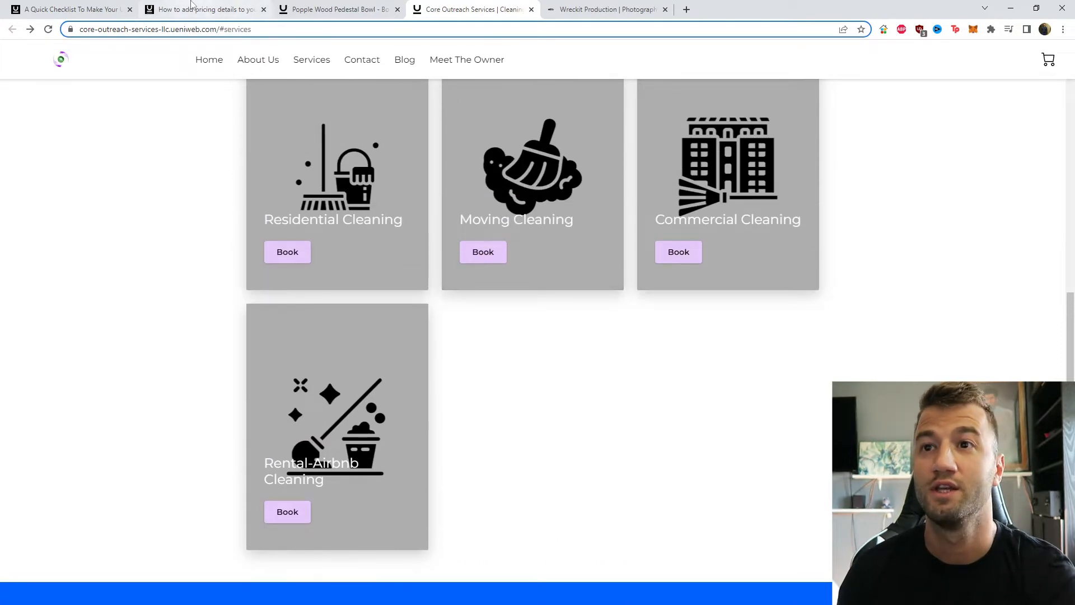
Step: Bring the checklist article back at Products & Services Populated with Prices Defined below
left_click(68, 9)
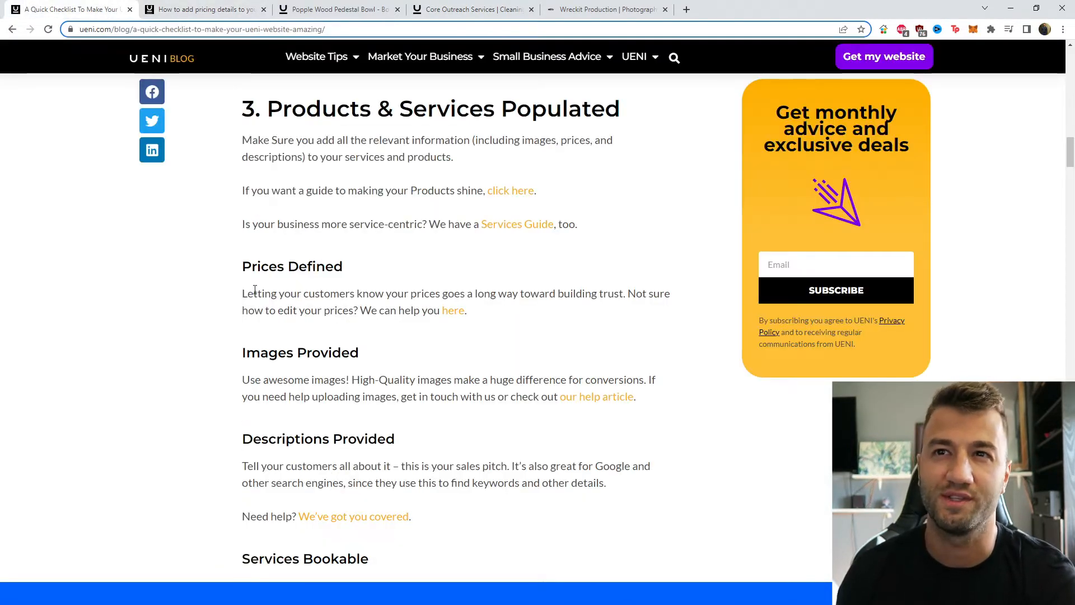
mouse_move(401, 336)
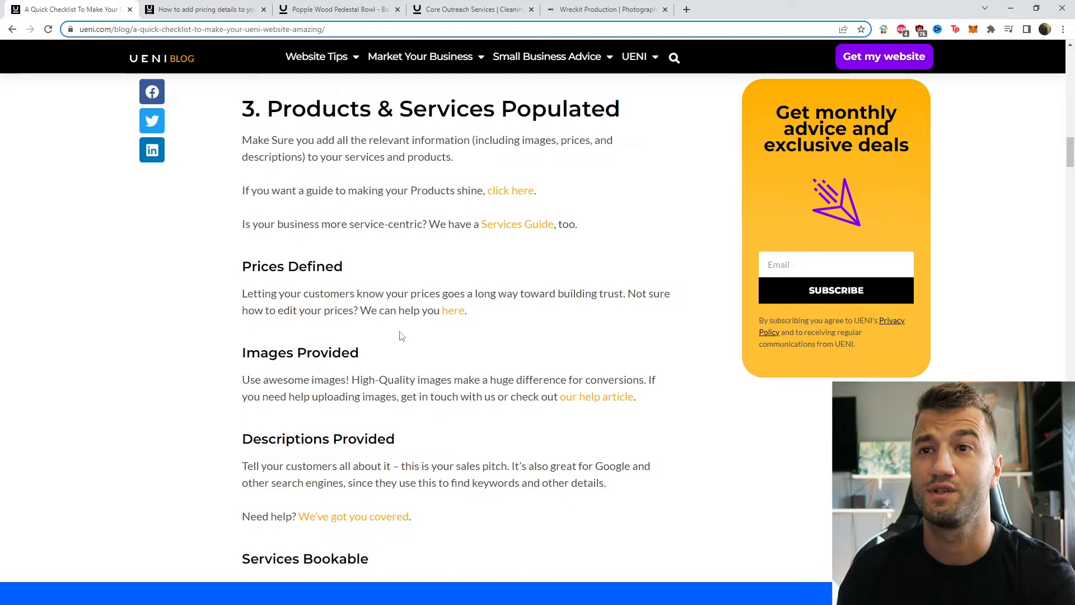
mouse_move(538, 322)
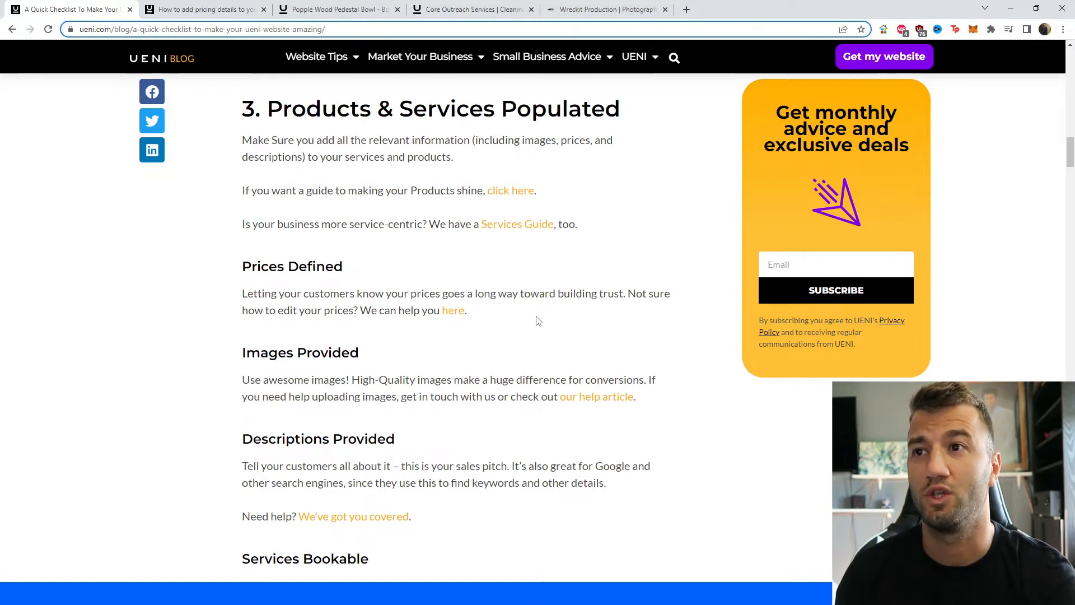
mouse_move(598, 338)
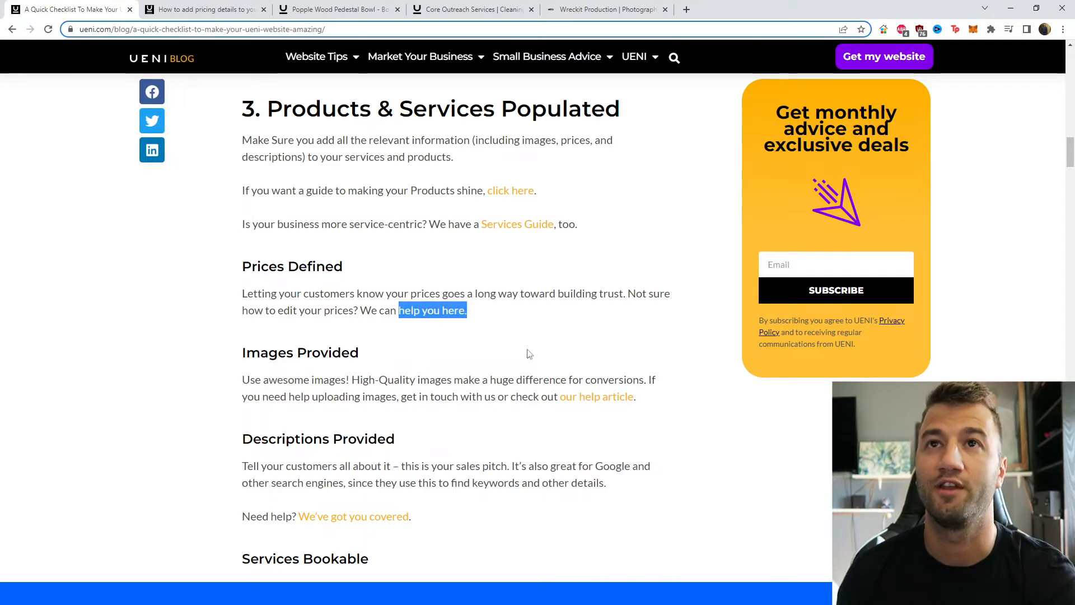
mouse_move(530, 353)
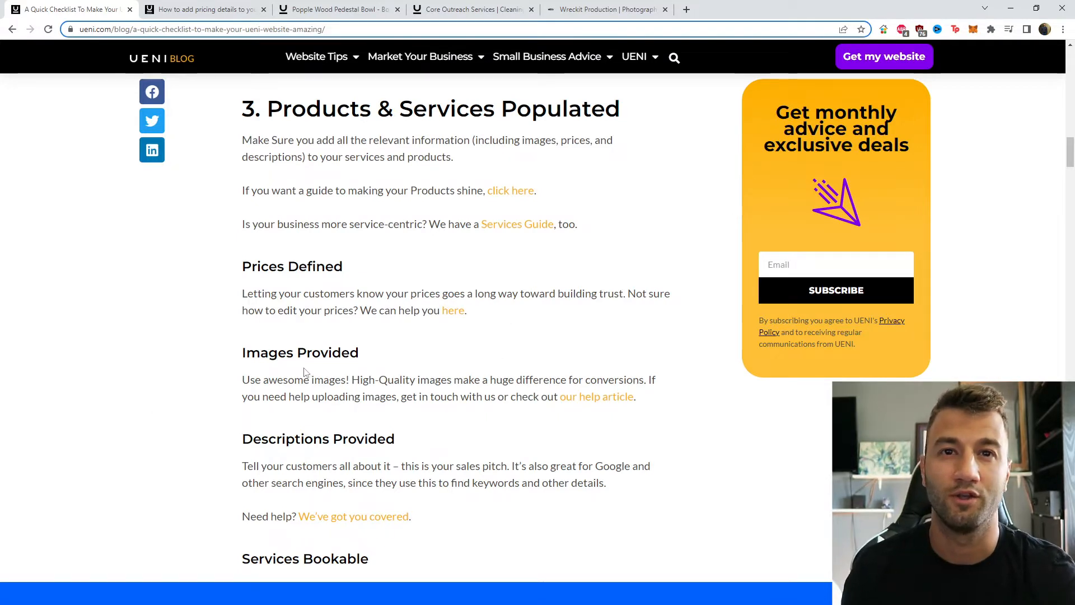
mouse_move(679, 404)
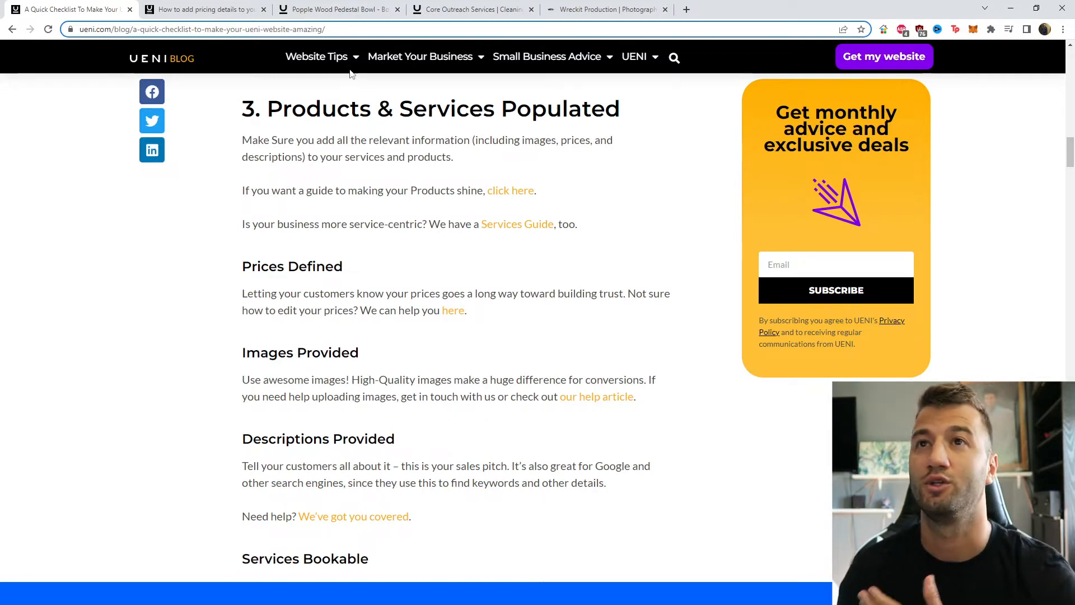
Step: Load more related products on the wood bowl page, showing Carob, Cottonwood and Ash Wood Bowls
left_click(471, 9)
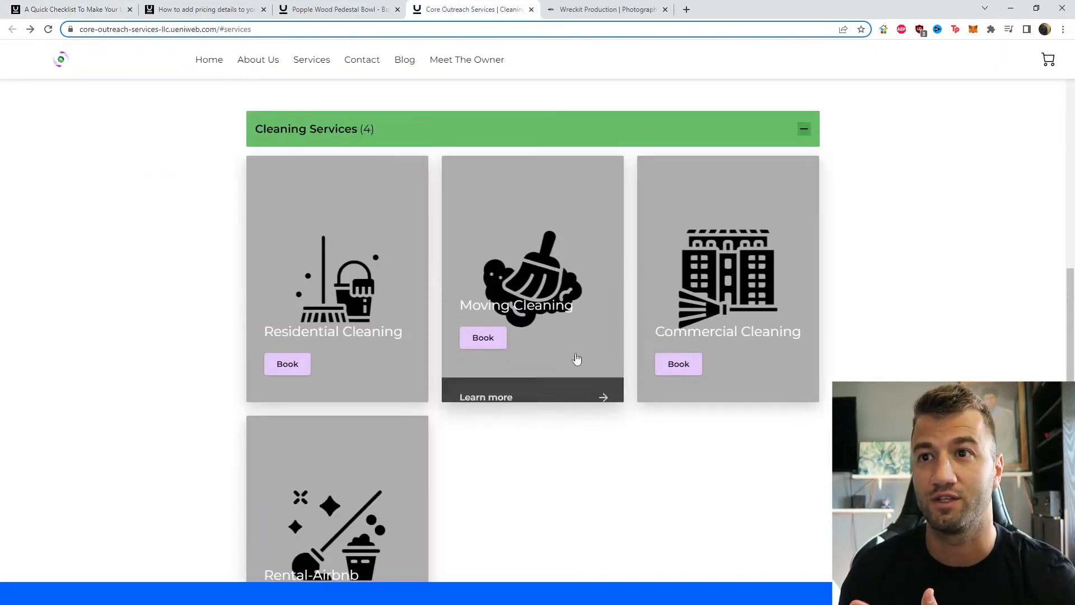
mouse_move(569, 439)
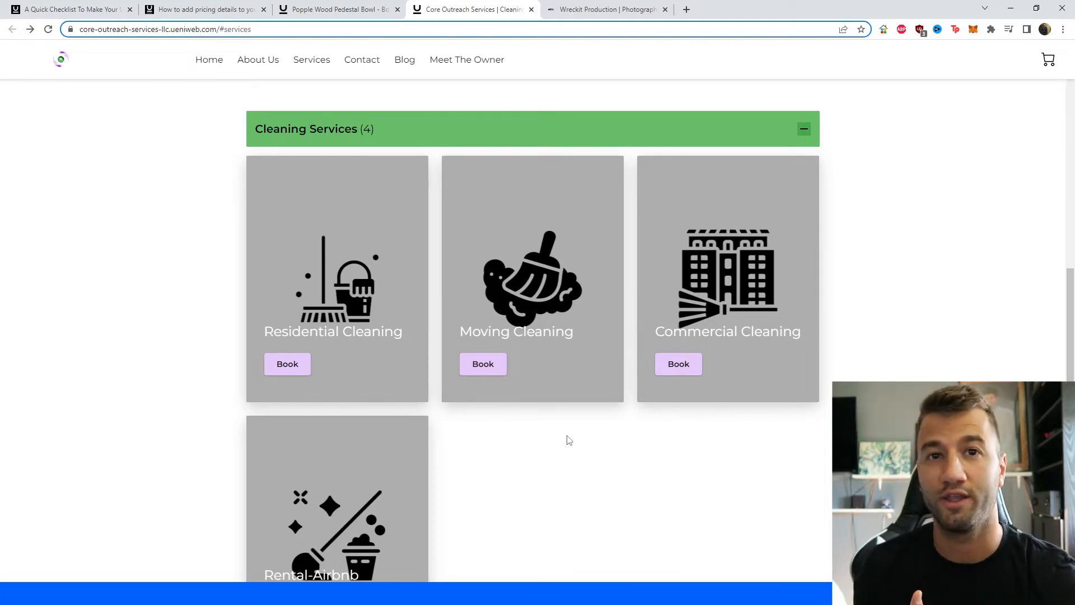
left_click(336, 9)
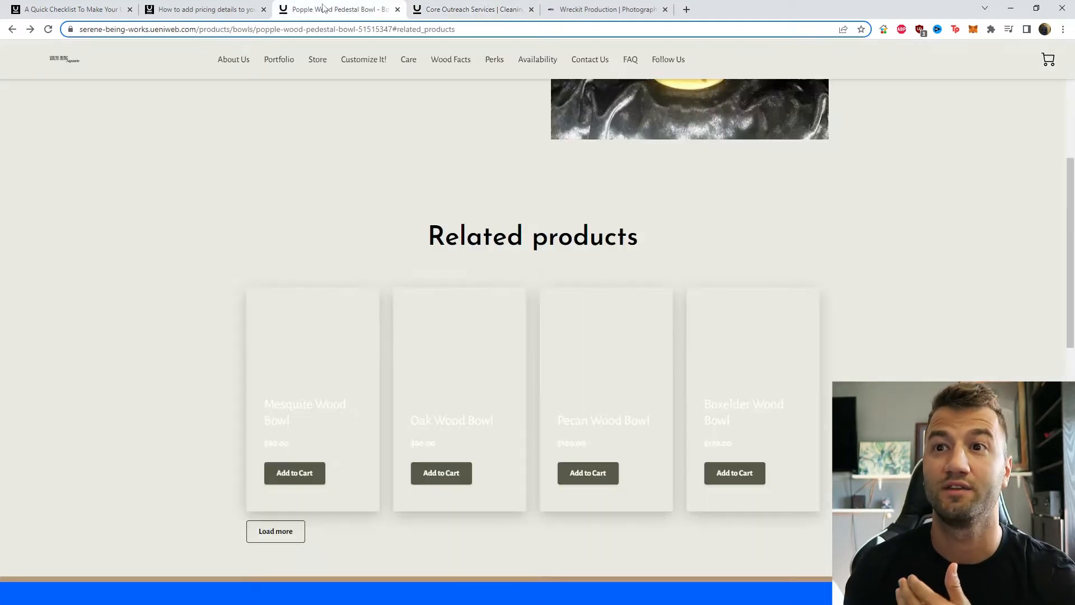
left_click(275, 530)
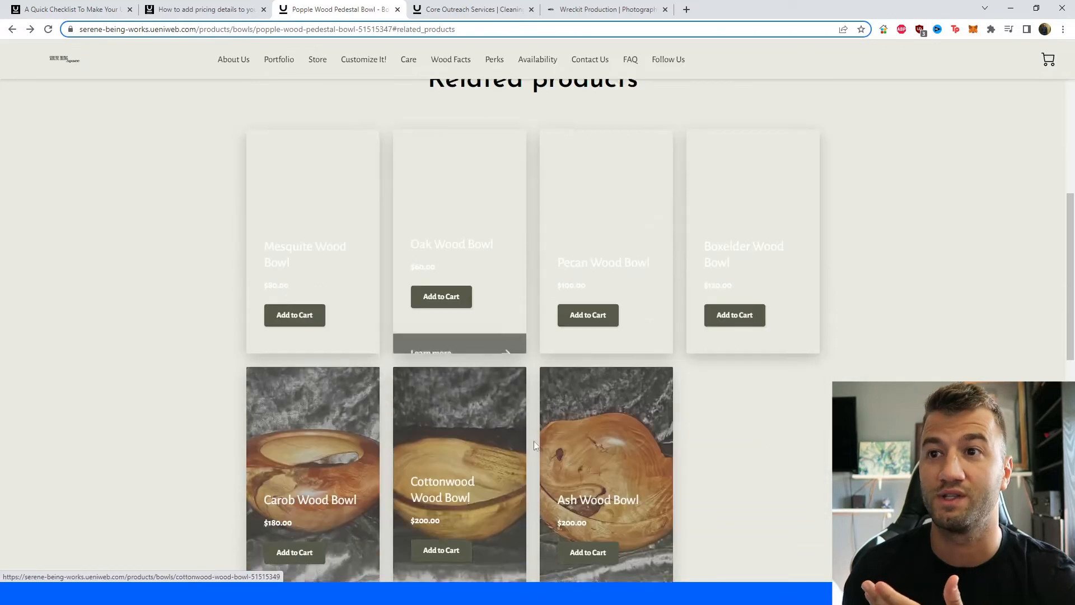
scroll("down", 3)
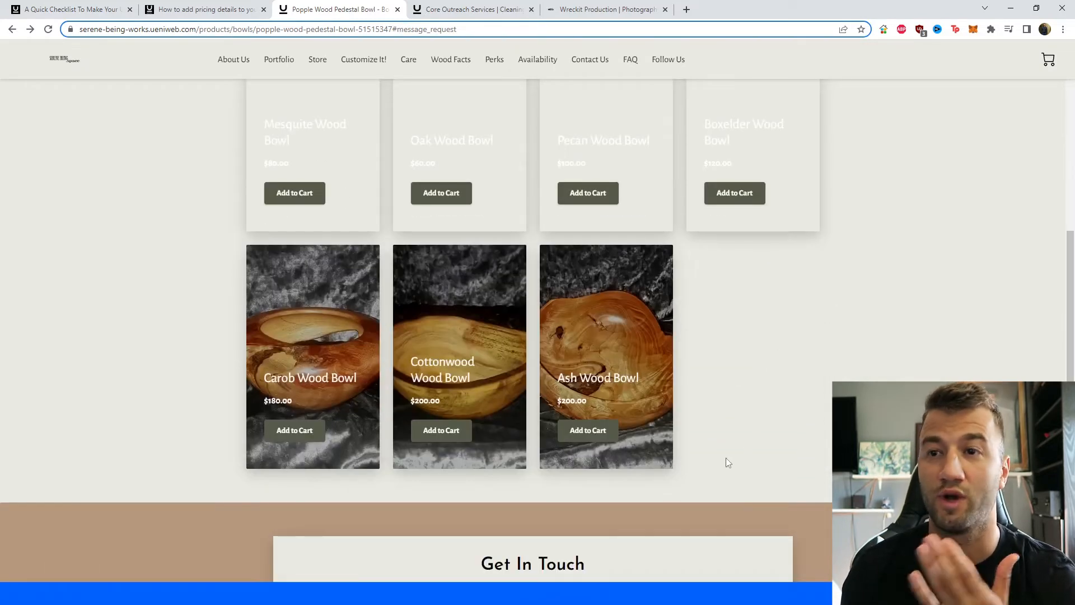
mouse_move(309, 346)
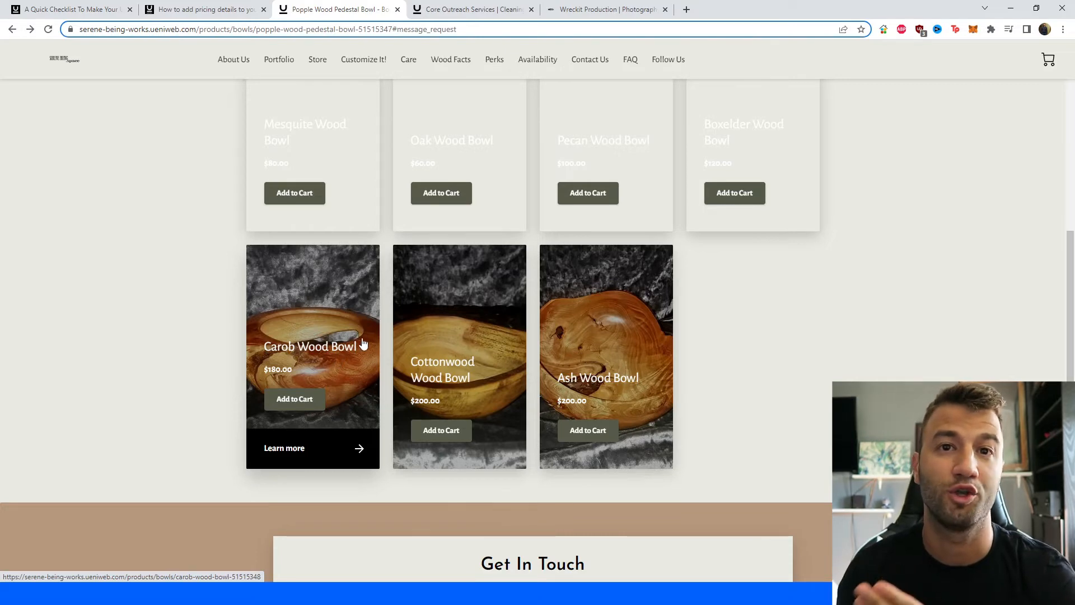
mouse_move(365, 368)
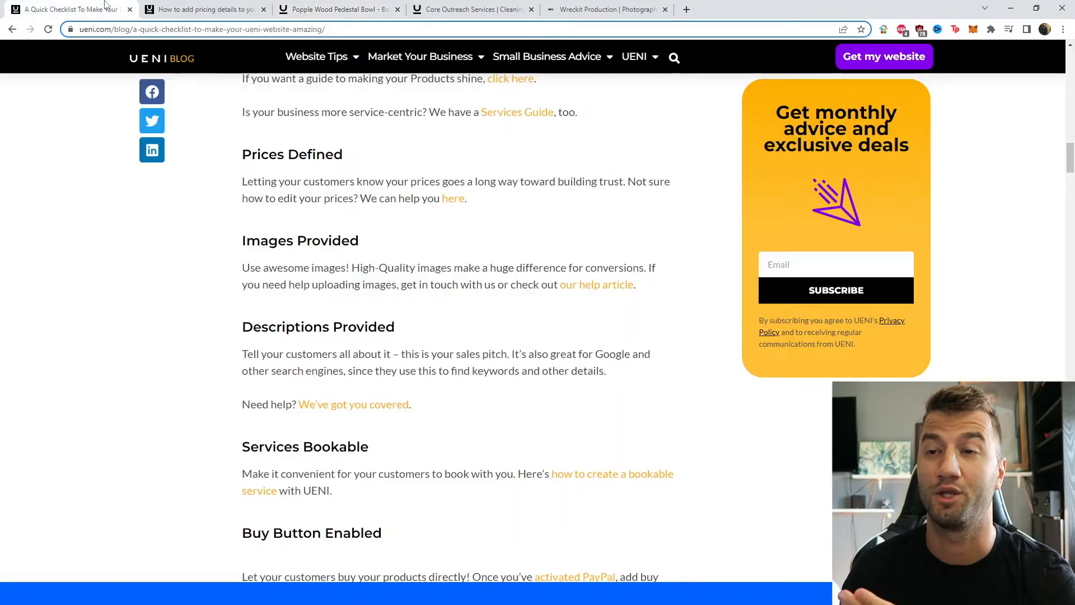
mouse_move(552, 323)
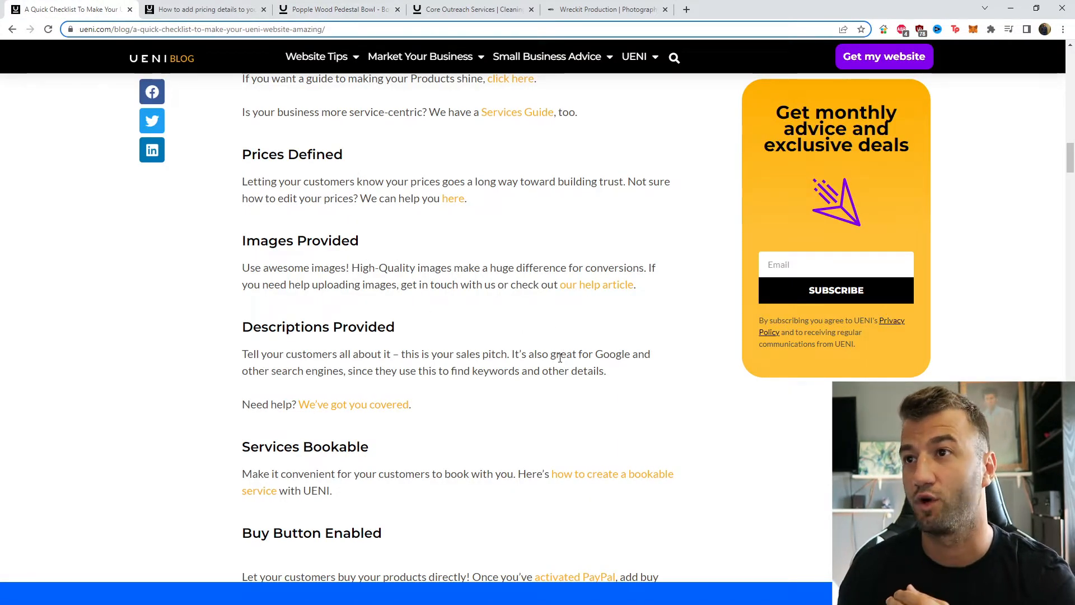
mouse_move(442, 314)
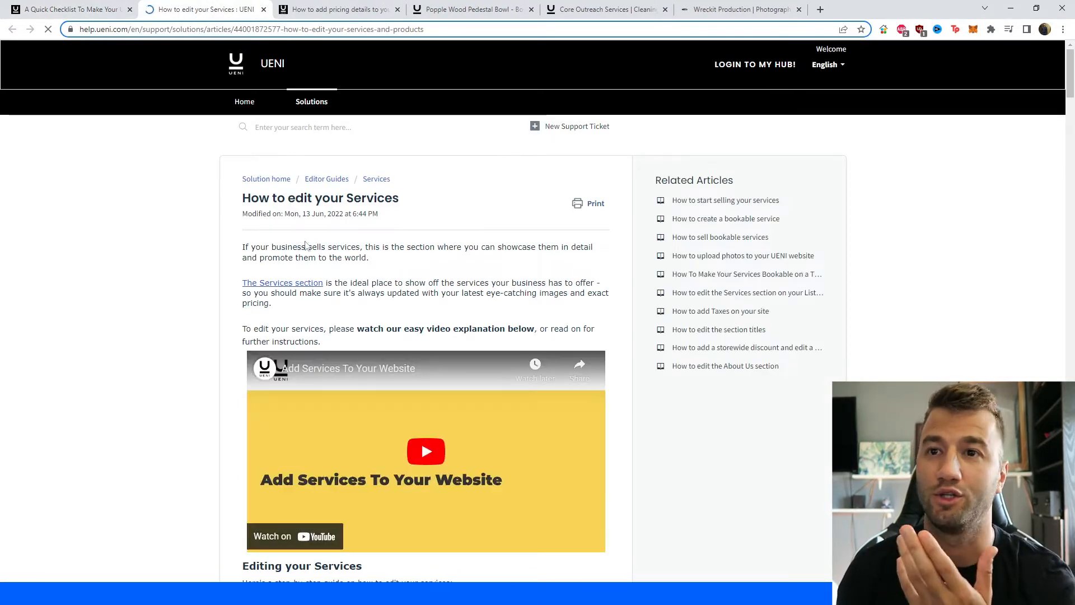
Step: Return to the checklist and scroll past Buy Button Enabled to Shopping Cart Enabled
left_click(68, 9)
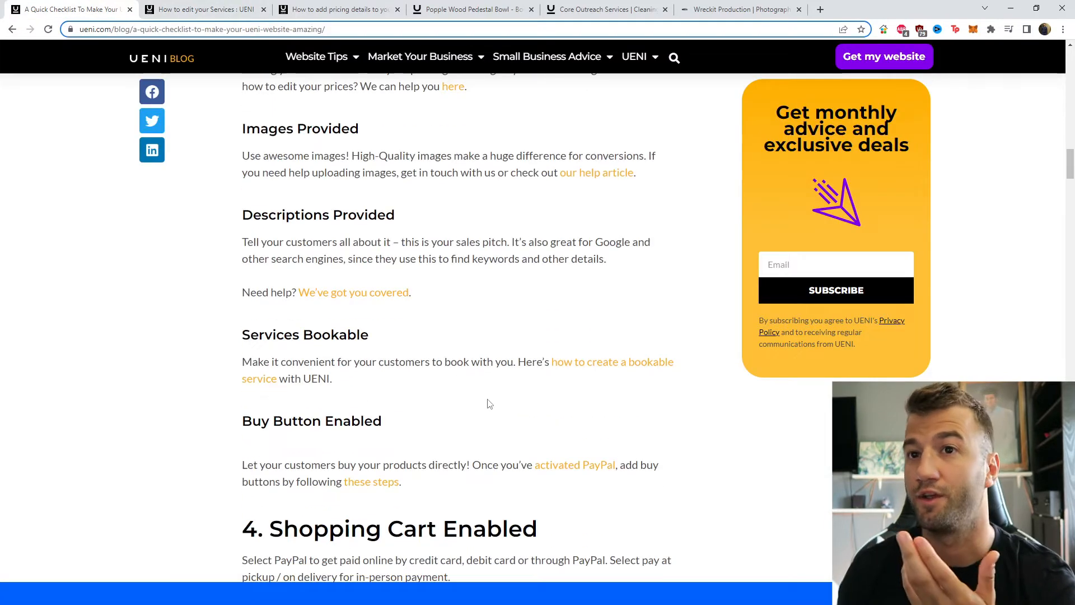
scroll("down", 3)
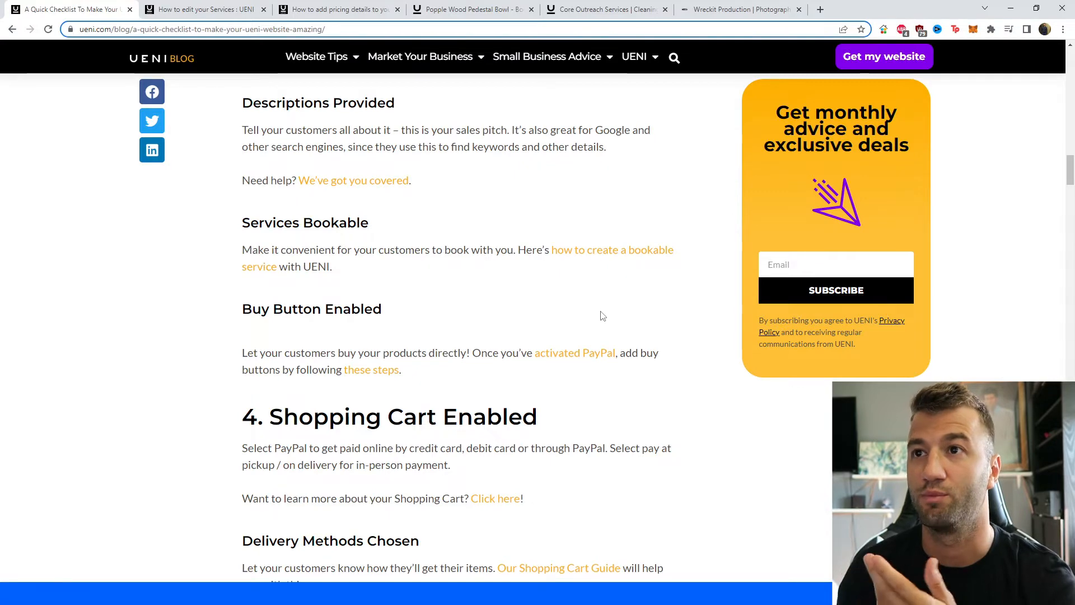
mouse_move(598, 254)
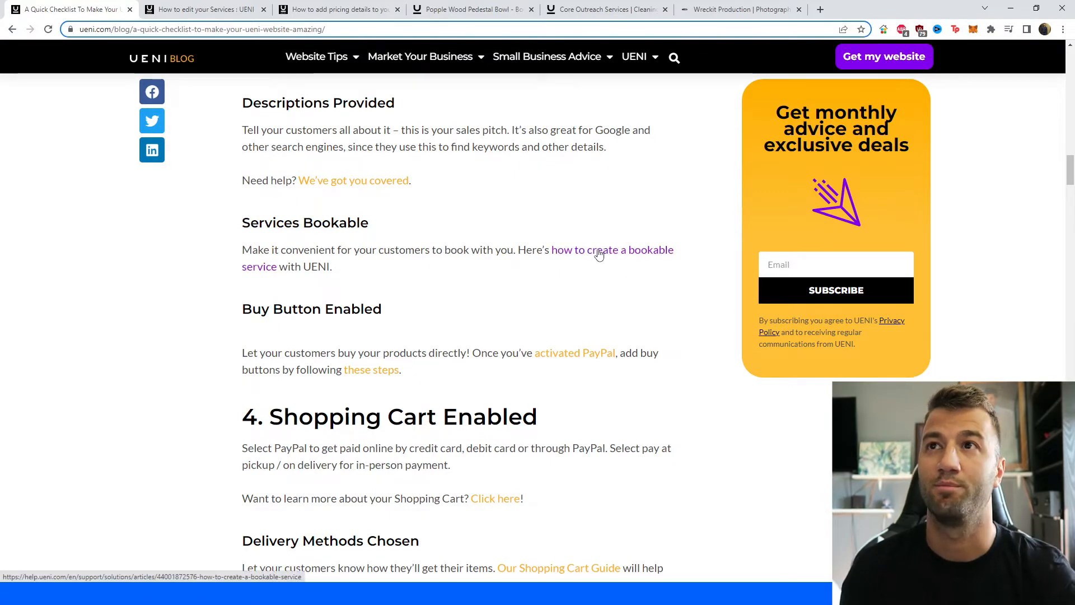
Step: Open the bookable-service guide, then Core Outreach Services' Residential Cleaning booking form with time slots
left_click(611, 250)
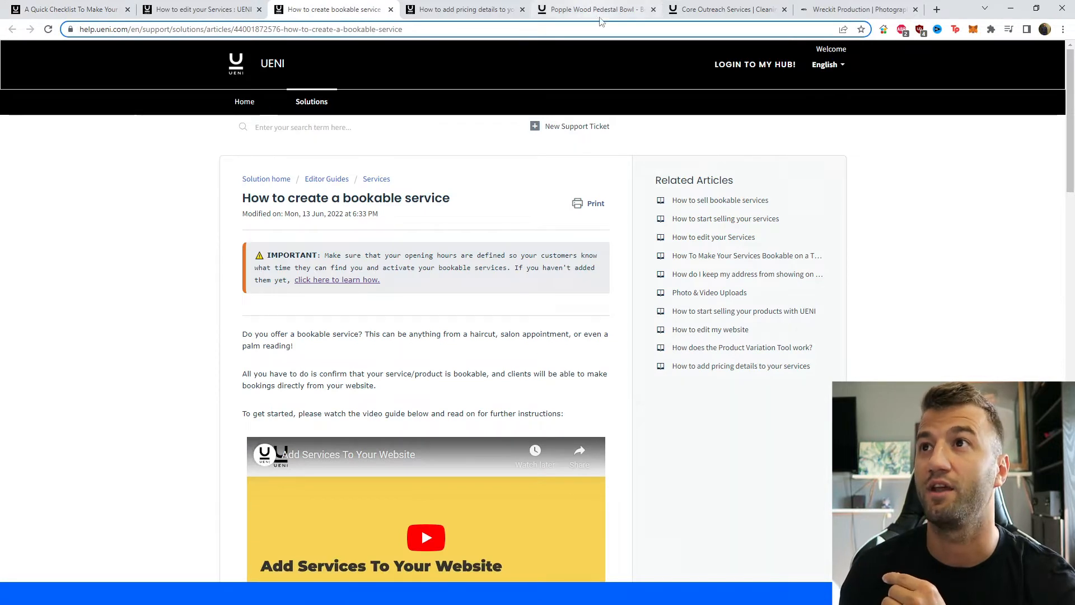
left_click(724, 9)
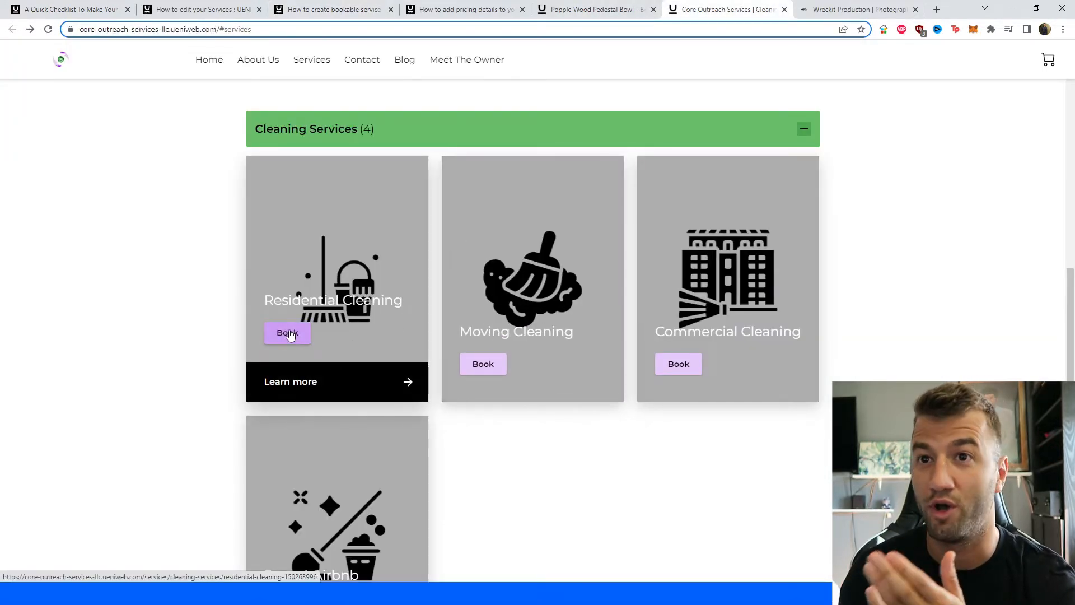
left_click(288, 332)
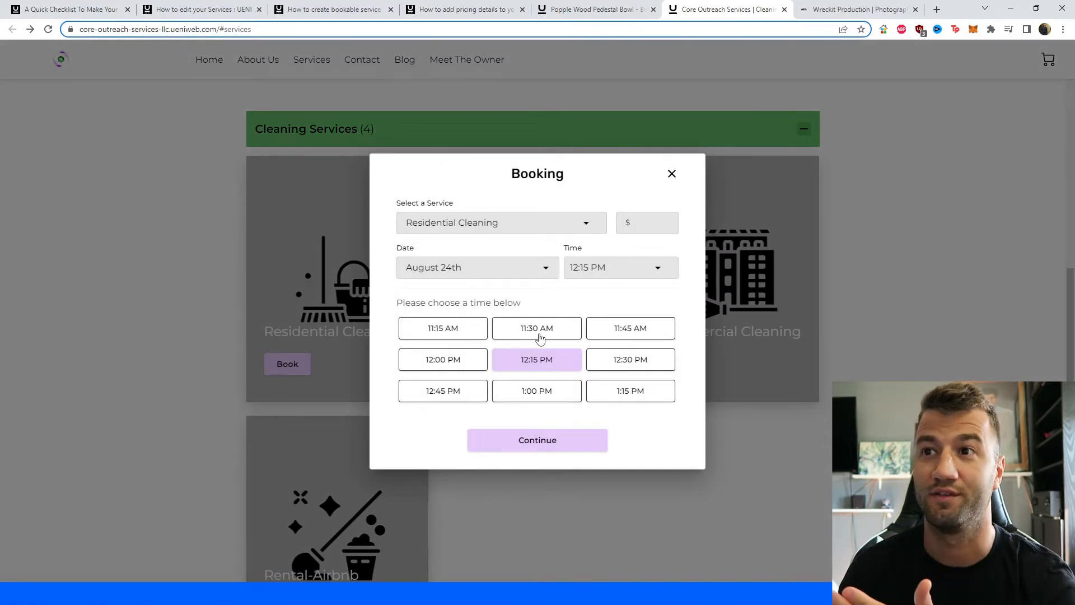
mouse_move(523, 402)
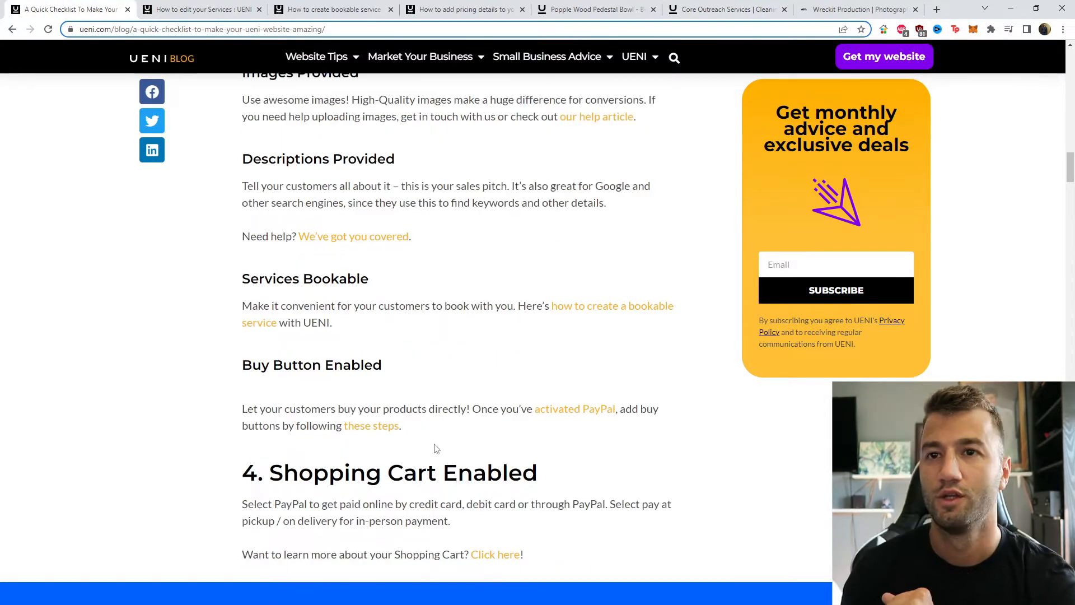
Step: Scroll the checklist through shopping cart, delivery and returns items to section 5, Description / About Us
scroll("down", 3)
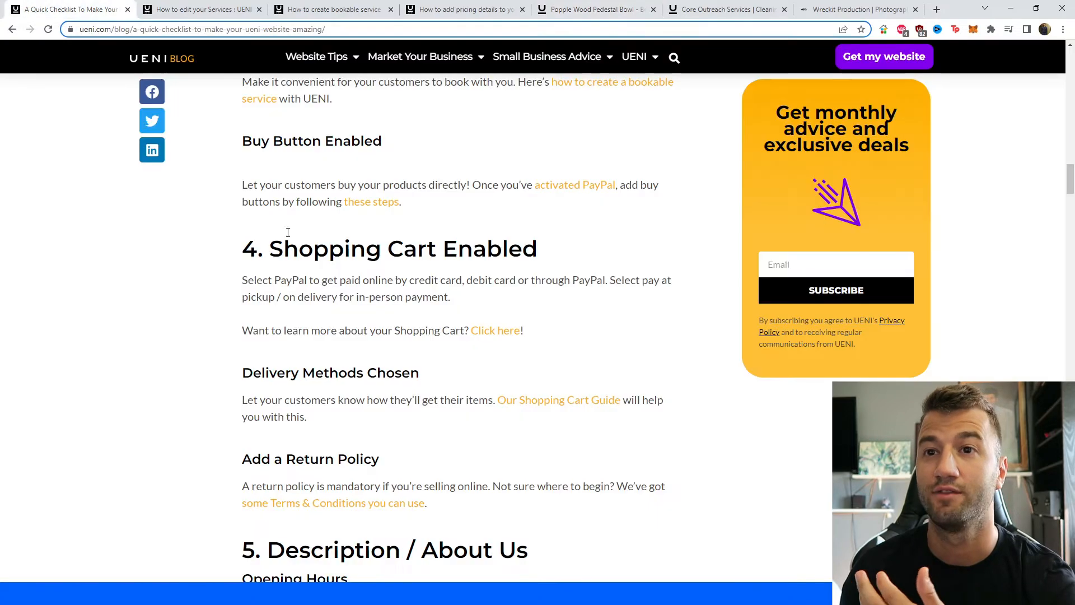
mouse_move(465, 384)
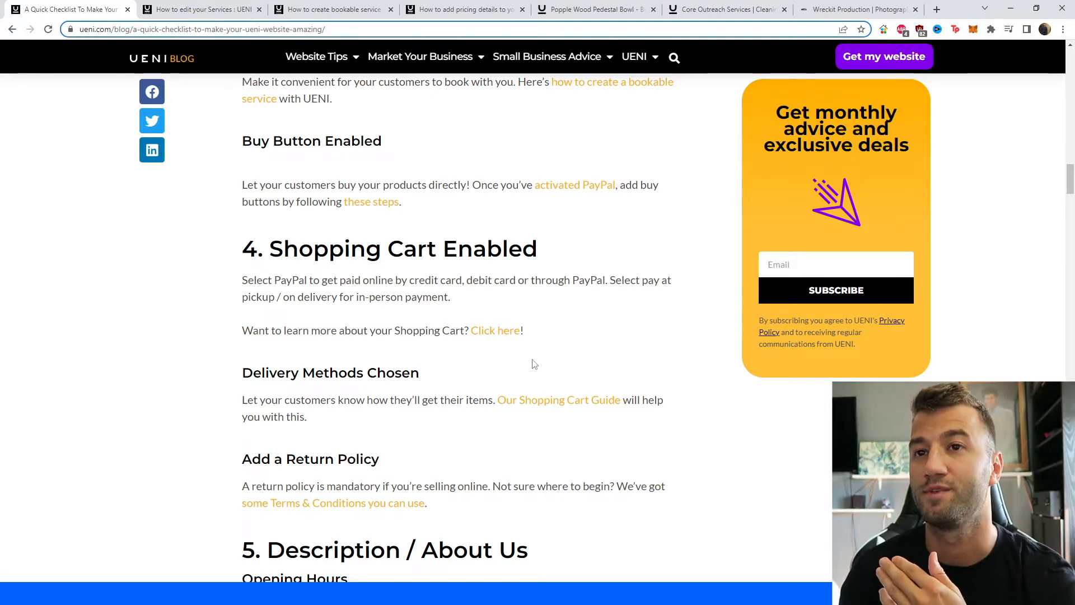
mouse_move(588, 309)
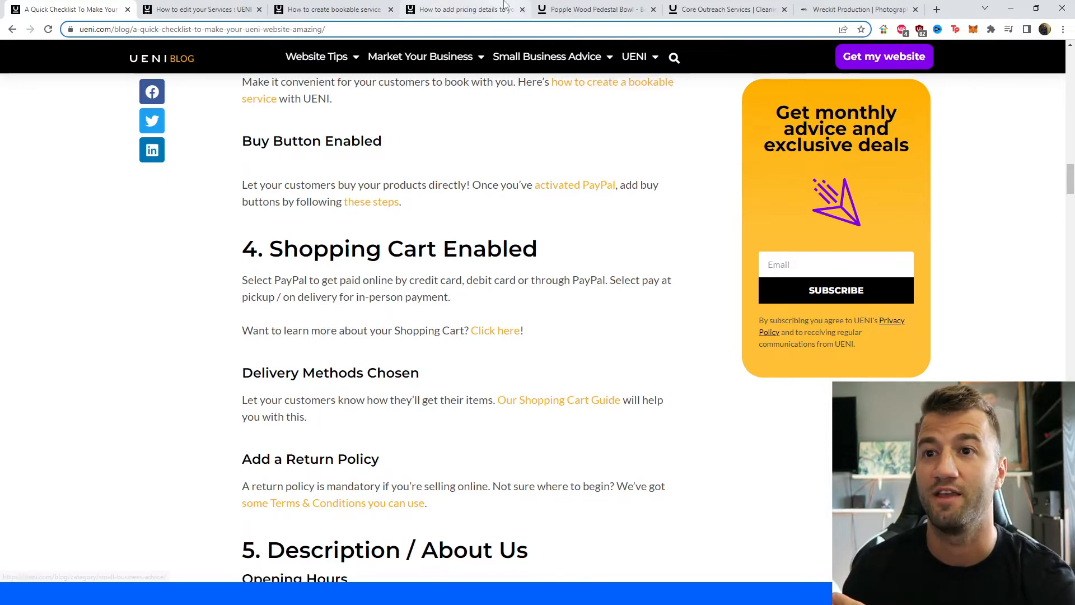
scroll("down", 3)
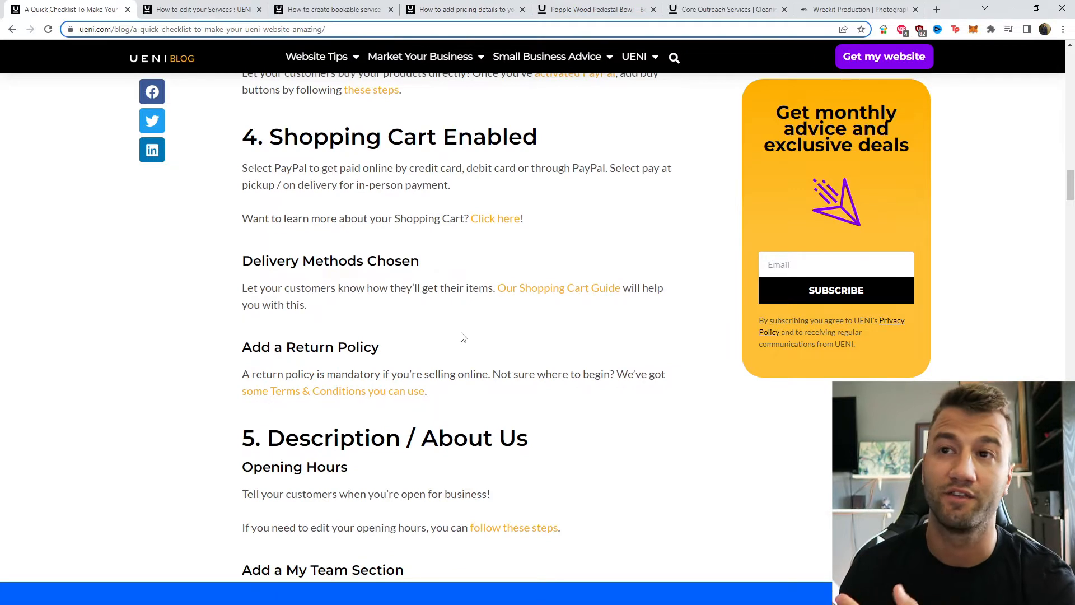
mouse_move(484, 345)
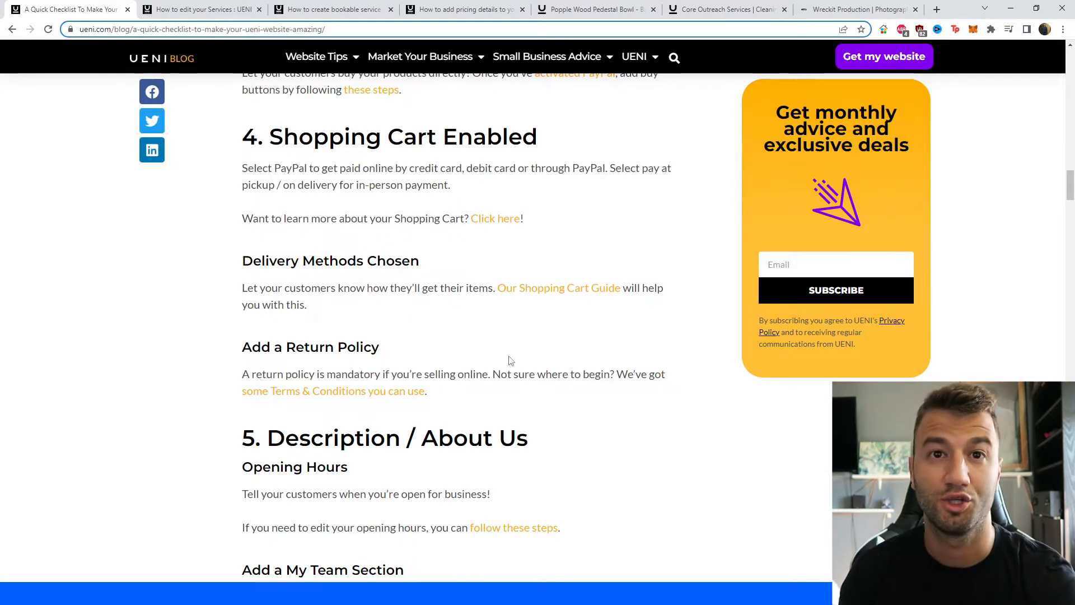
scroll("down", 3)
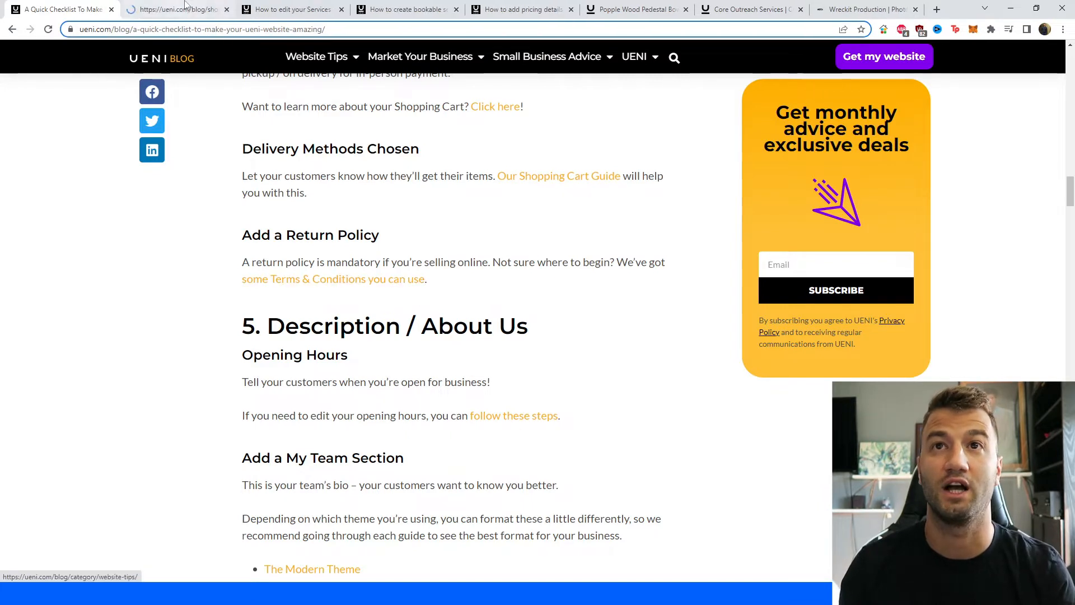
Step: View the Shopping Cart Documentation article and close the extra help article tabs
left_click(495, 106)
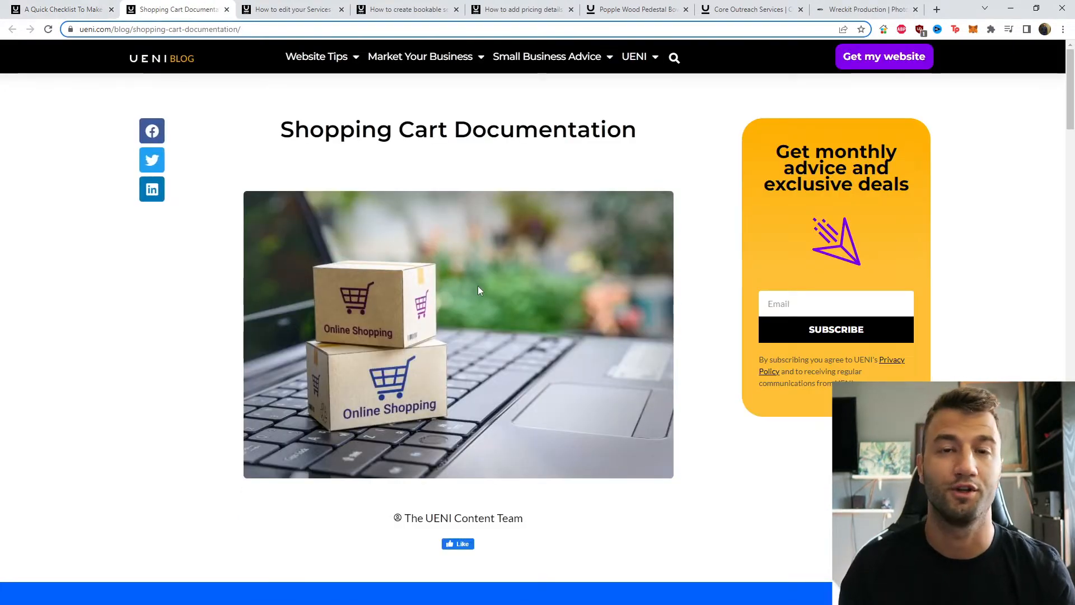
mouse_move(492, 231)
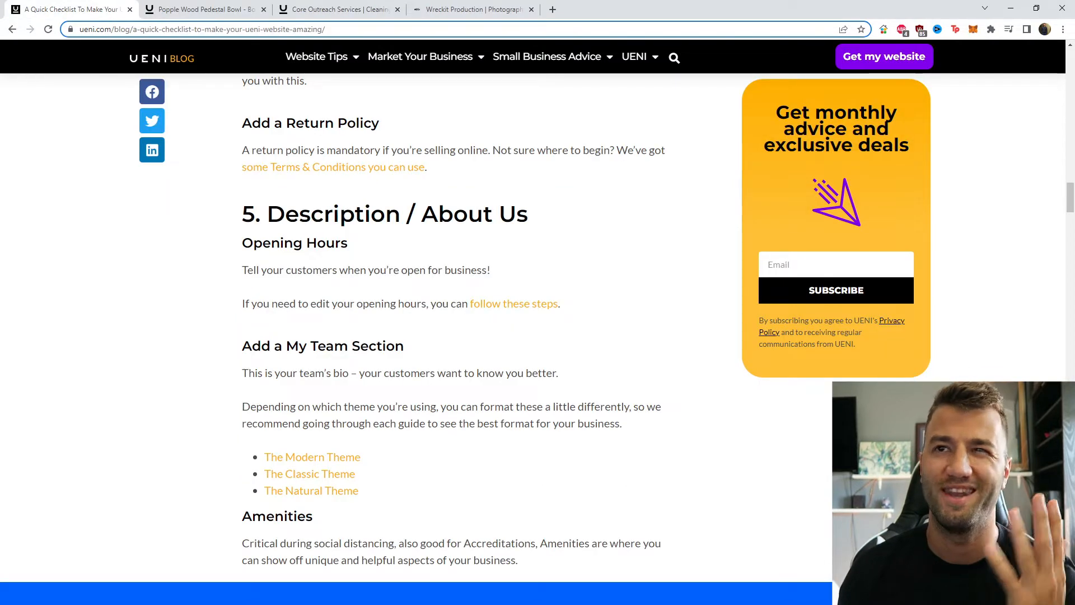
mouse_move(514, 304)
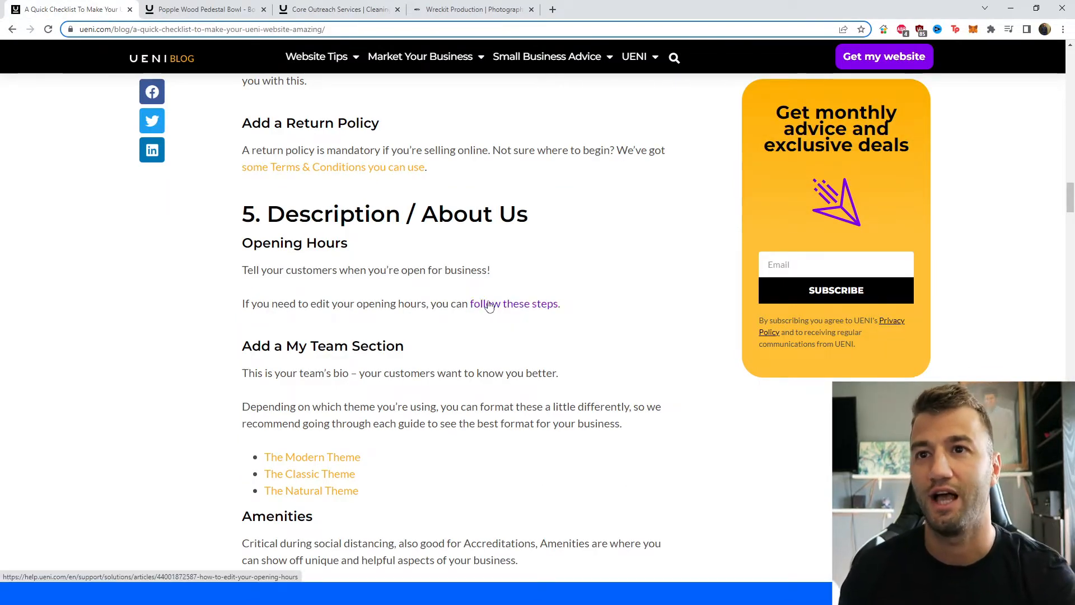
scroll("down", 3)
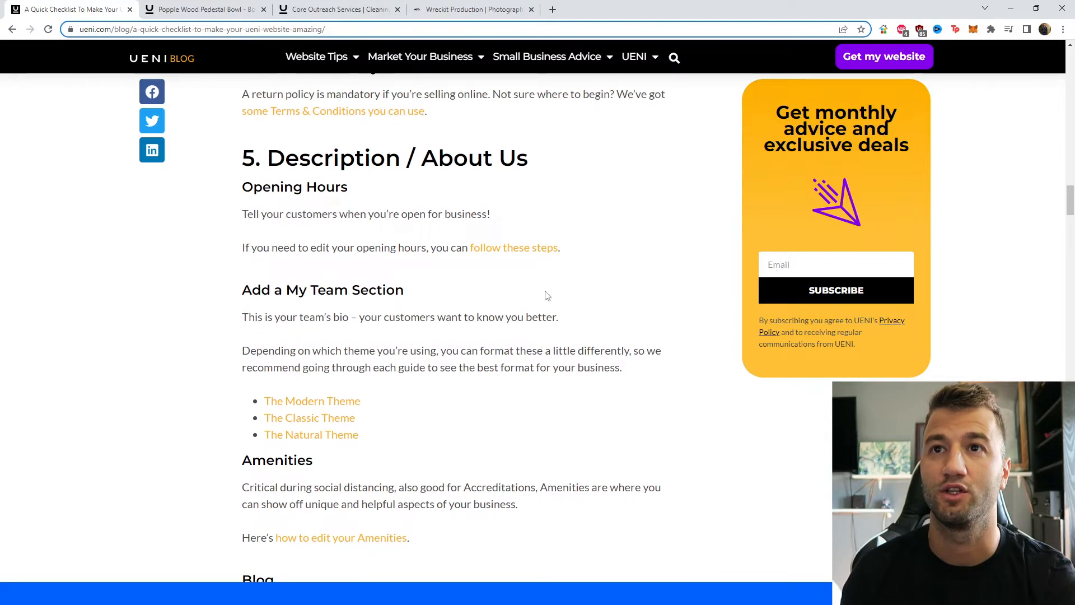
double_click(295, 187)
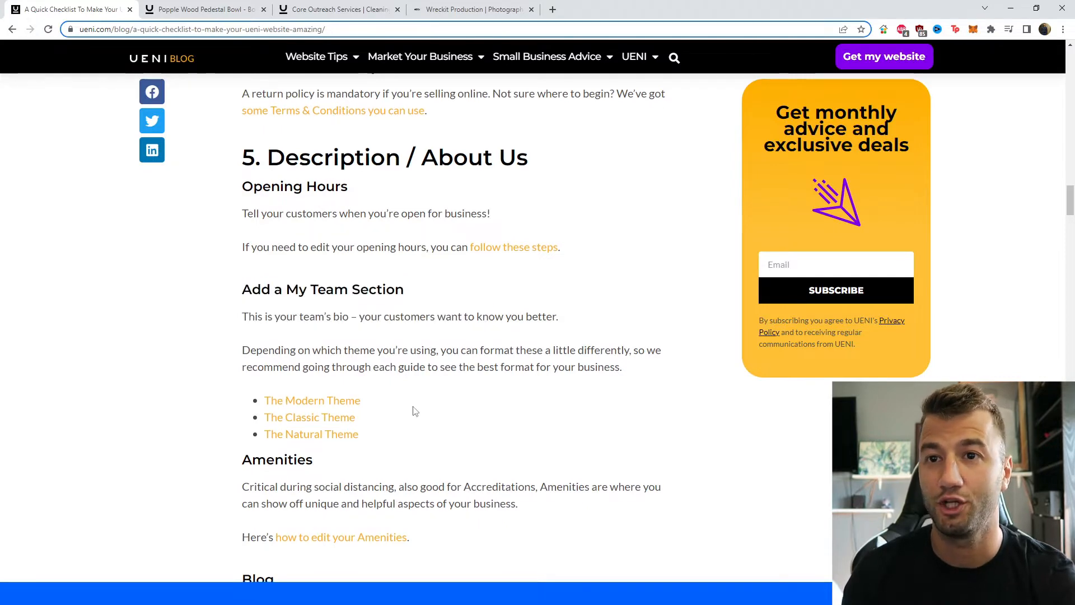
Step: Scroll the checklist through Opening Hours, My Team, Amenities and Blog, then back to section 5
scroll("down", 3)
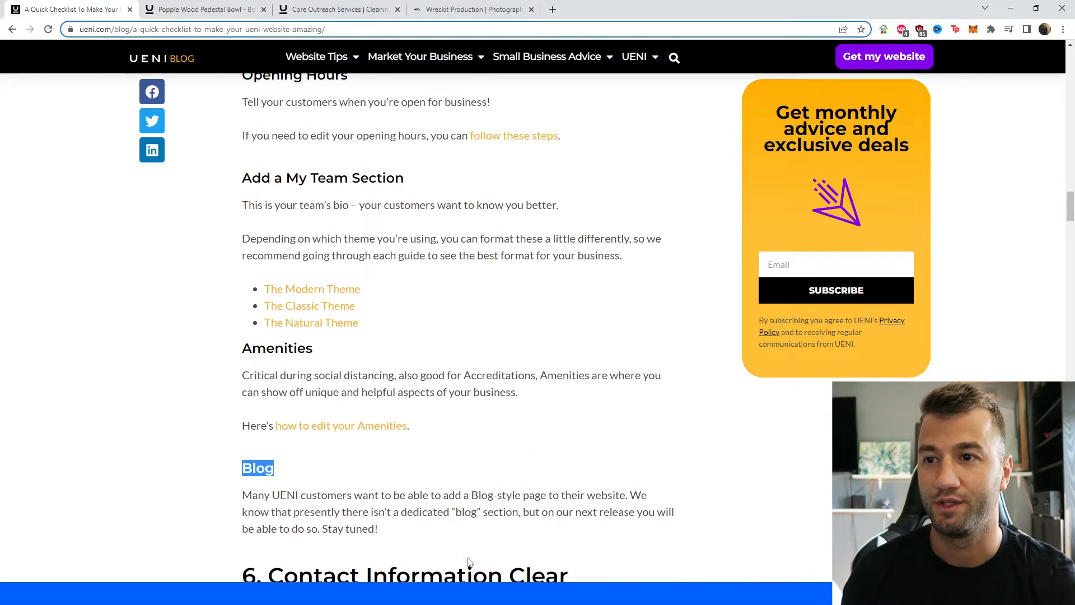
scroll("down", 3)
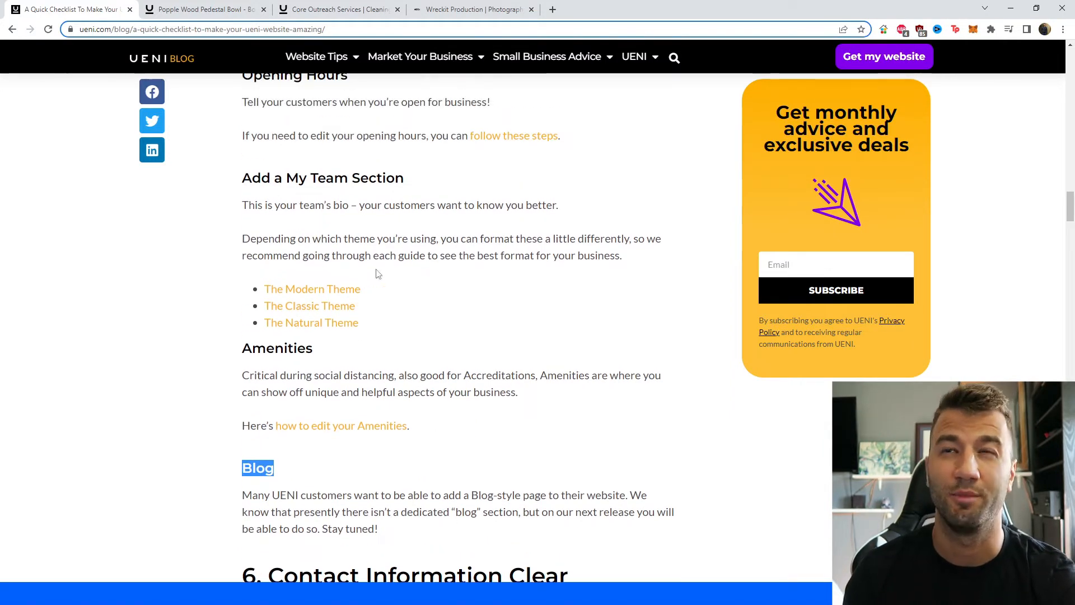
scroll("up", 3)
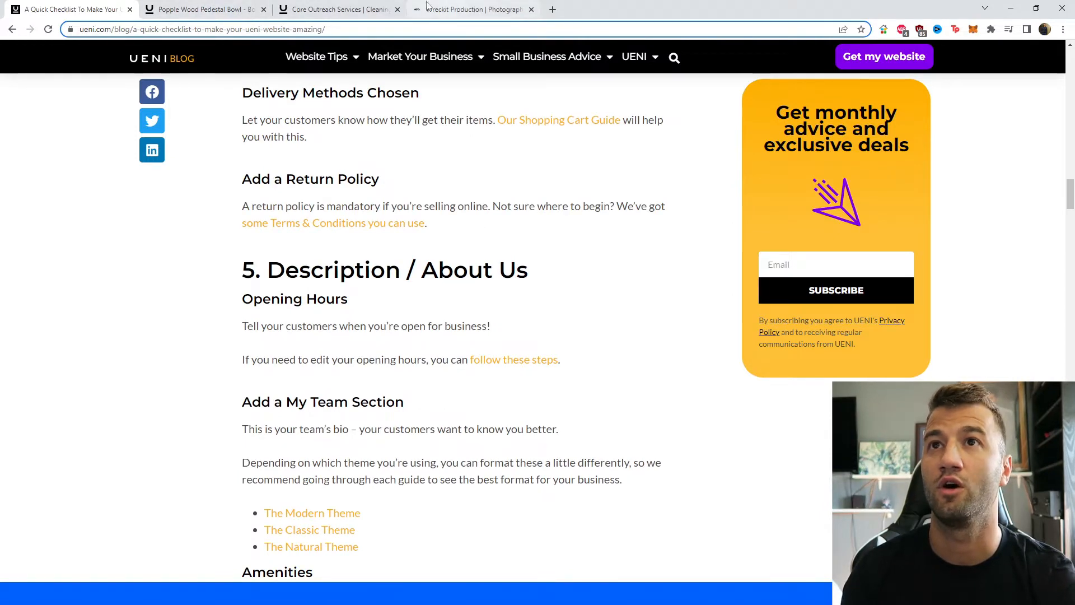
left_click(336, 9)
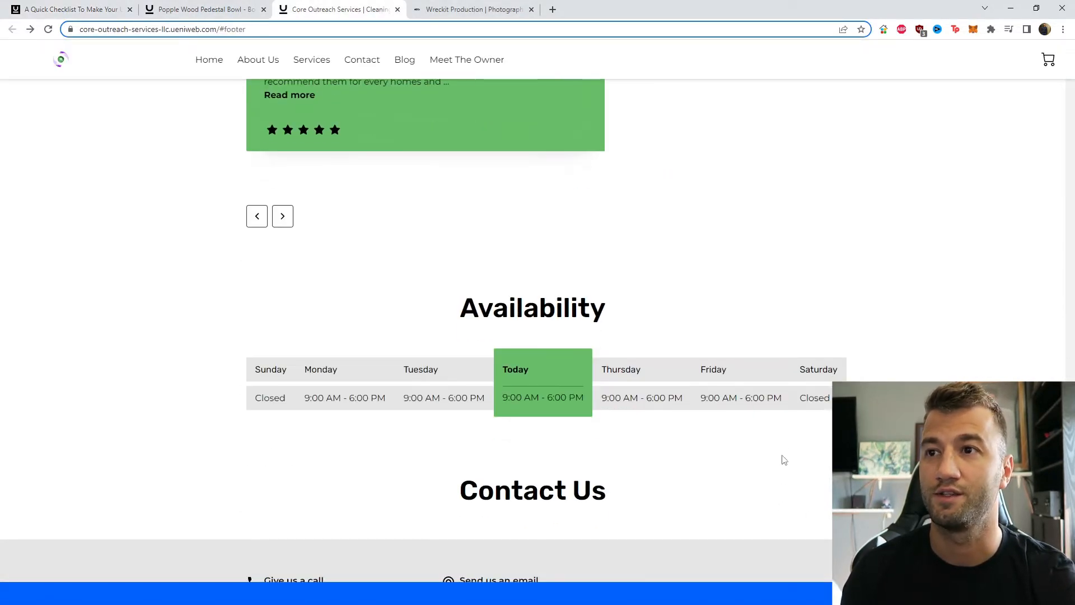
scroll("down", 3)
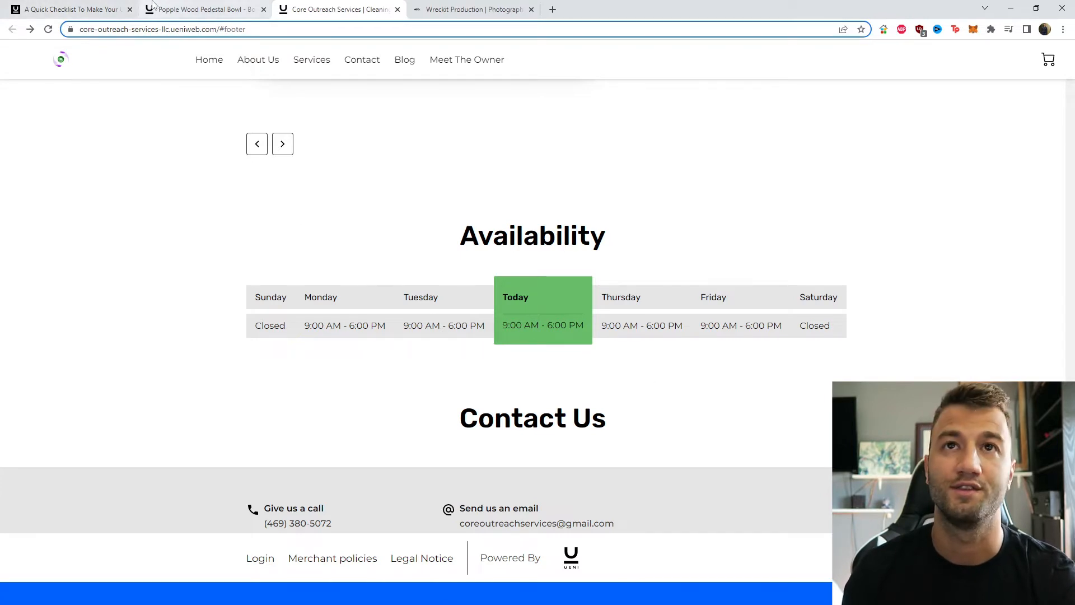
left_click(69, 9)
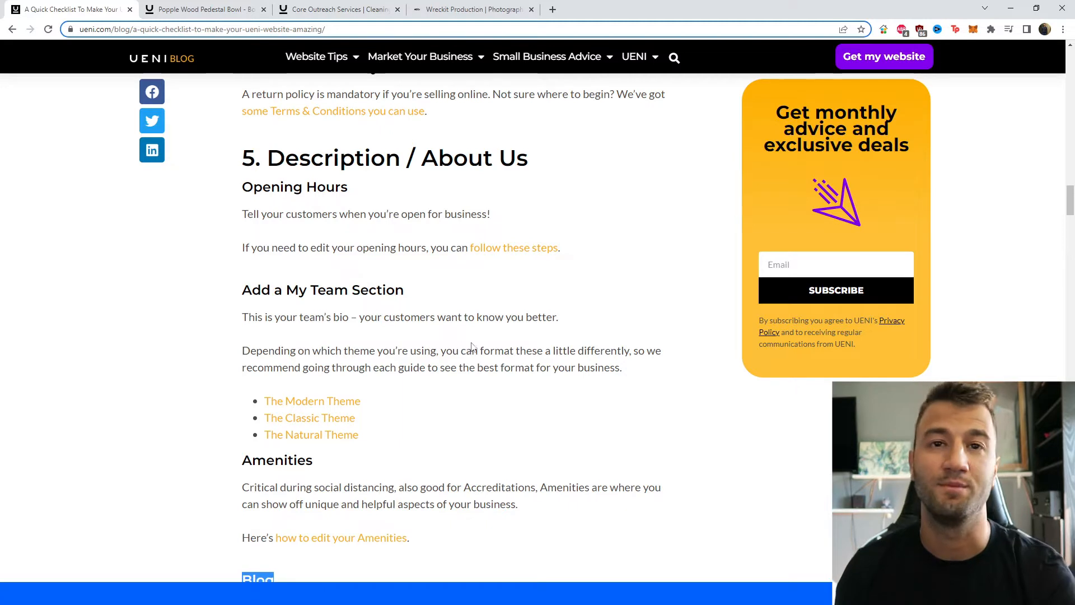
mouse_move(492, 383)
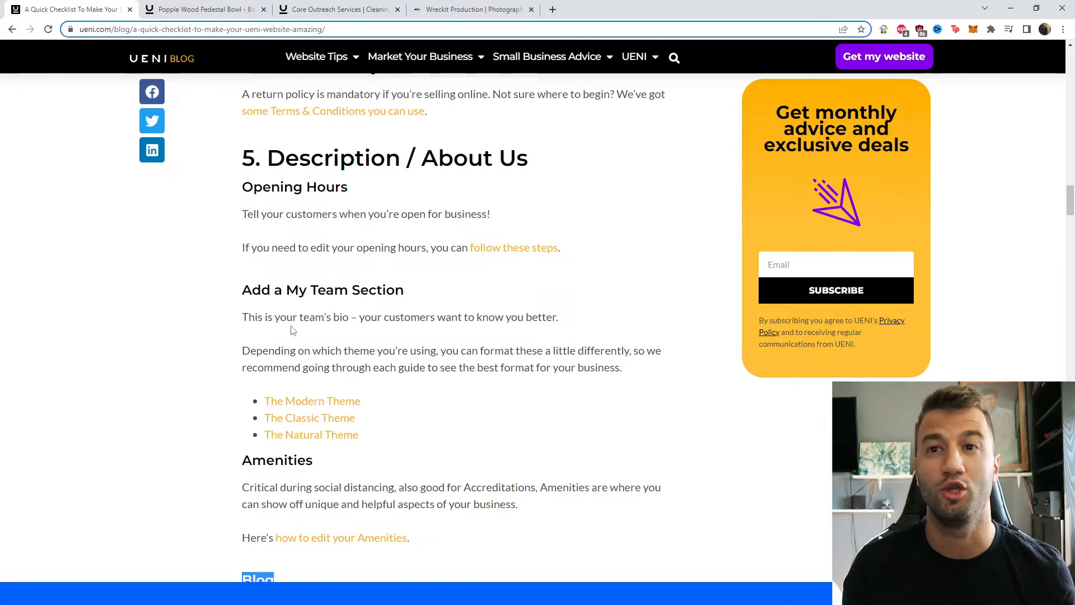
mouse_move(349, 384)
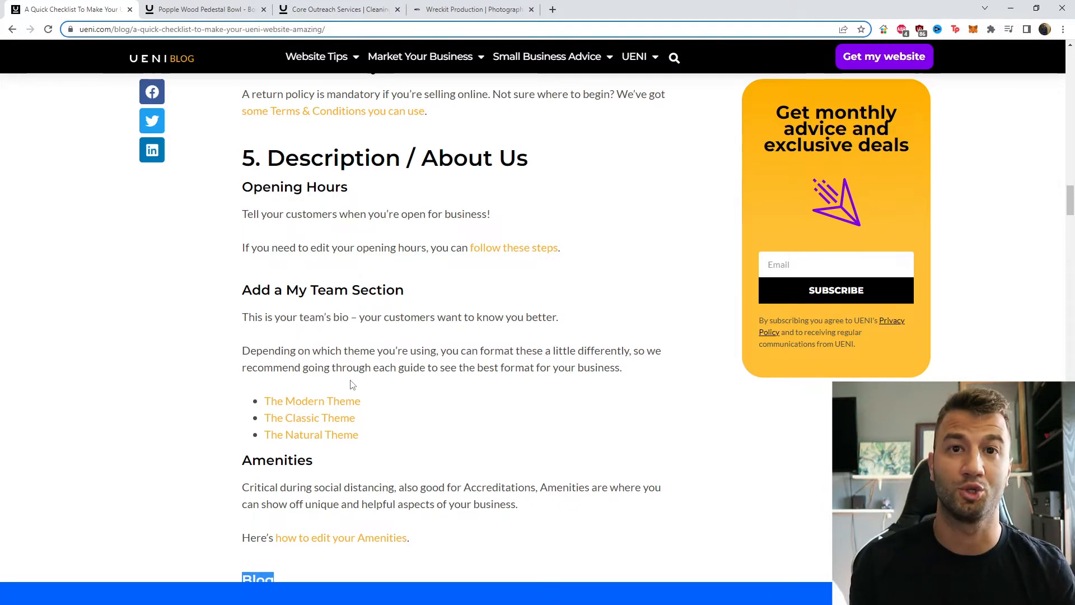
Step: Scroll the checklist past My Team, Amenities and Blog until section 6, Contact Information Clear, appears
scroll("down", 3)
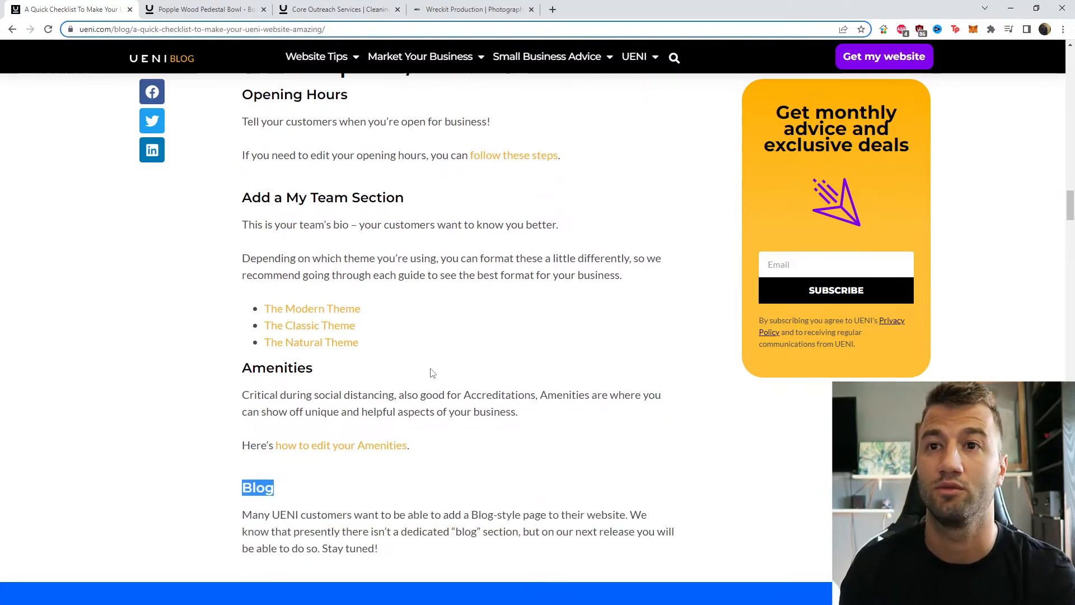
scroll("down", 3)
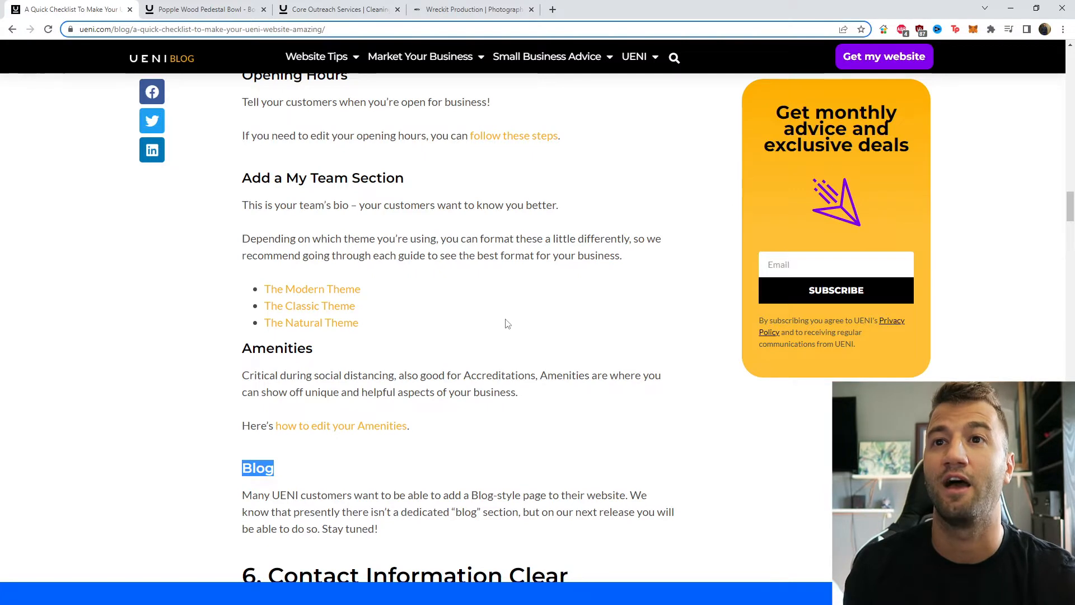
mouse_move(503, 282)
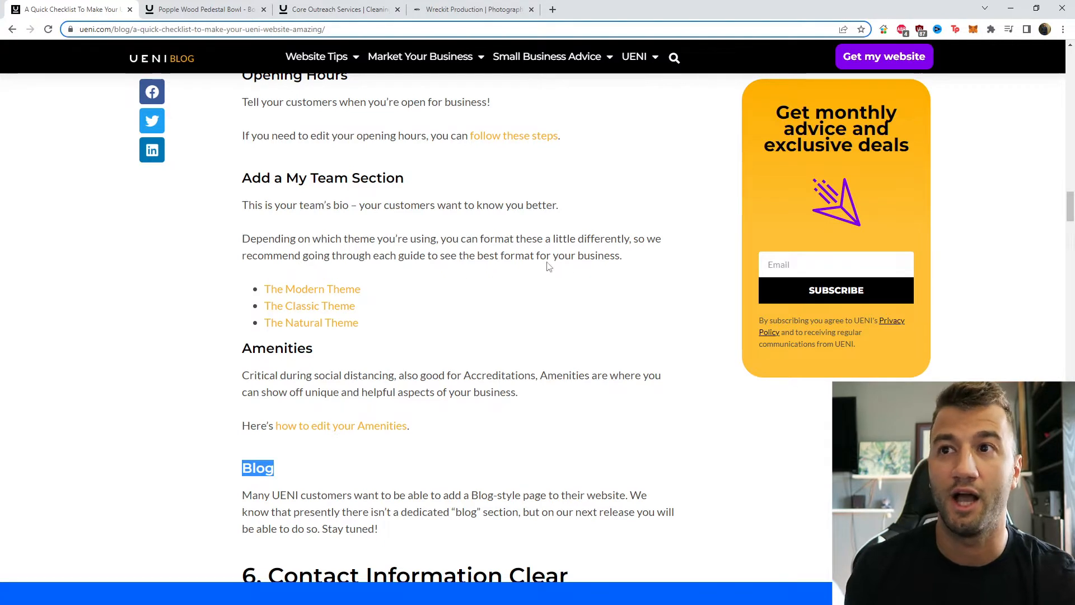
mouse_move(586, 299)
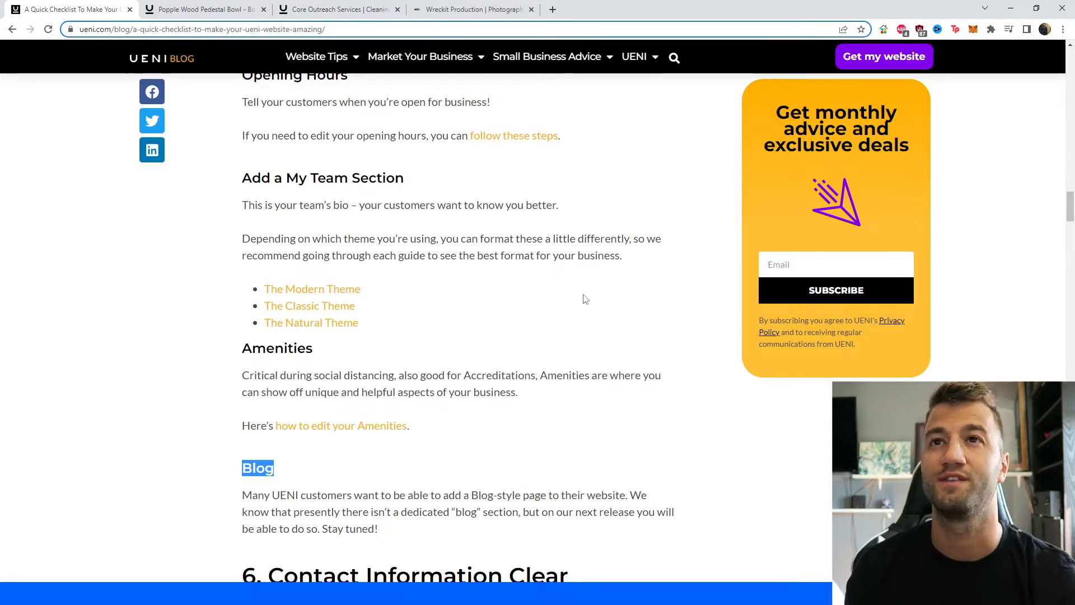
mouse_move(605, 307)
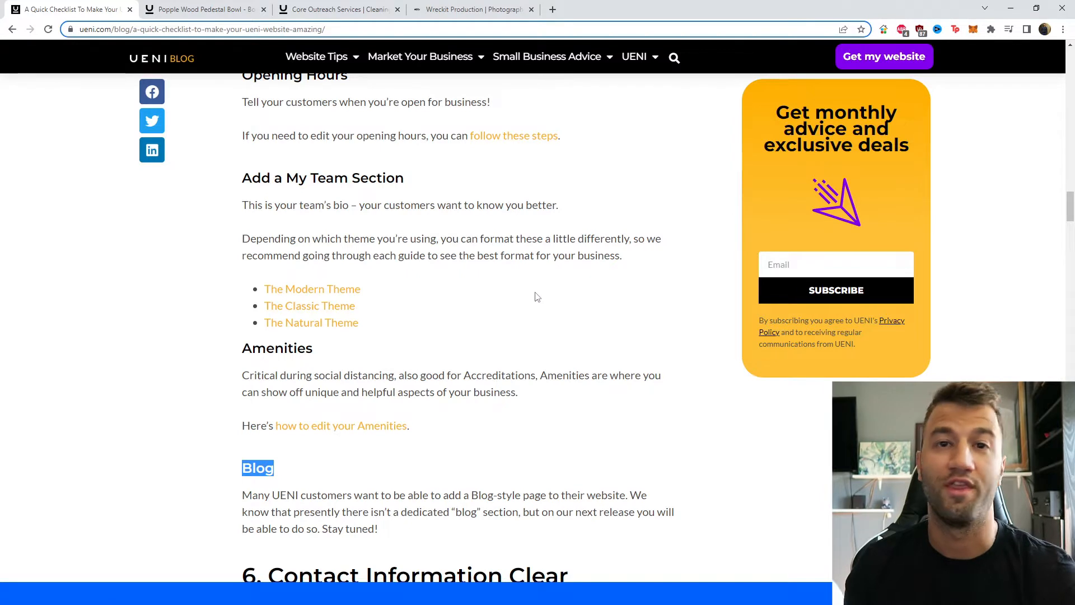
scroll("down", 3)
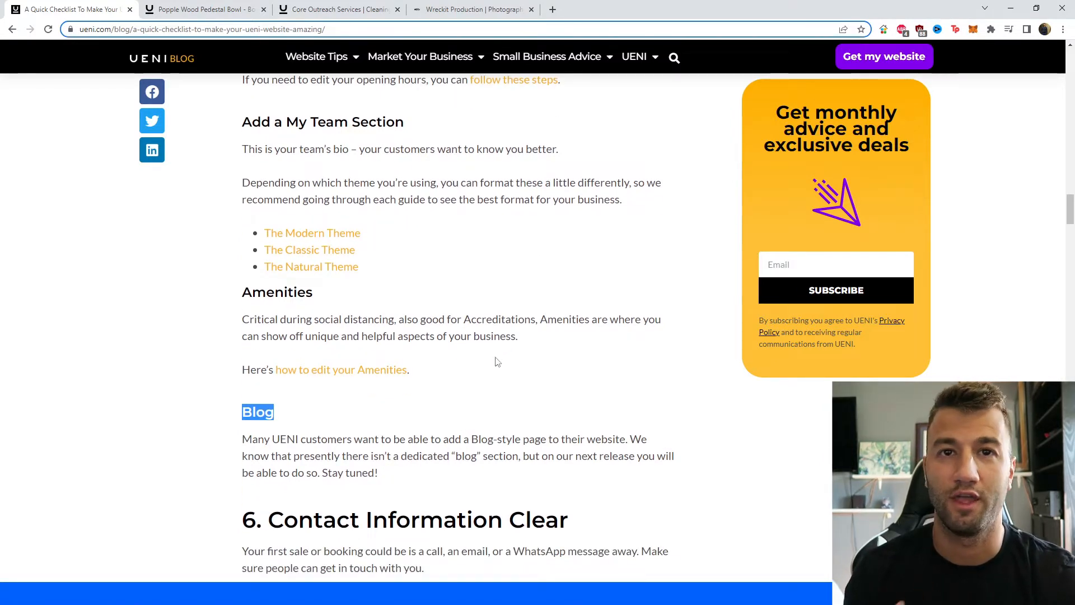
mouse_move(505, 319)
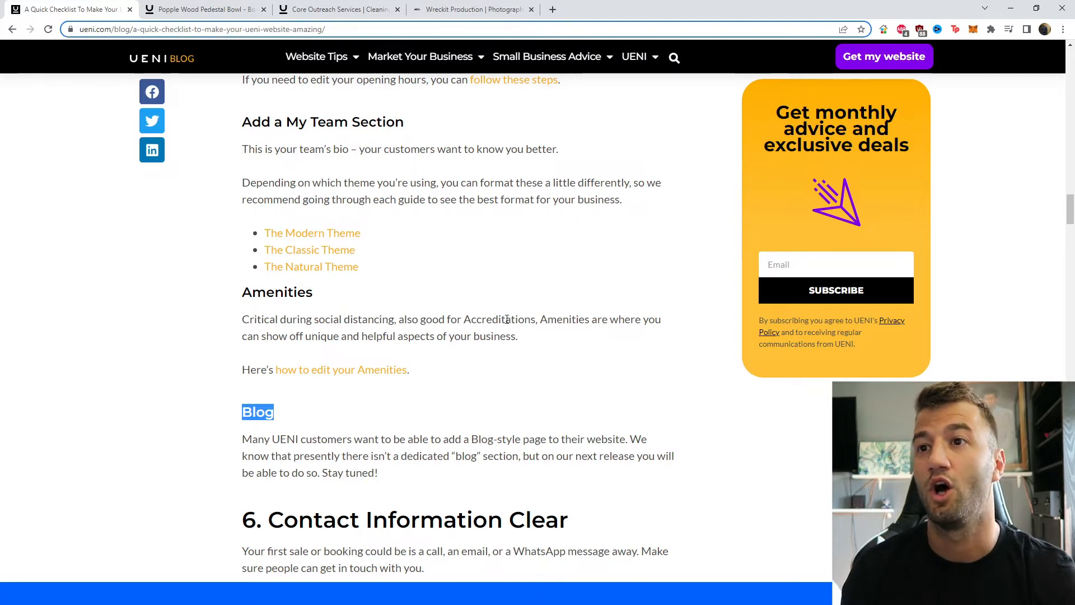
mouse_move(591, 348)
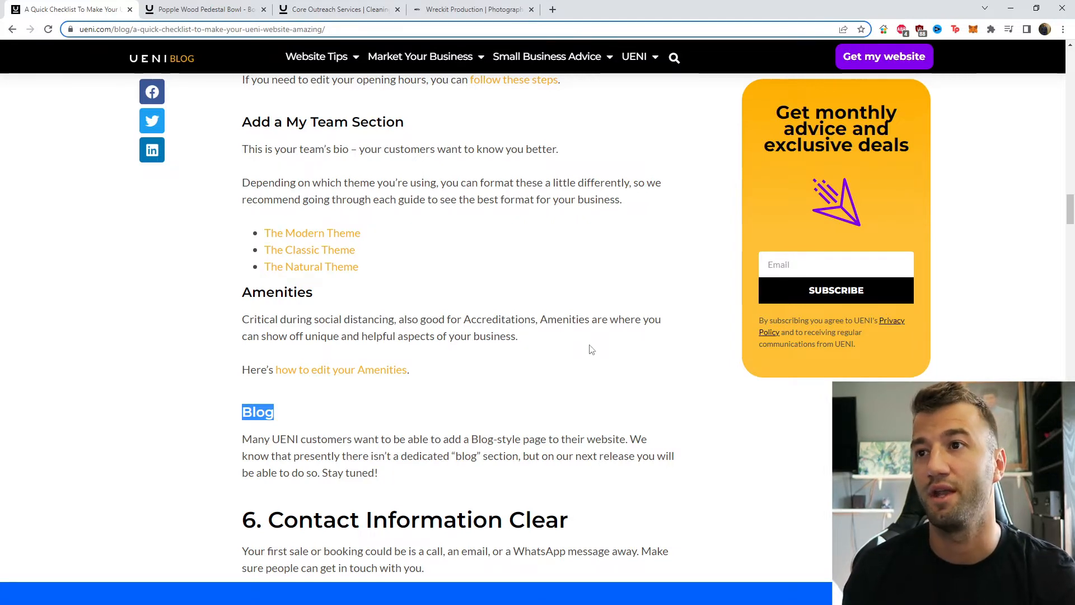
mouse_move(601, 356)
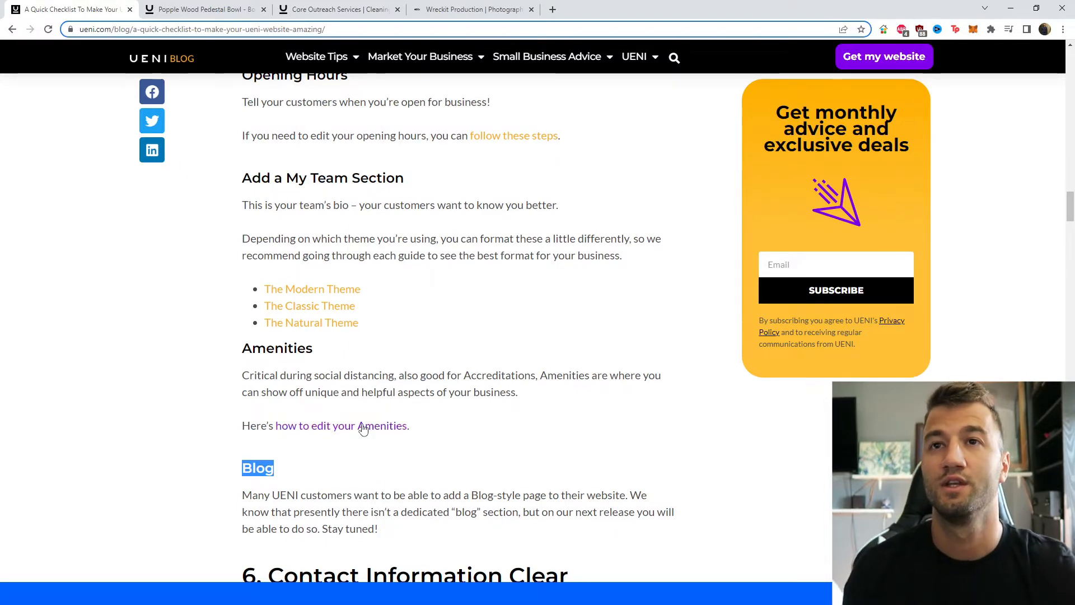
Step: Open the Amenities editing guide, view Serene Being Works' Perks section, and return to the checklist
left_click(342, 425)
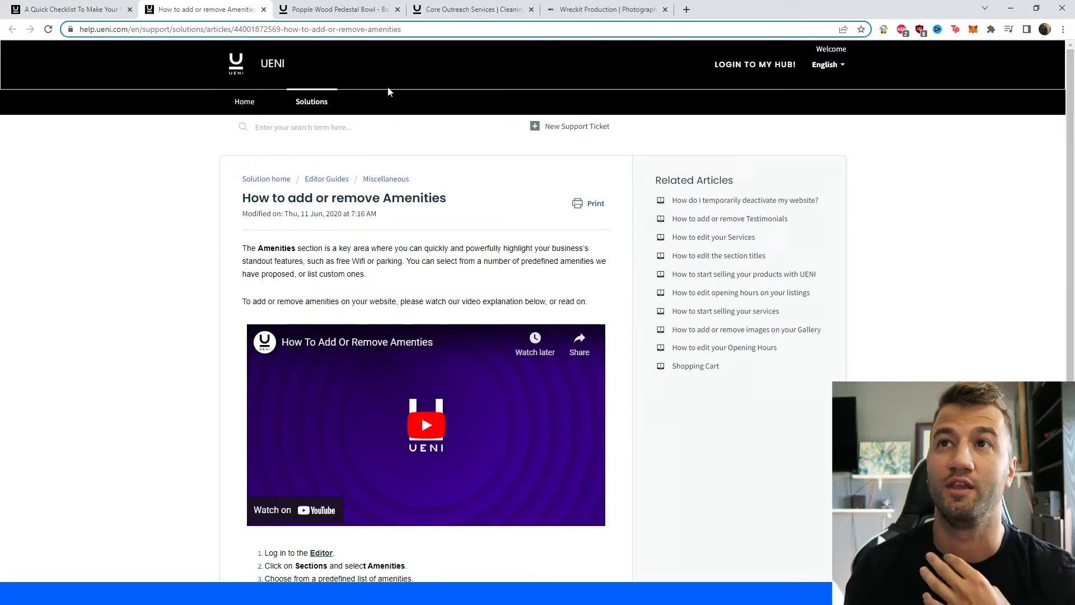
left_click(336, 9)
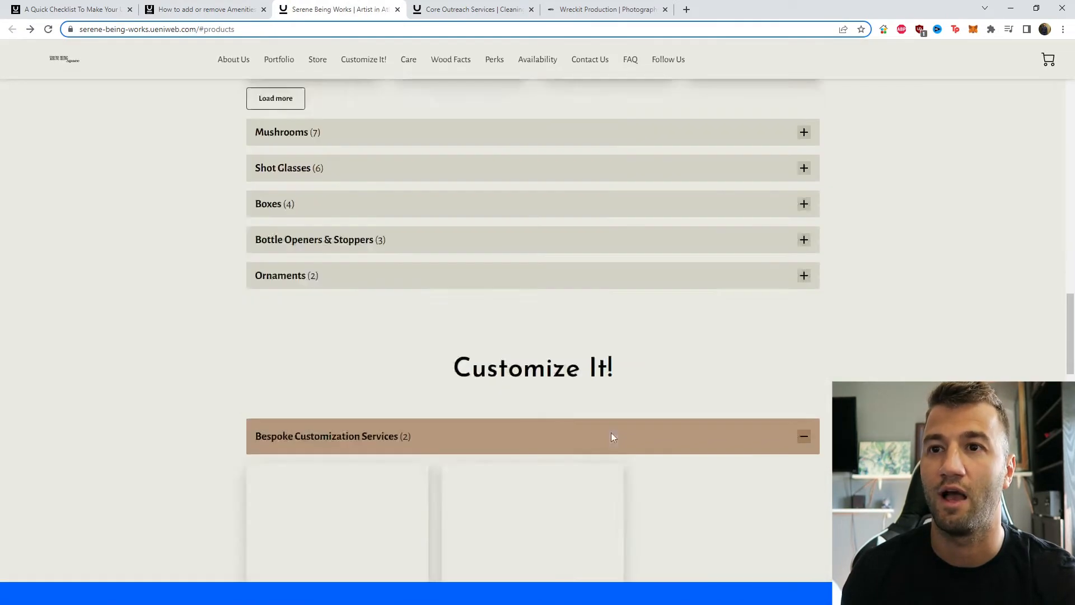
left_click(494, 60)
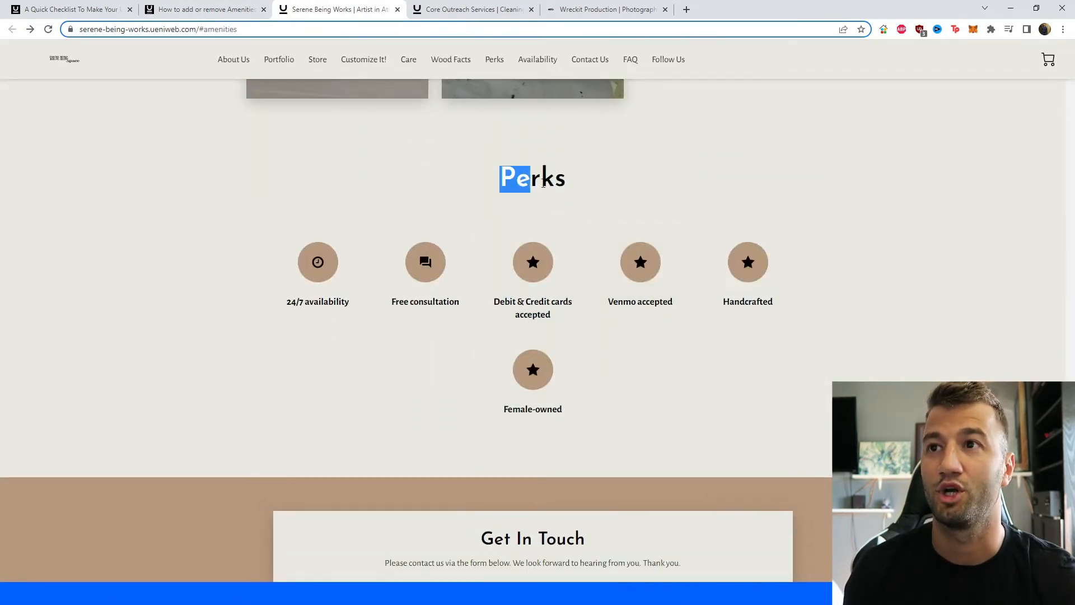
left_click_drag(502, 178, 564, 178)
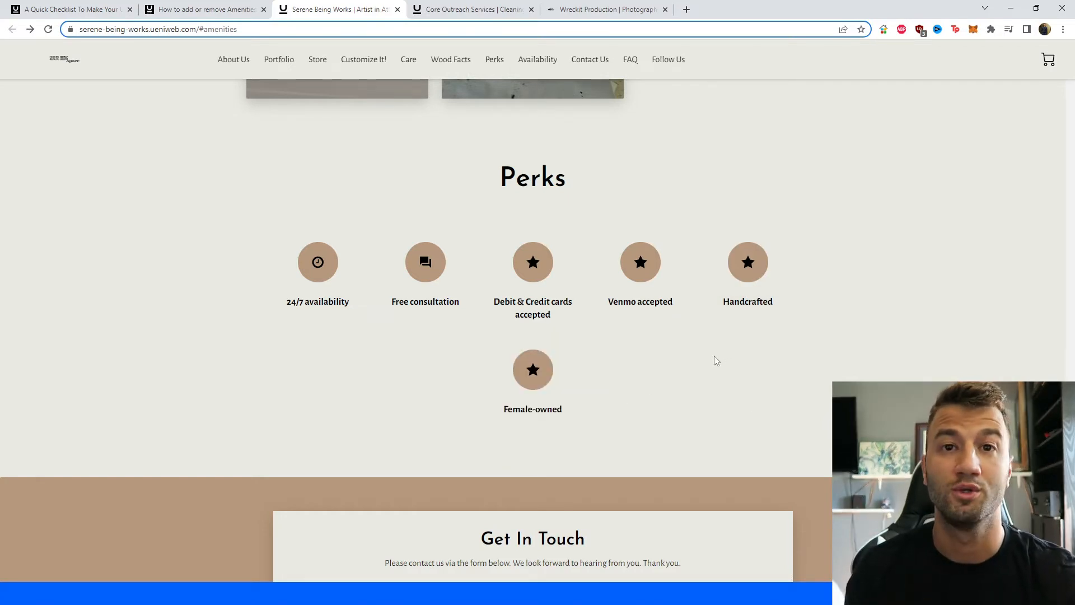
mouse_move(700, 353)
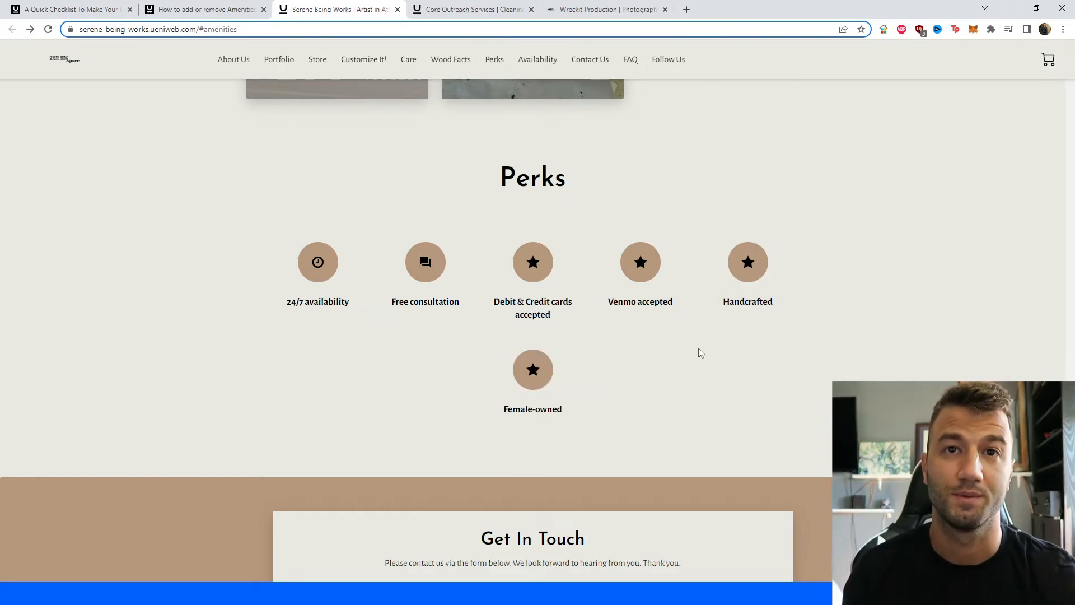
left_click(69, 9)
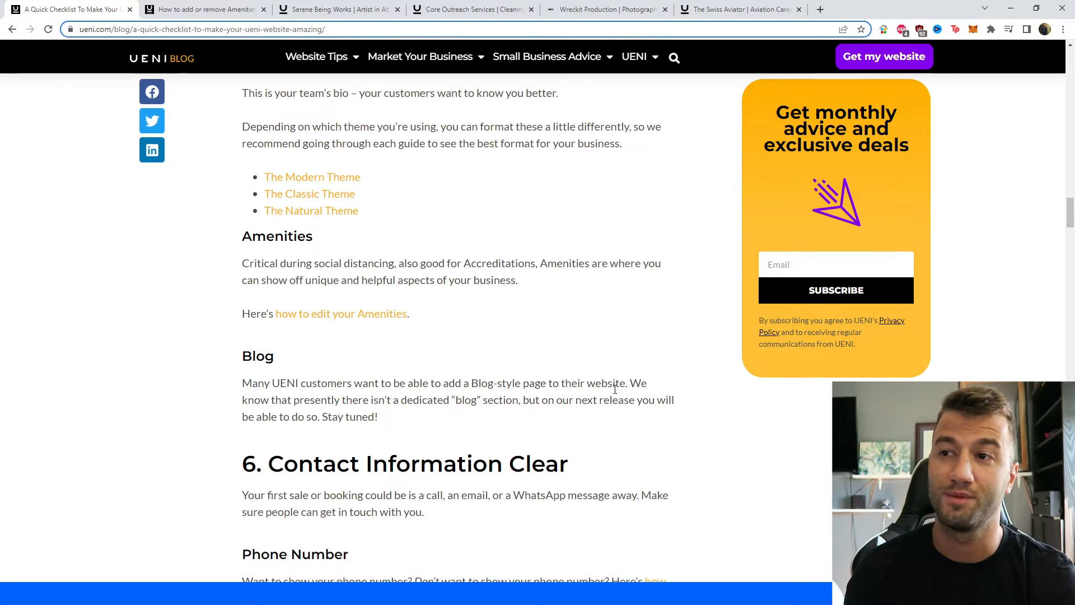
Step: View The Swiss Aviator site's Blog page and its posts, then return to the checklist
left_click(739, 9)
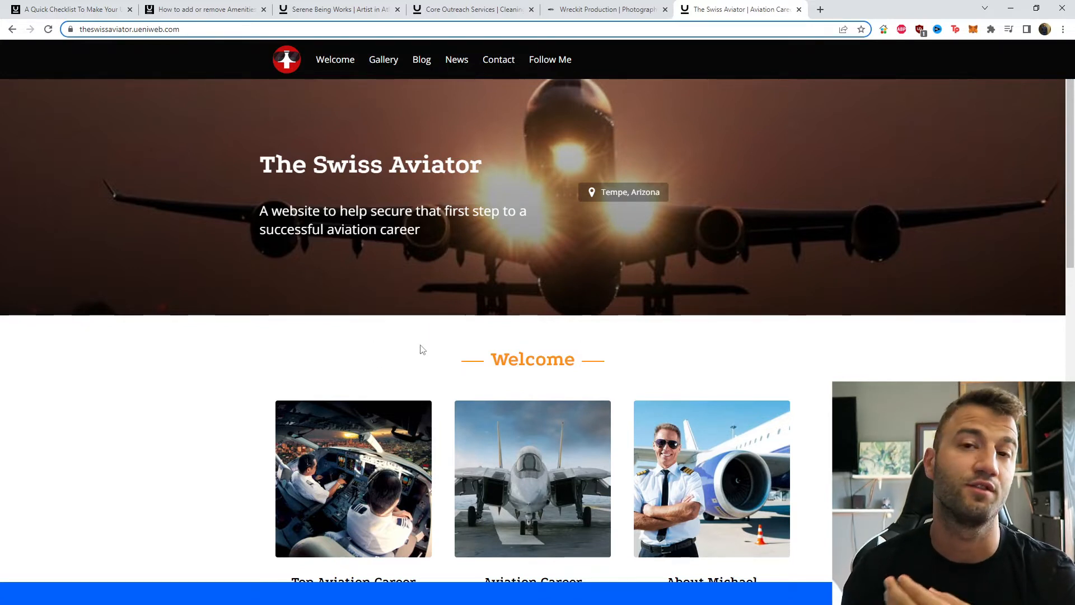
left_click(422, 59)
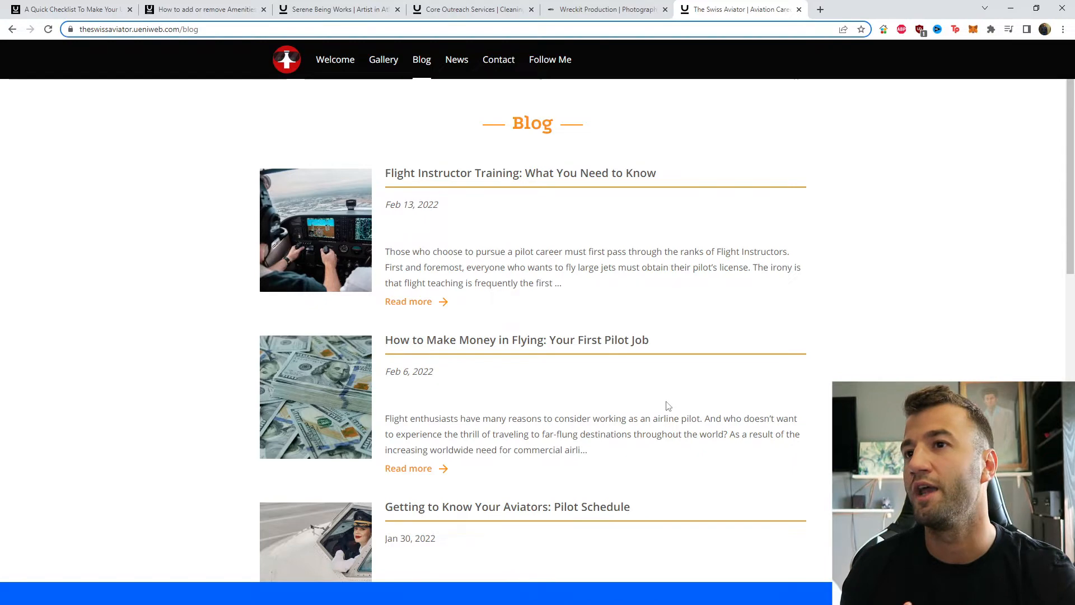
scroll("down", 3)
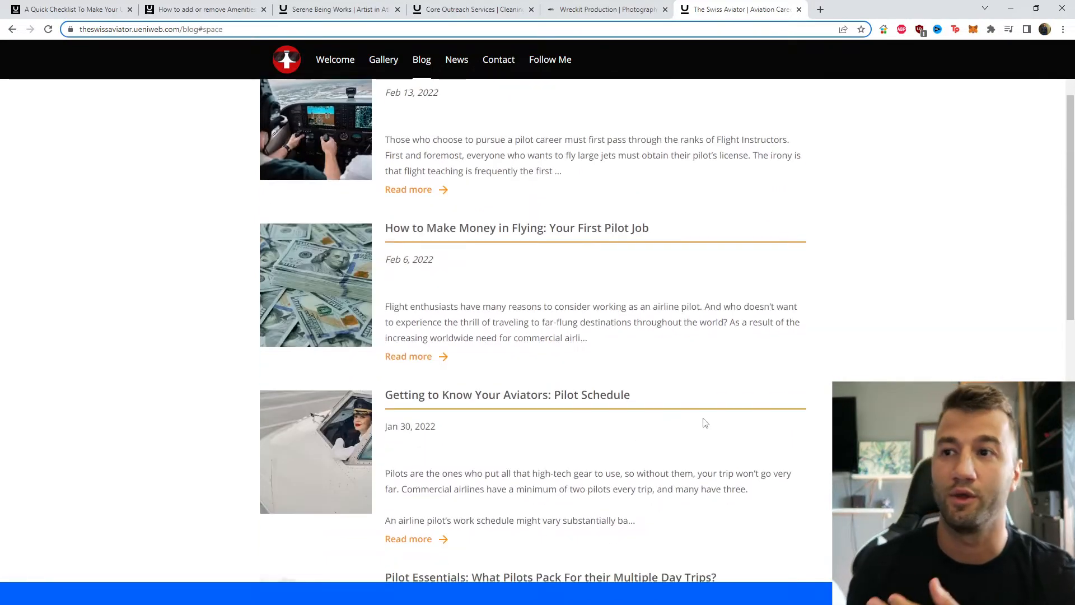
scroll("down", 3)
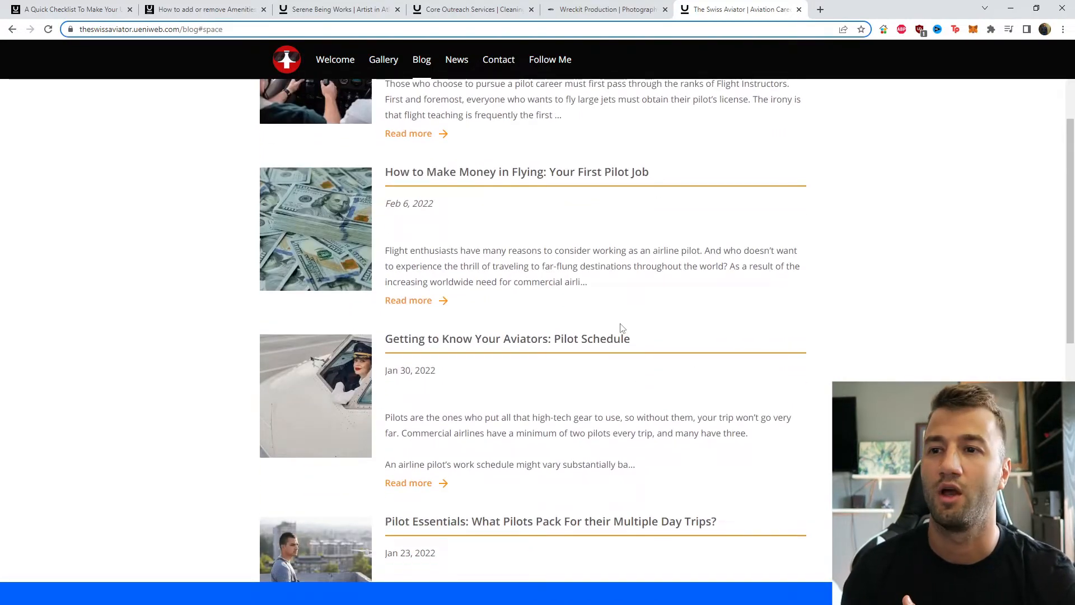
scroll("down", 3)
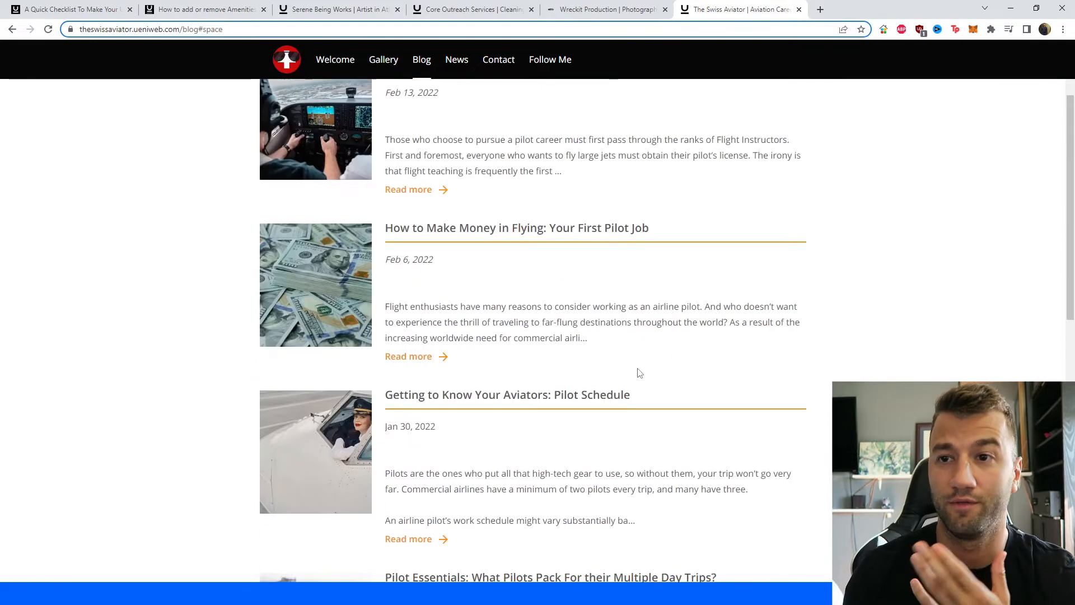
mouse_move(694, 318)
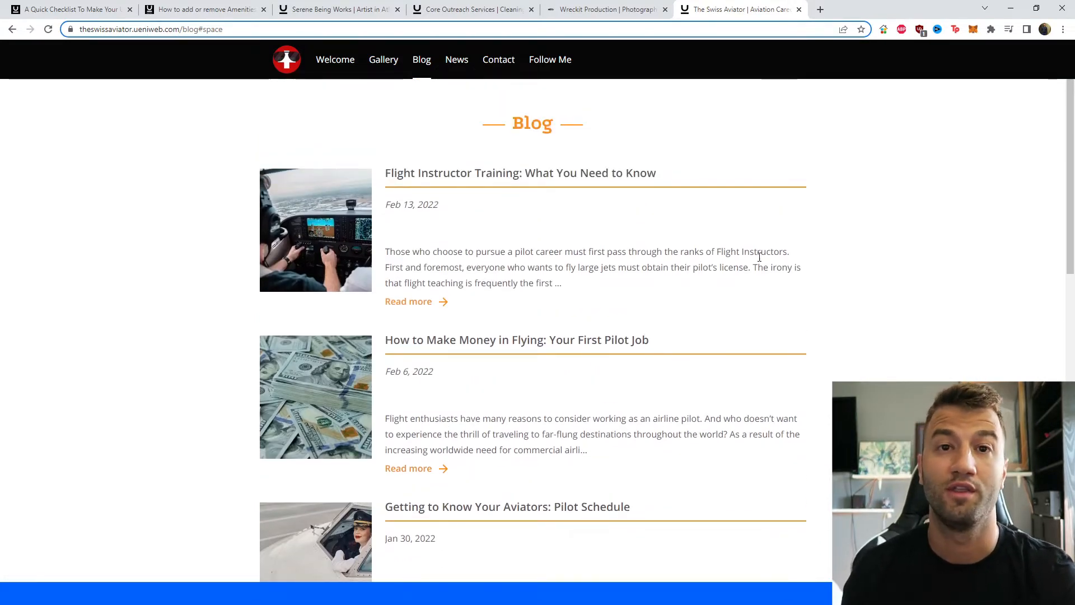
left_click(68, 9)
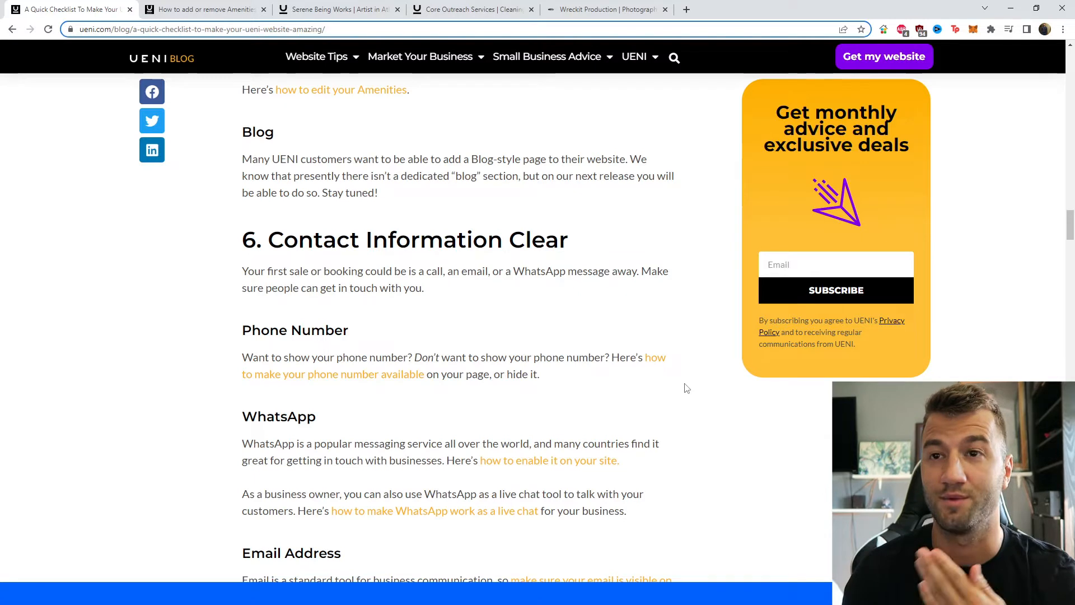
mouse_move(785, 493)
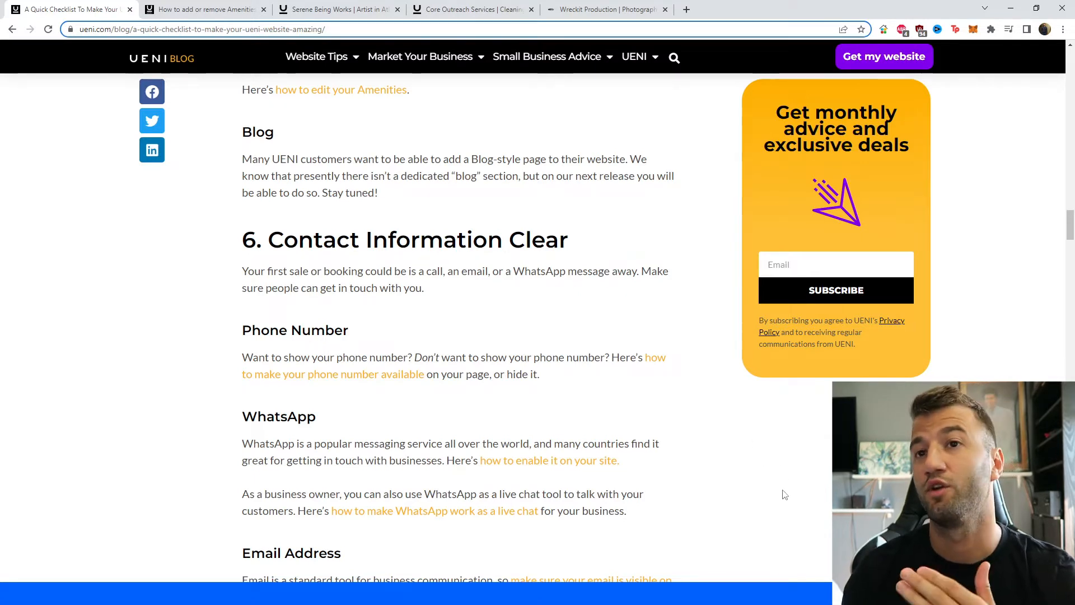
mouse_move(774, 471)
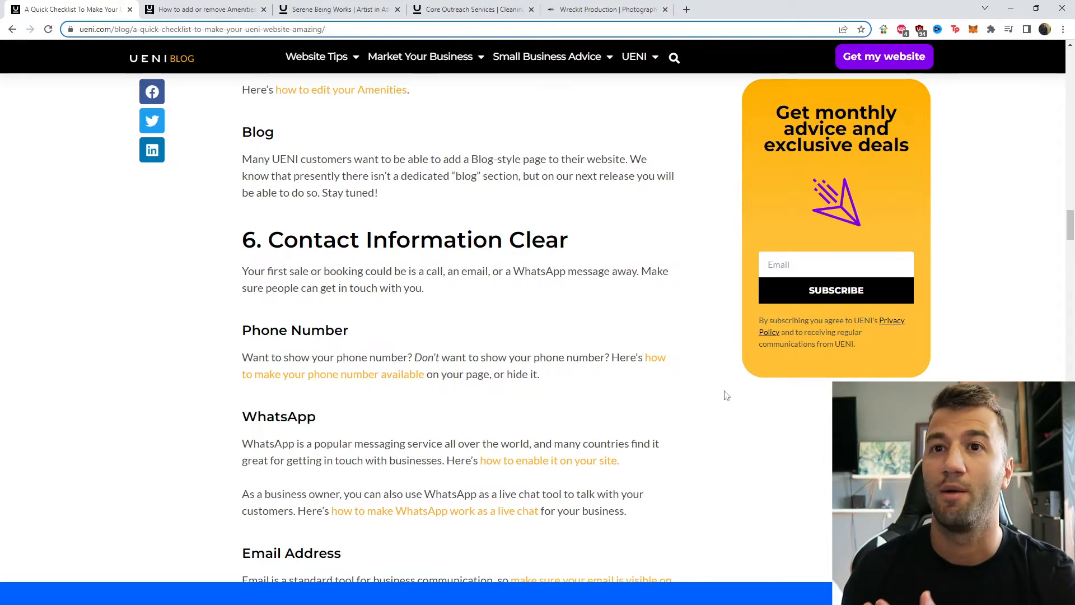
Step: Scroll through section 6, Contact Information Clear, then switch to the Serene Being Works site
scroll("down", 3)
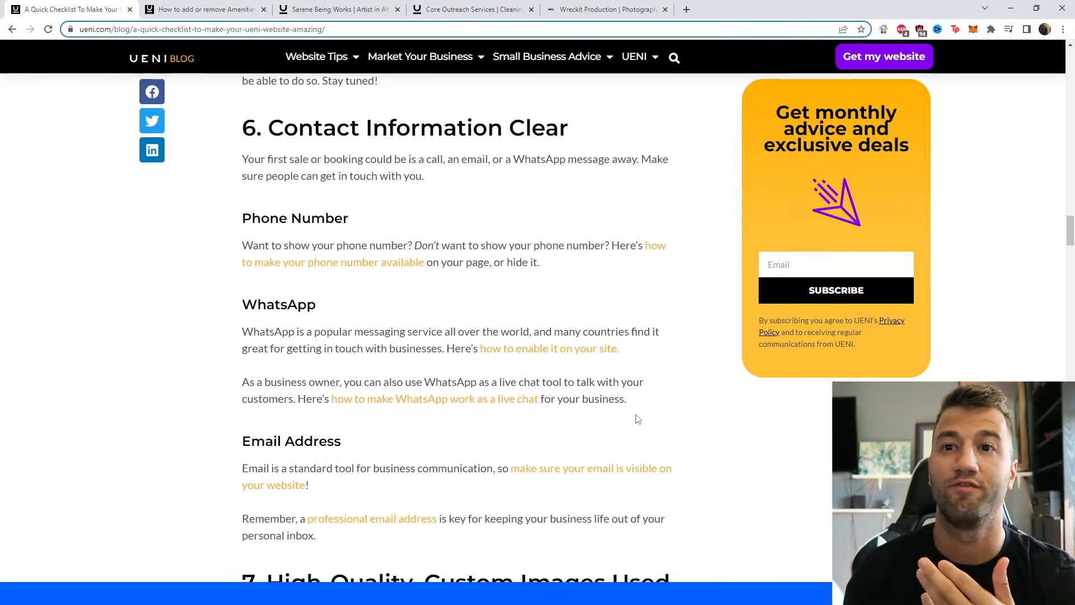
scroll("down", 3)
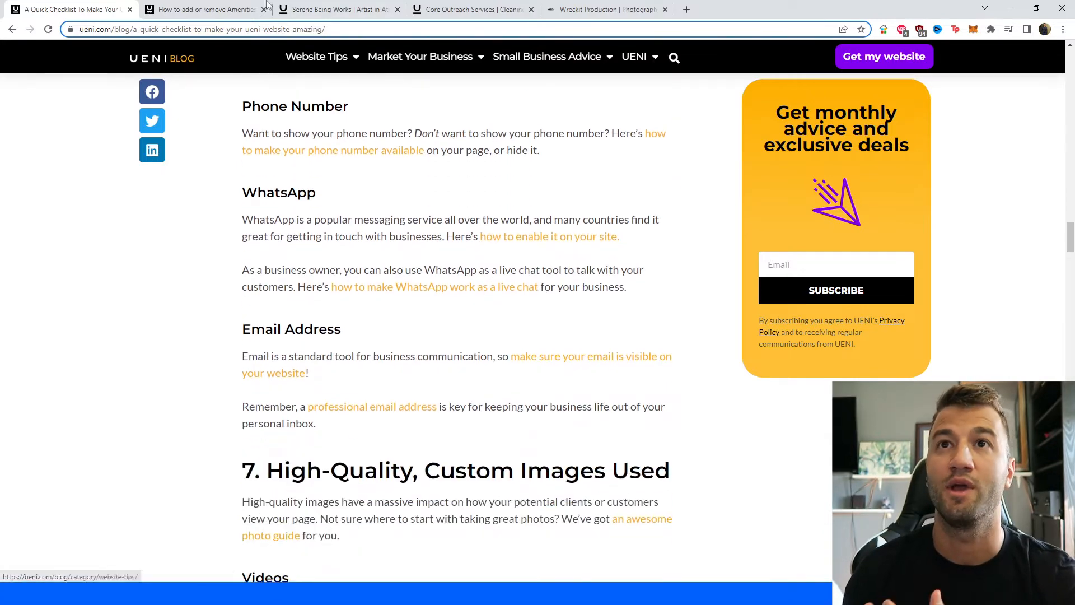
left_click(336, 9)
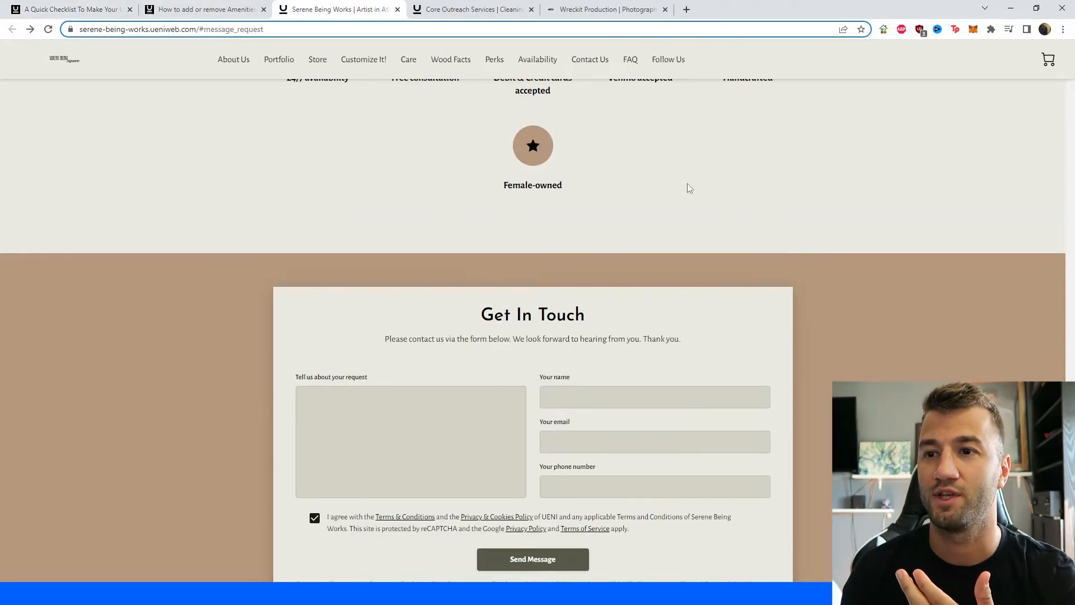
Step: Scroll Serene Being Works past Get In Touch, Availability and Contact Us, then return to the checklist
scroll("down", 3)
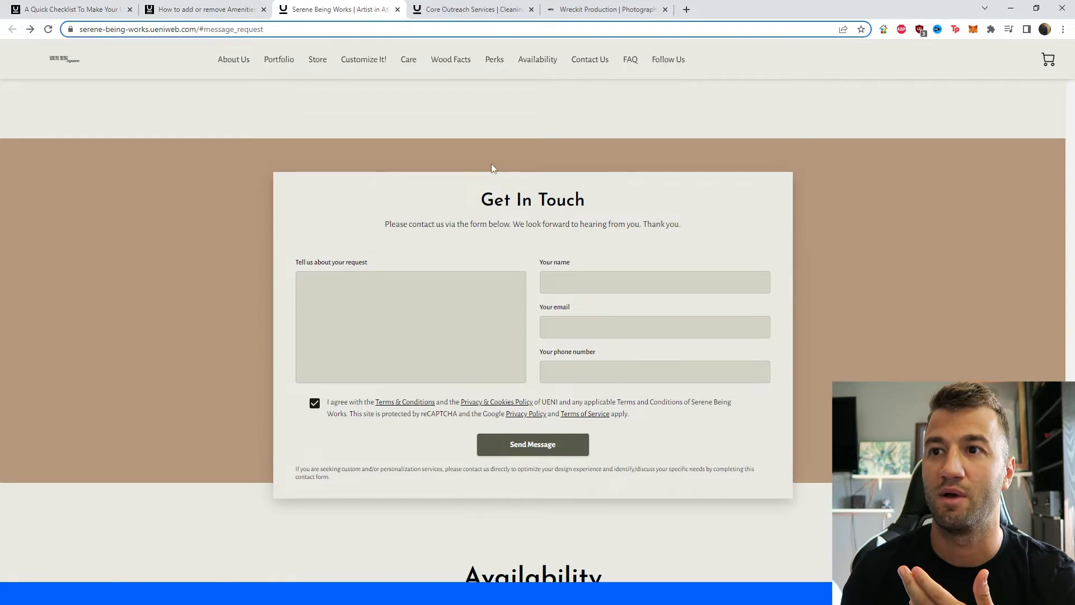
scroll("down", 3)
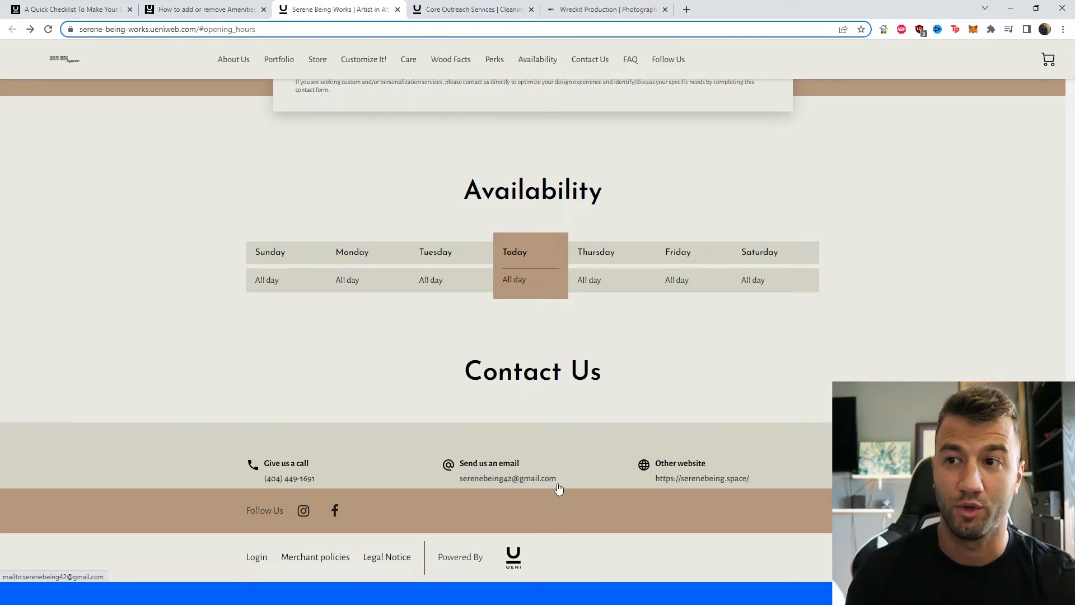
mouse_move(554, 489)
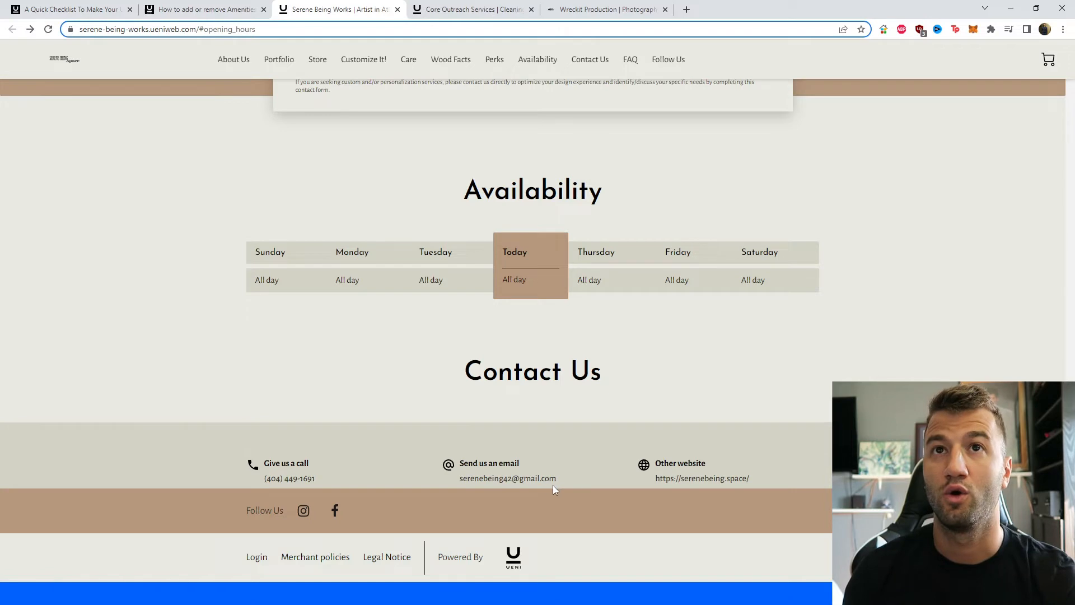
mouse_move(534, 436)
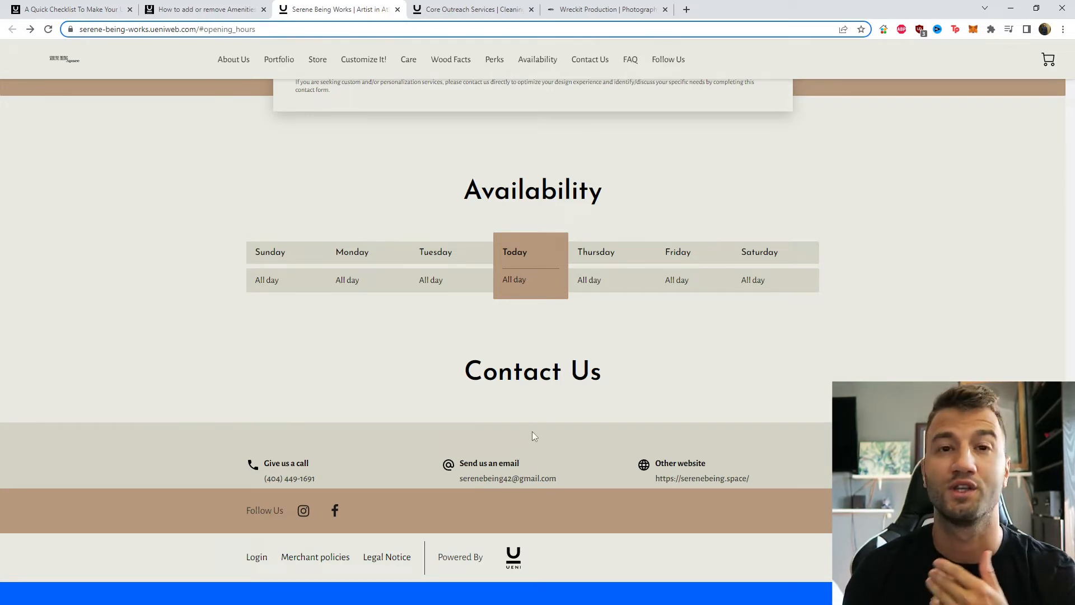
mouse_move(621, 374)
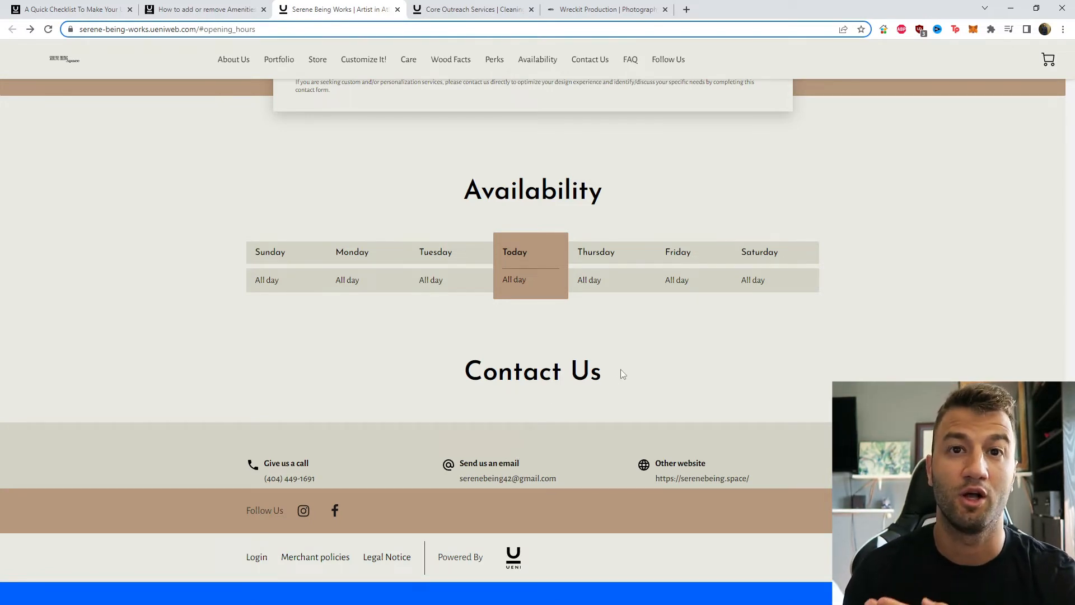
mouse_move(628, 377)
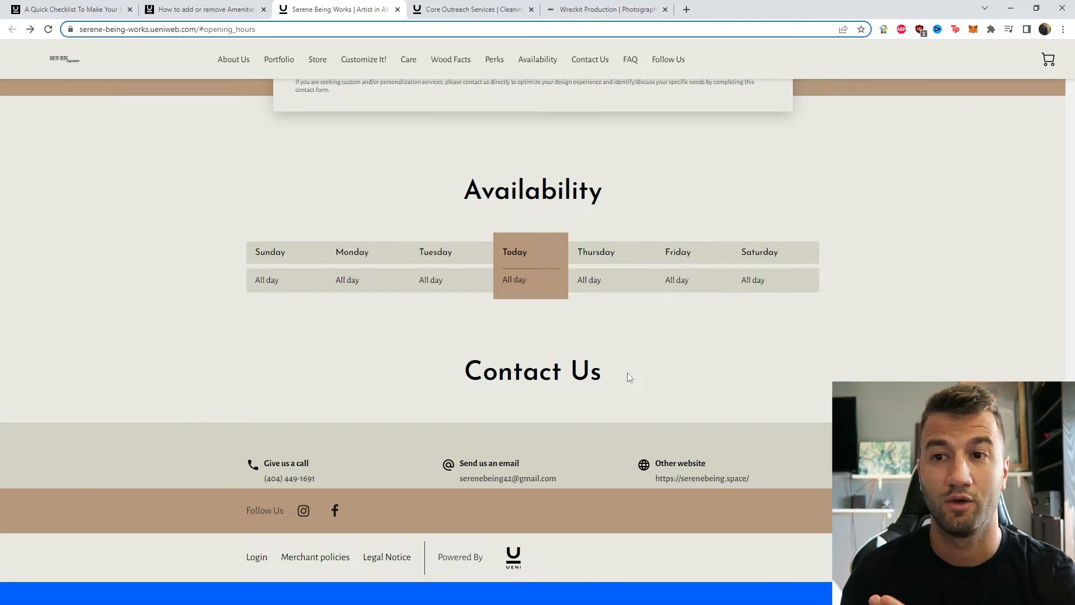
left_click(68, 9)
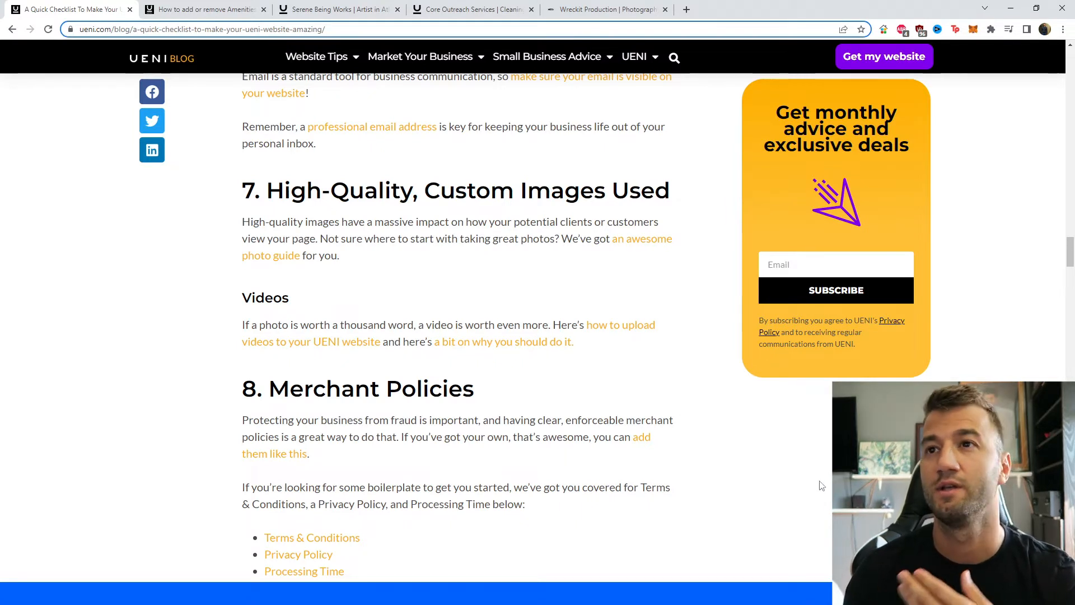
mouse_move(652, 392)
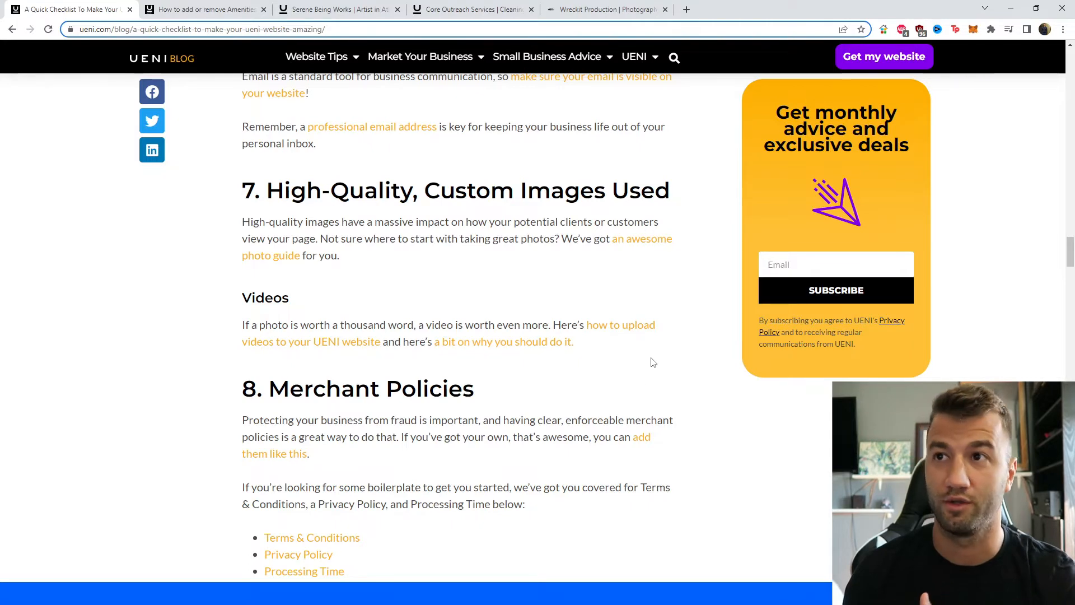
mouse_move(634, 251)
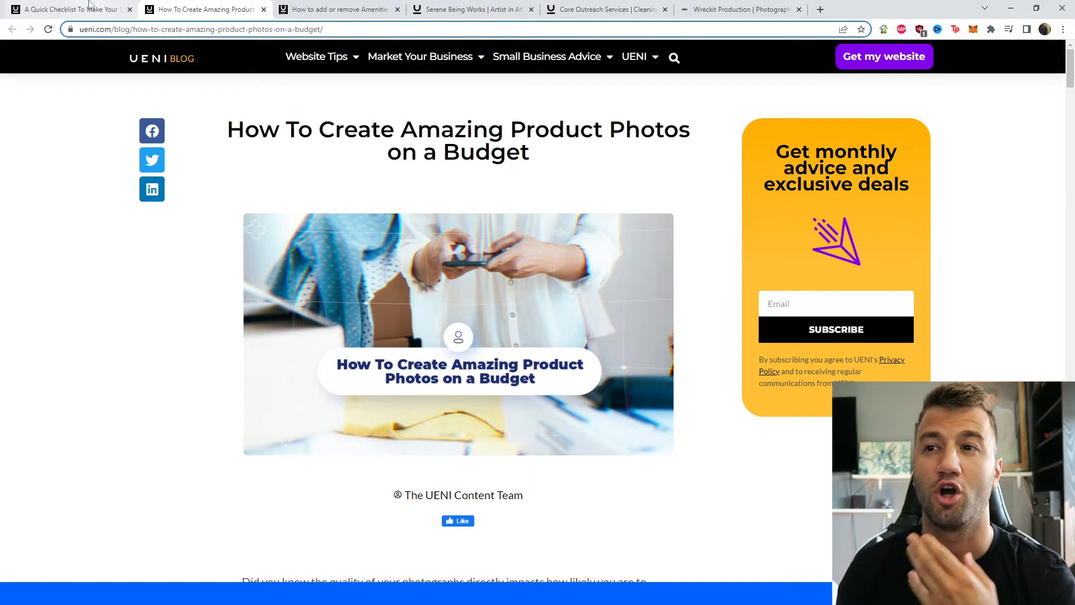
Step: Return to the checklist and scroll past Merchant Policies to section 9, Promotion & FOMO
left_click(68, 9)
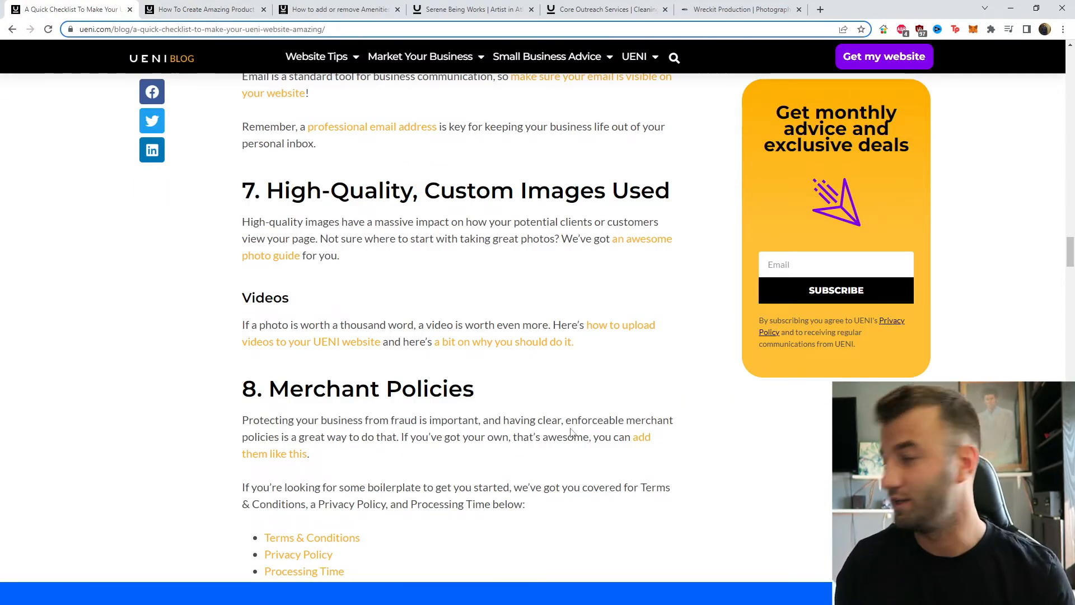
scroll("down", 3)
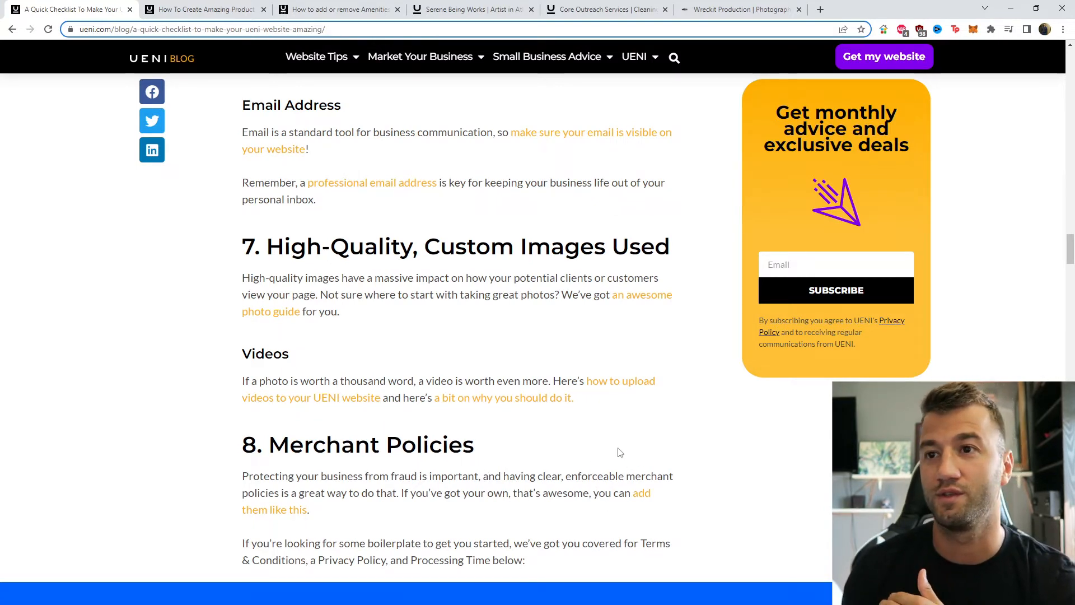
mouse_move(603, 437)
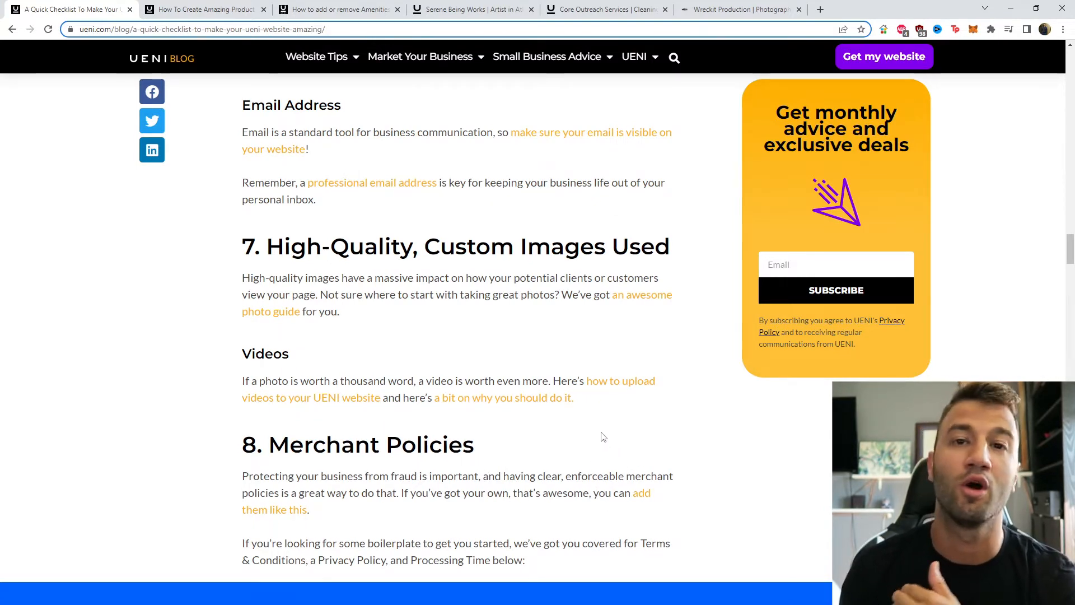
scroll("down", 3)
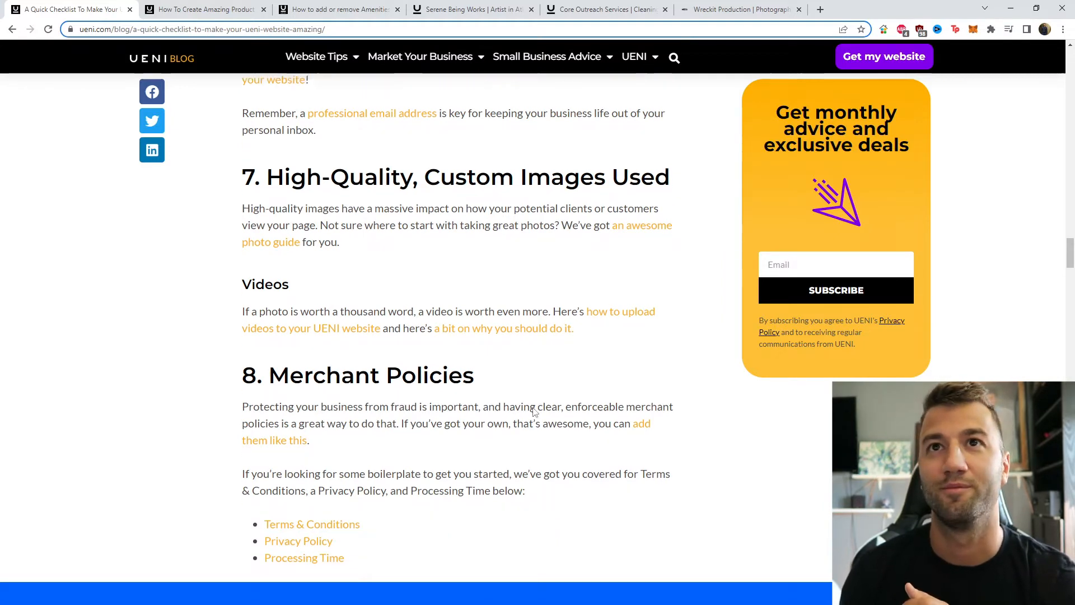
scroll("down", 3)
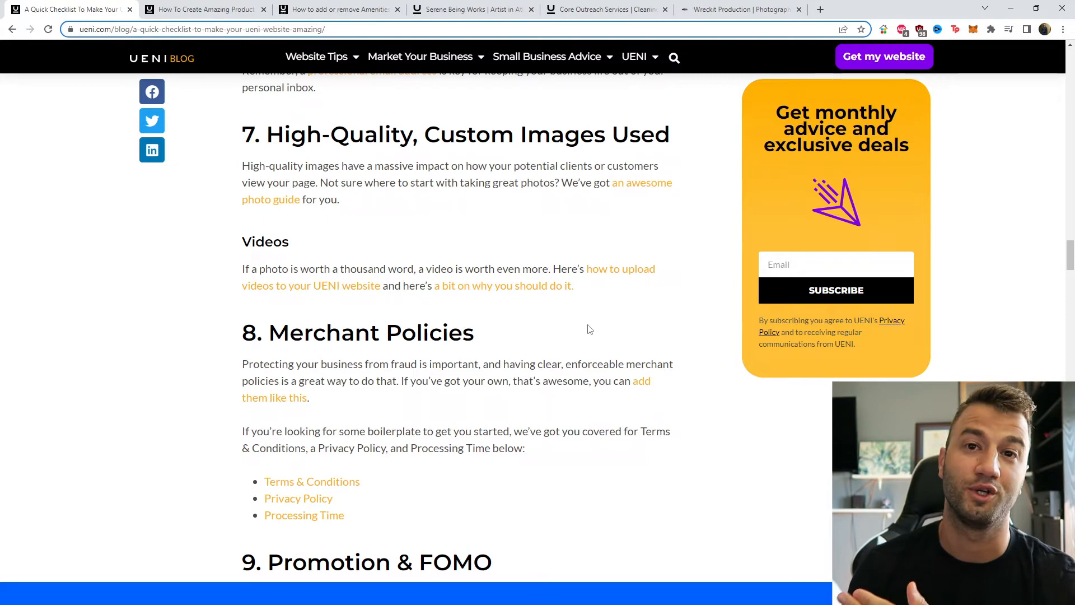
mouse_move(554, 325)
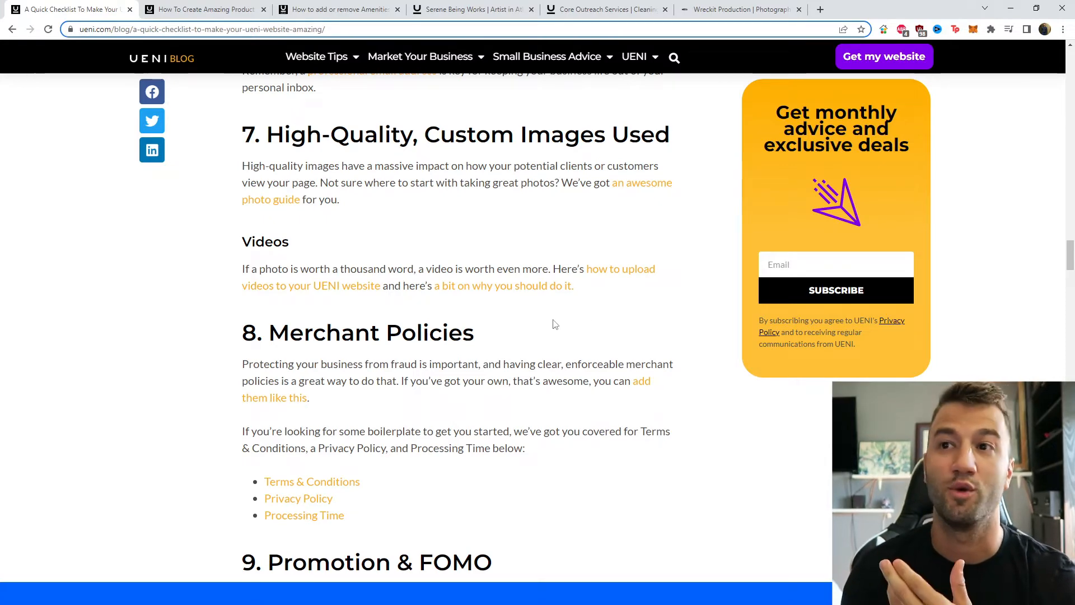
mouse_move(541, 362)
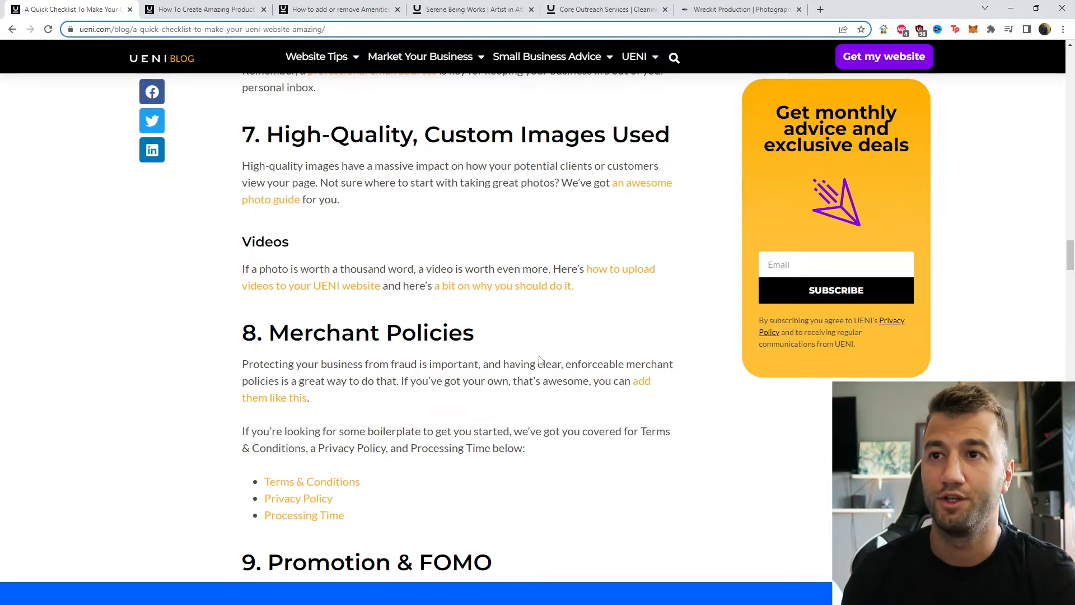
scroll("down", 3)
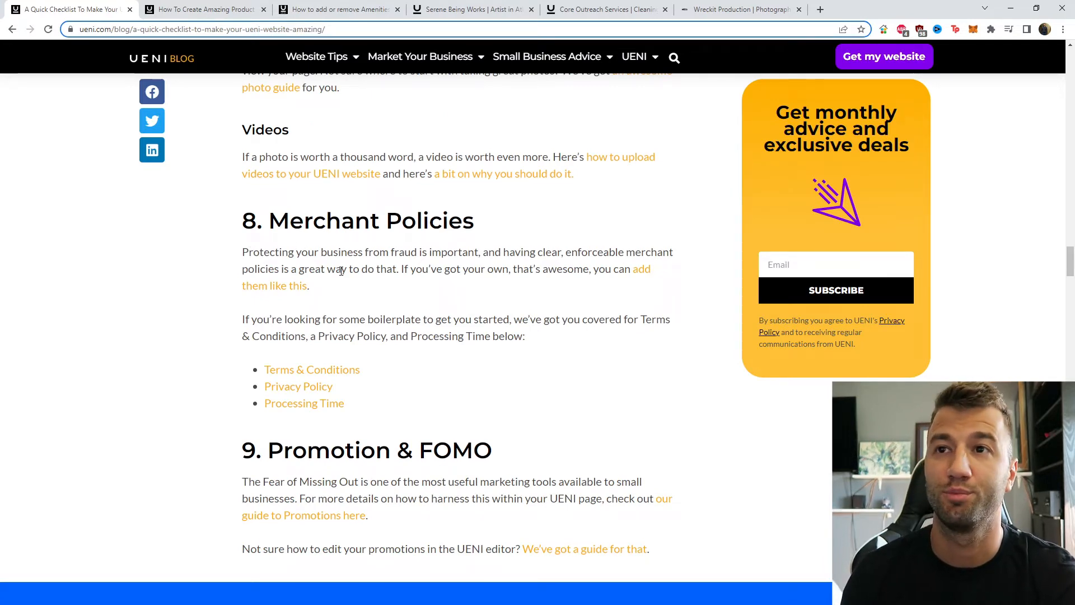
mouse_move(520, 300)
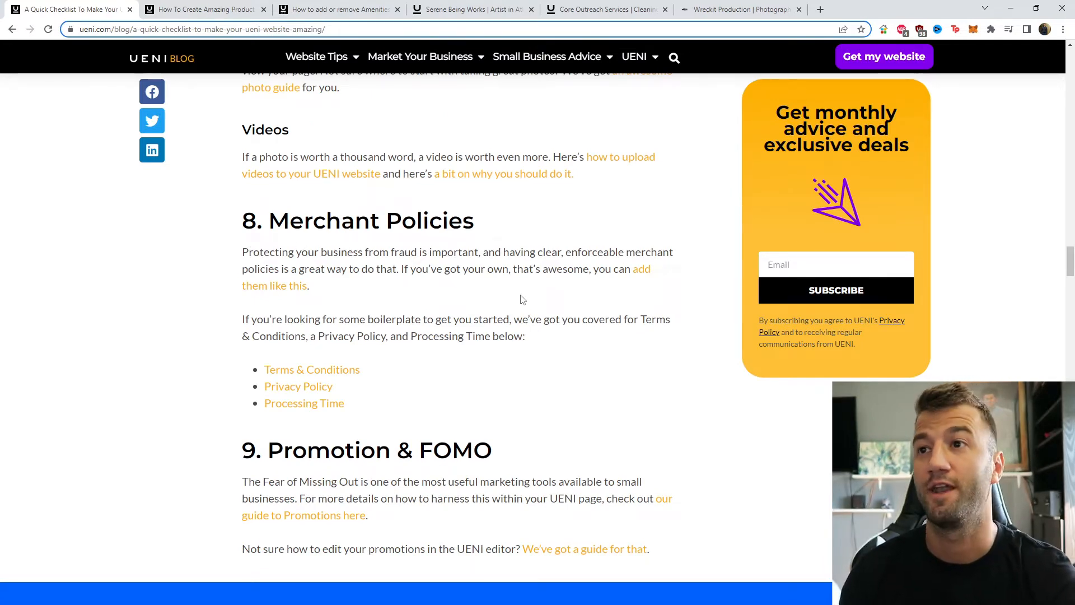
mouse_move(331, 279)
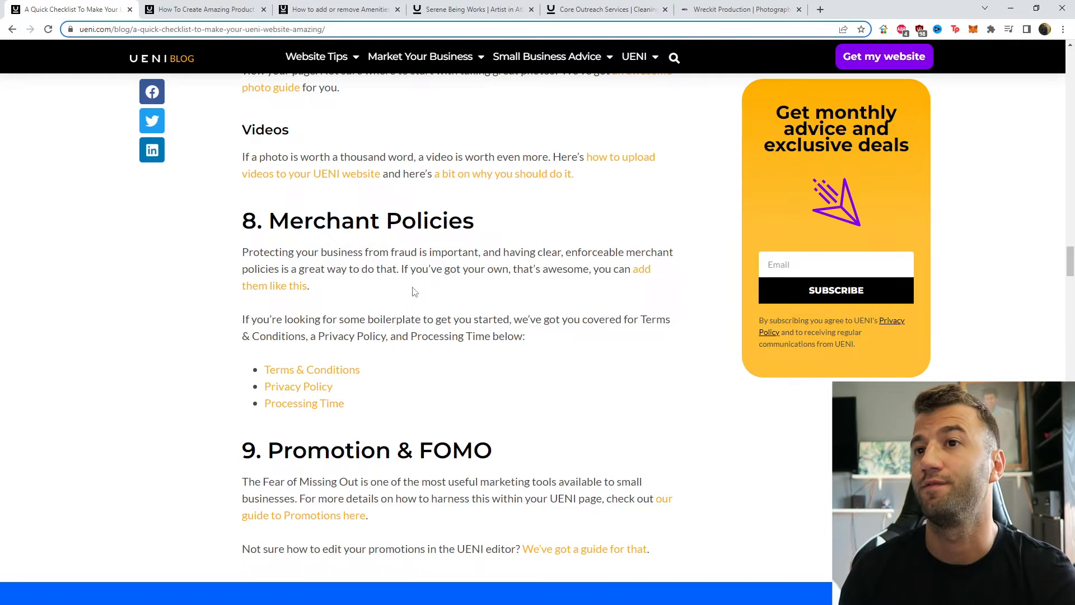
mouse_move(605, 300)
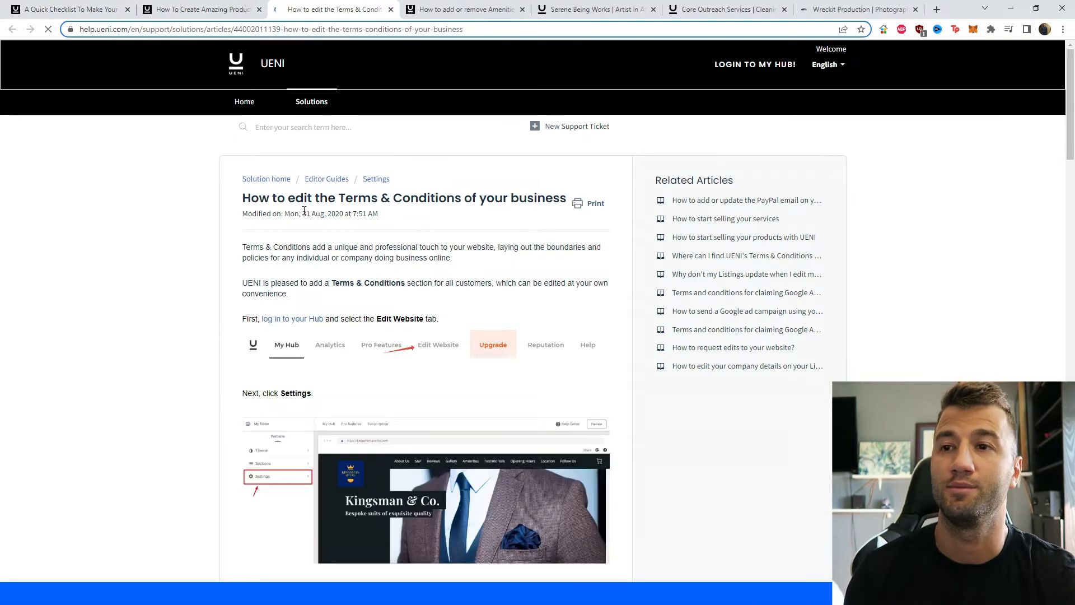
Step: Skim the Terms & Conditions help article, then return to the checklist at section 10, Custom Domain Name
scroll("down", 3)
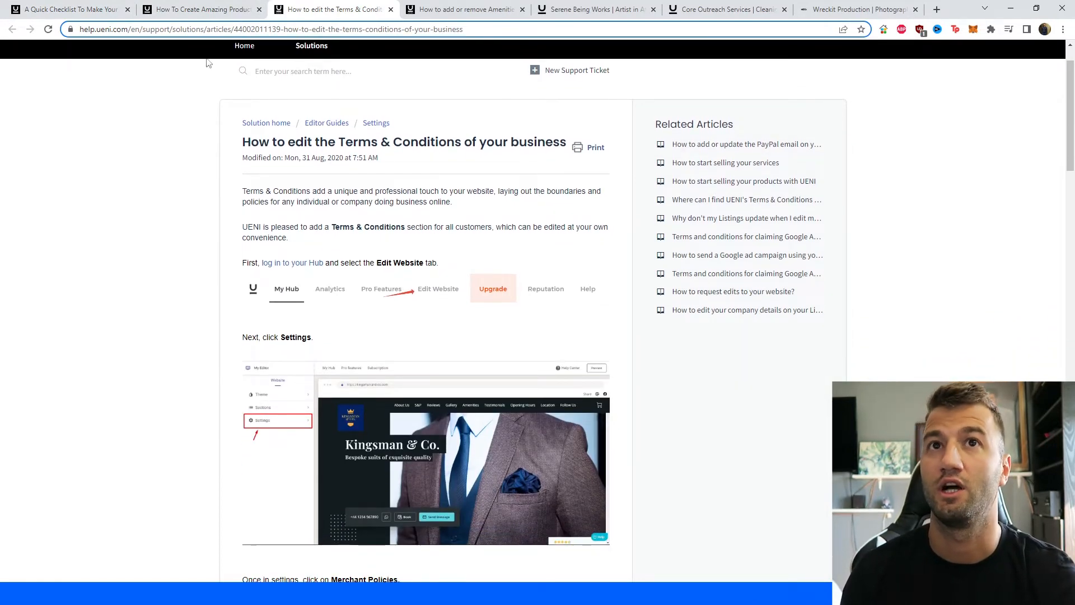
left_click(68, 9)
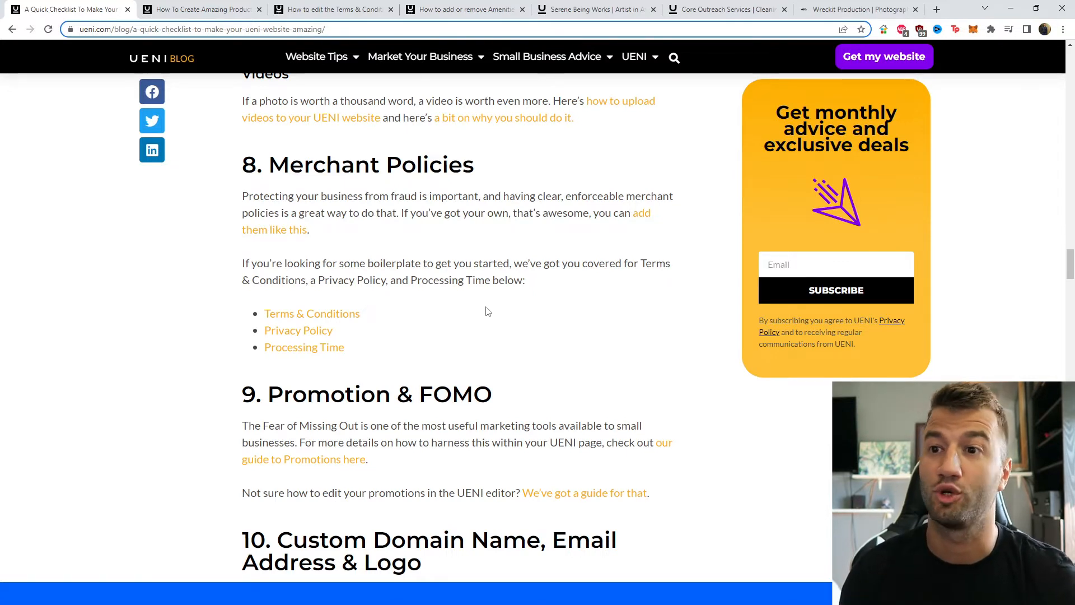
mouse_move(478, 321)
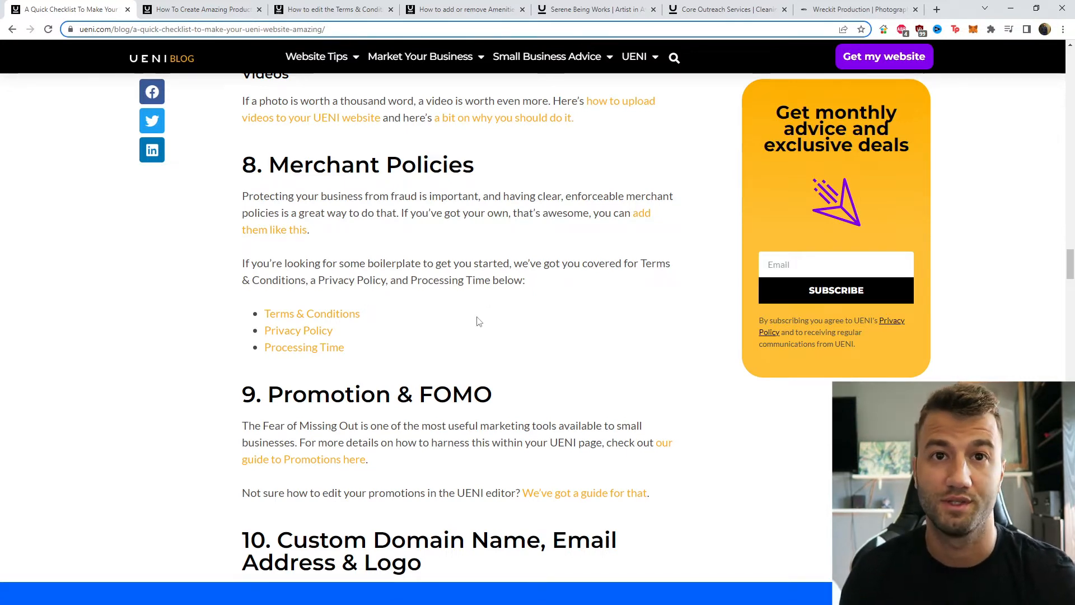
mouse_move(307, 465)
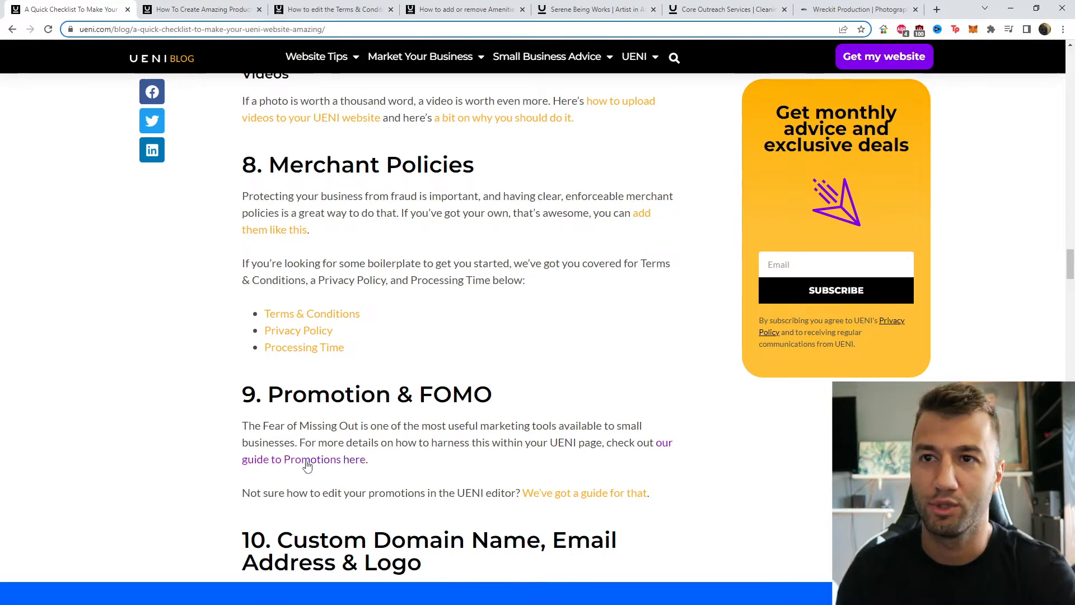
Step: Open the Marketing Your Products Through Promotions guide in a new tab and return to the checklist
scroll("down", 3)
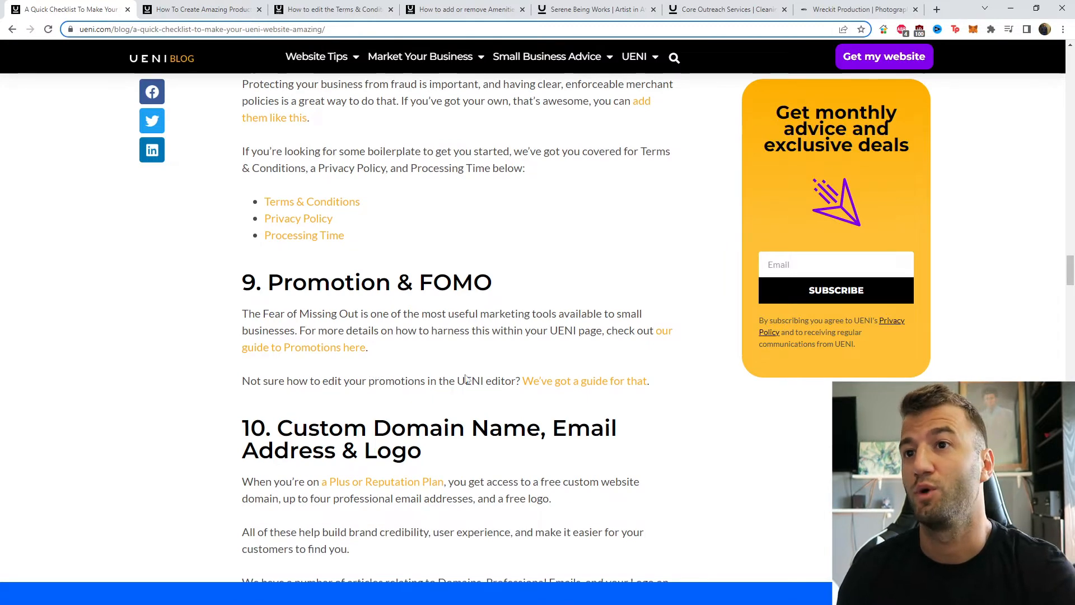
mouse_move(583, 381)
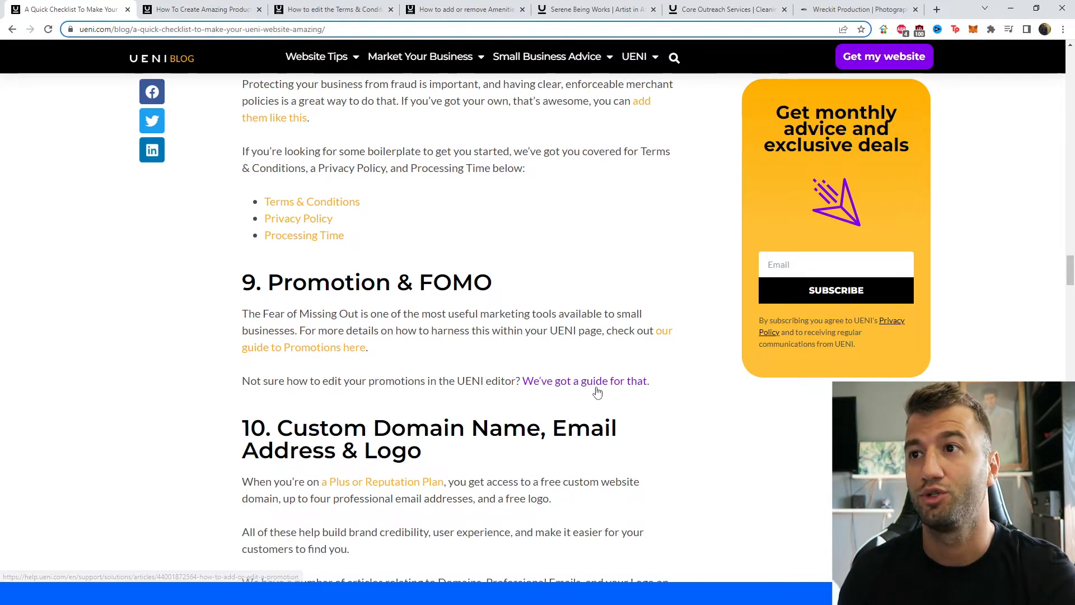
mouse_move(430, 367)
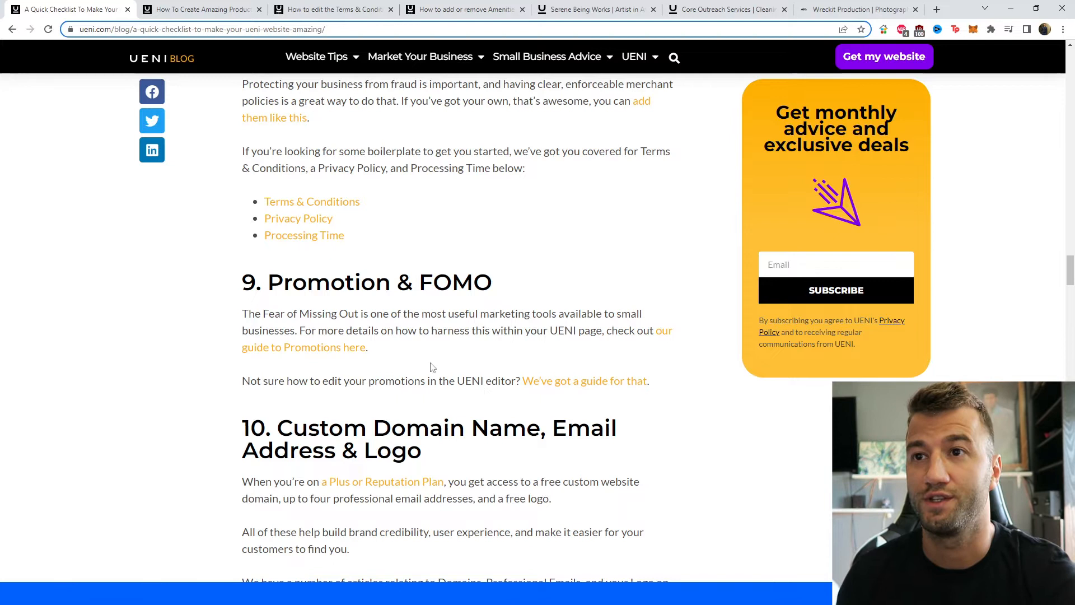
mouse_move(489, 361)
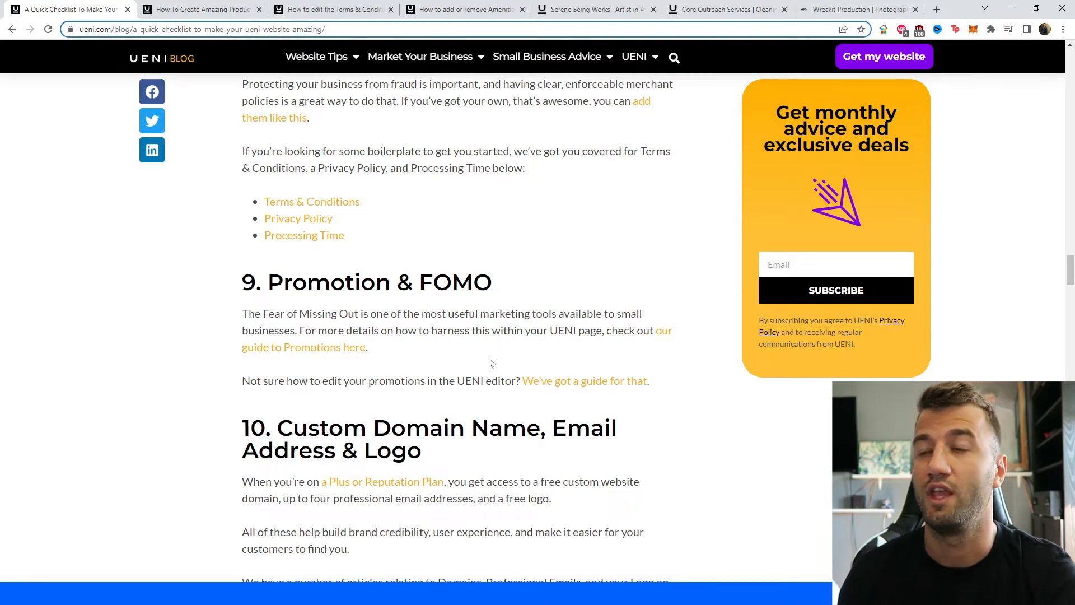
mouse_move(313, 347)
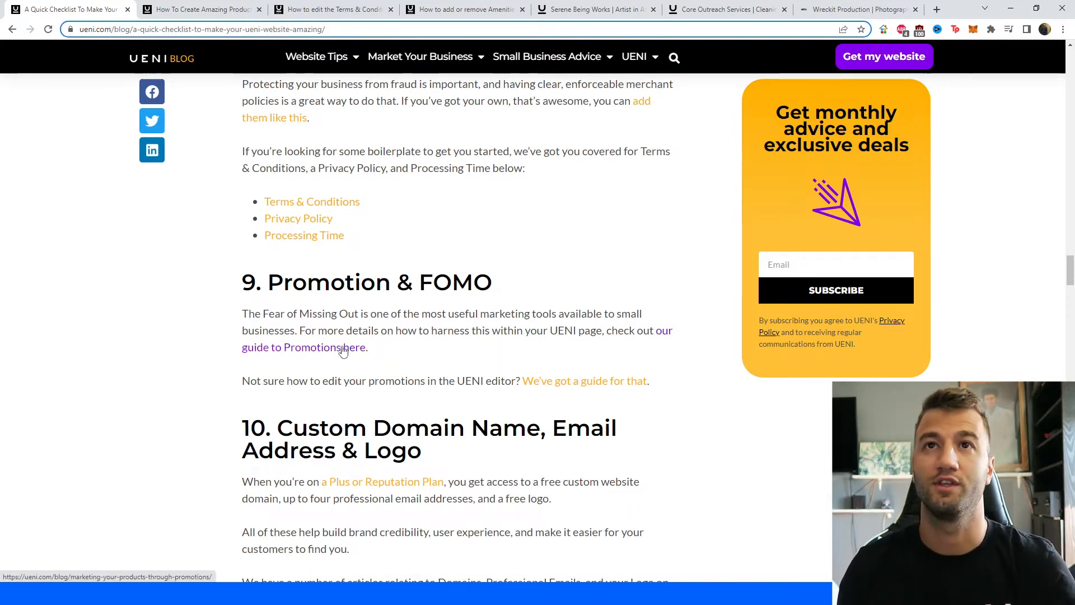
left_click(322, 347)
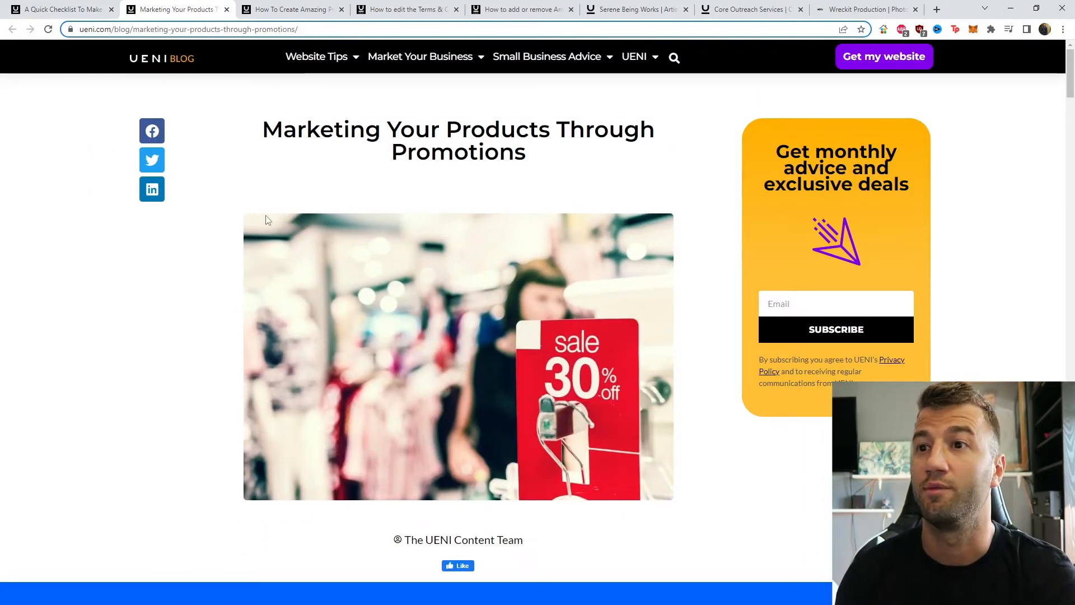
left_click(59, 9)
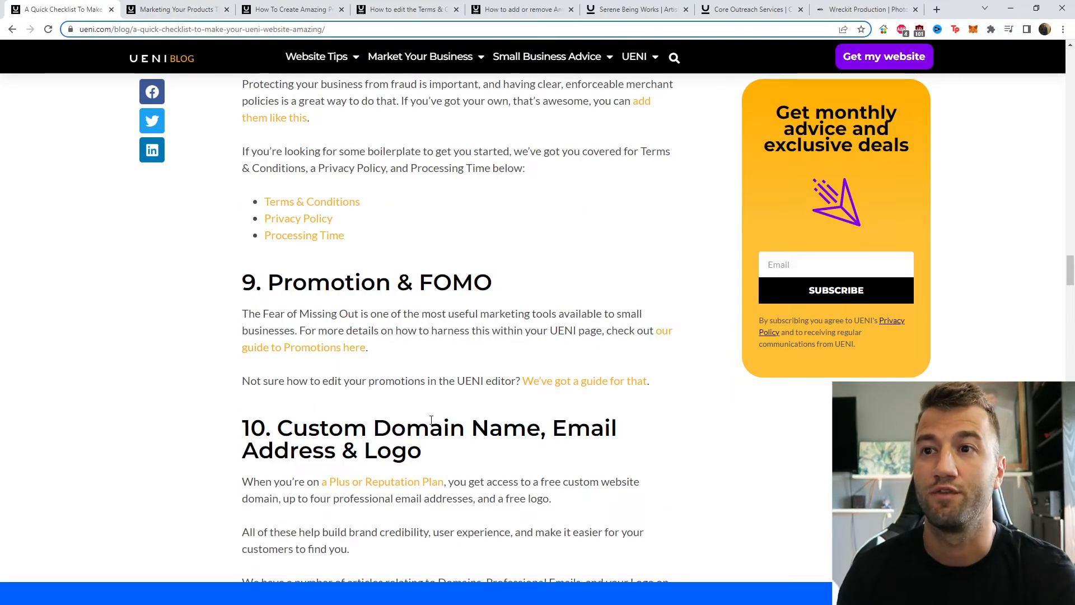
mouse_move(583, 380)
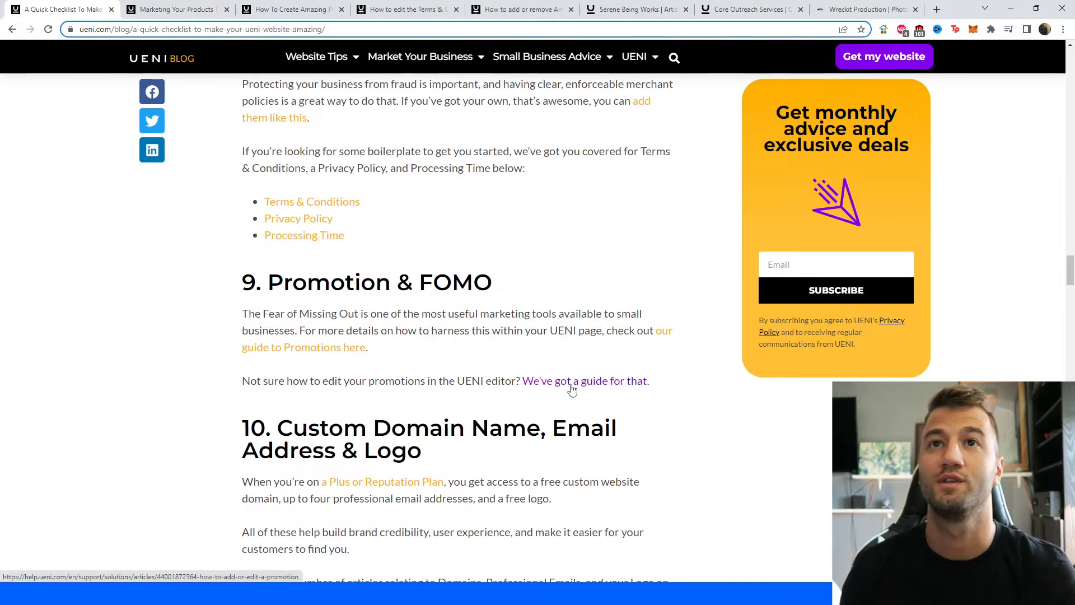
Step: View the storewide discount and promotions help guide, then close its tab to return to the checklist
left_click(584, 381)
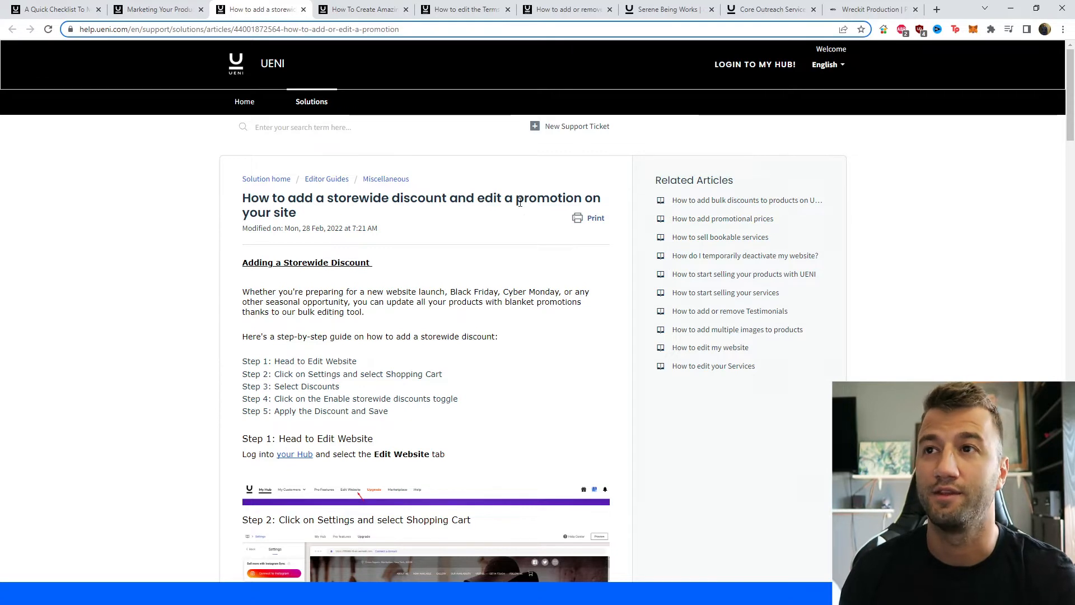
left_click(52, 9)
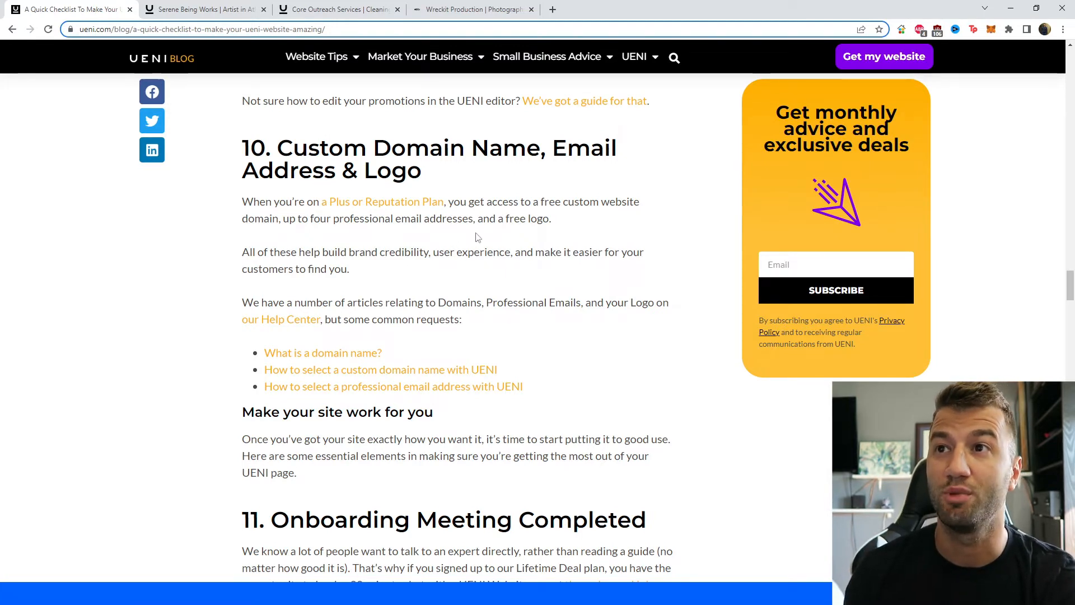
mouse_move(623, 226)
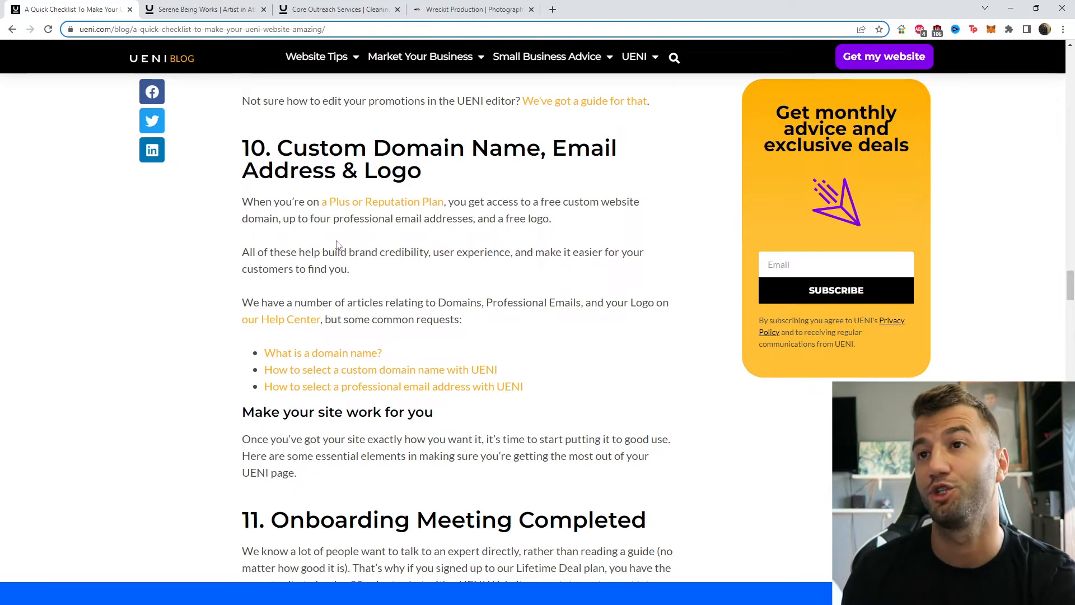
mouse_move(481, 270)
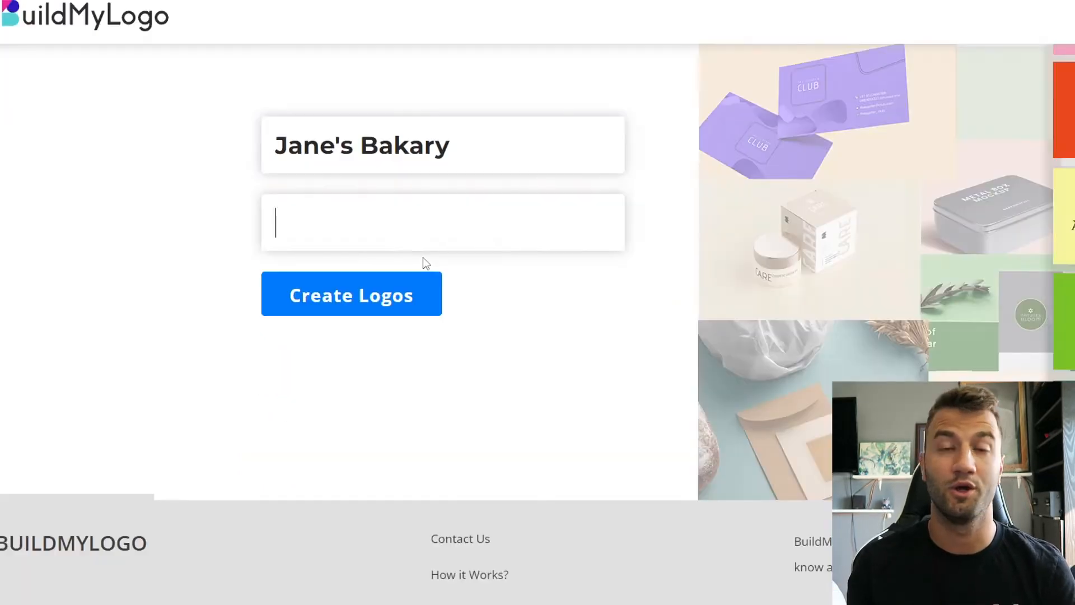
Step: Enter the slogan 'Best Cakes In Town', generate logos for Jane's Bakary and browse the designs
type("Best Cakes I")
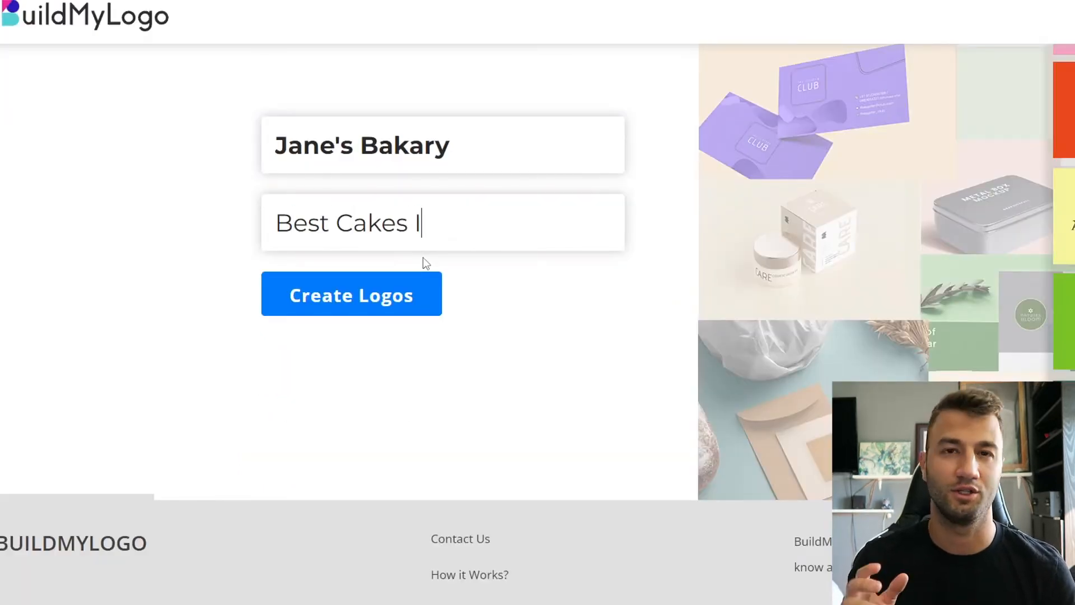
type("In Town")
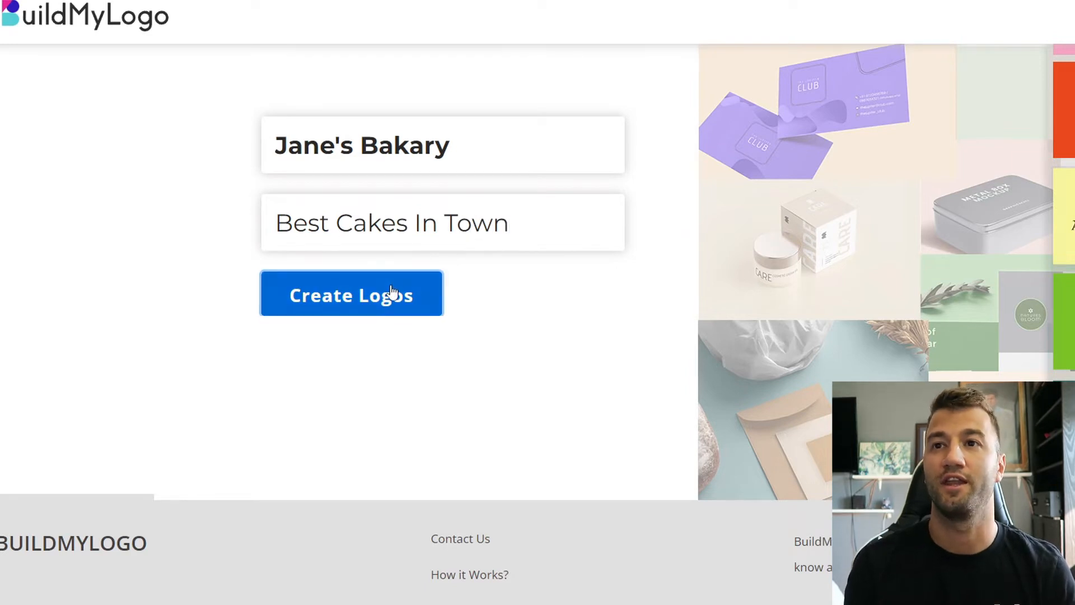
left_click(350, 294)
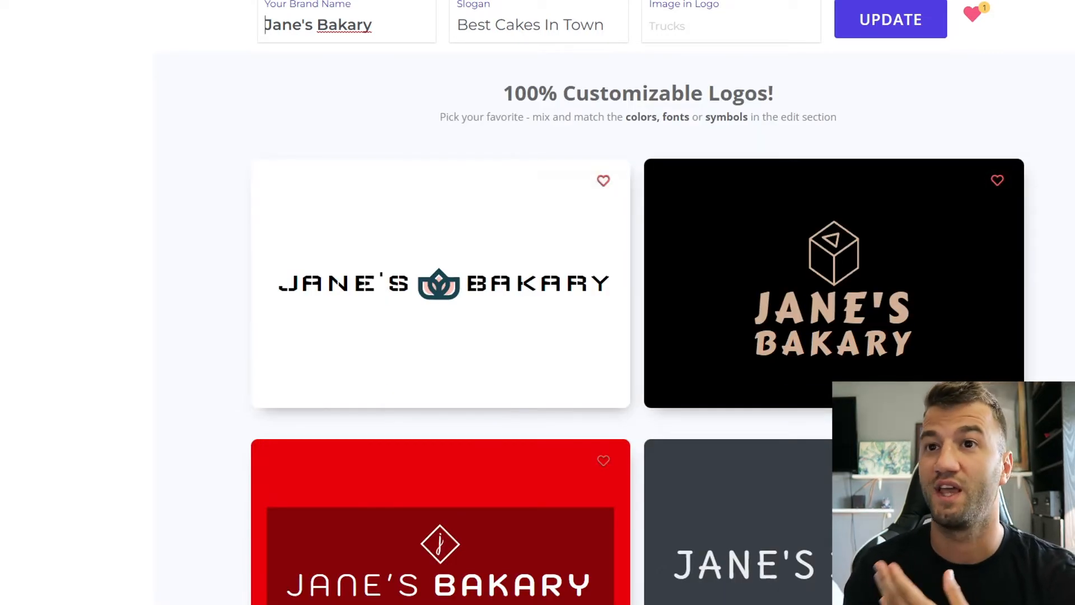
scroll("down", 3)
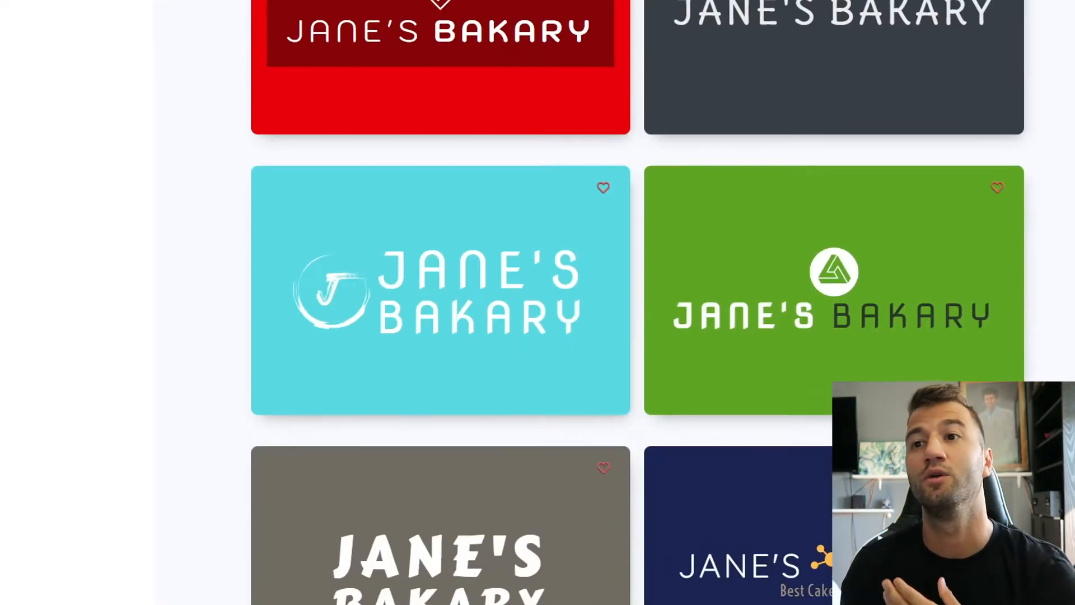
scroll("down", 3)
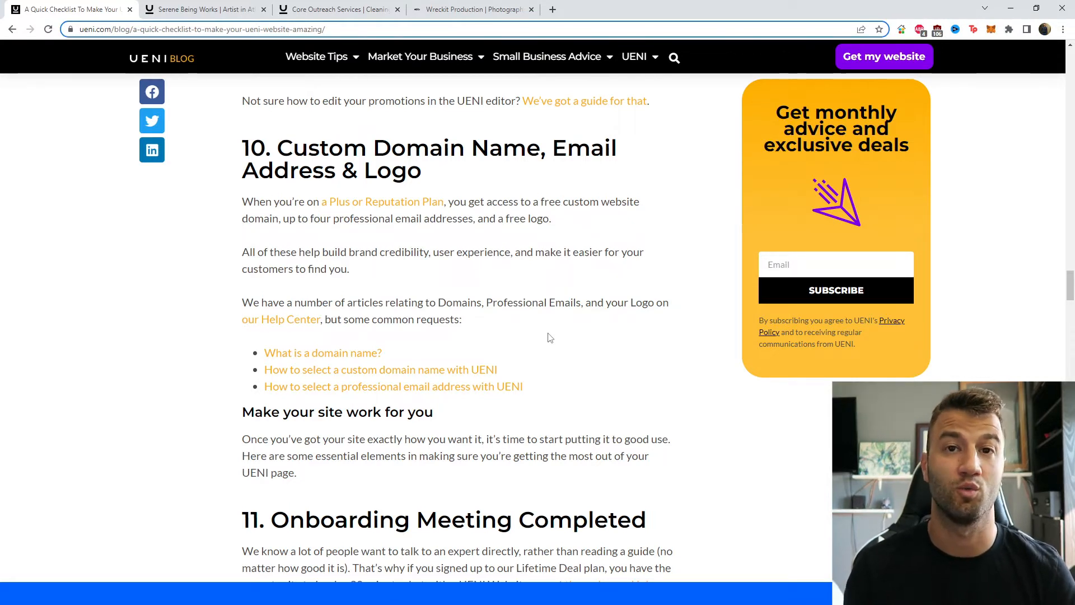
Step: Scroll the checklist past Onboarding Meeting Completed to Share Your Page Widely and Link your shop
scroll("down", 3)
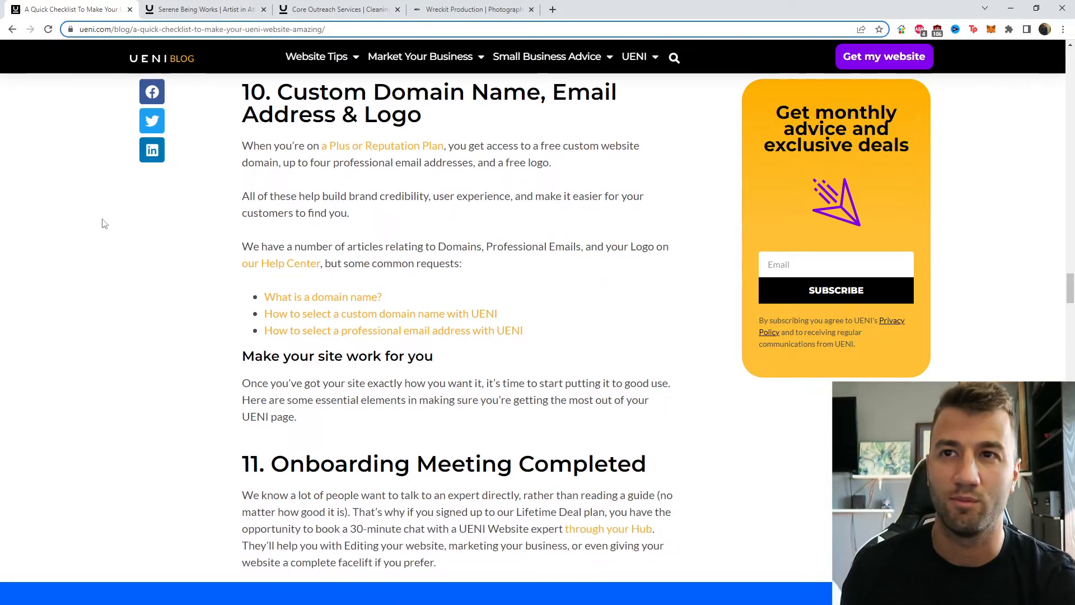
scroll("down", 3)
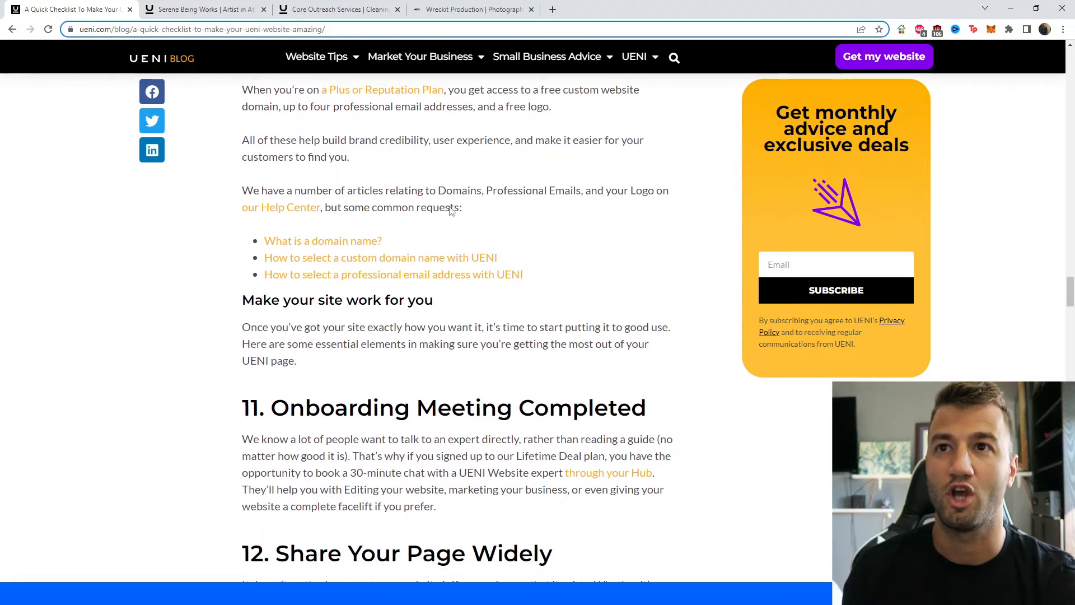
left_click(380, 258)
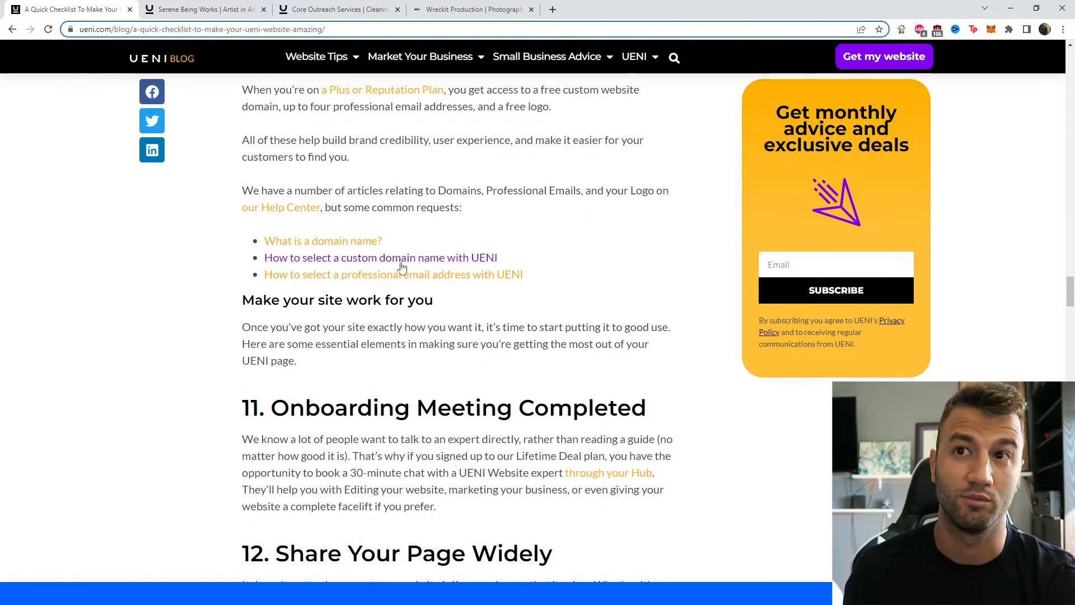
scroll("up", 3)
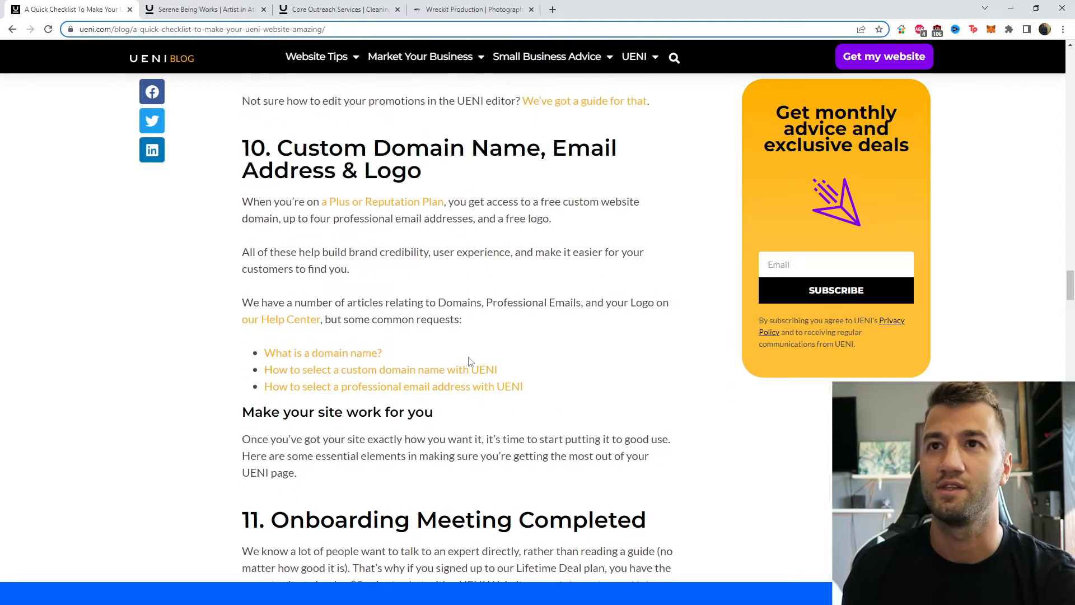
scroll("down", 3)
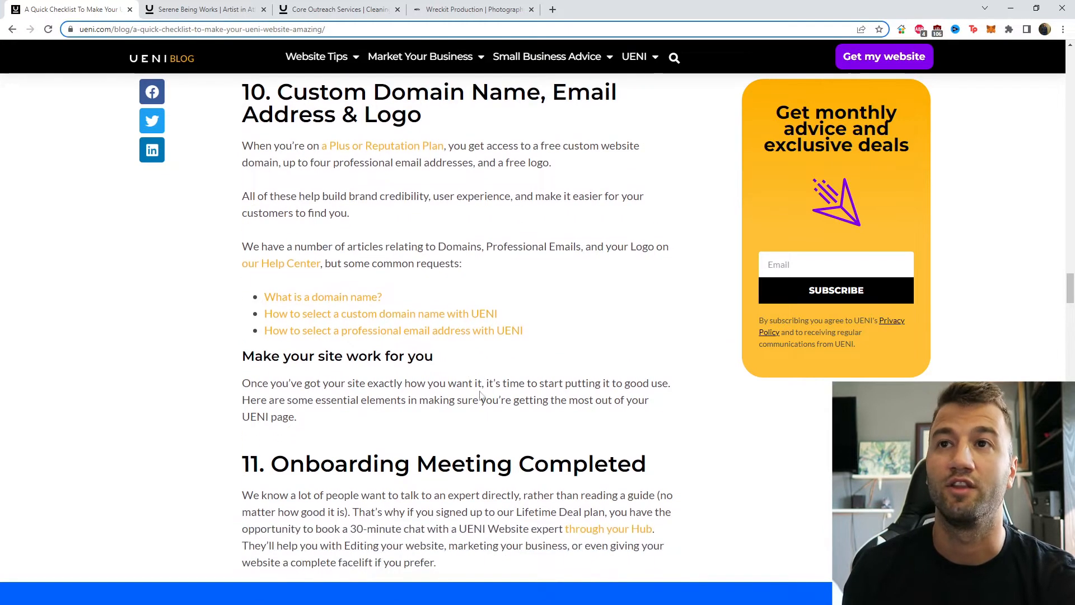
scroll("down", 3)
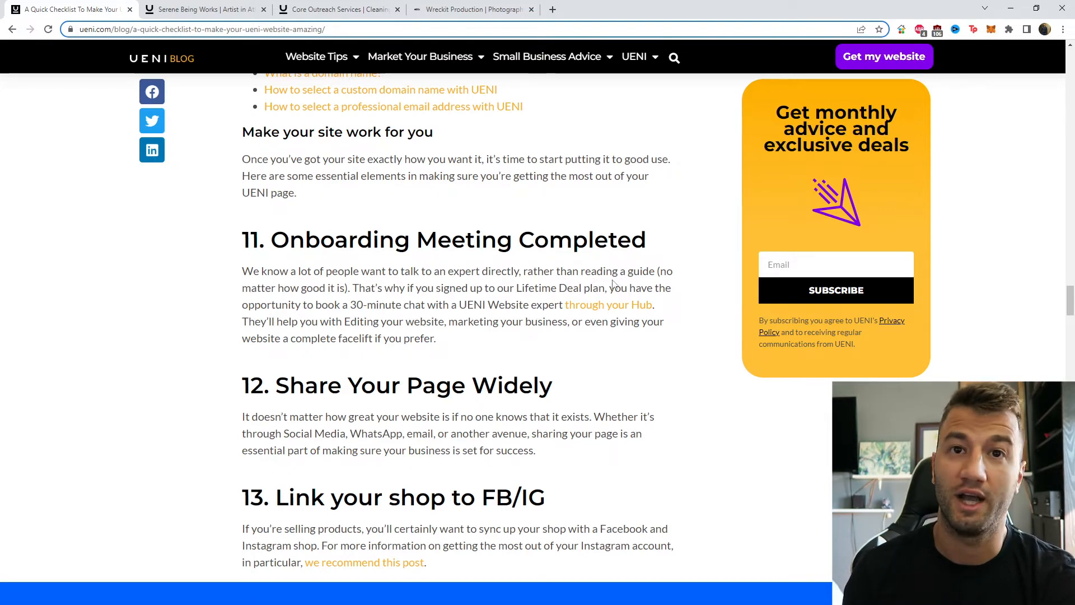
mouse_move(444, 316)
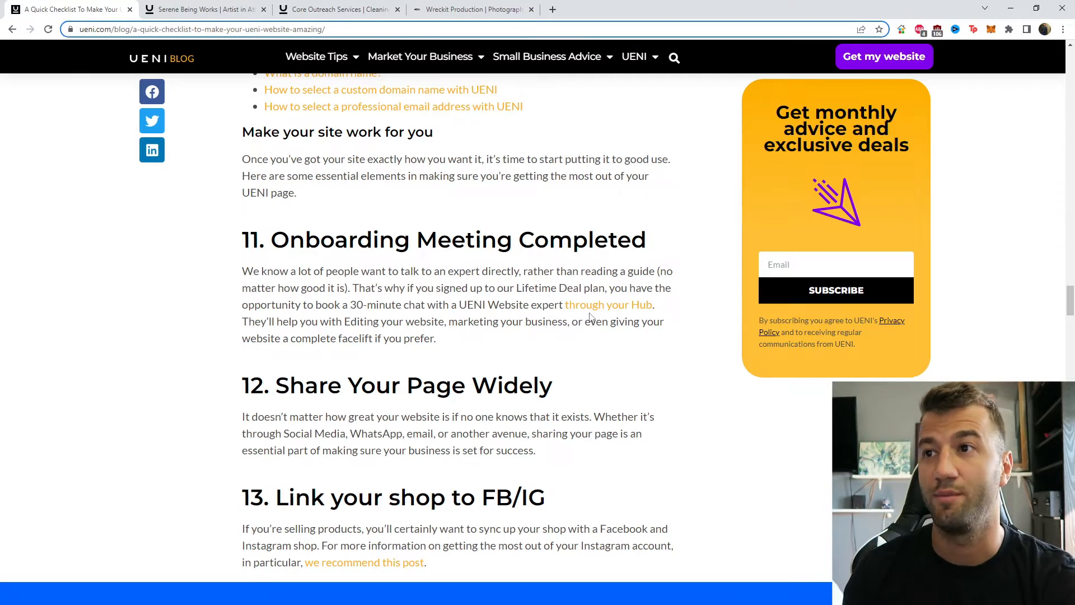
mouse_move(515, 344)
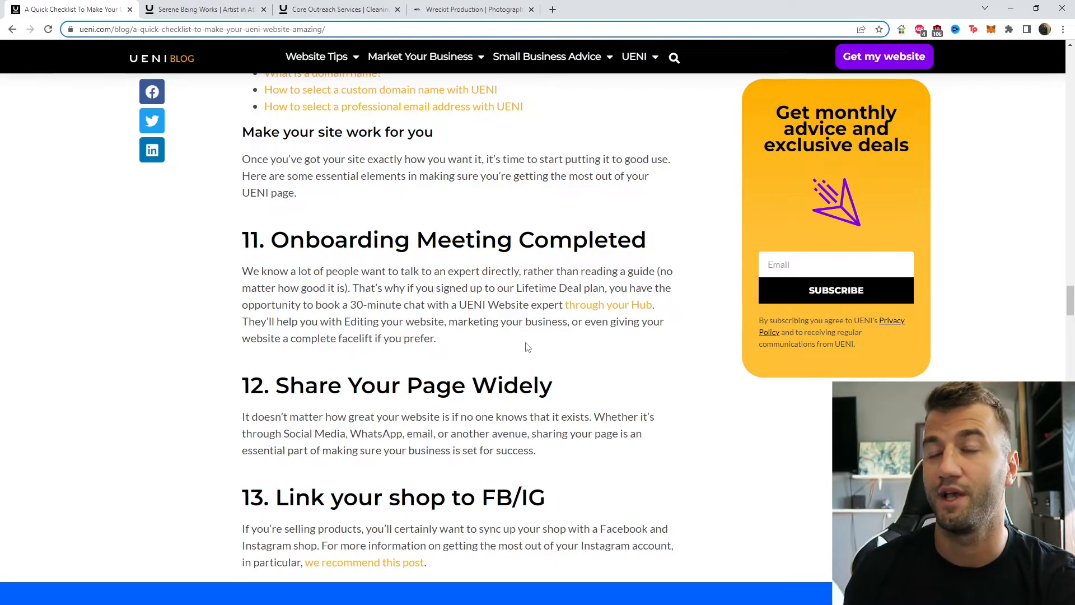
mouse_move(624, 340)
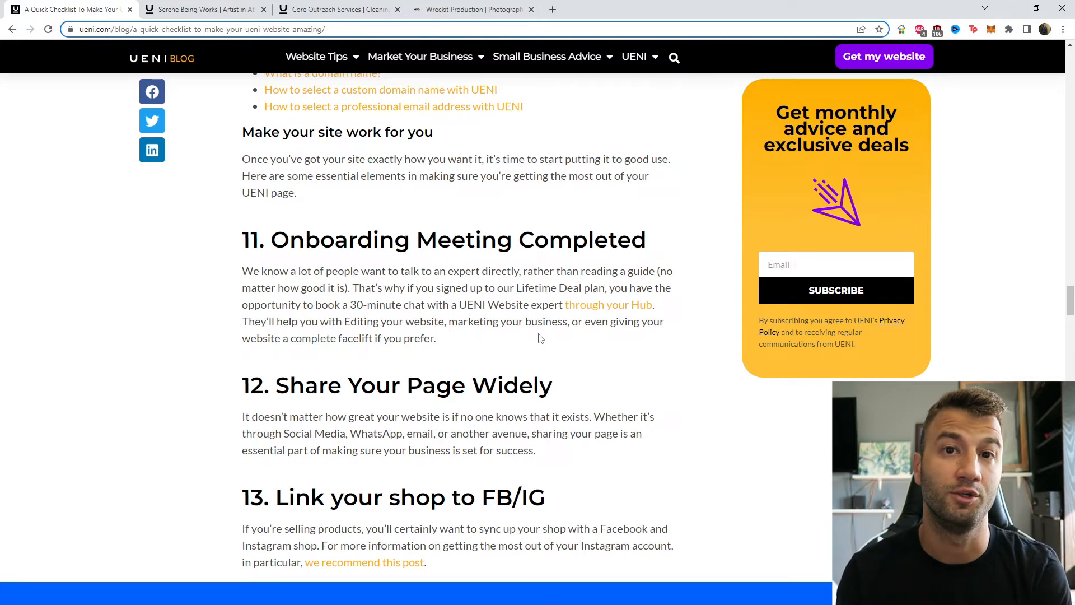
Step: Scroll on to section 14, GMB: Built, Verified, Connected, and Google Reviews Enabled
scroll("down", 3)
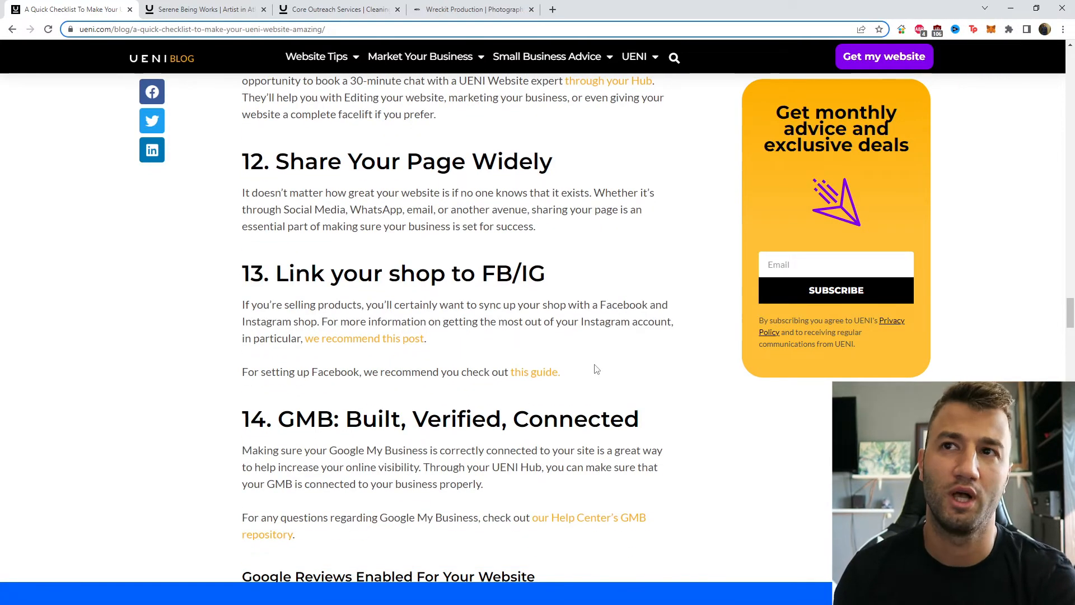
mouse_move(623, 395)
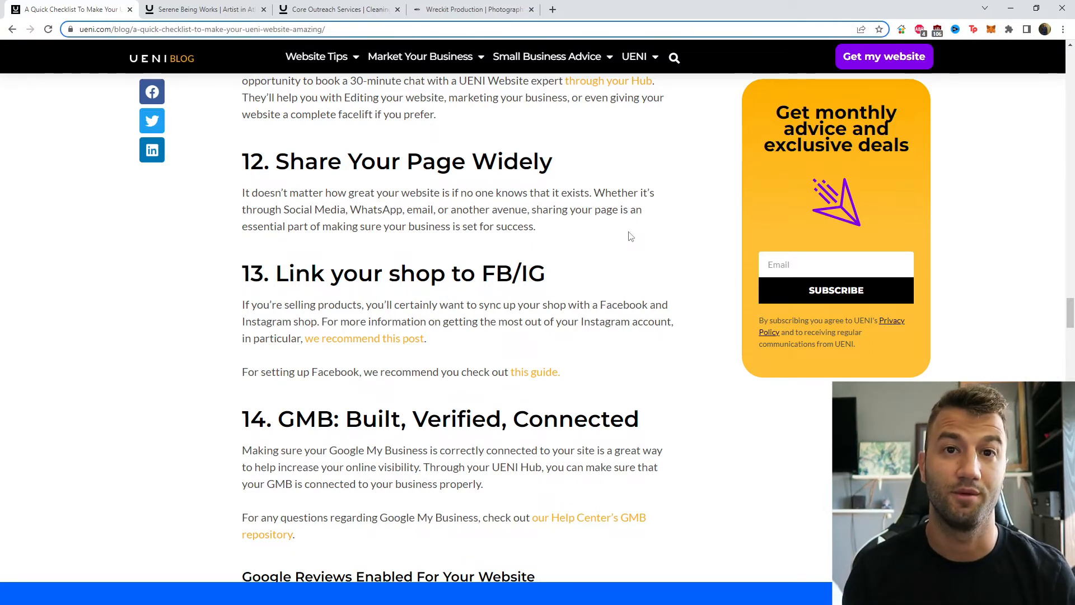
scroll("down", 3)
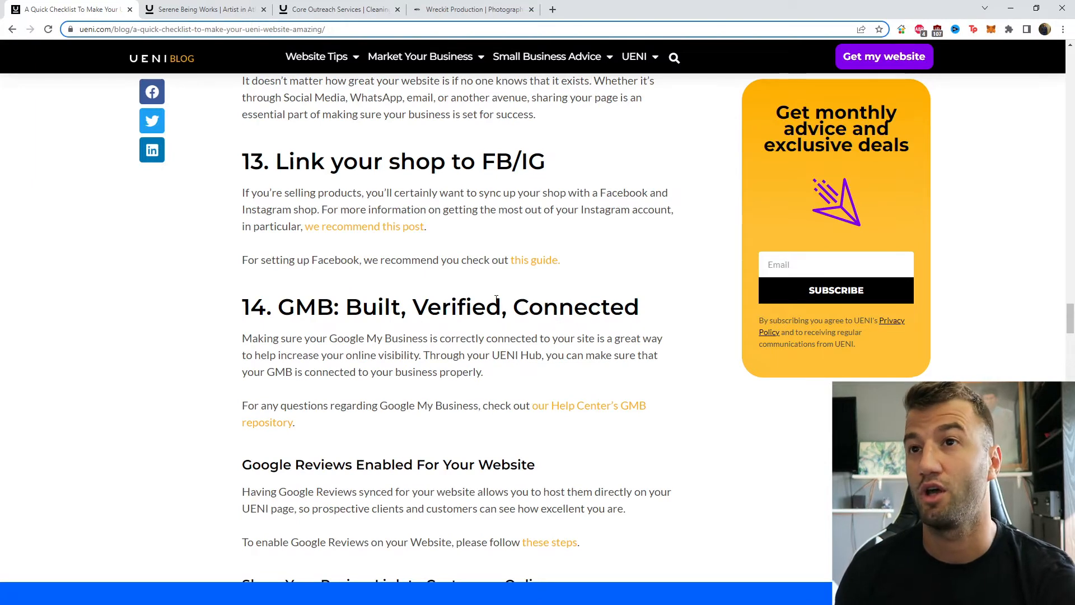
mouse_move(536, 260)
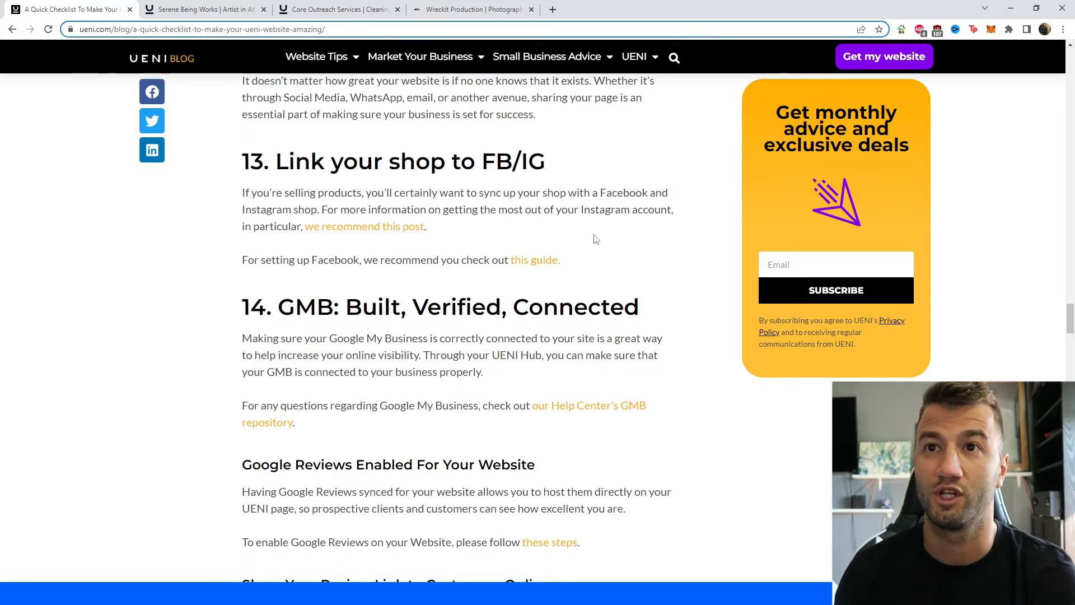
mouse_move(349, 227)
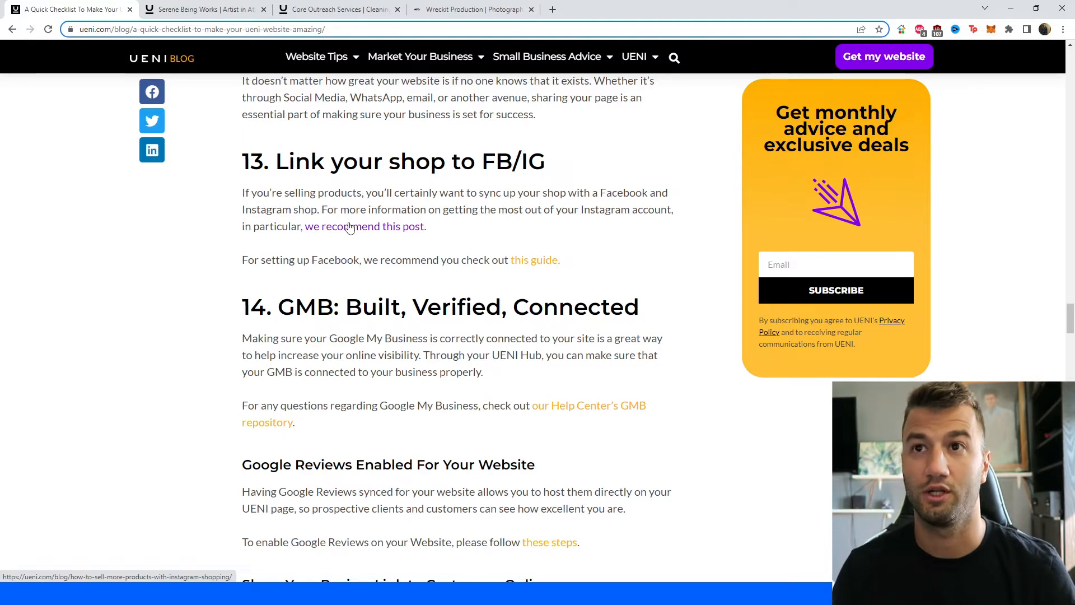
Step: View the recommended Instagram Shopping article in a new tab, then switch back to the checklist
left_click(363, 227)
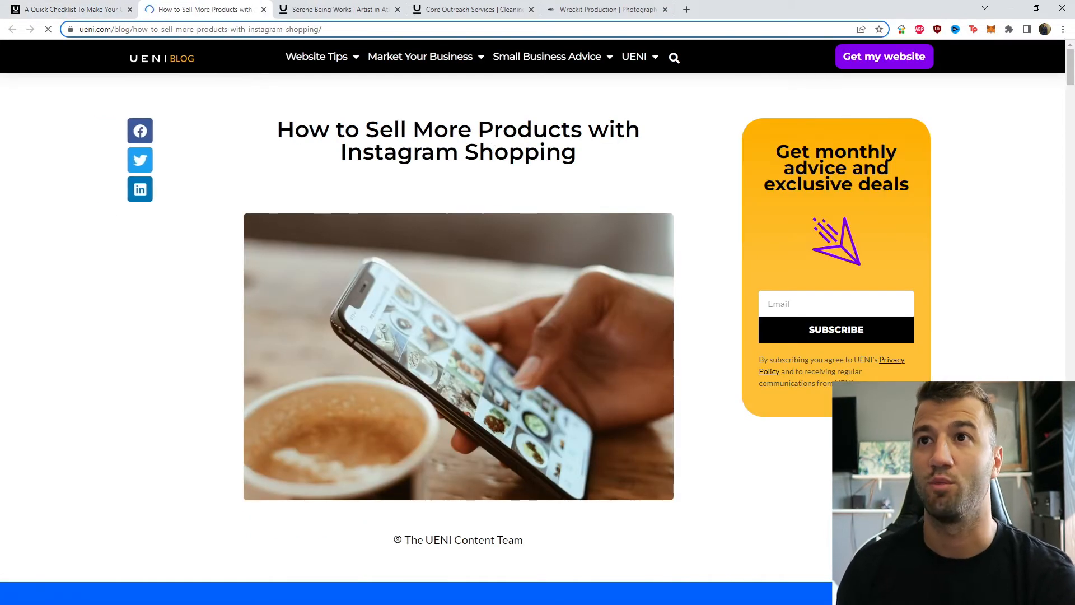
left_click(69, 9)
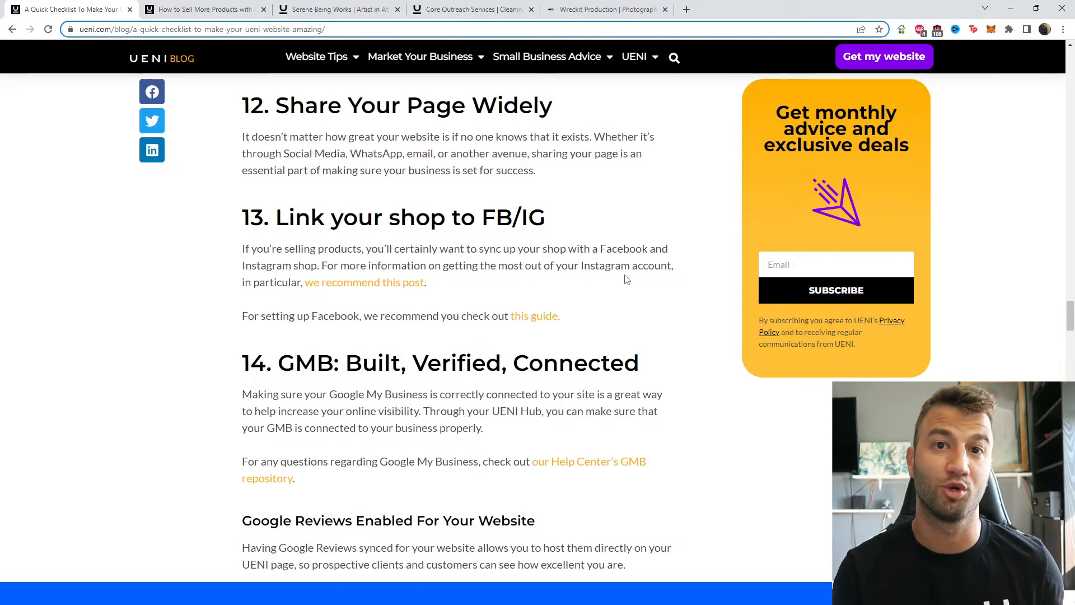
mouse_move(444, 303)
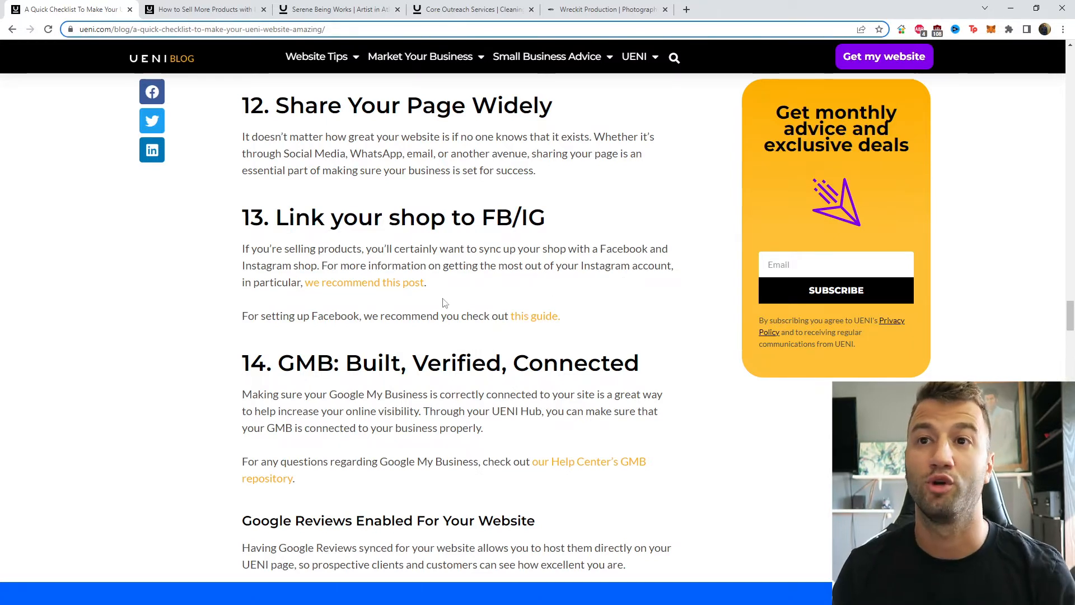
Step: Scroll past section 14's Google Reviews item to Share Your Review Link to Customers Online
scroll("down", 3)
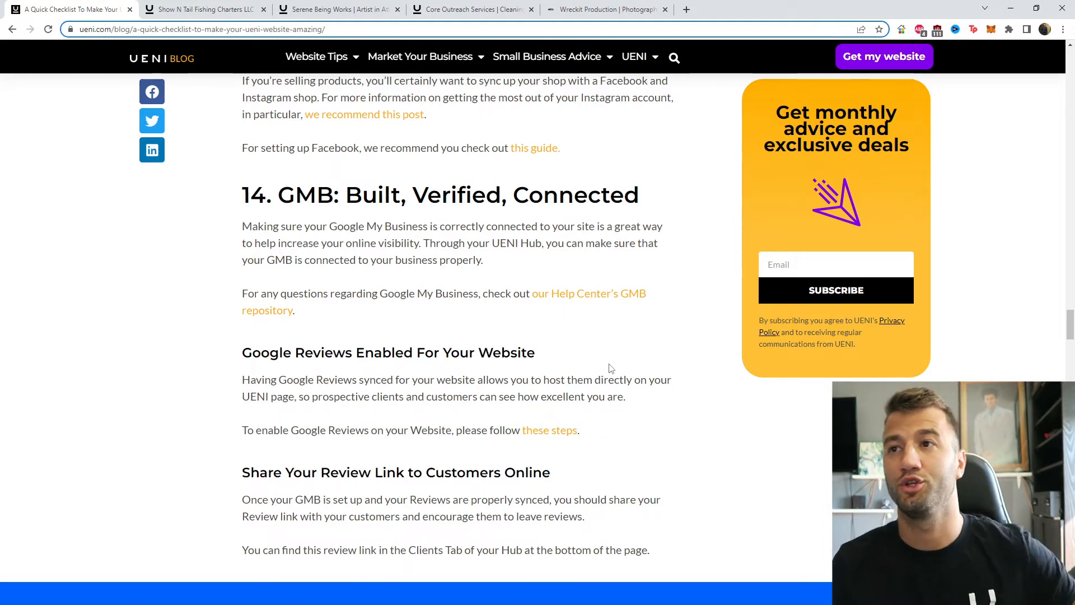
mouse_move(614, 368)
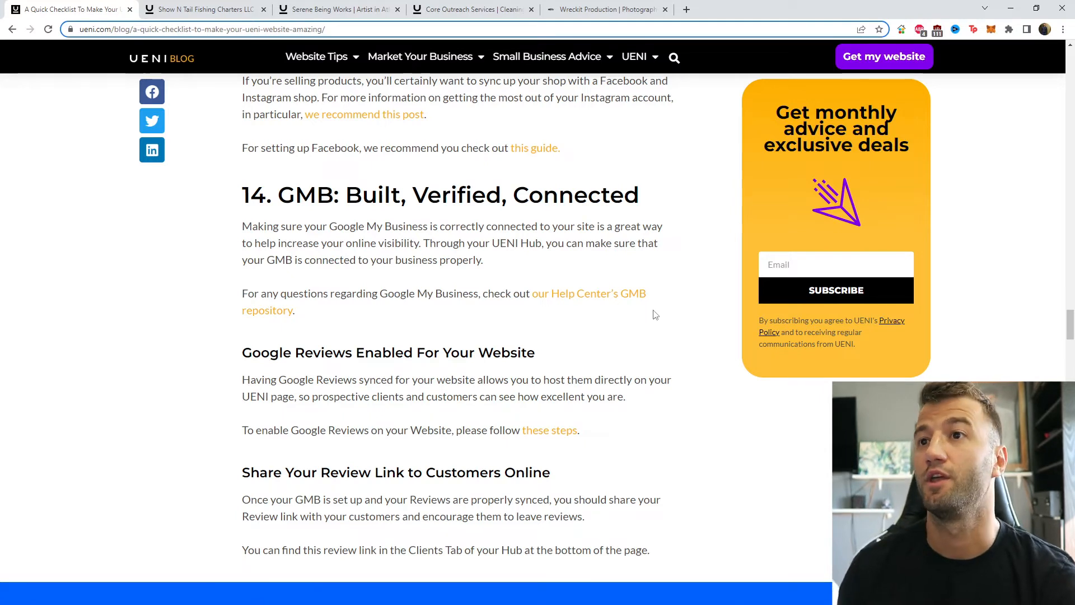
mouse_move(546, 289)
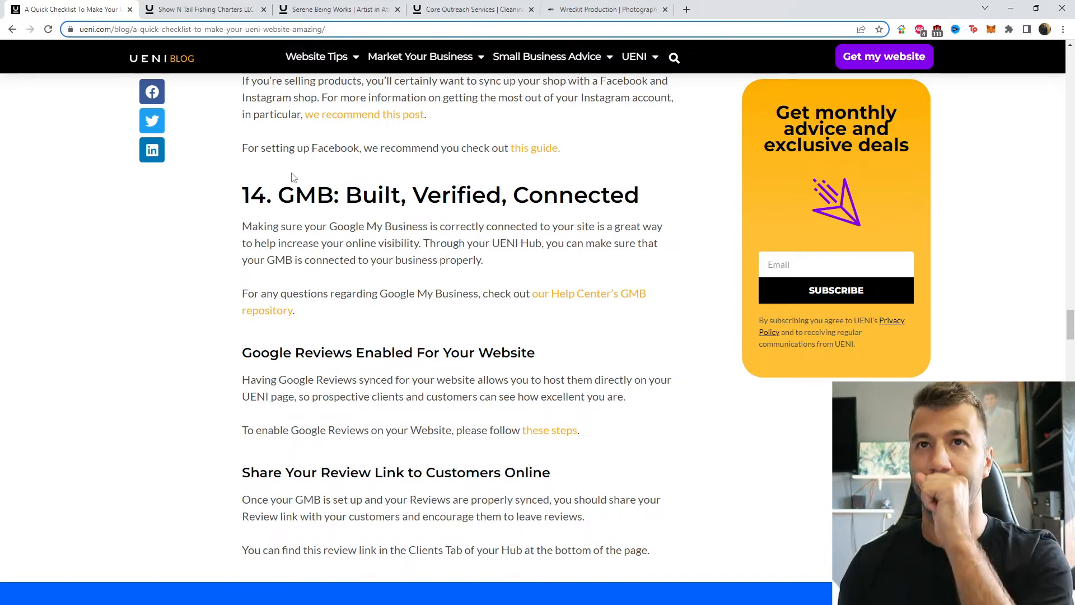
Step: View the Show N Tail Fishing Charters site's customer reviews section after dismissing its cookie notice
left_click(203, 8)
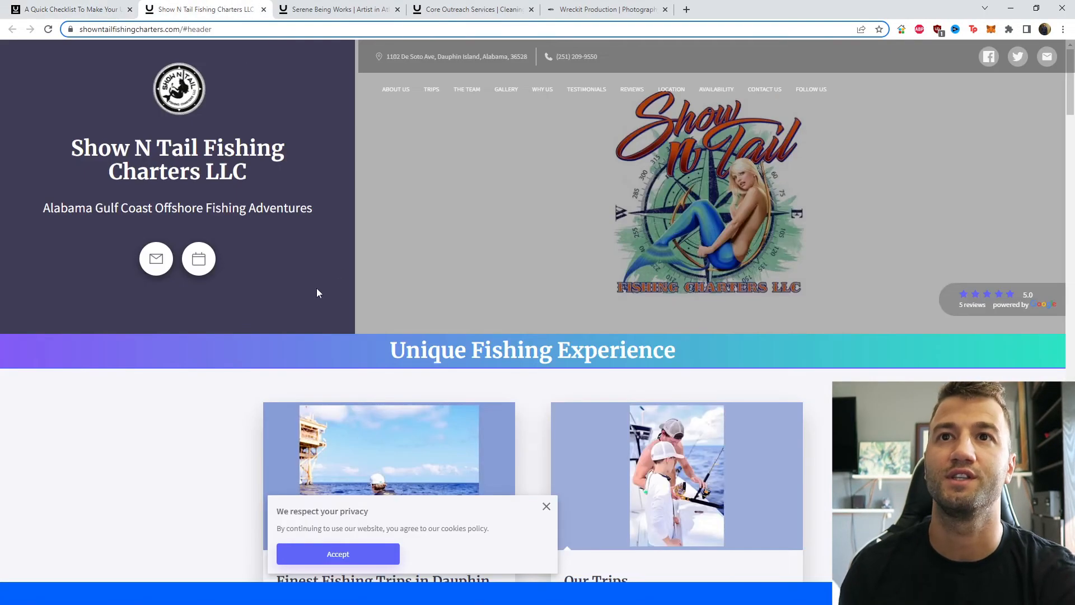
left_click(546, 506)
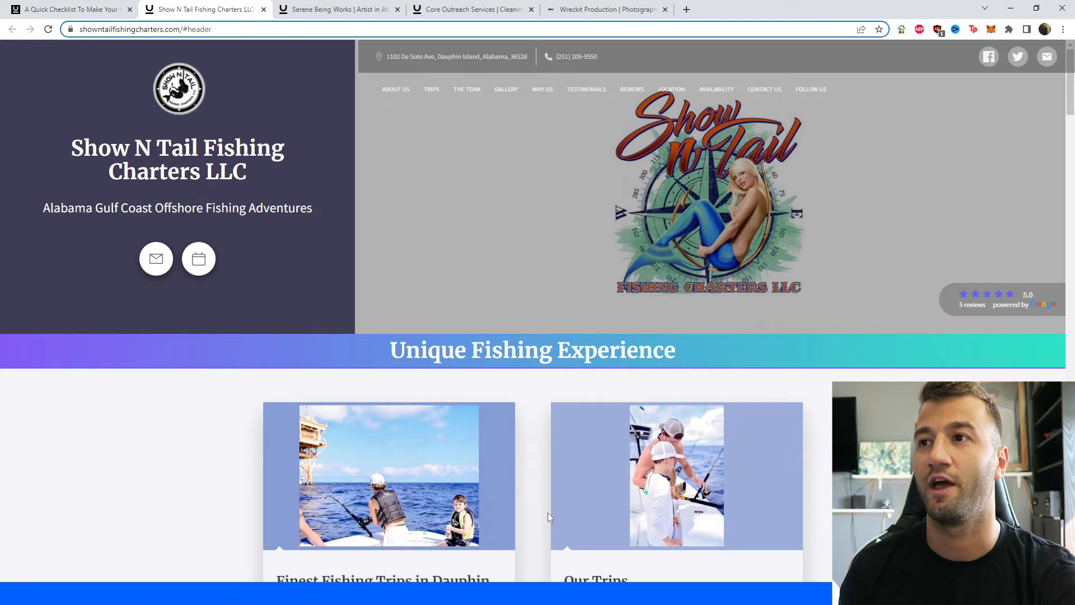
mouse_move(155, 312)
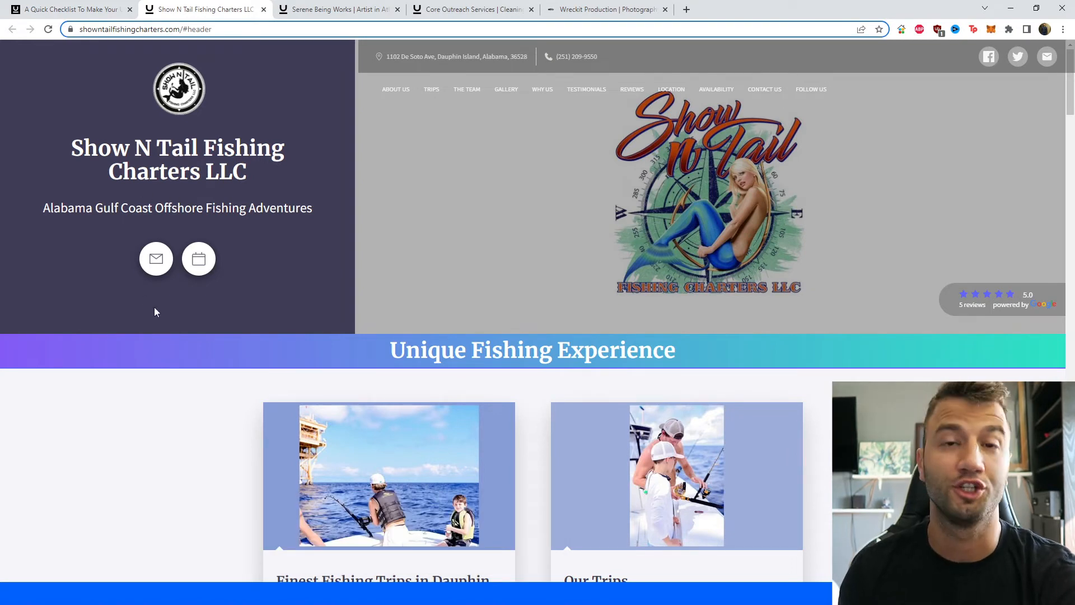
mouse_move(783, 317)
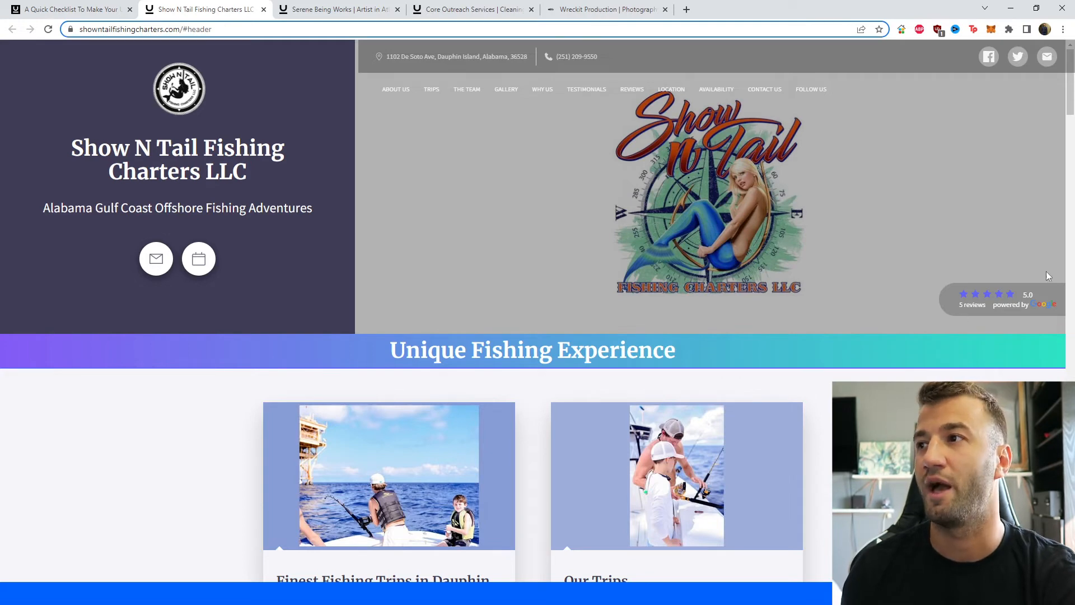
mouse_move(1021, 321)
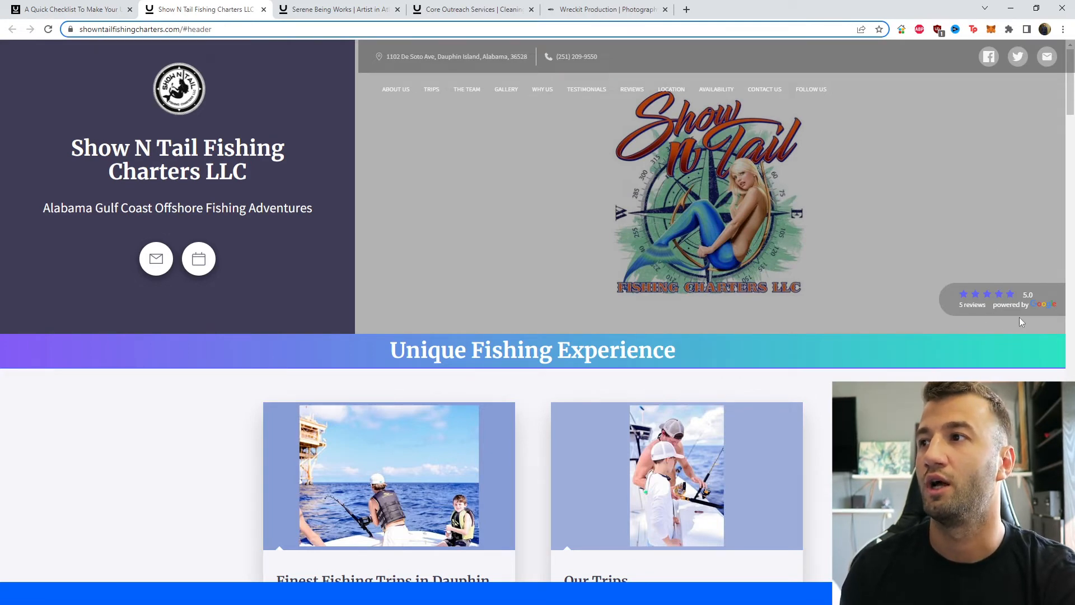
left_click(630, 89)
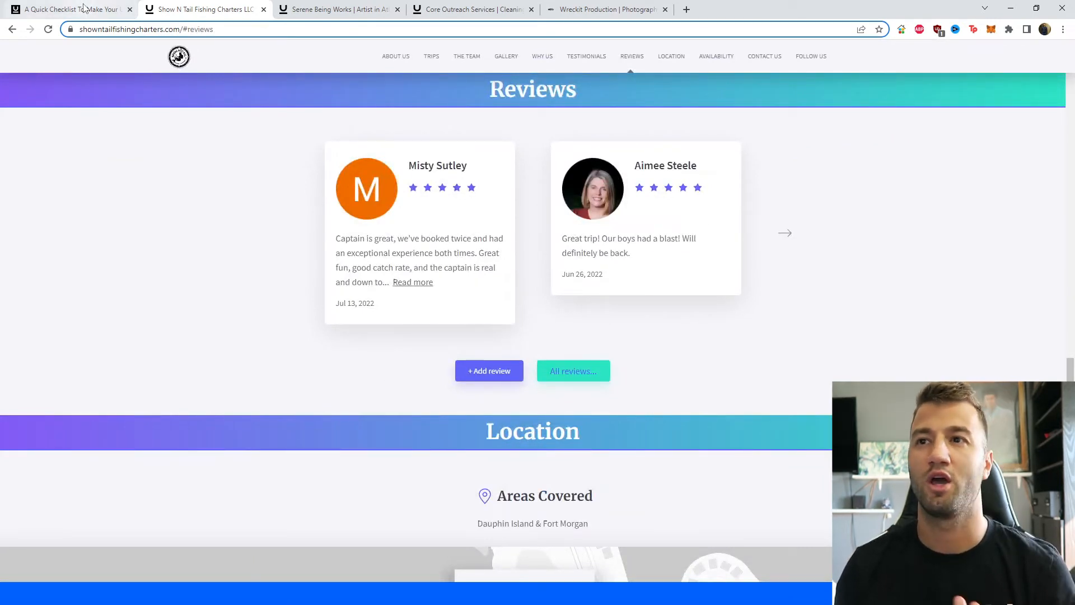
mouse_move(68, 9)
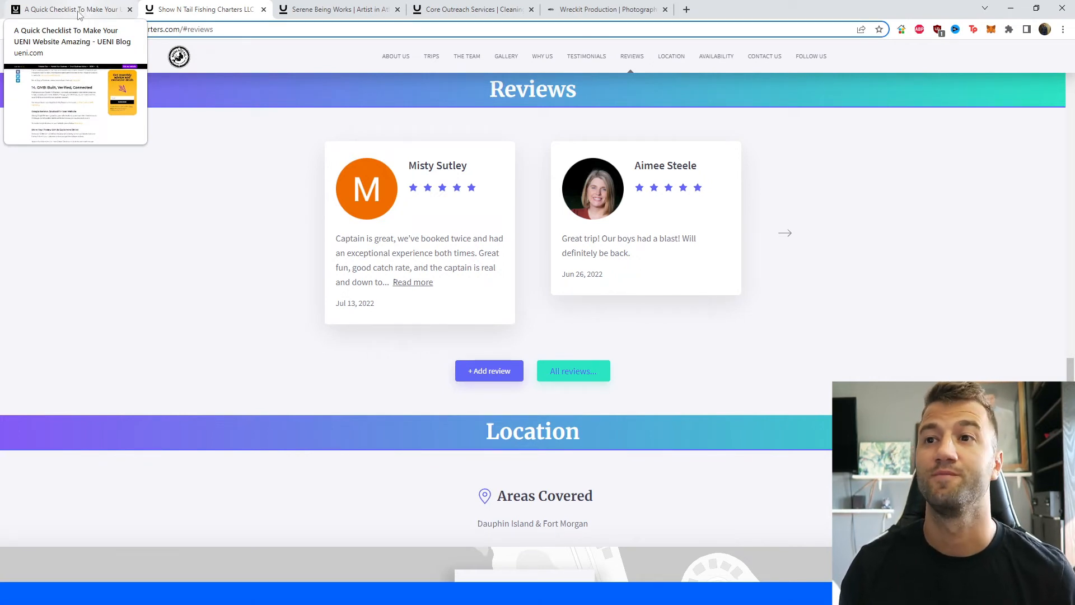
left_click(68, 9)
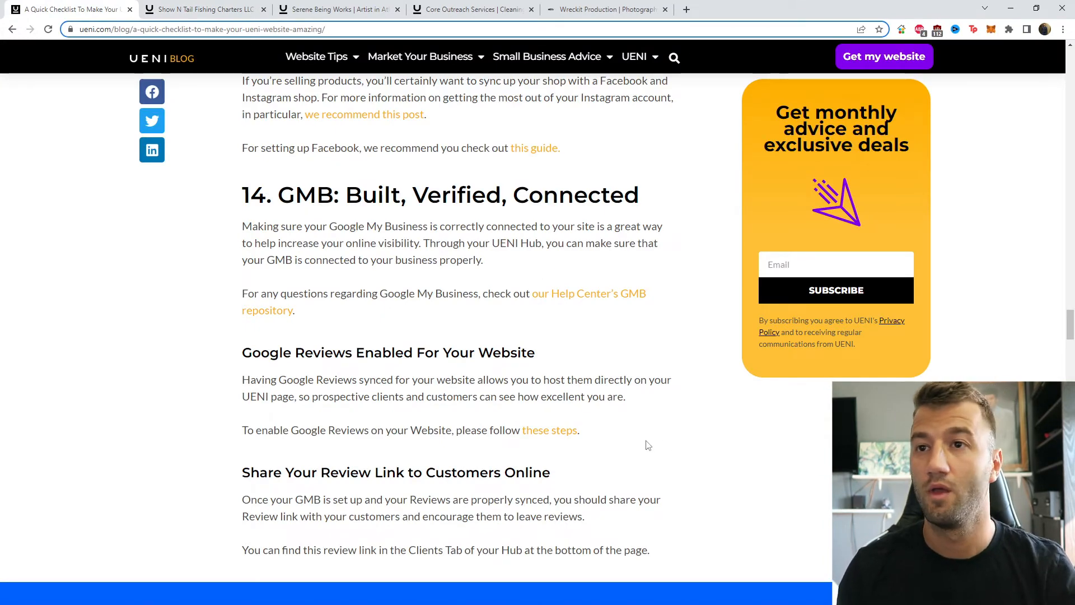
Step: Flip between the Show N Tail site and the checklist, ending on section 15, SEO: Target Local Terms
left_click(199, 9)
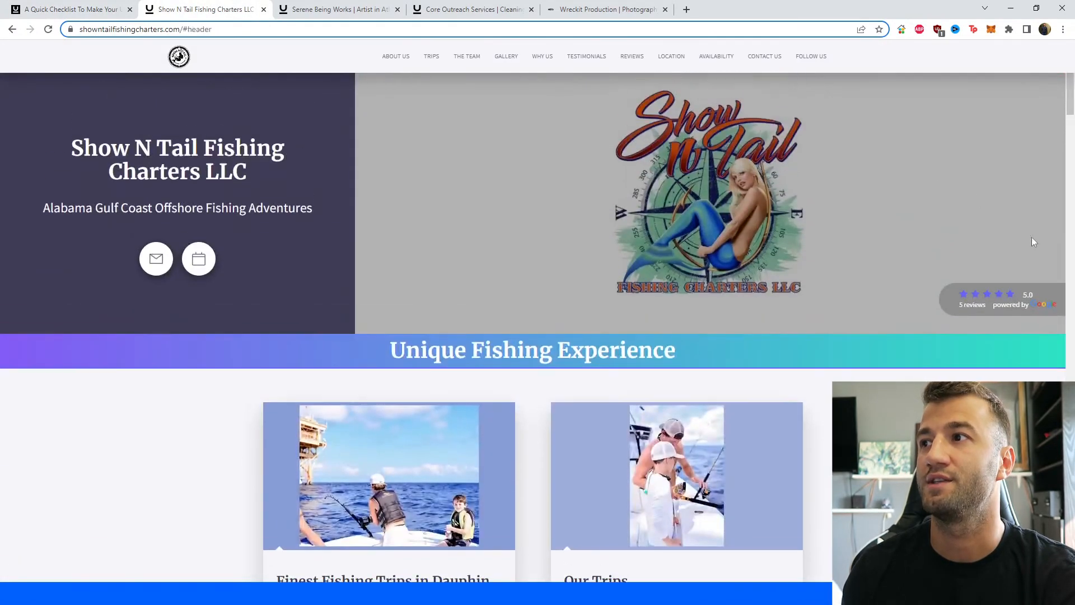
left_click(68, 9)
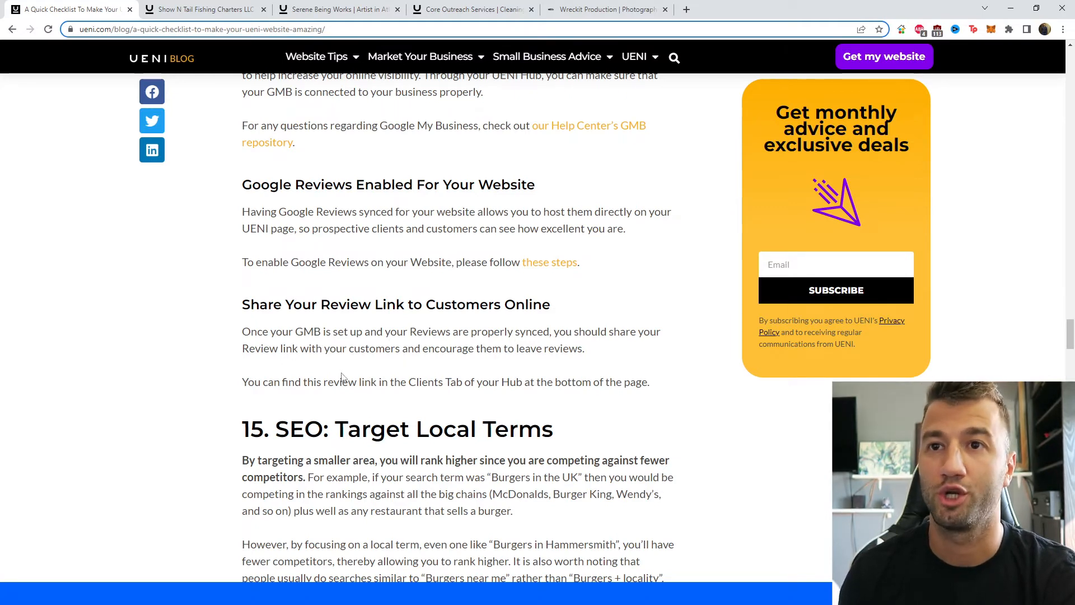
mouse_move(433, 367)
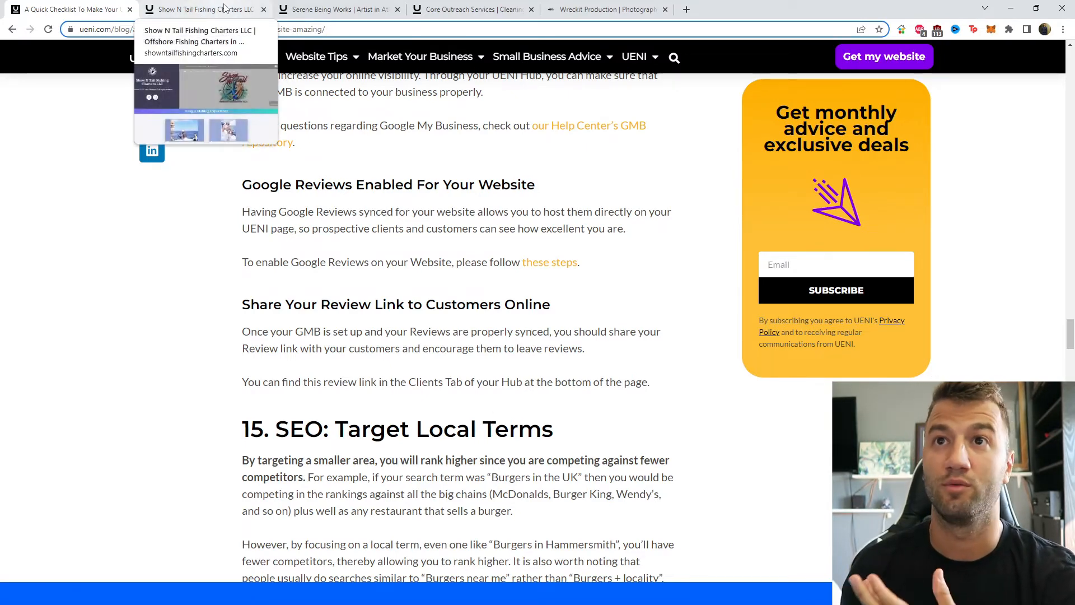
left_click(202, 9)
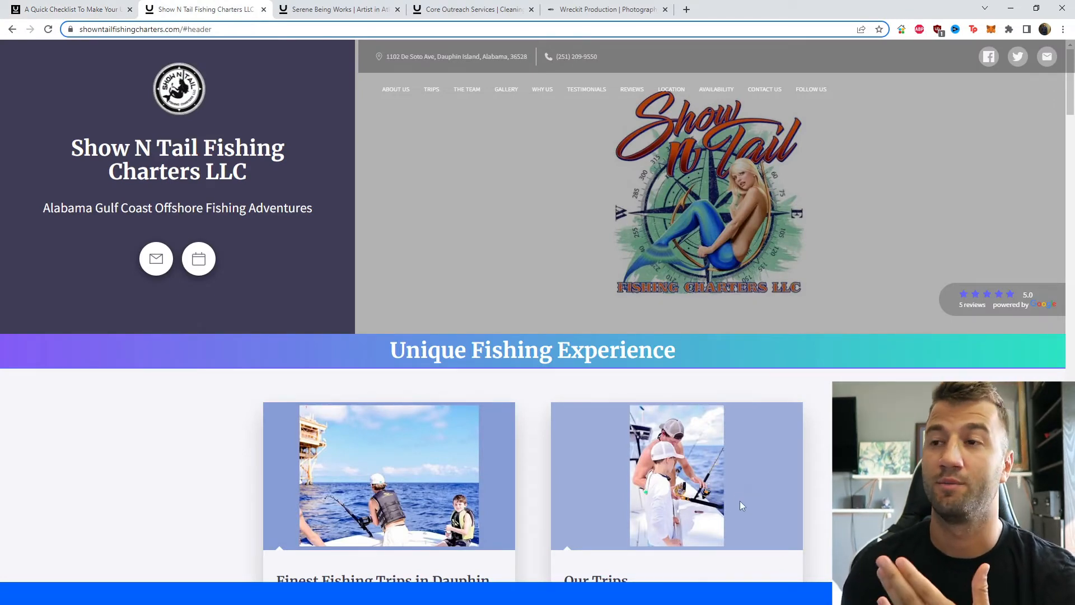
mouse_move(797, 537)
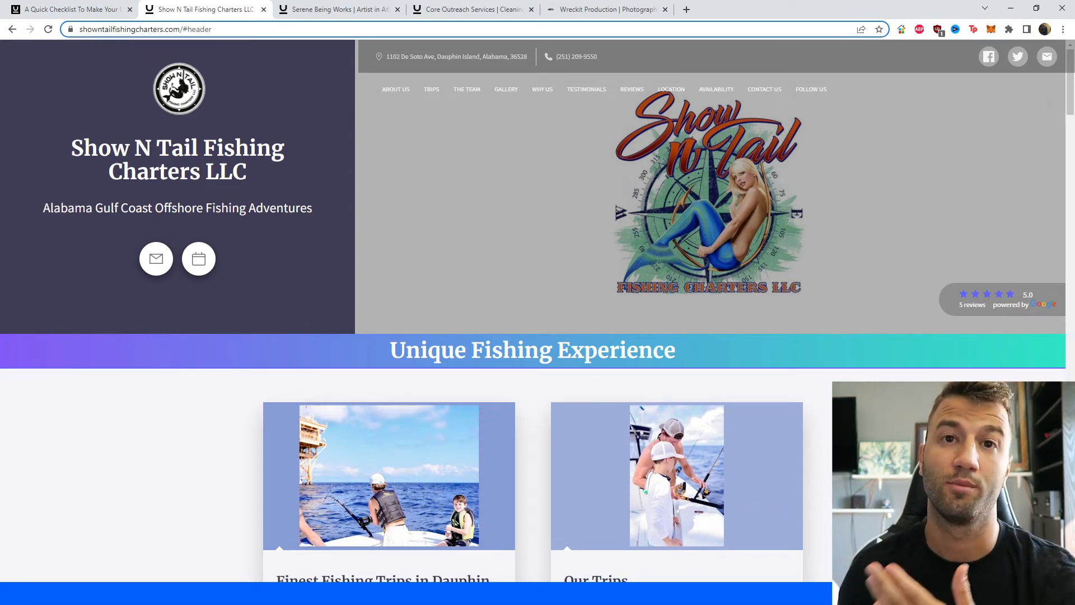
left_click(68, 9)
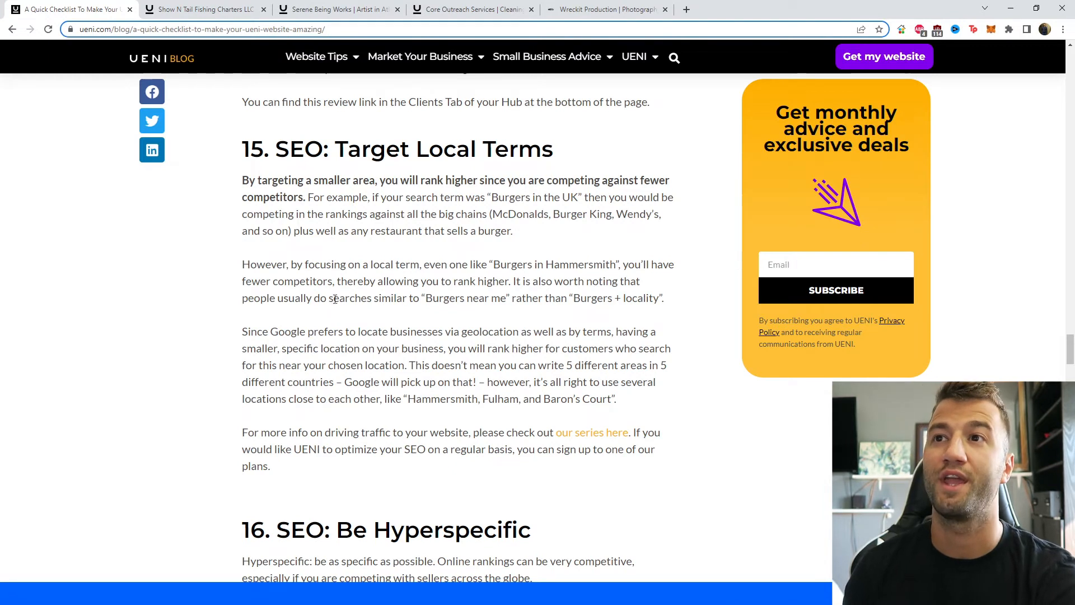
mouse_move(537, 192)
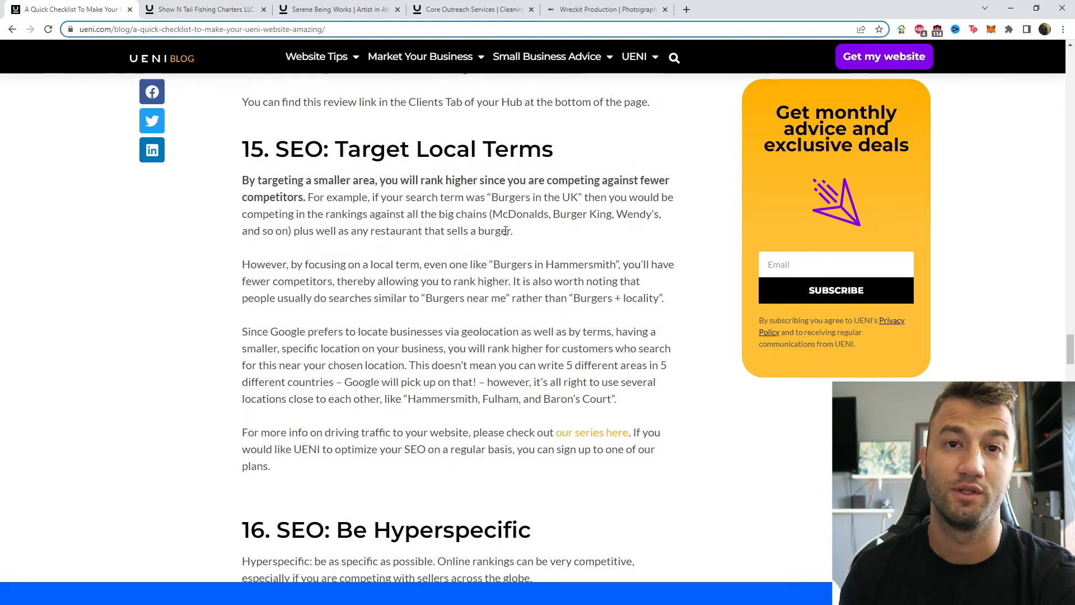
mouse_move(301, 291)
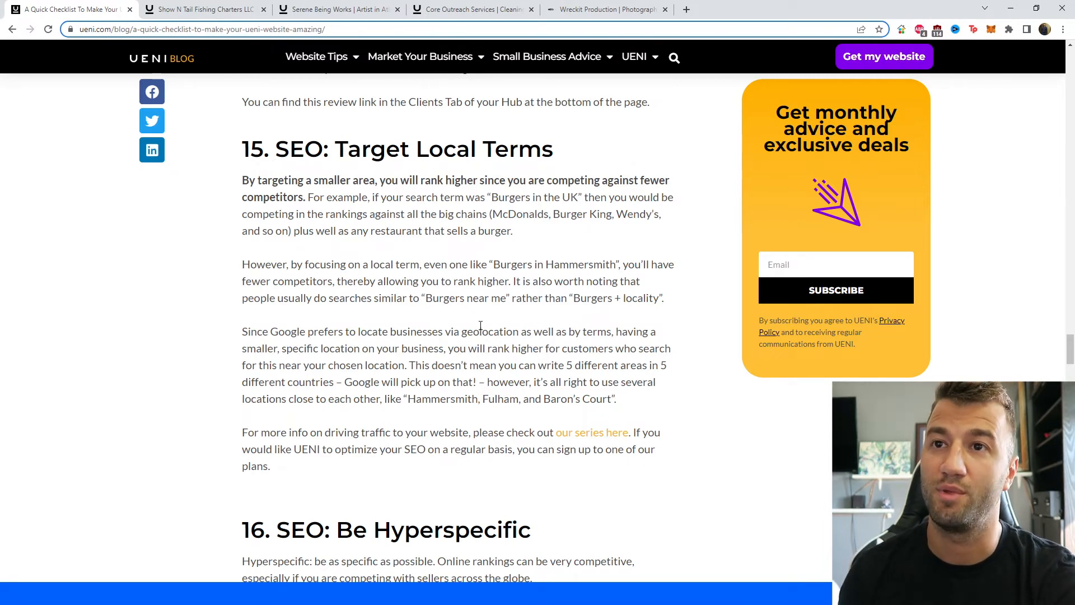
mouse_move(464, 312)
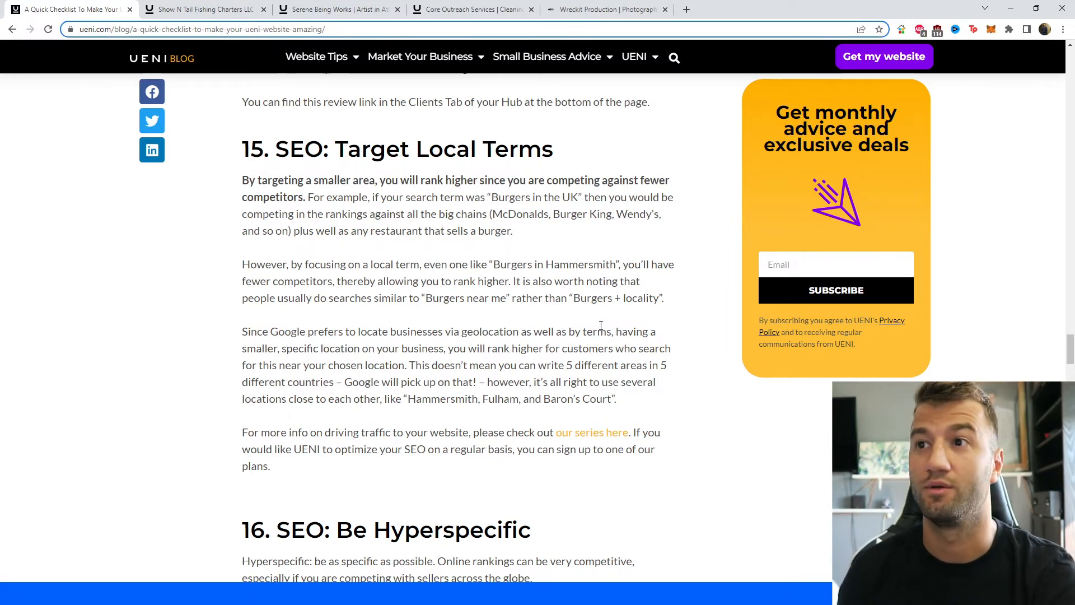
scroll("down", 3)
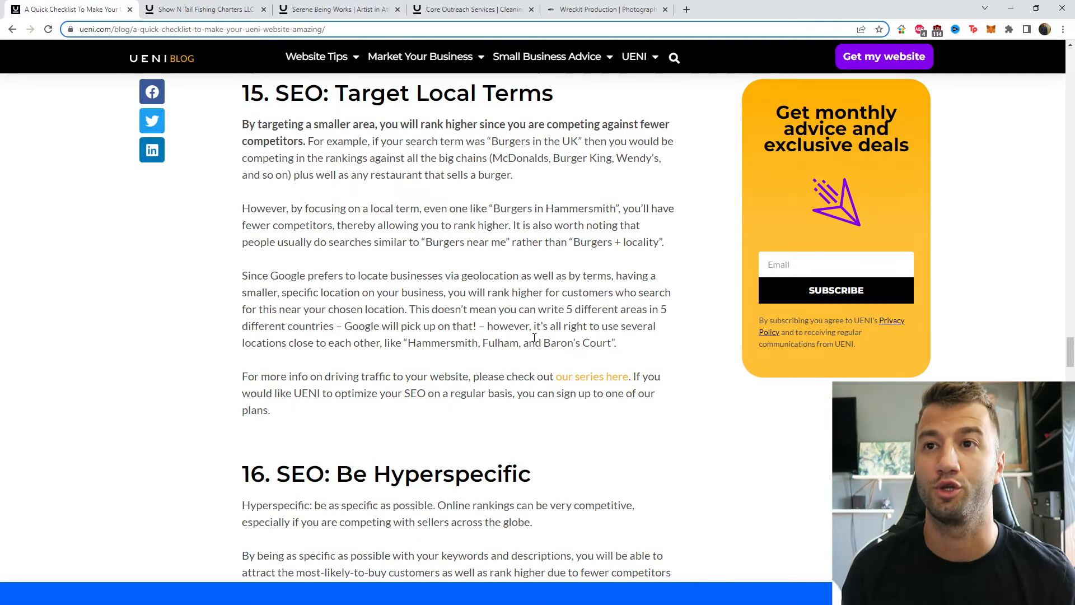
mouse_move(444, 410)
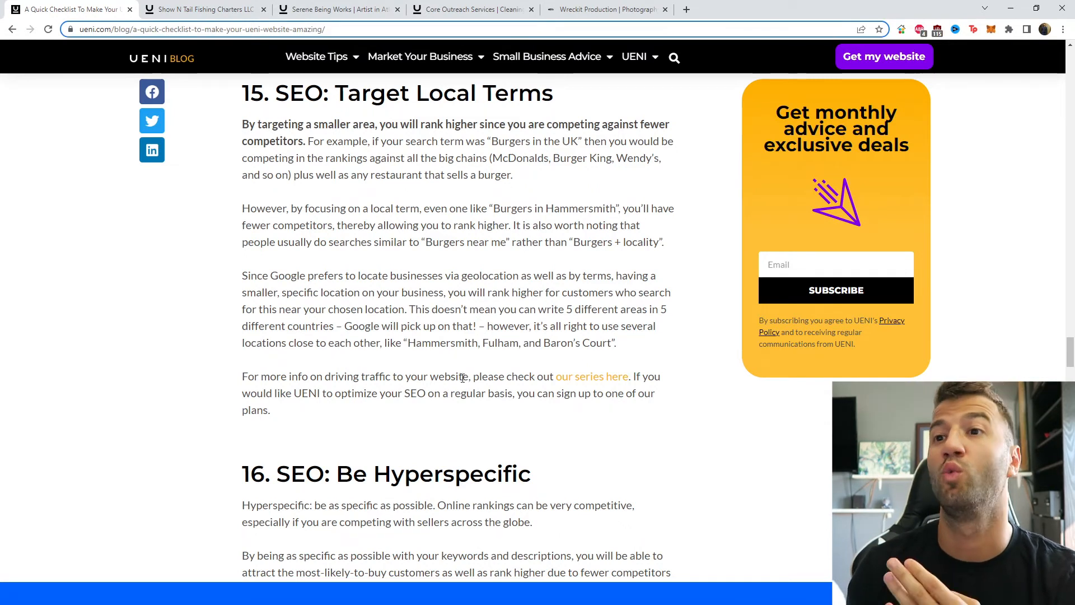
mouse_move(485, 368)
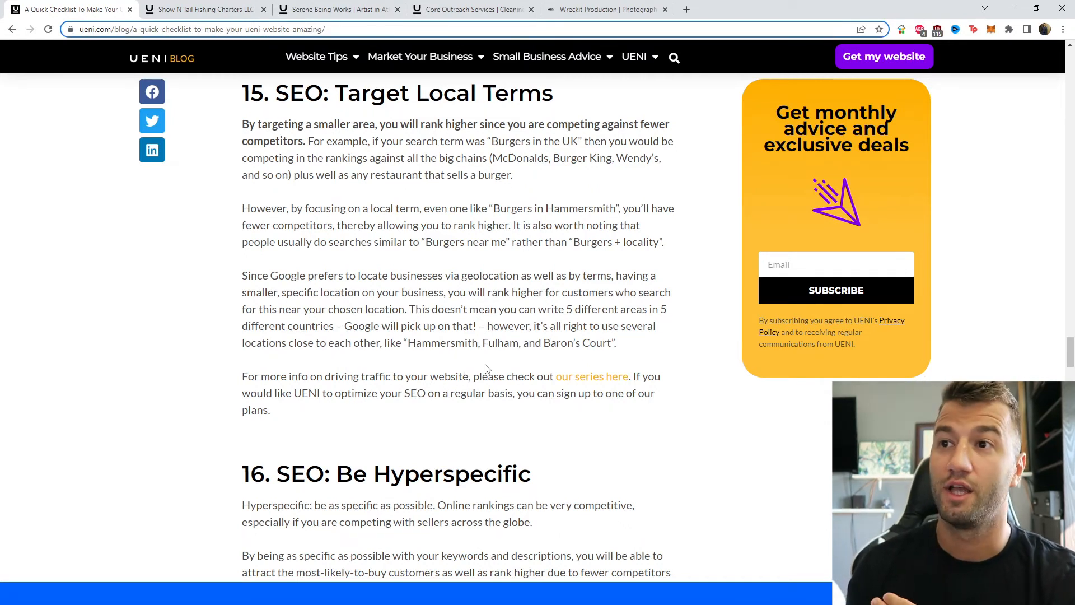
mouse_move(417, 370)
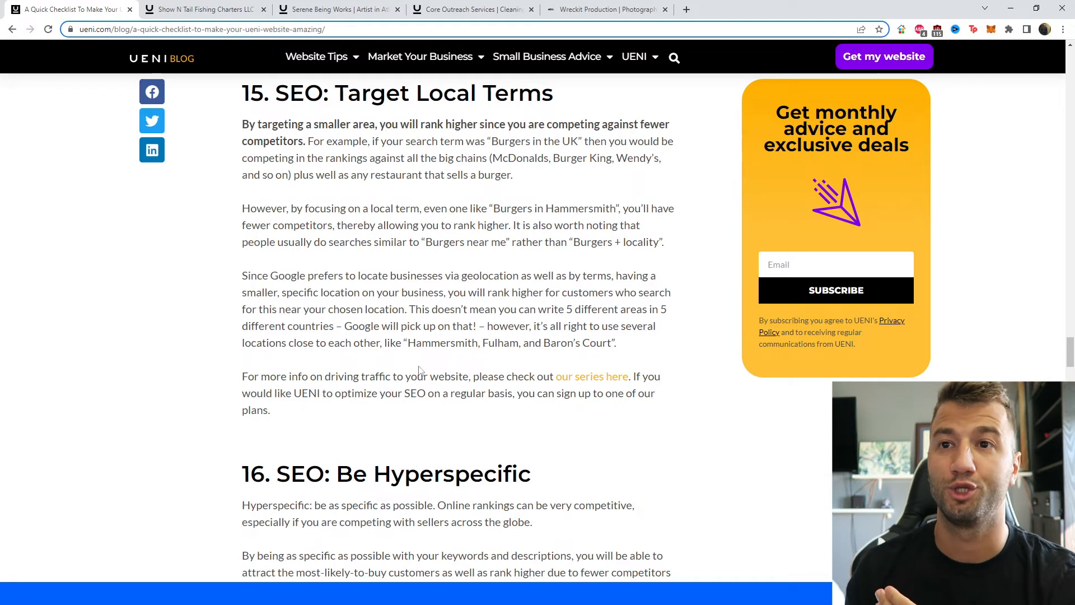
mouse_move(482, 387)
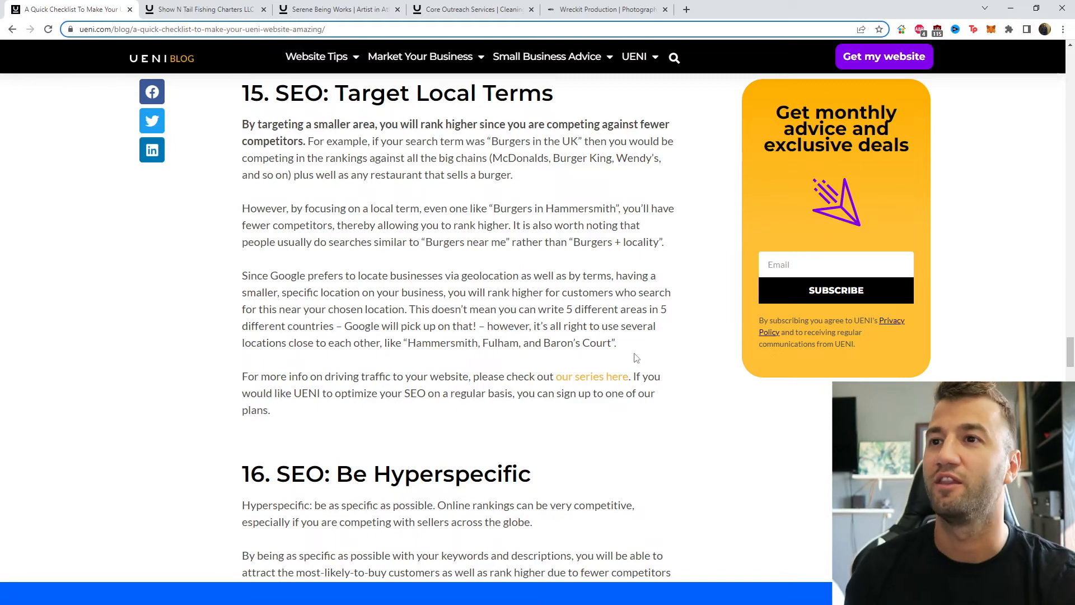
double_click(484, 342)
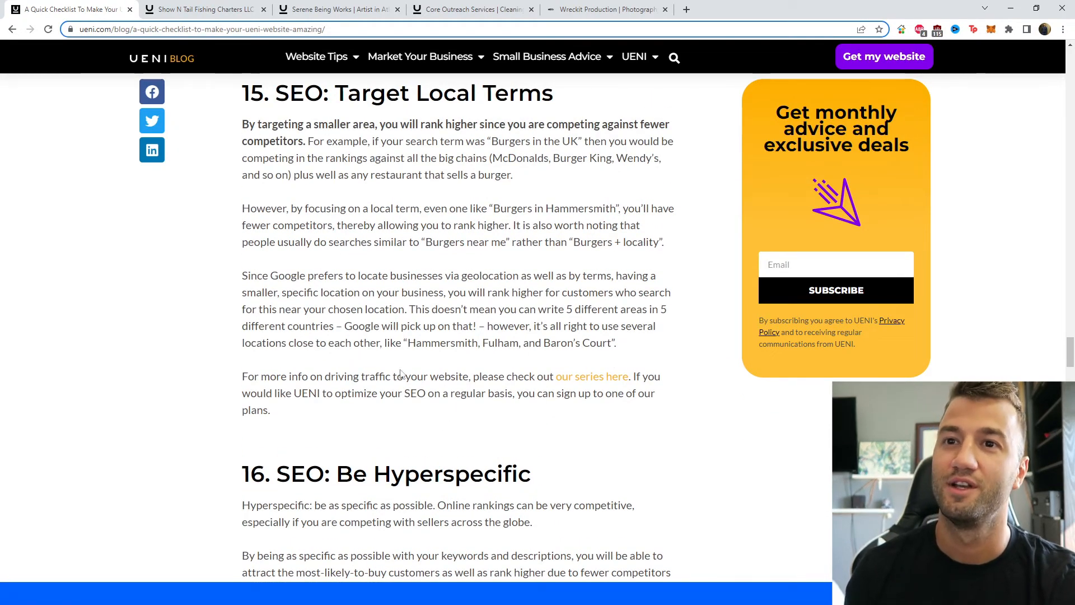
scroll("down", 3)
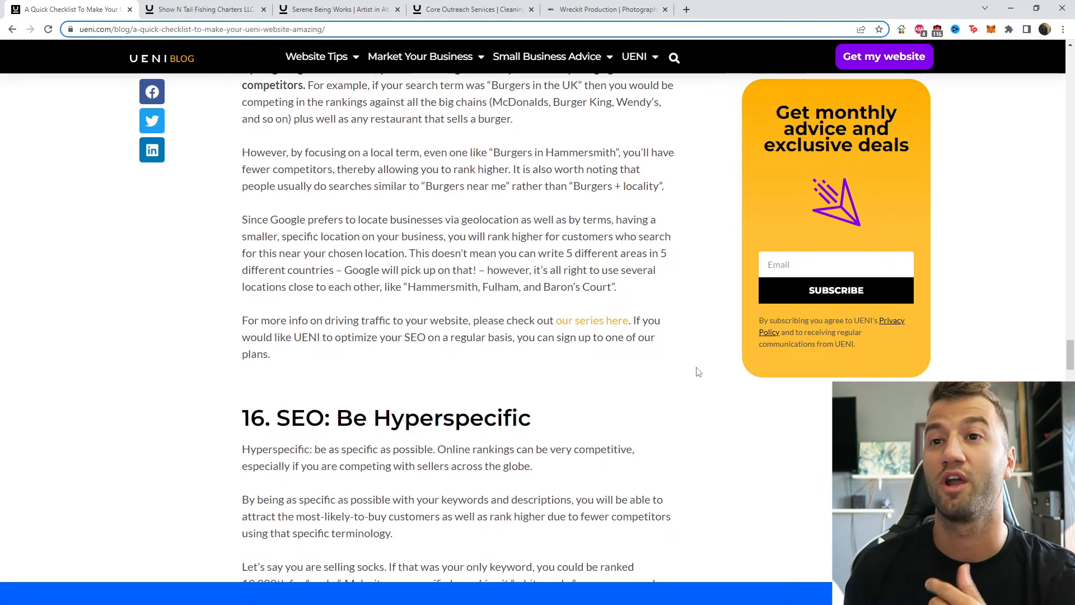
mouse_move(657, 401)
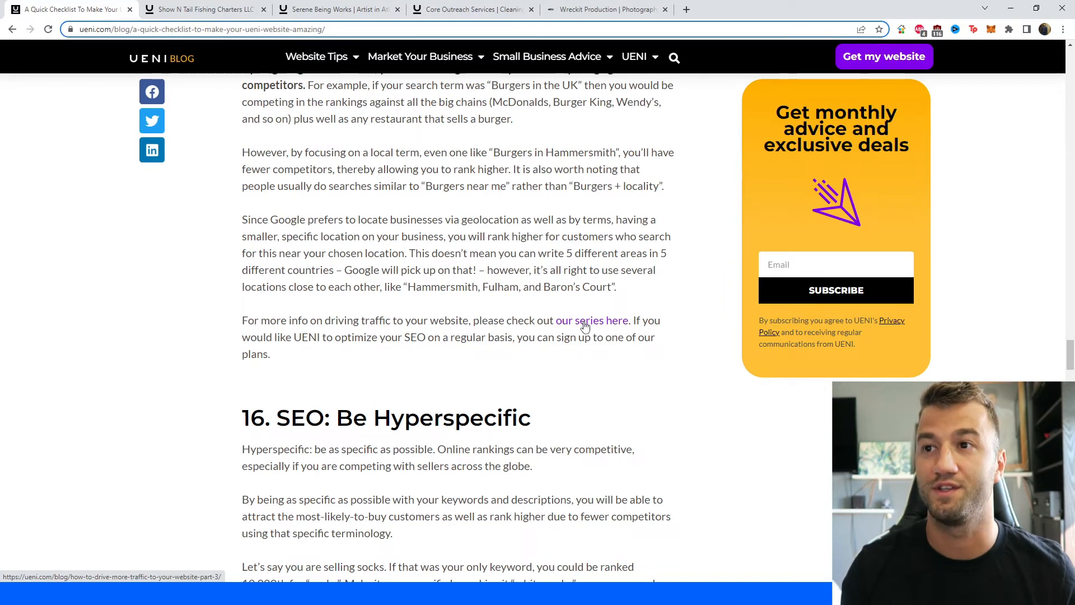
left_click(591, 320)
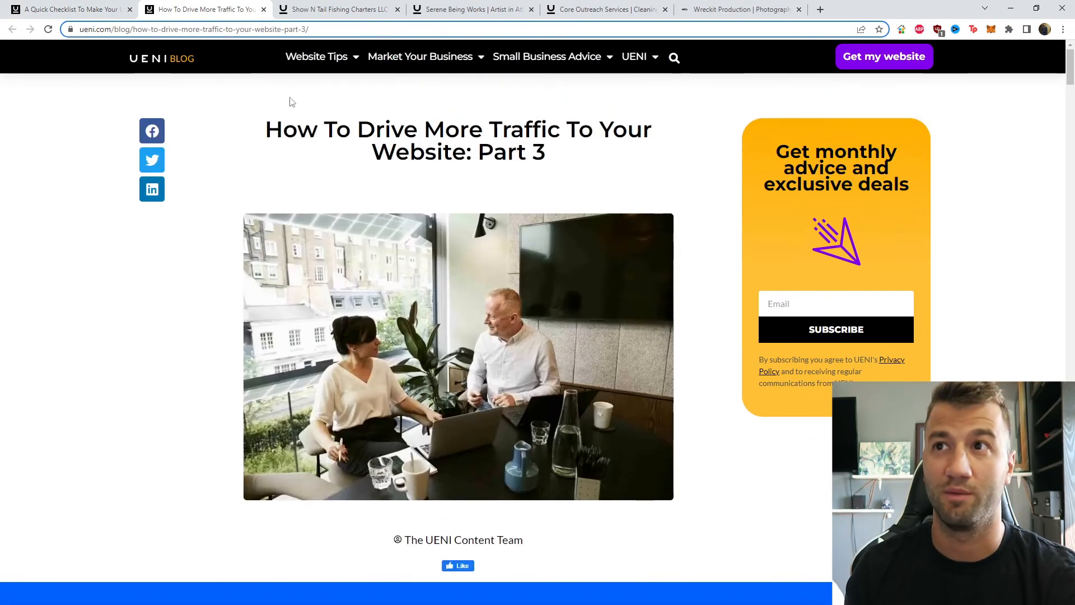
Step: Switch back from the traffic Part 3 article to the checklist at sections 15 and 16
left_click(68, 9)
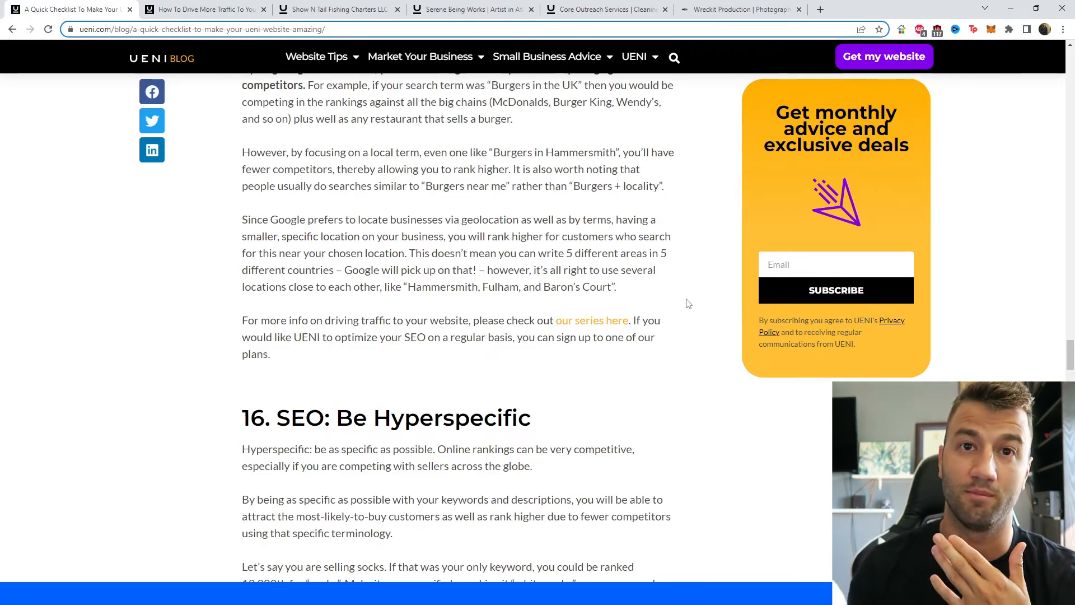
mouse_move(663, 382)
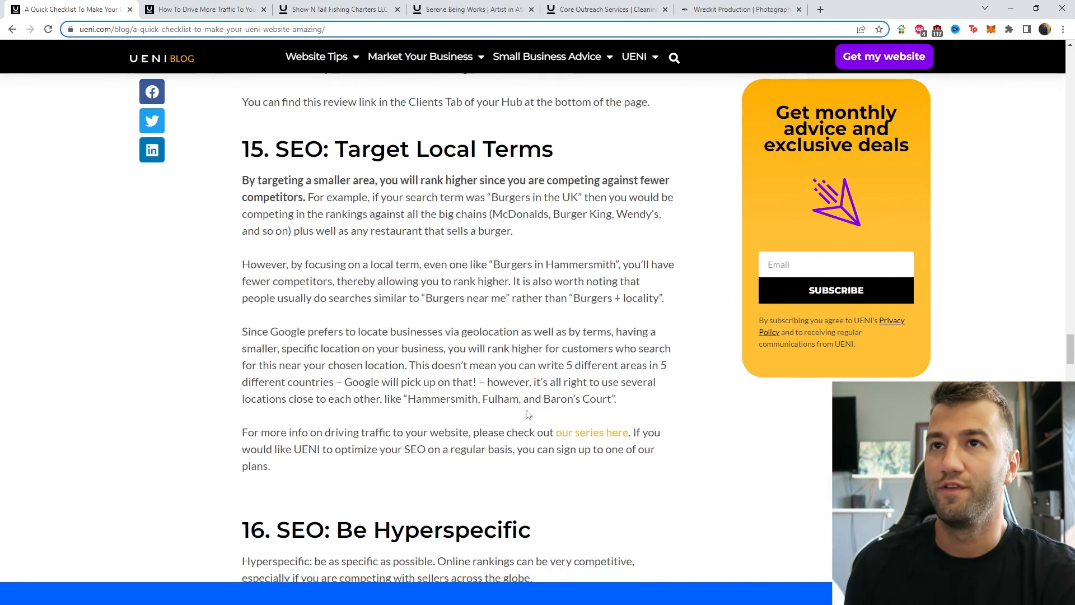
Step: Scroll to section 16, SEO: Be Hyperspecific, and highlight 'ivory white cotton socks with red polka dot design for size 7-8'
scroll("down", 3)
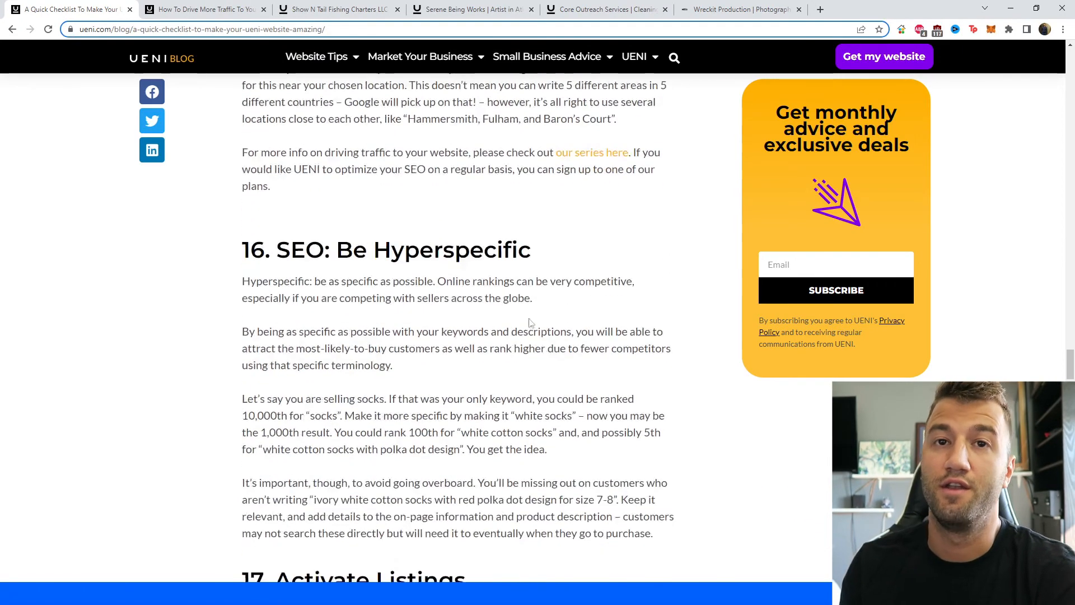
scroll("down", 3)
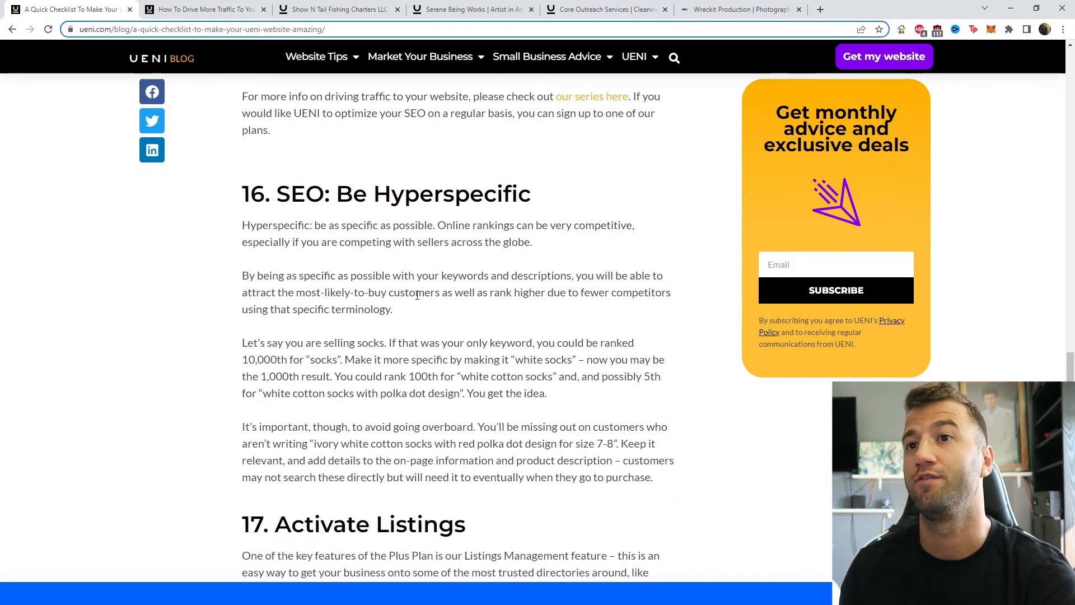
scroll("down", 3)
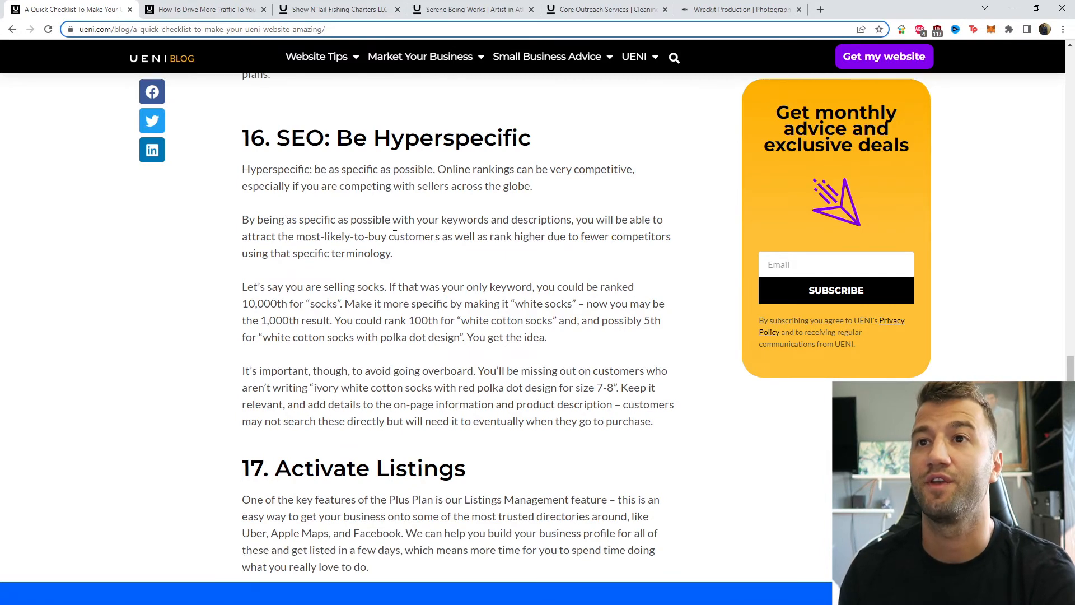
mouse_move(564, 205)
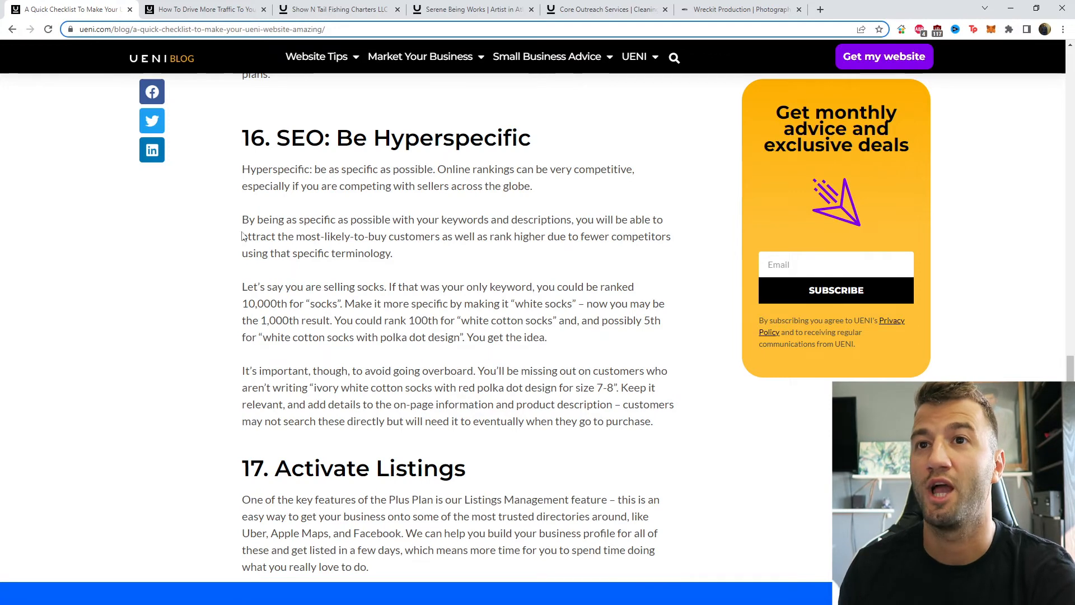
mouse_move(521, 253)
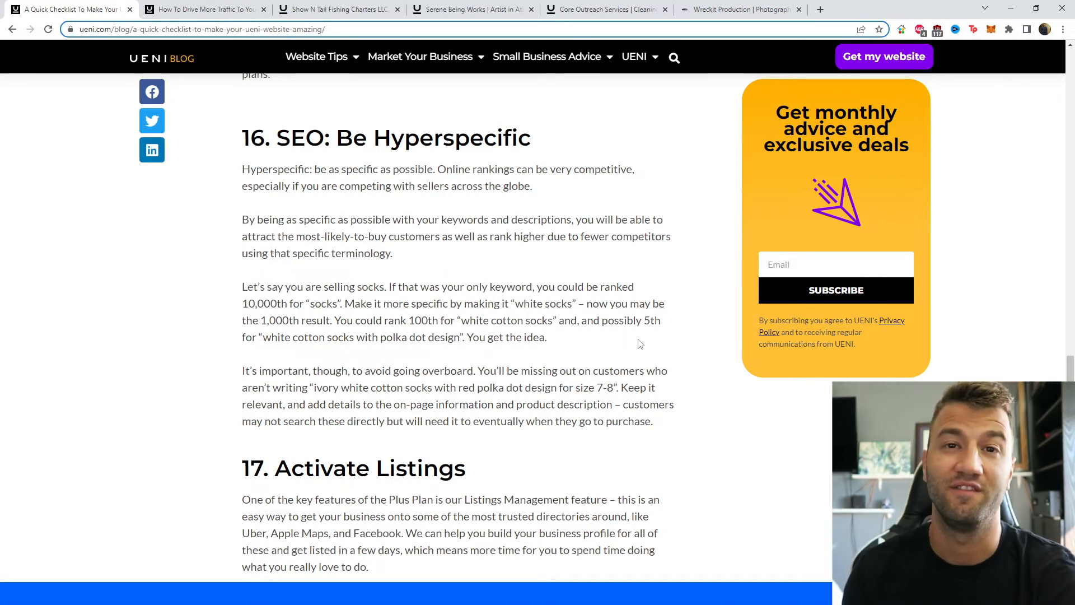
mouse_move(595, 343)
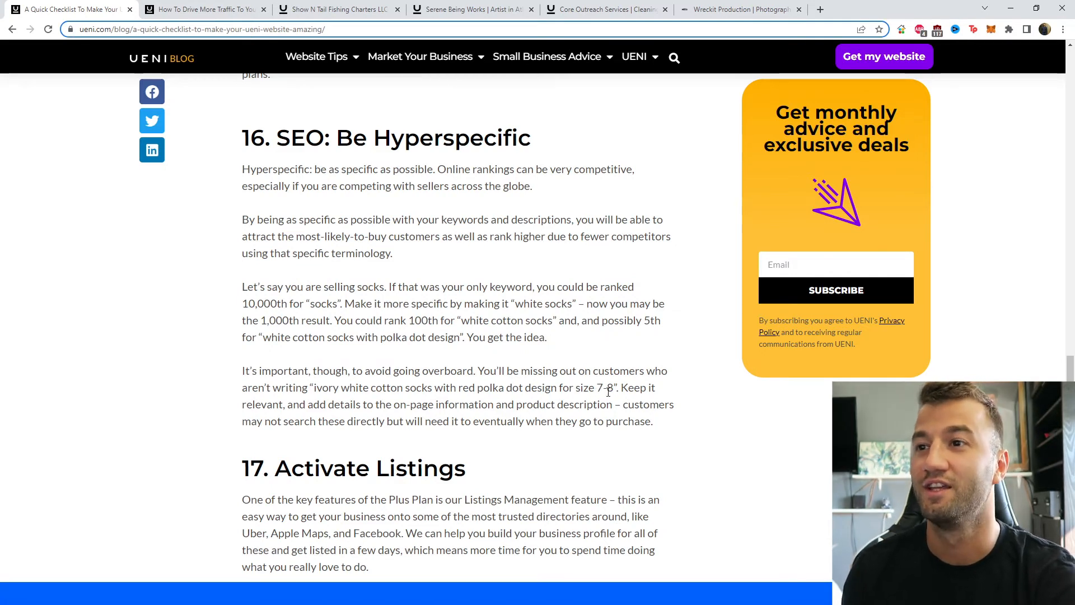
left_click_drag(620, 388, 349, 404)
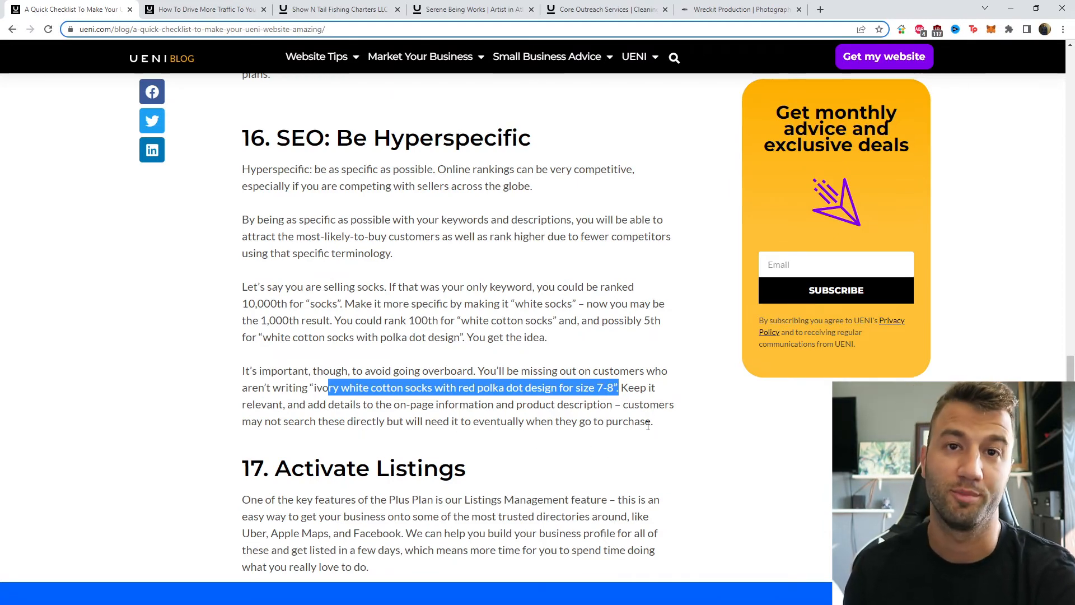
scroll("down", 3)
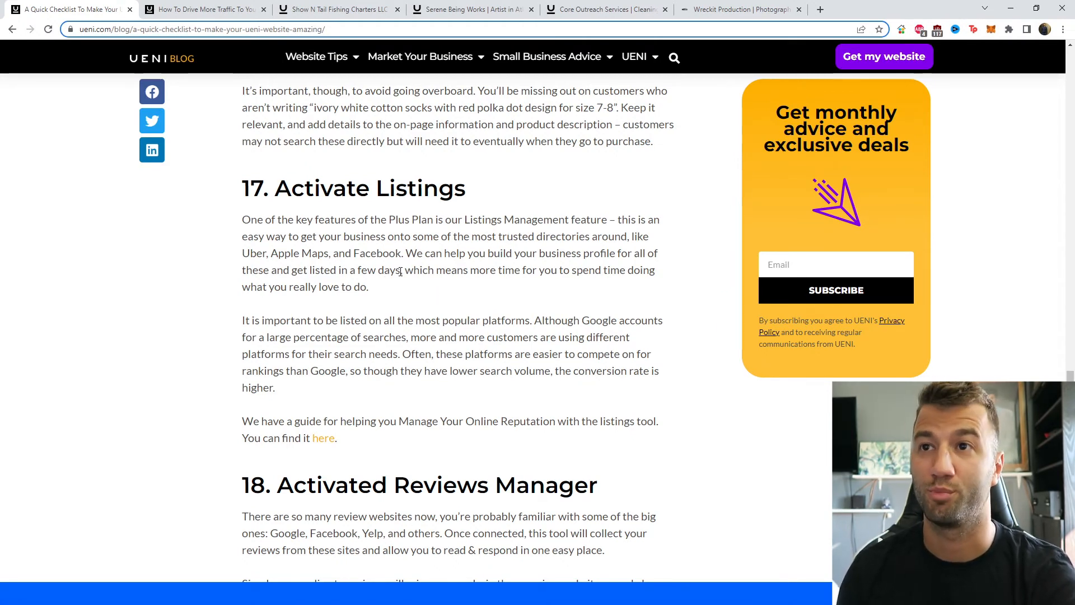
mouse_move(569, 266)
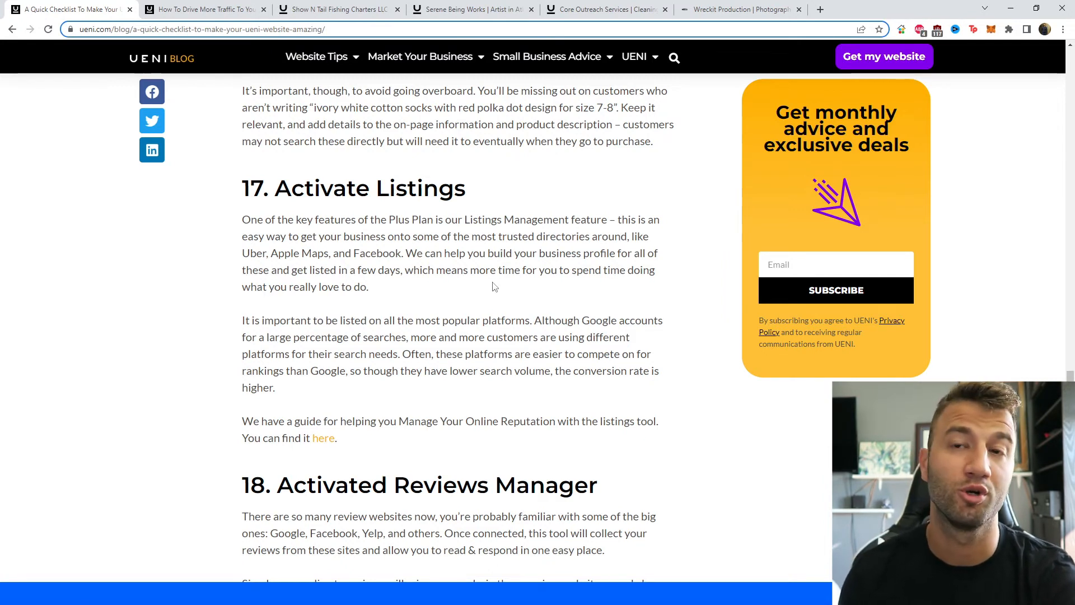
mouse_move(411, 291)
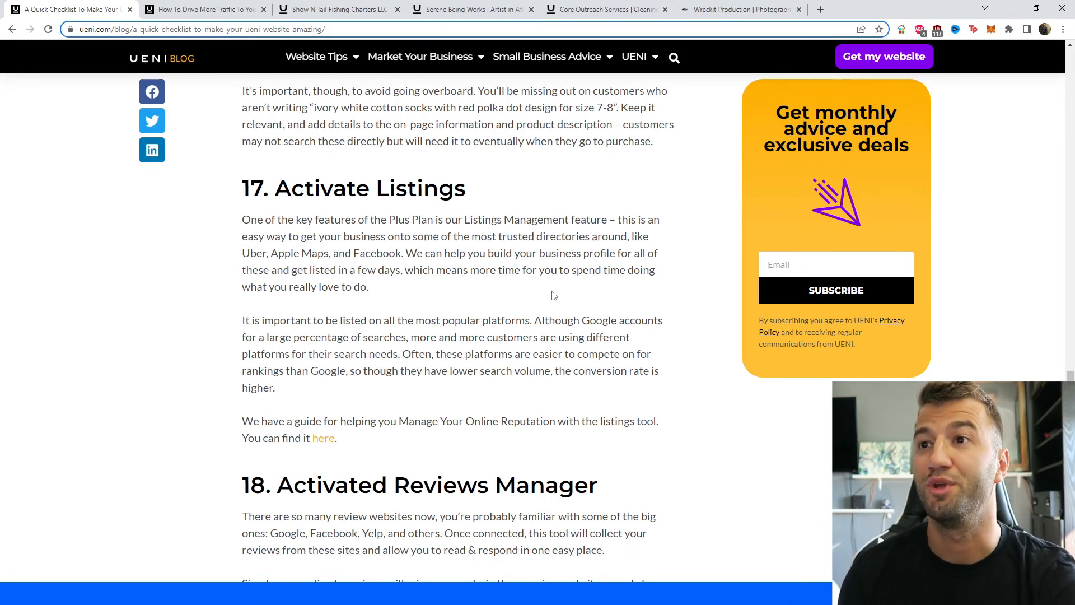
mouse_move(545, 285)
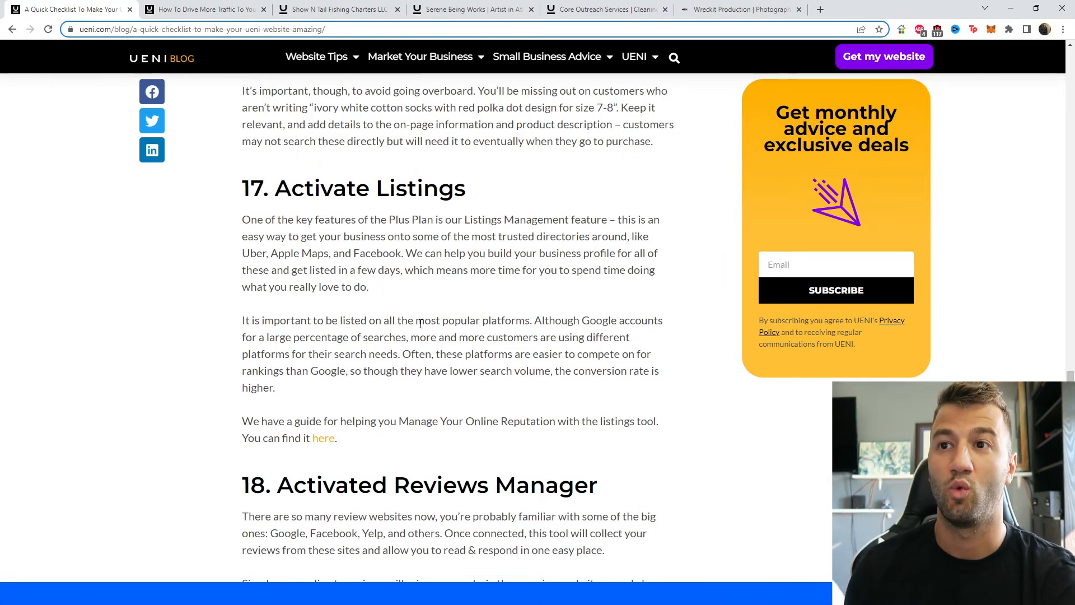
mouse_move(439, 284)
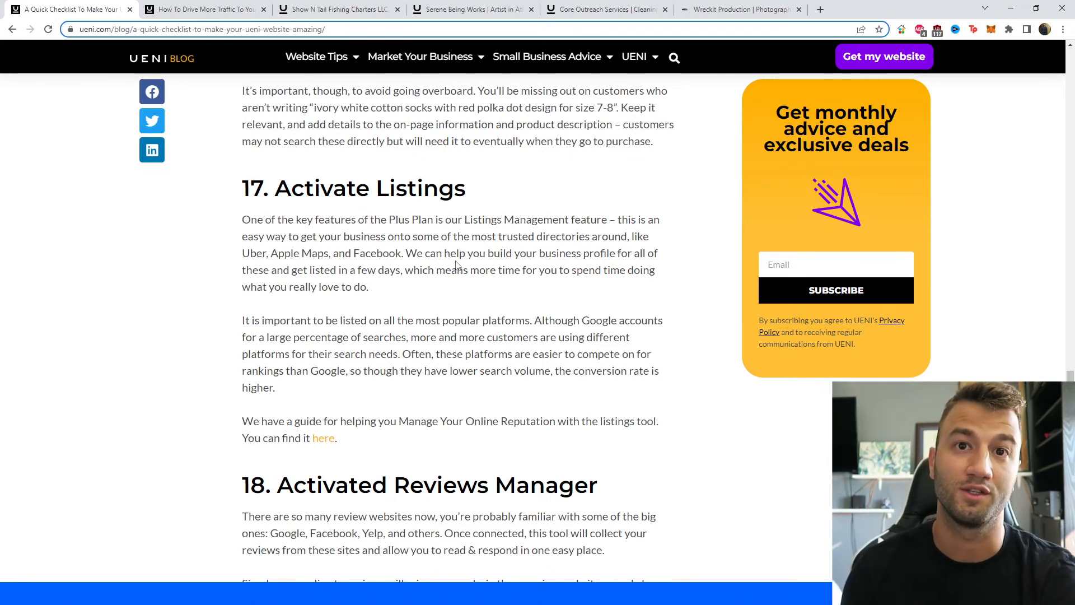
Step: Scroll past Activated Reviews Manager to section 19, Gather customers' emails and request reviews
scroll("down", 3)
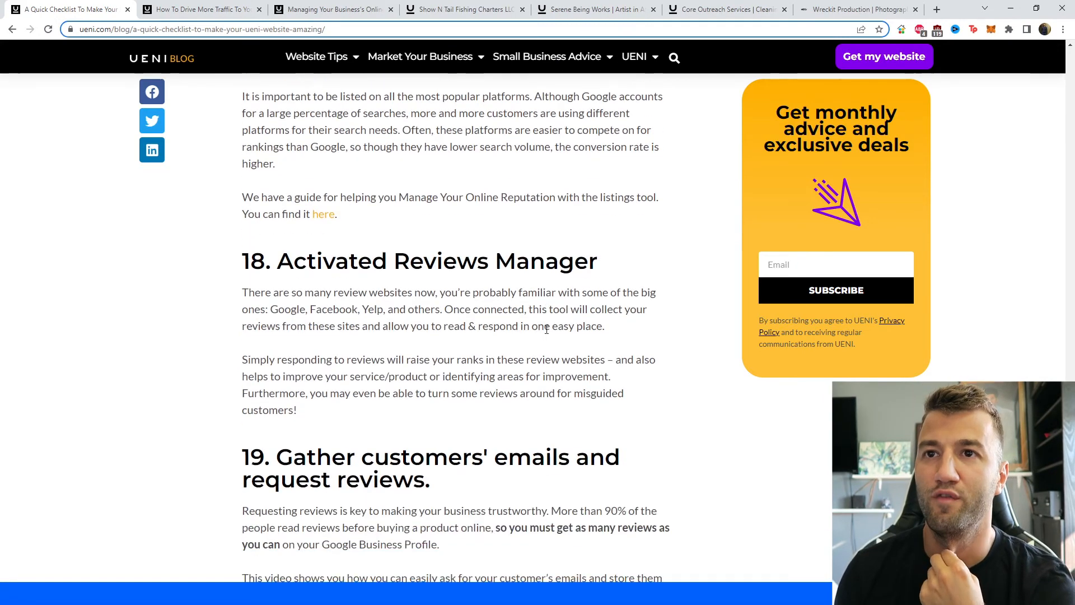
scroll("down", 3)
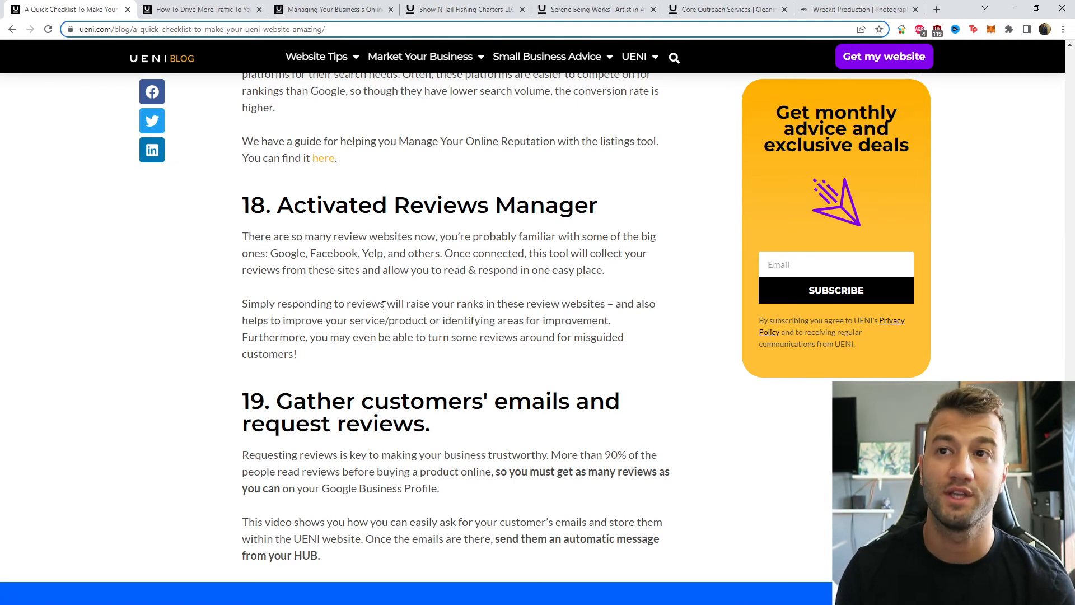
mouse_move(595, 292)
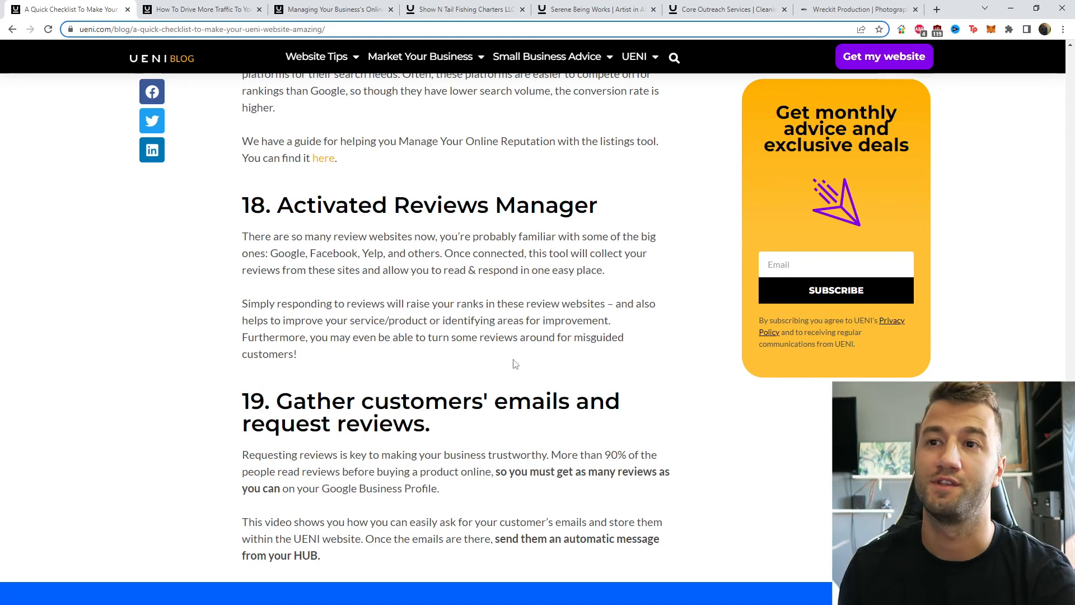
Step: Scroll past section 19's How To Easily Get Reviews video to sections 20–21, then back to it
scroll("down", 3)
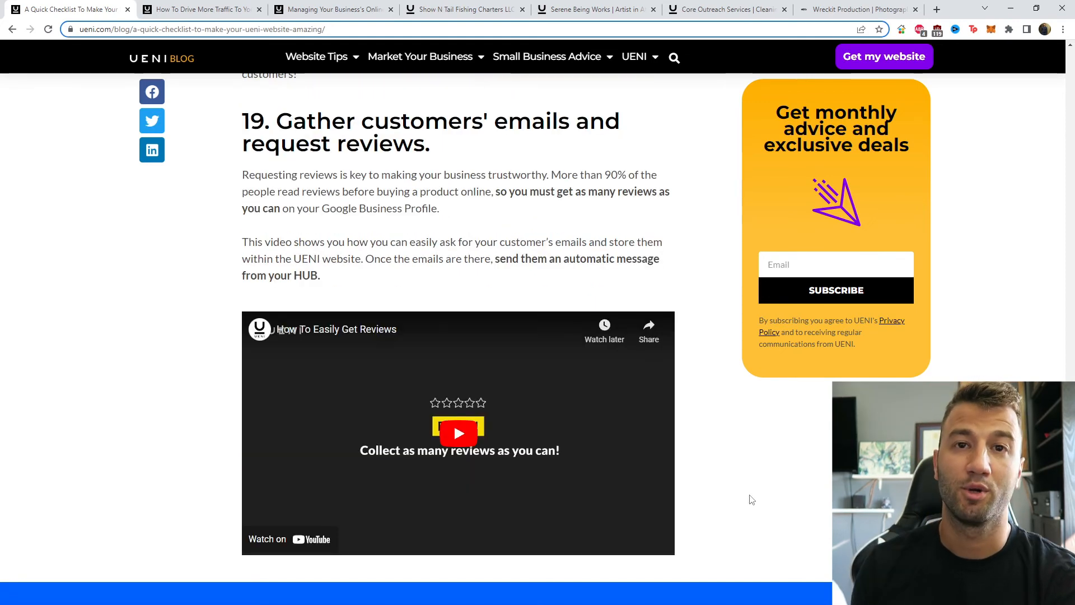
scroll("down", 3)
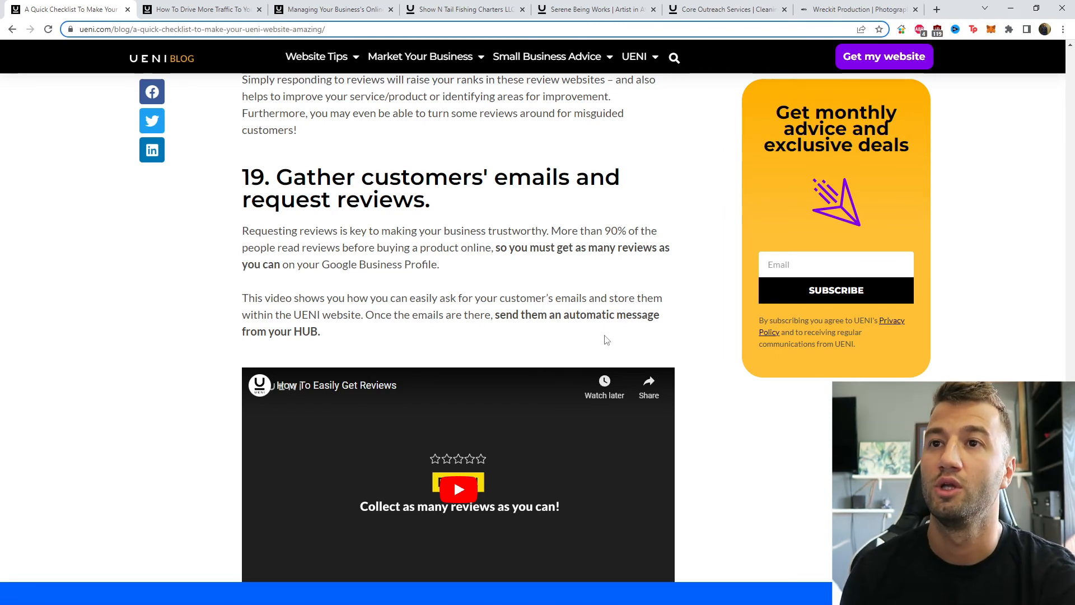
scroll("down", 3)
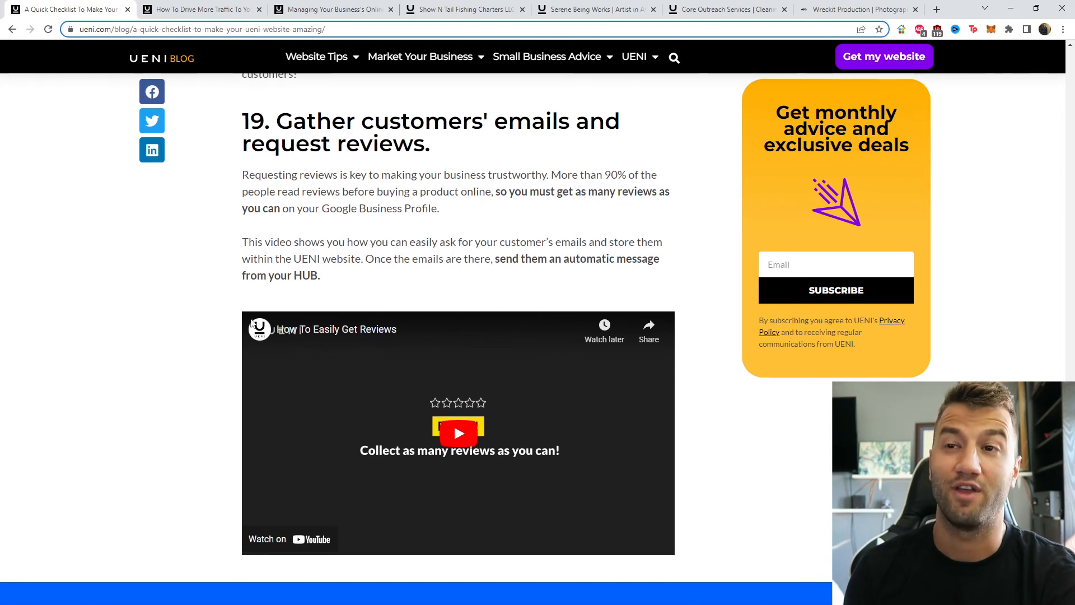
scroll("down", 3)
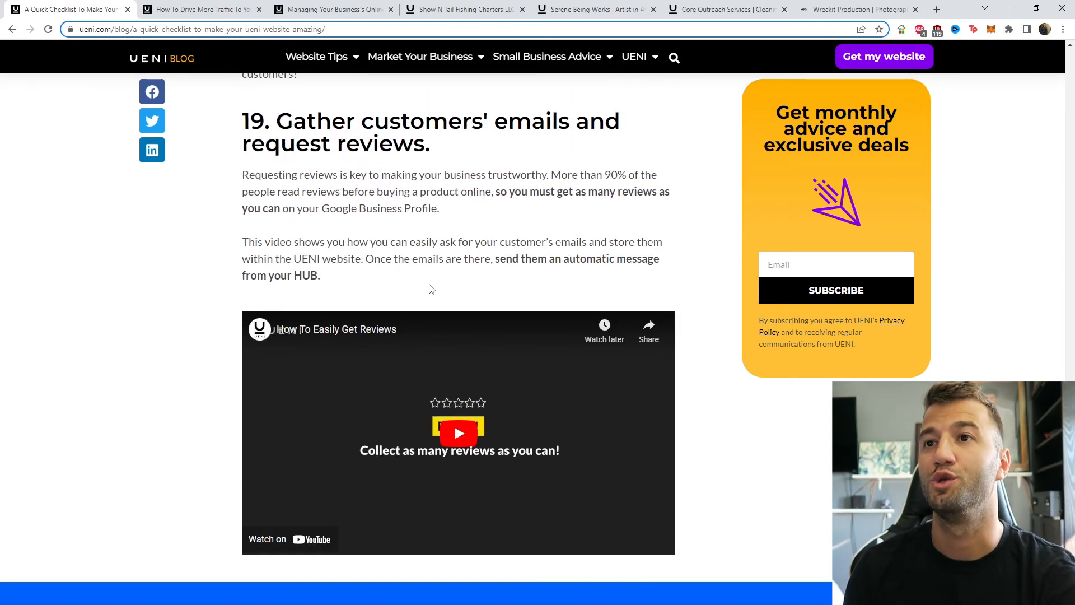
mouse_move(585, 296)
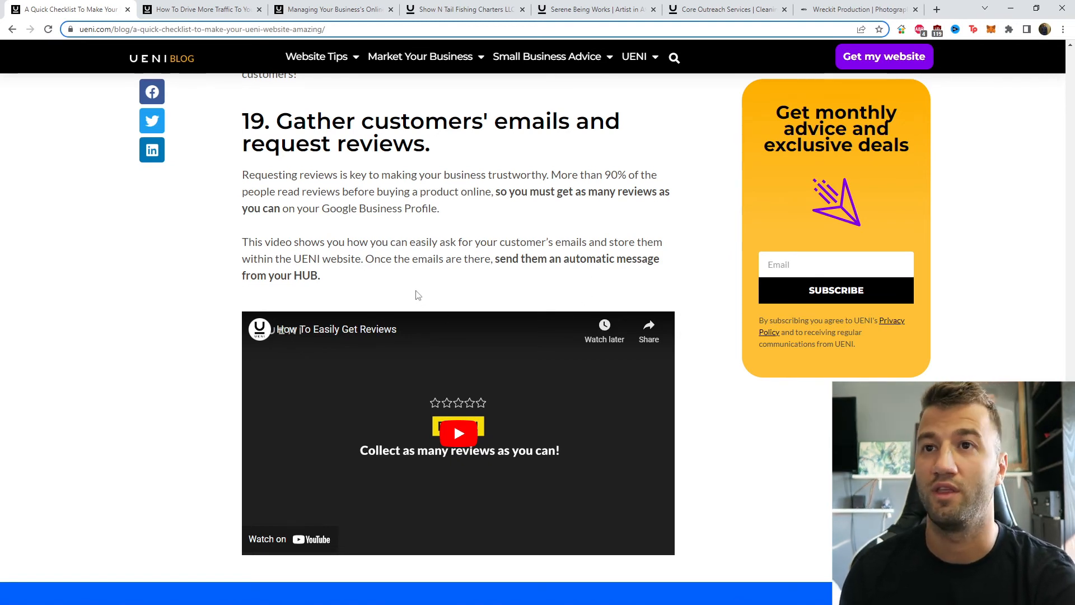
mouse_move(501, 284)
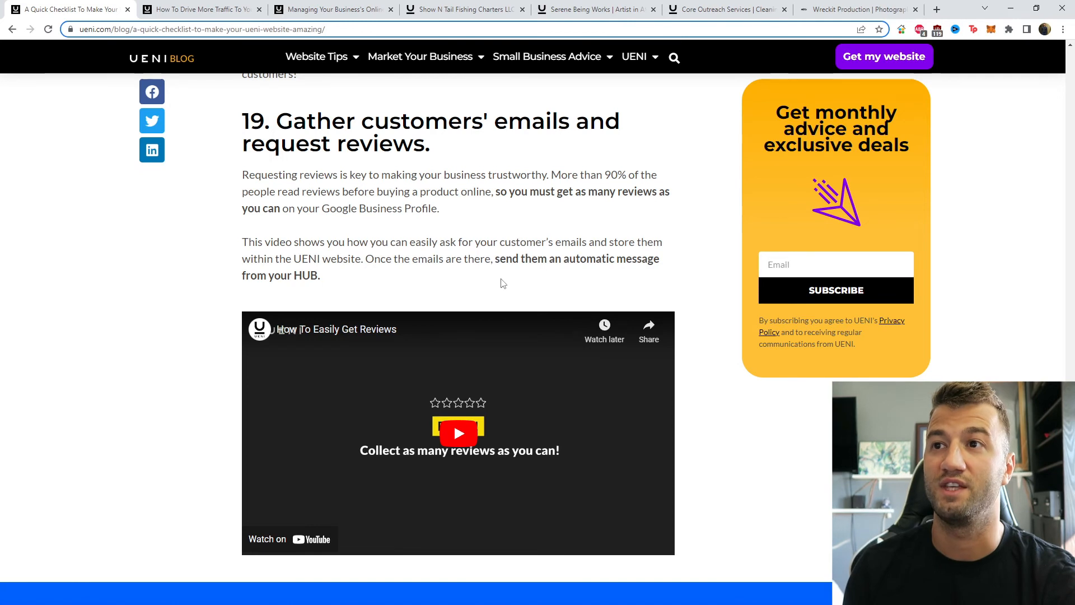
mouse_move(487, 227)
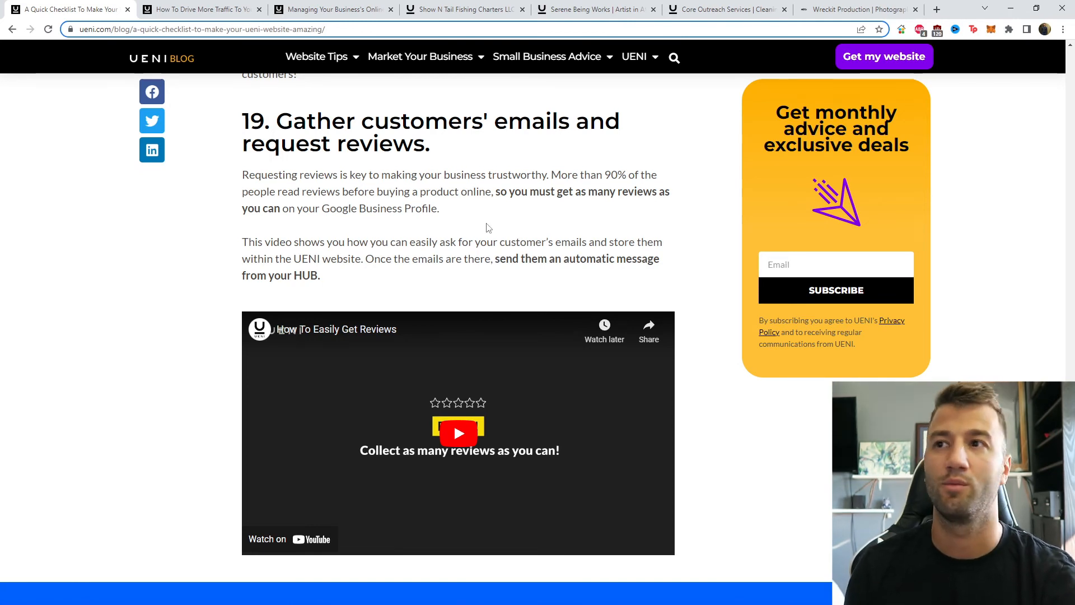
mouse_move(578, 311)
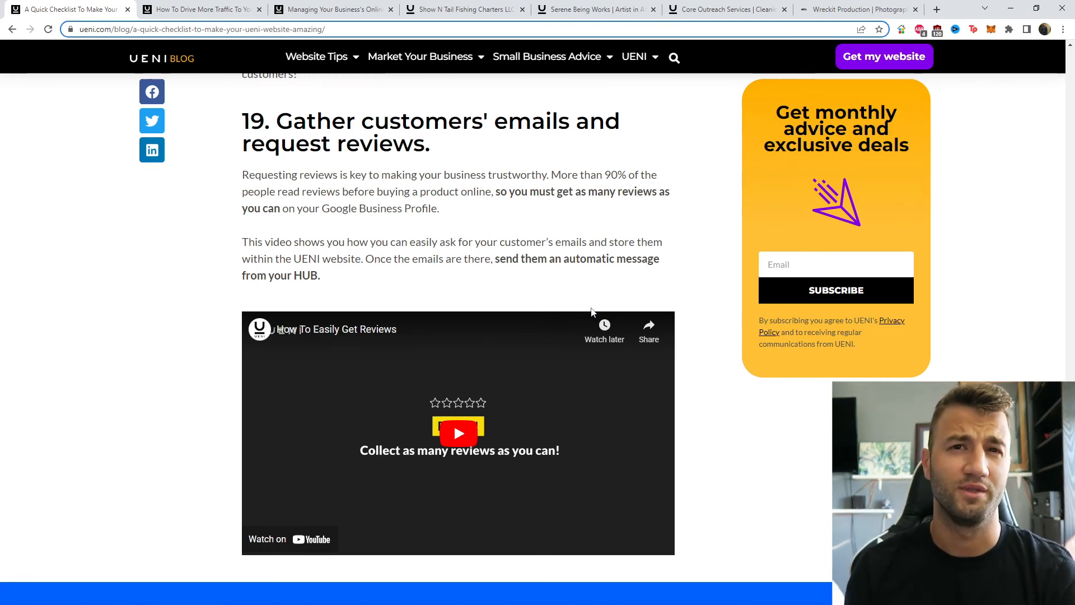
scroll("down", 3)
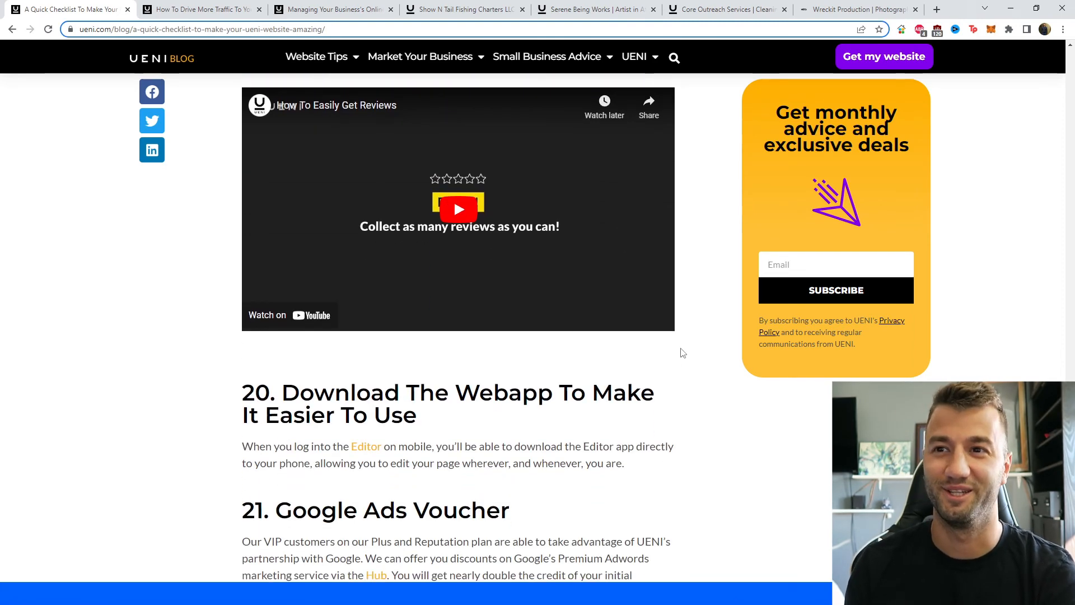
scroll("up", 3)
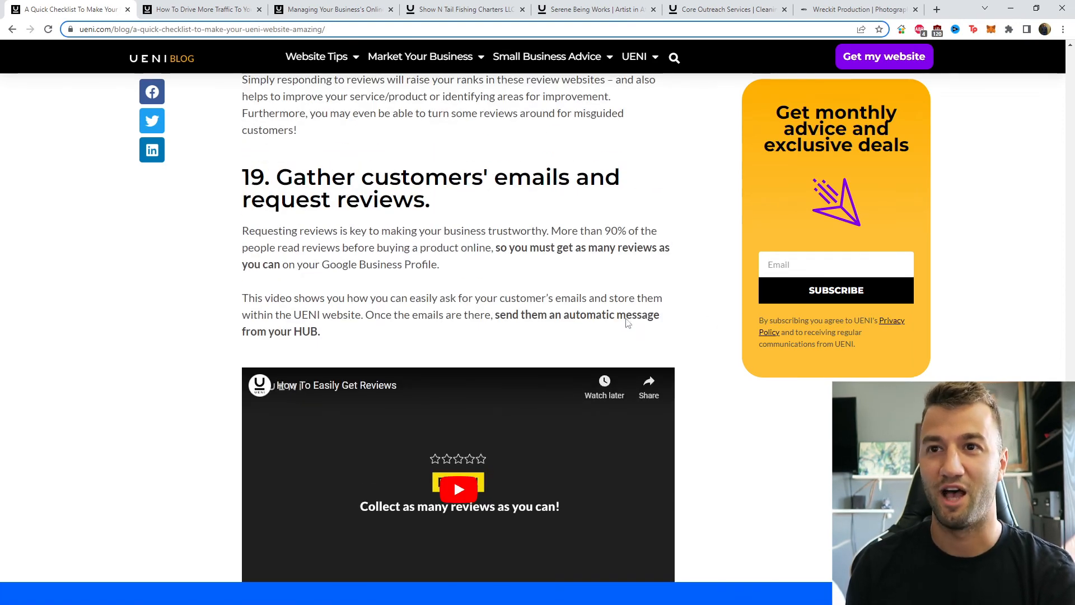
Step: Reach section 21, Google Ads Voucher, and follow its 'our article' link to the Google Ad Credits guide
scroll("down", 3)
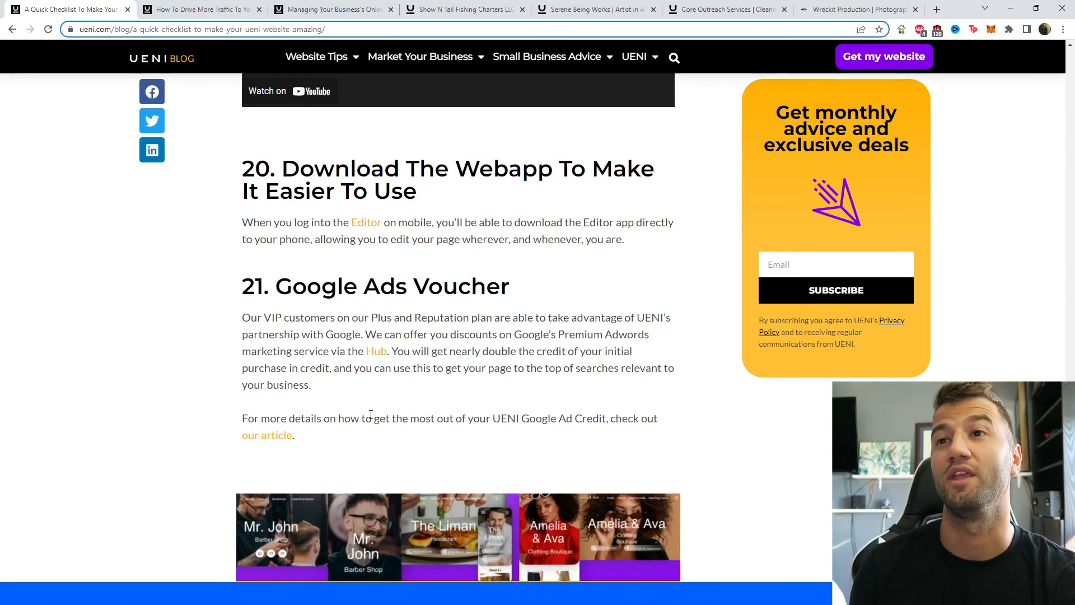
mouse_move(434, 250)
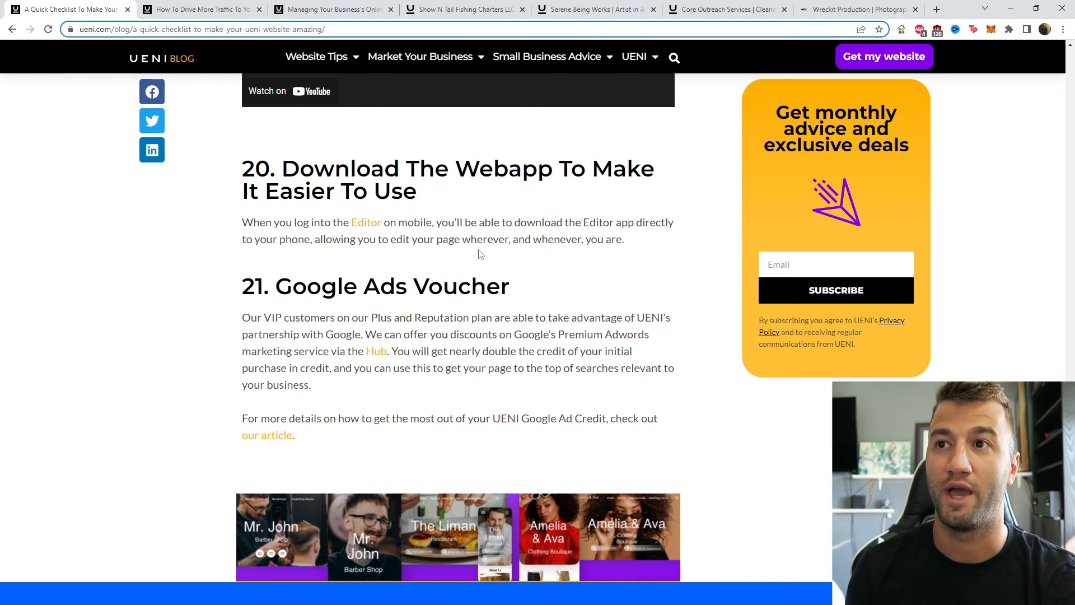
mouse_move(435, 267)
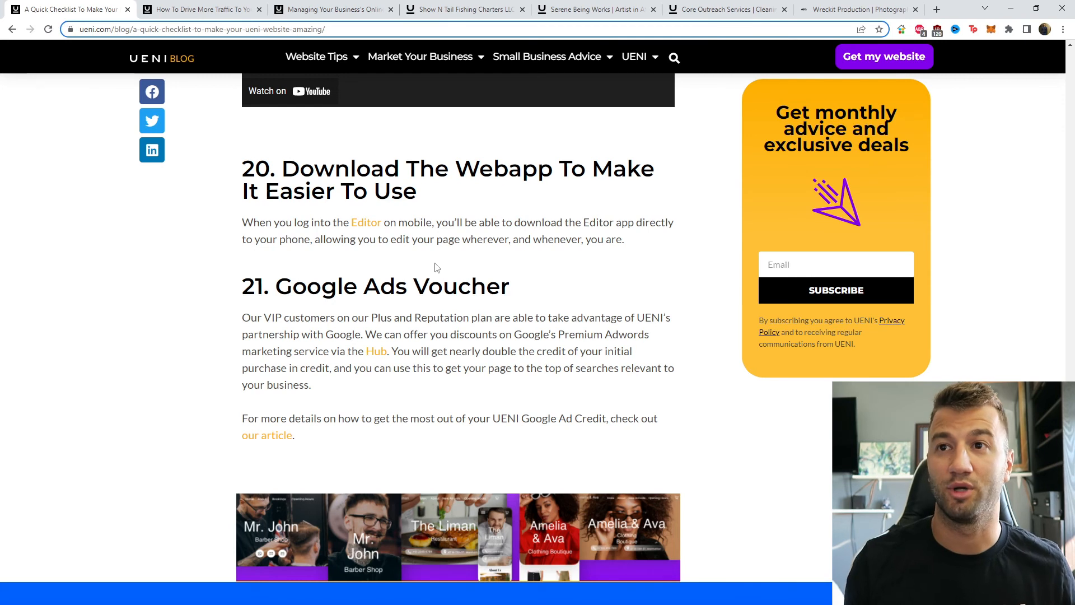
mouse_move(535, 259)
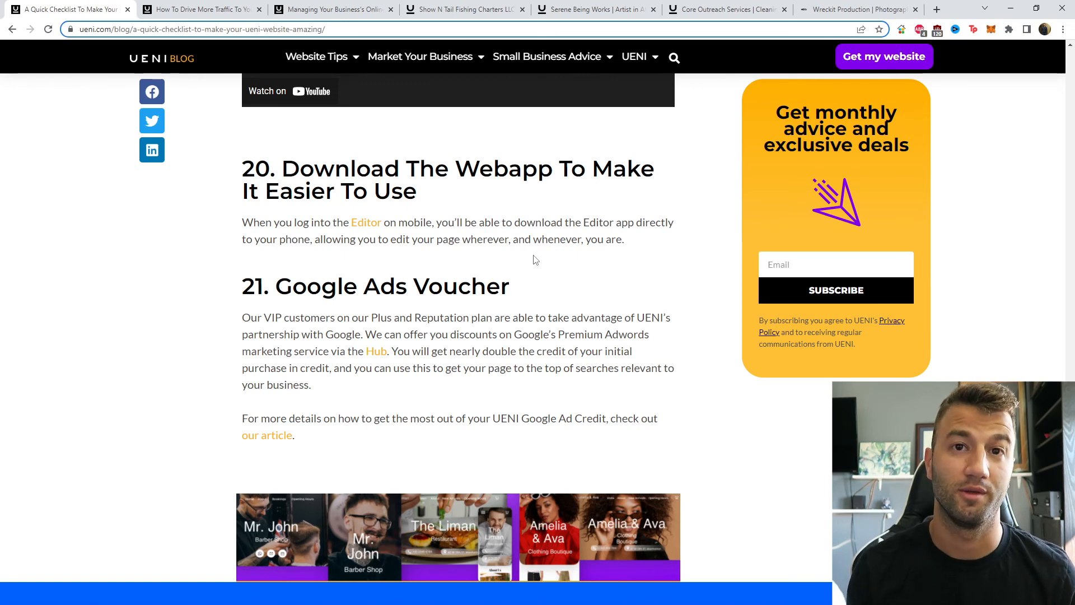
scroll("down", 3)
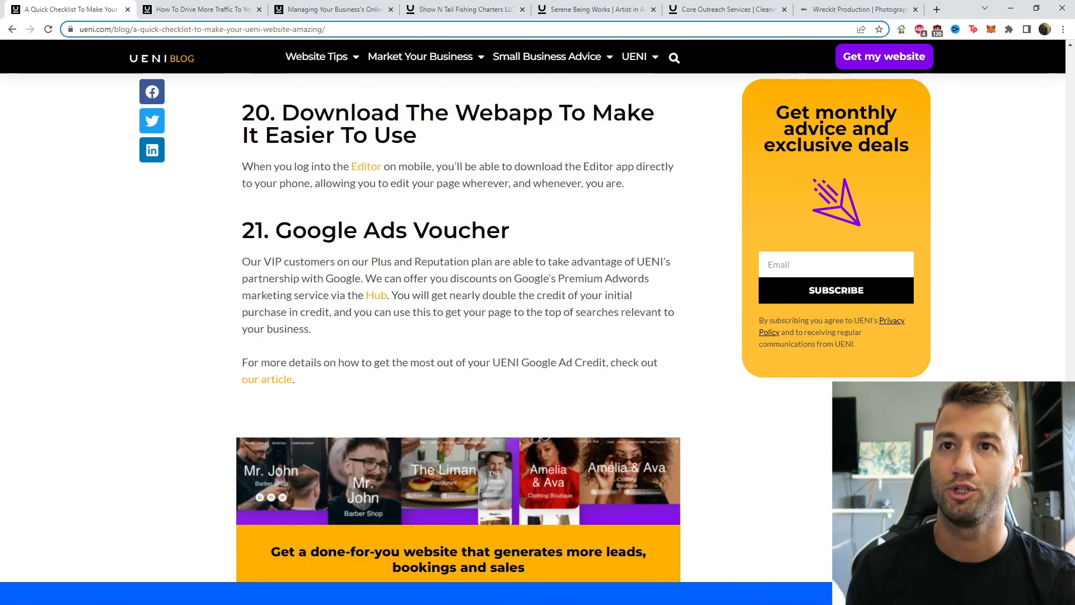
scroll("down", 3)
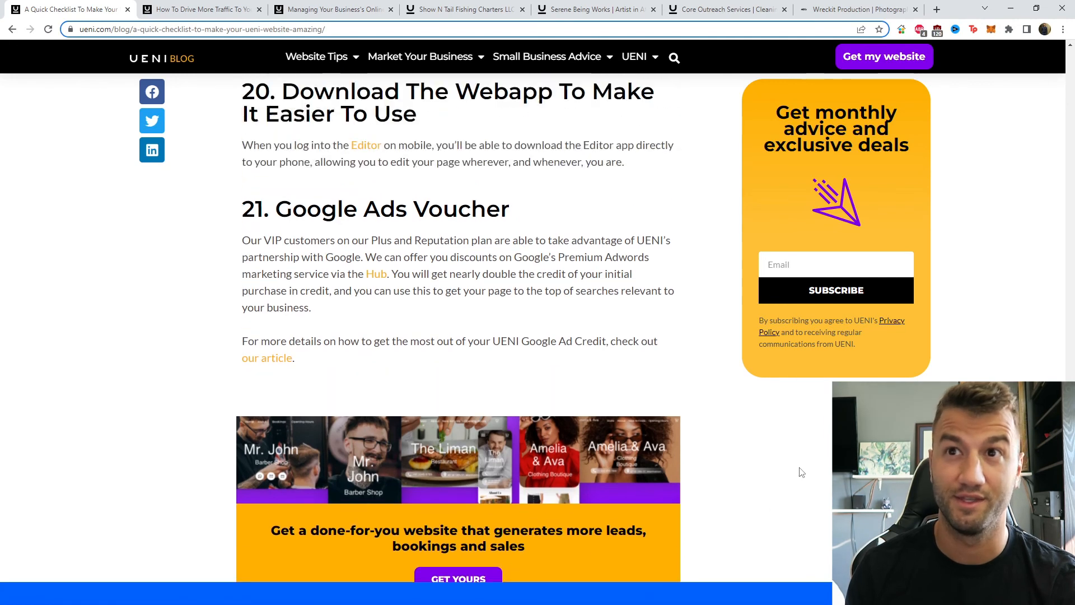
scroll("down", 3)
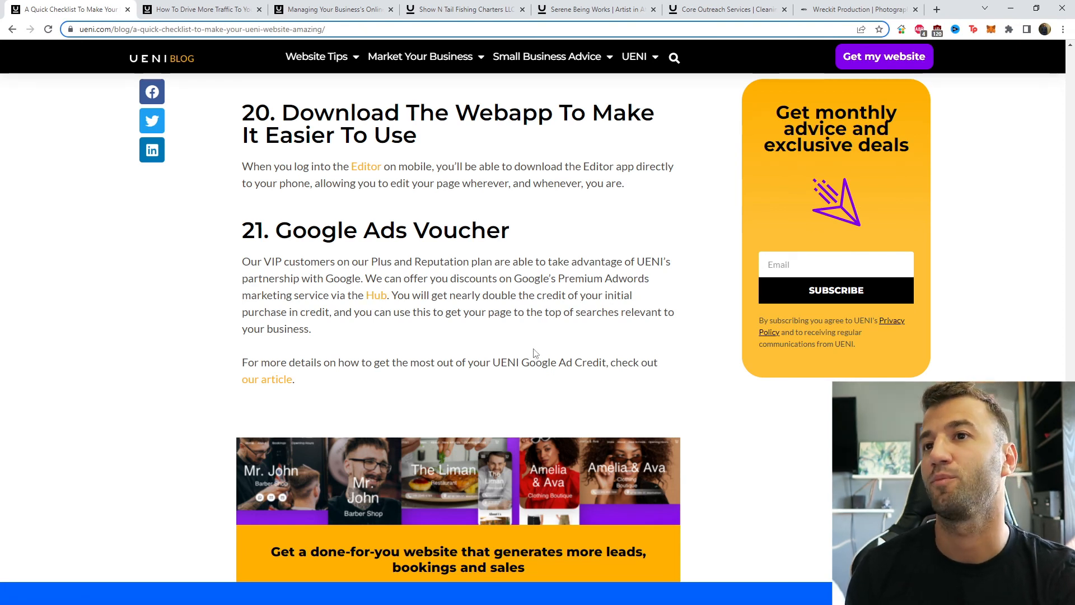
mouse_move(645, 325)
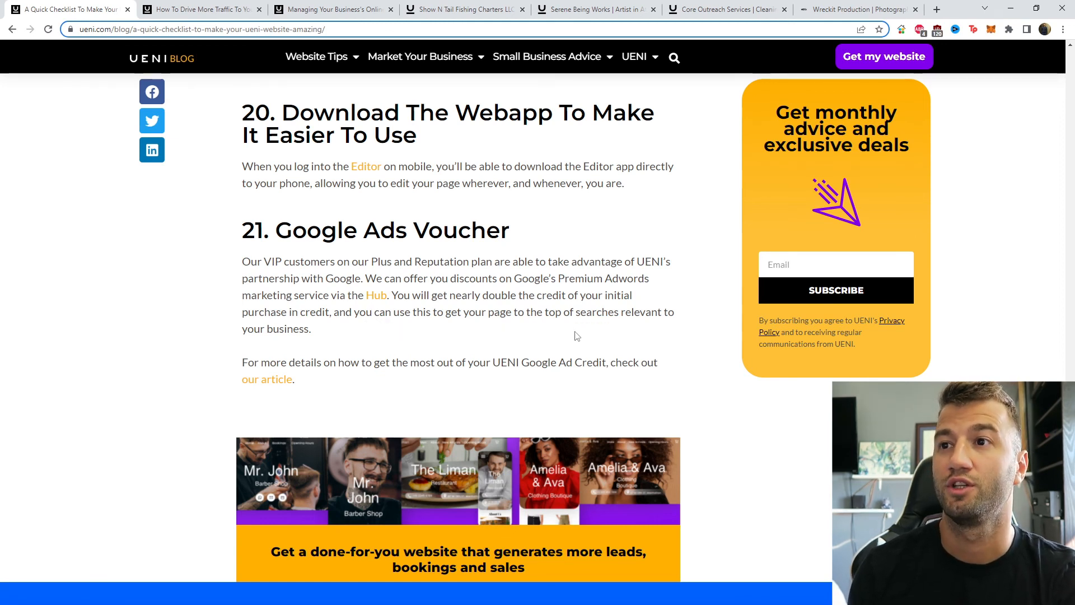
mouse_move(424, 333)
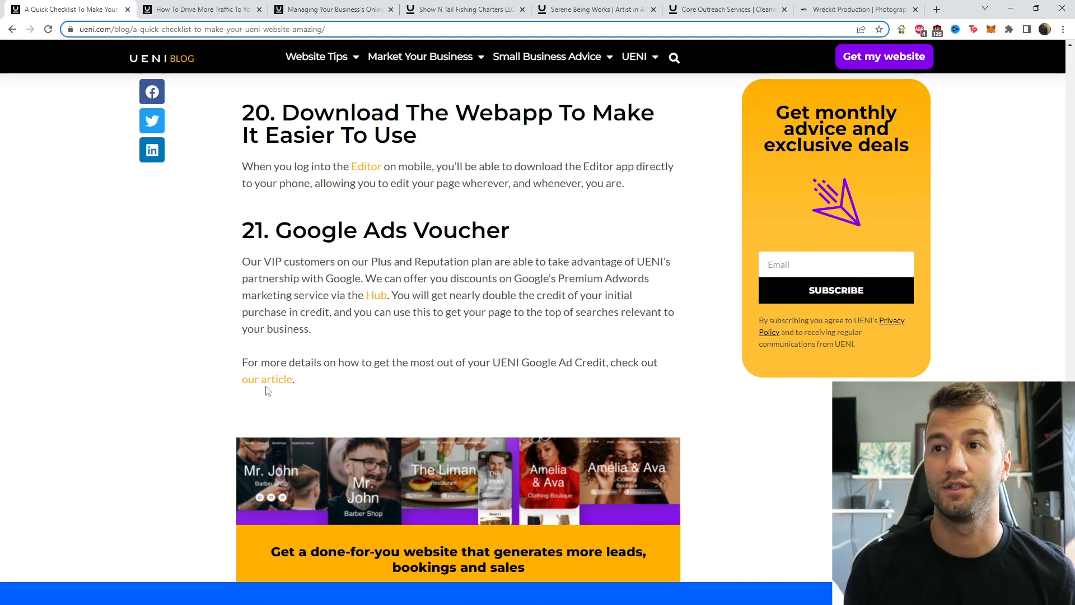
left_click(266, 379)
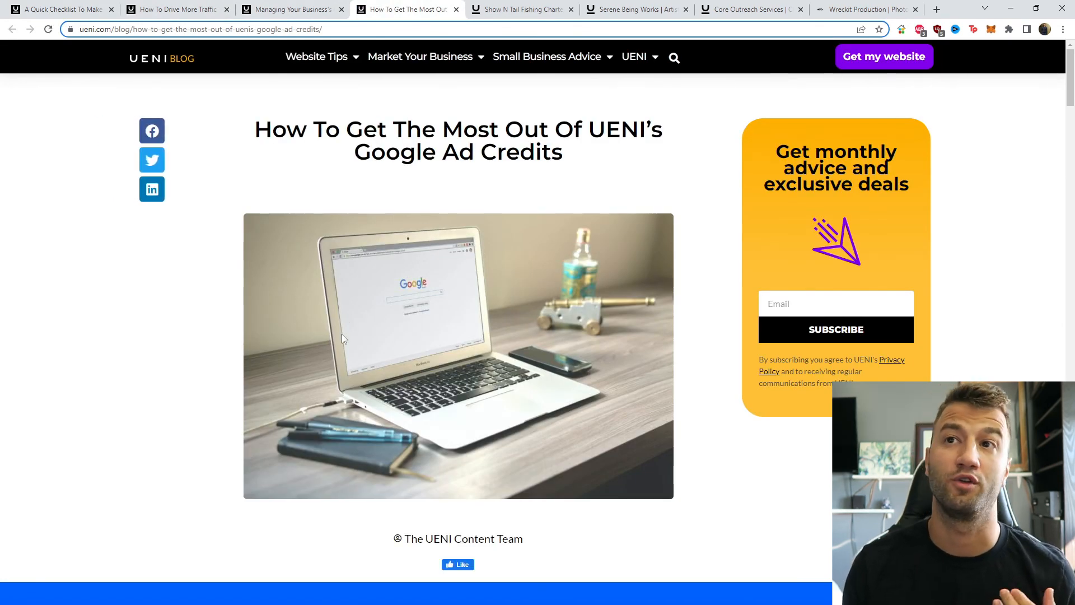
mouse_move(488, 272)
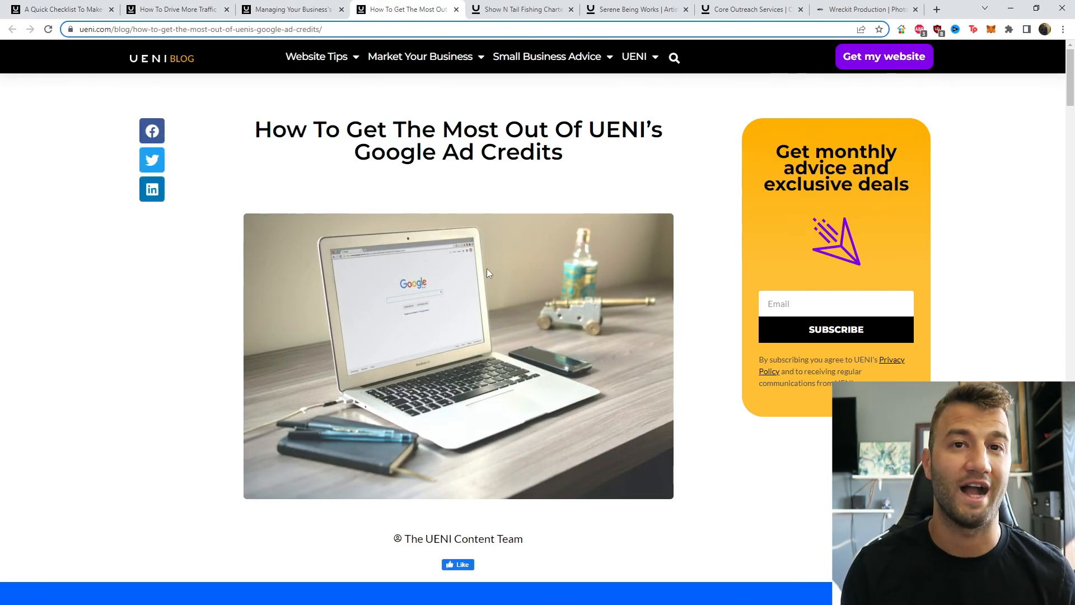